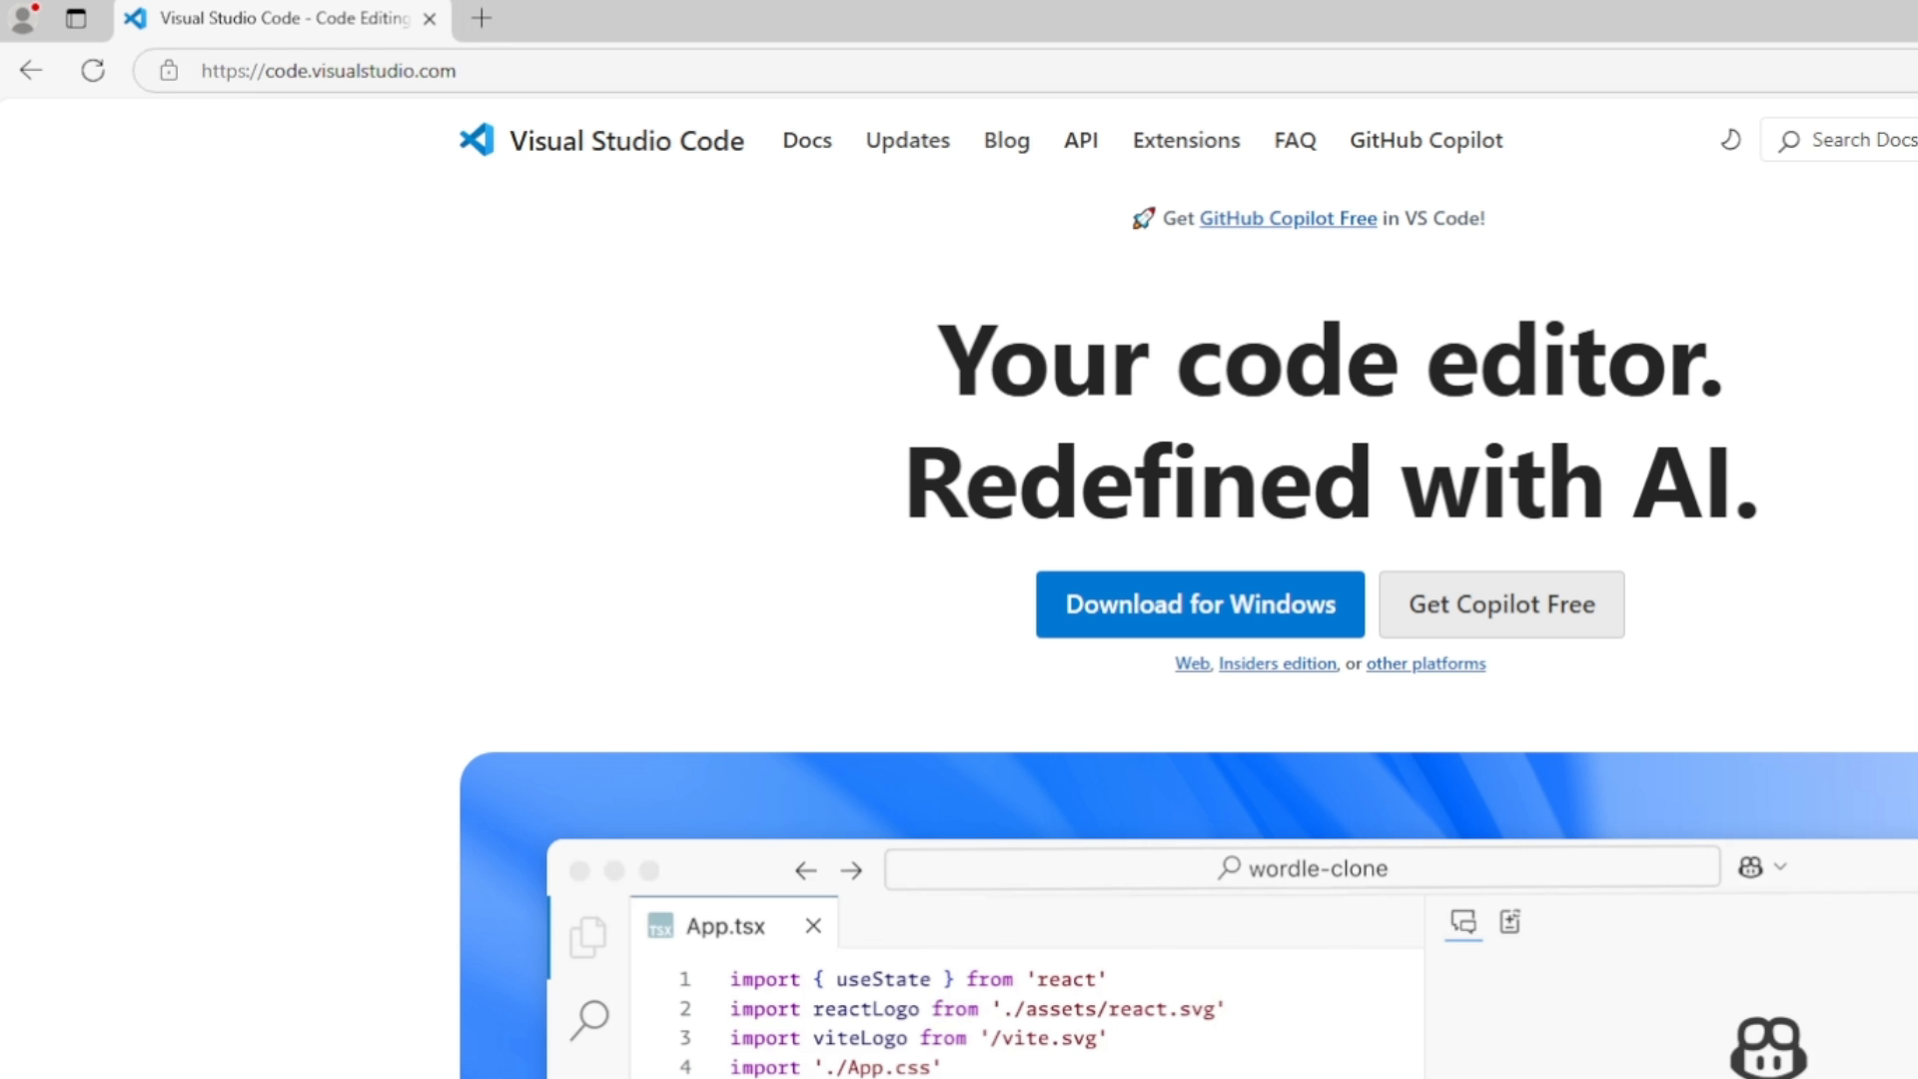
# - Download the VS Code Windows installer in Edge, run it and accept the license agreement
pyautogui.click(326, 70)
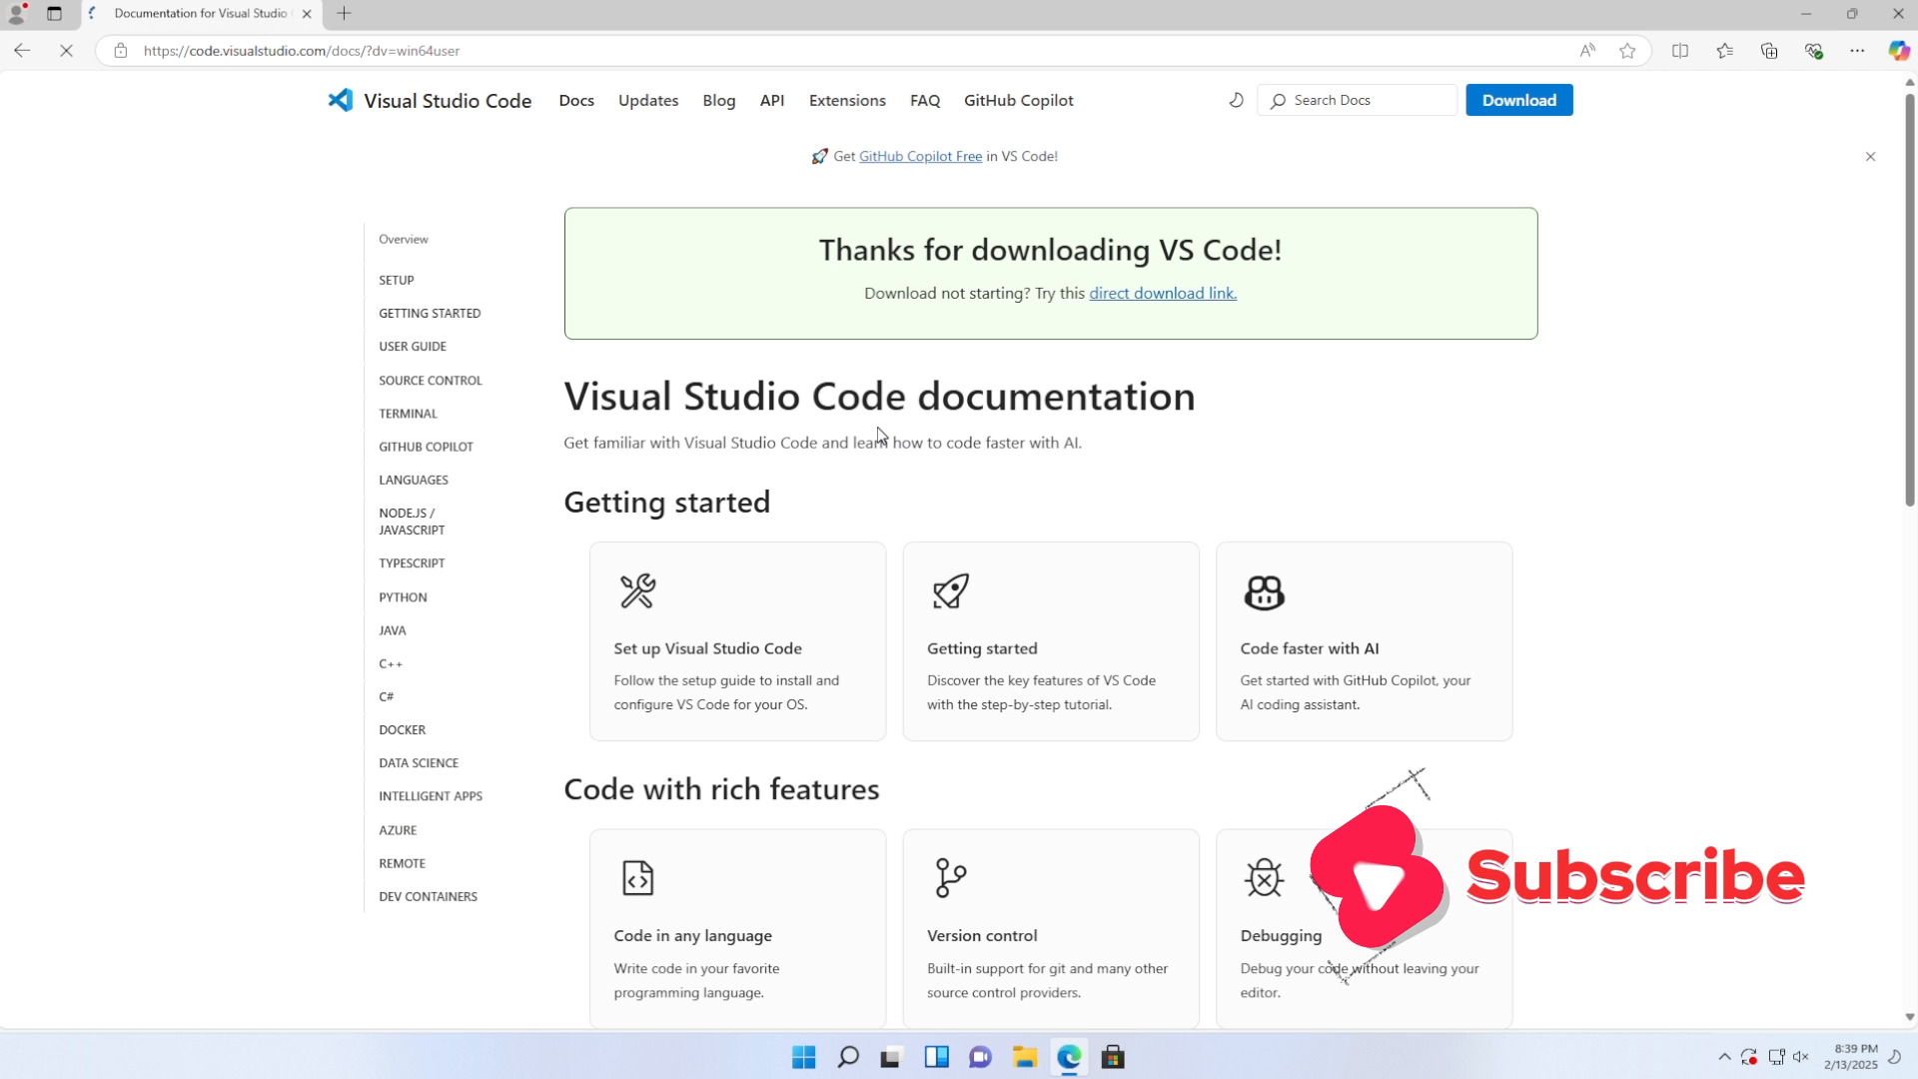
pyautogui.click(1767, 50)
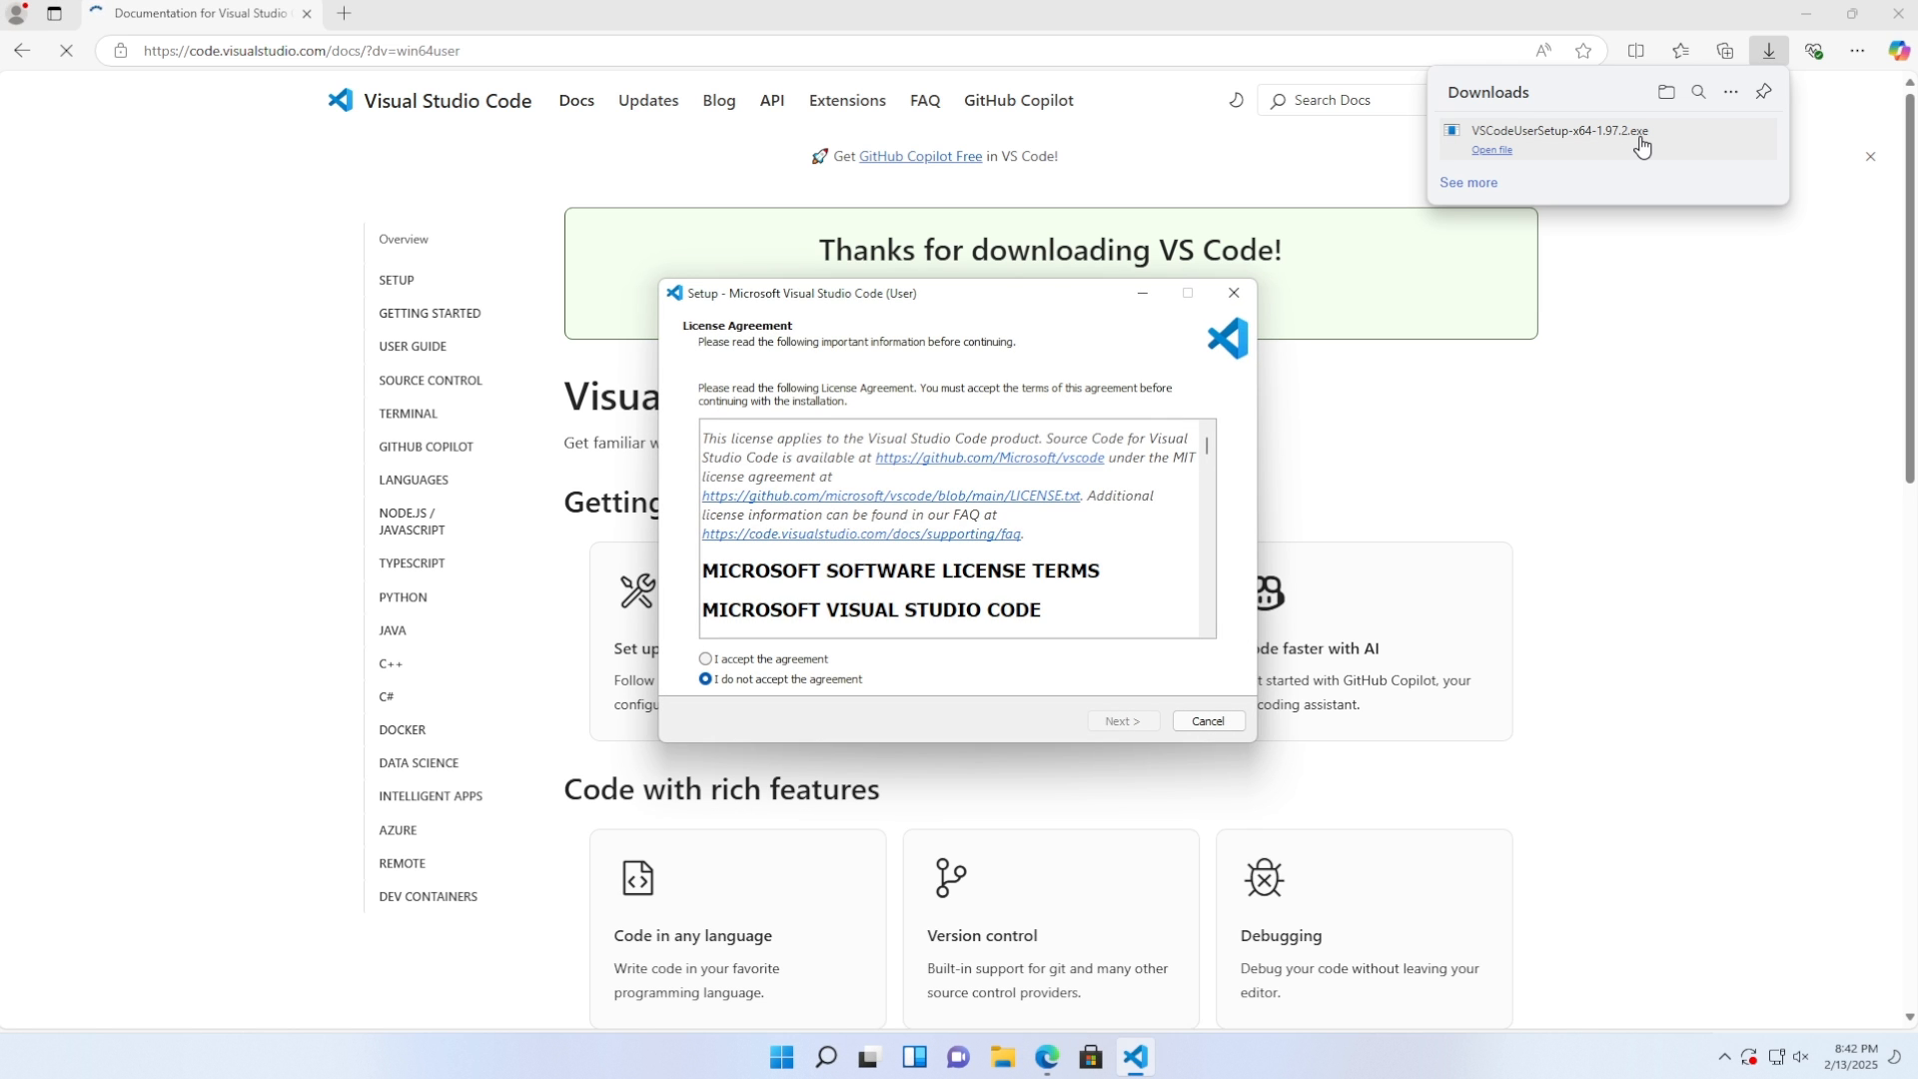
pyautogui.click(706, 658)
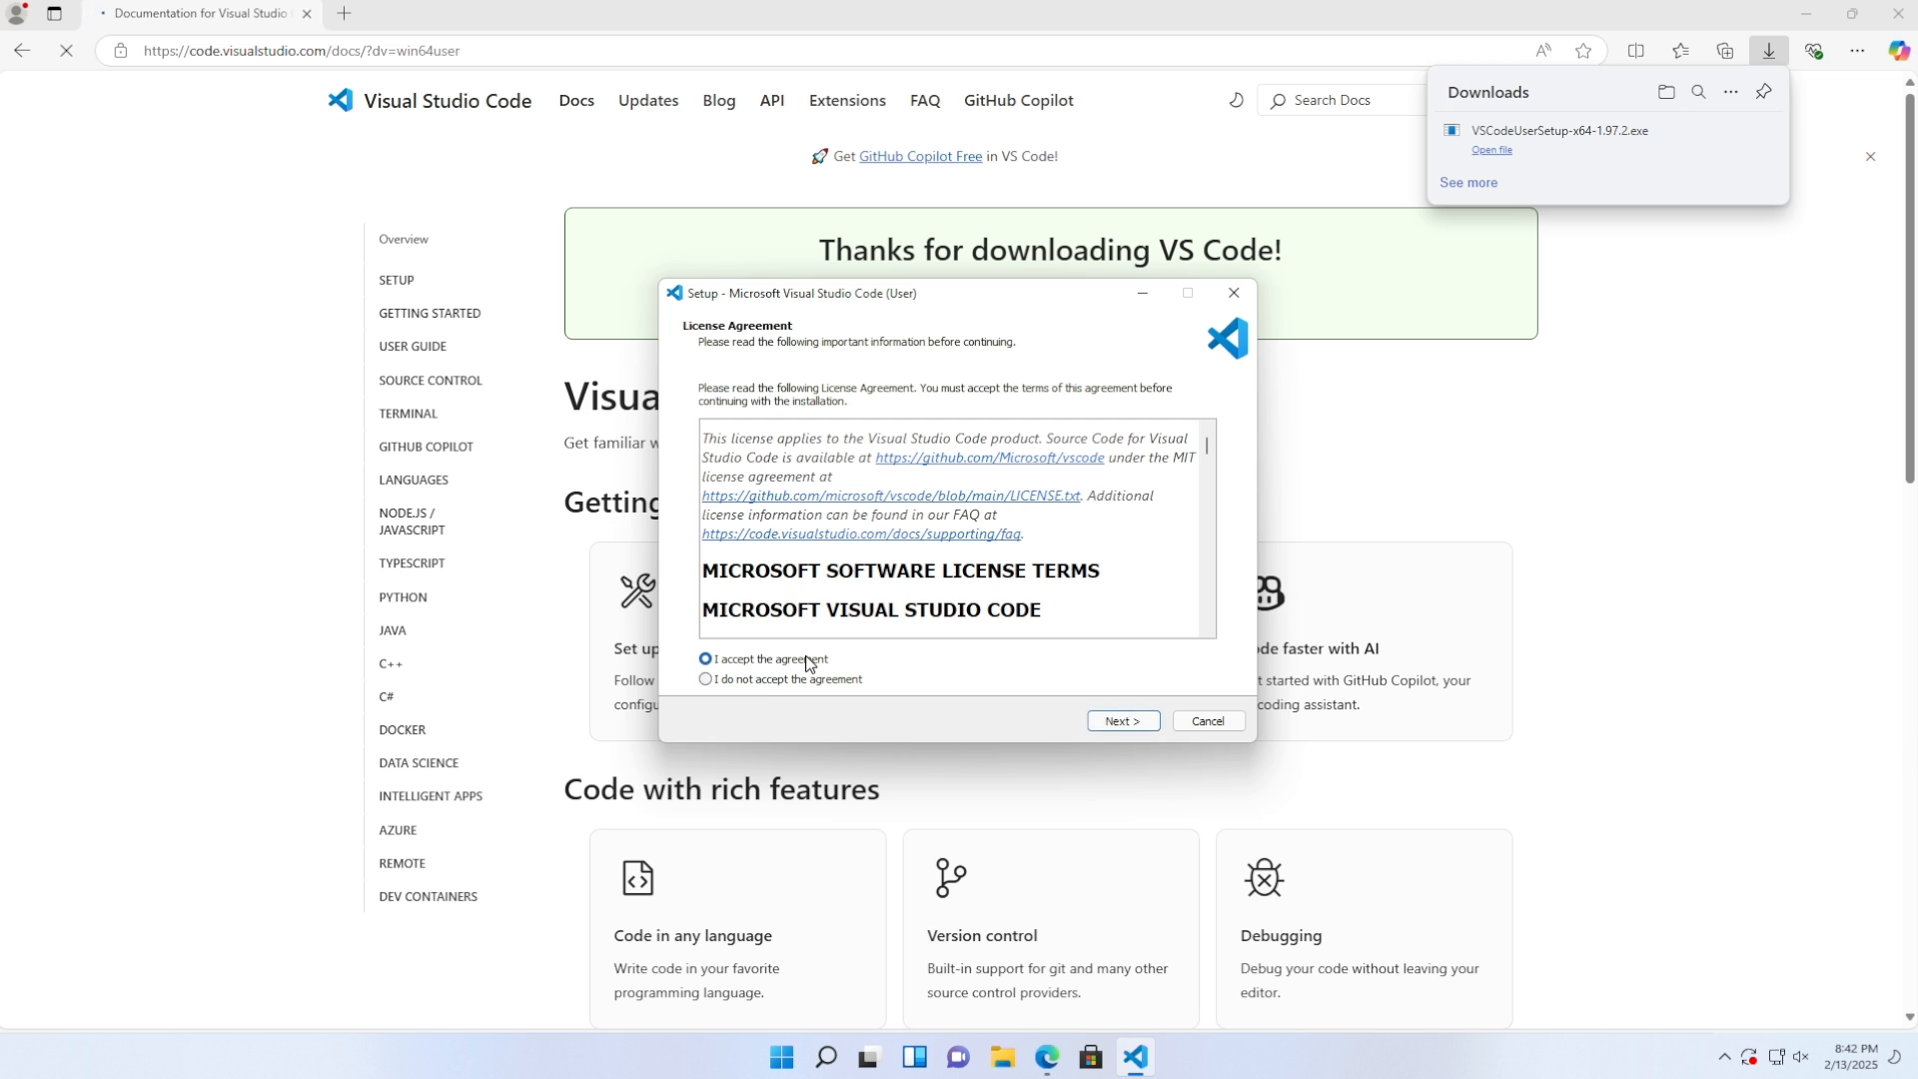
pyautogui.click(1119, 721)
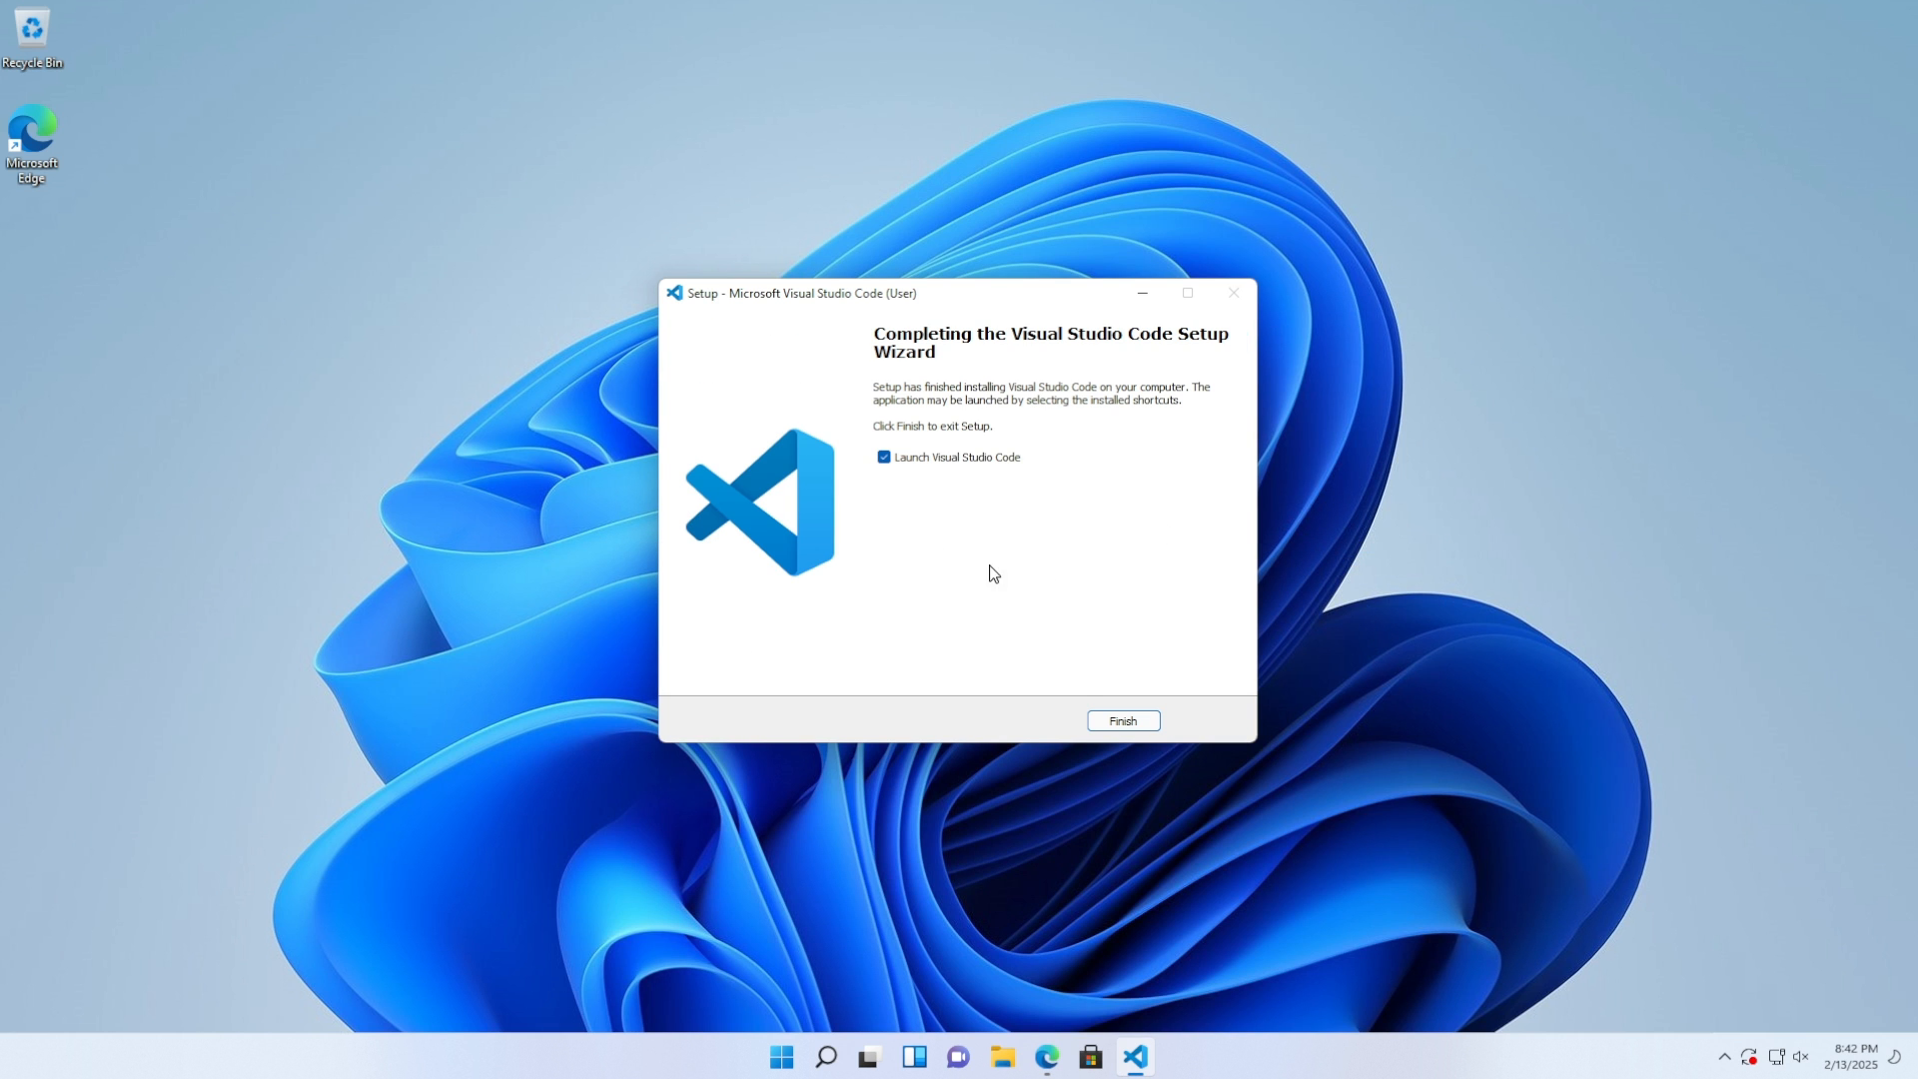
# - Launch VS Code from the finished setup and install the Prettier formatter extension
pyautogui.click(1122, 721)
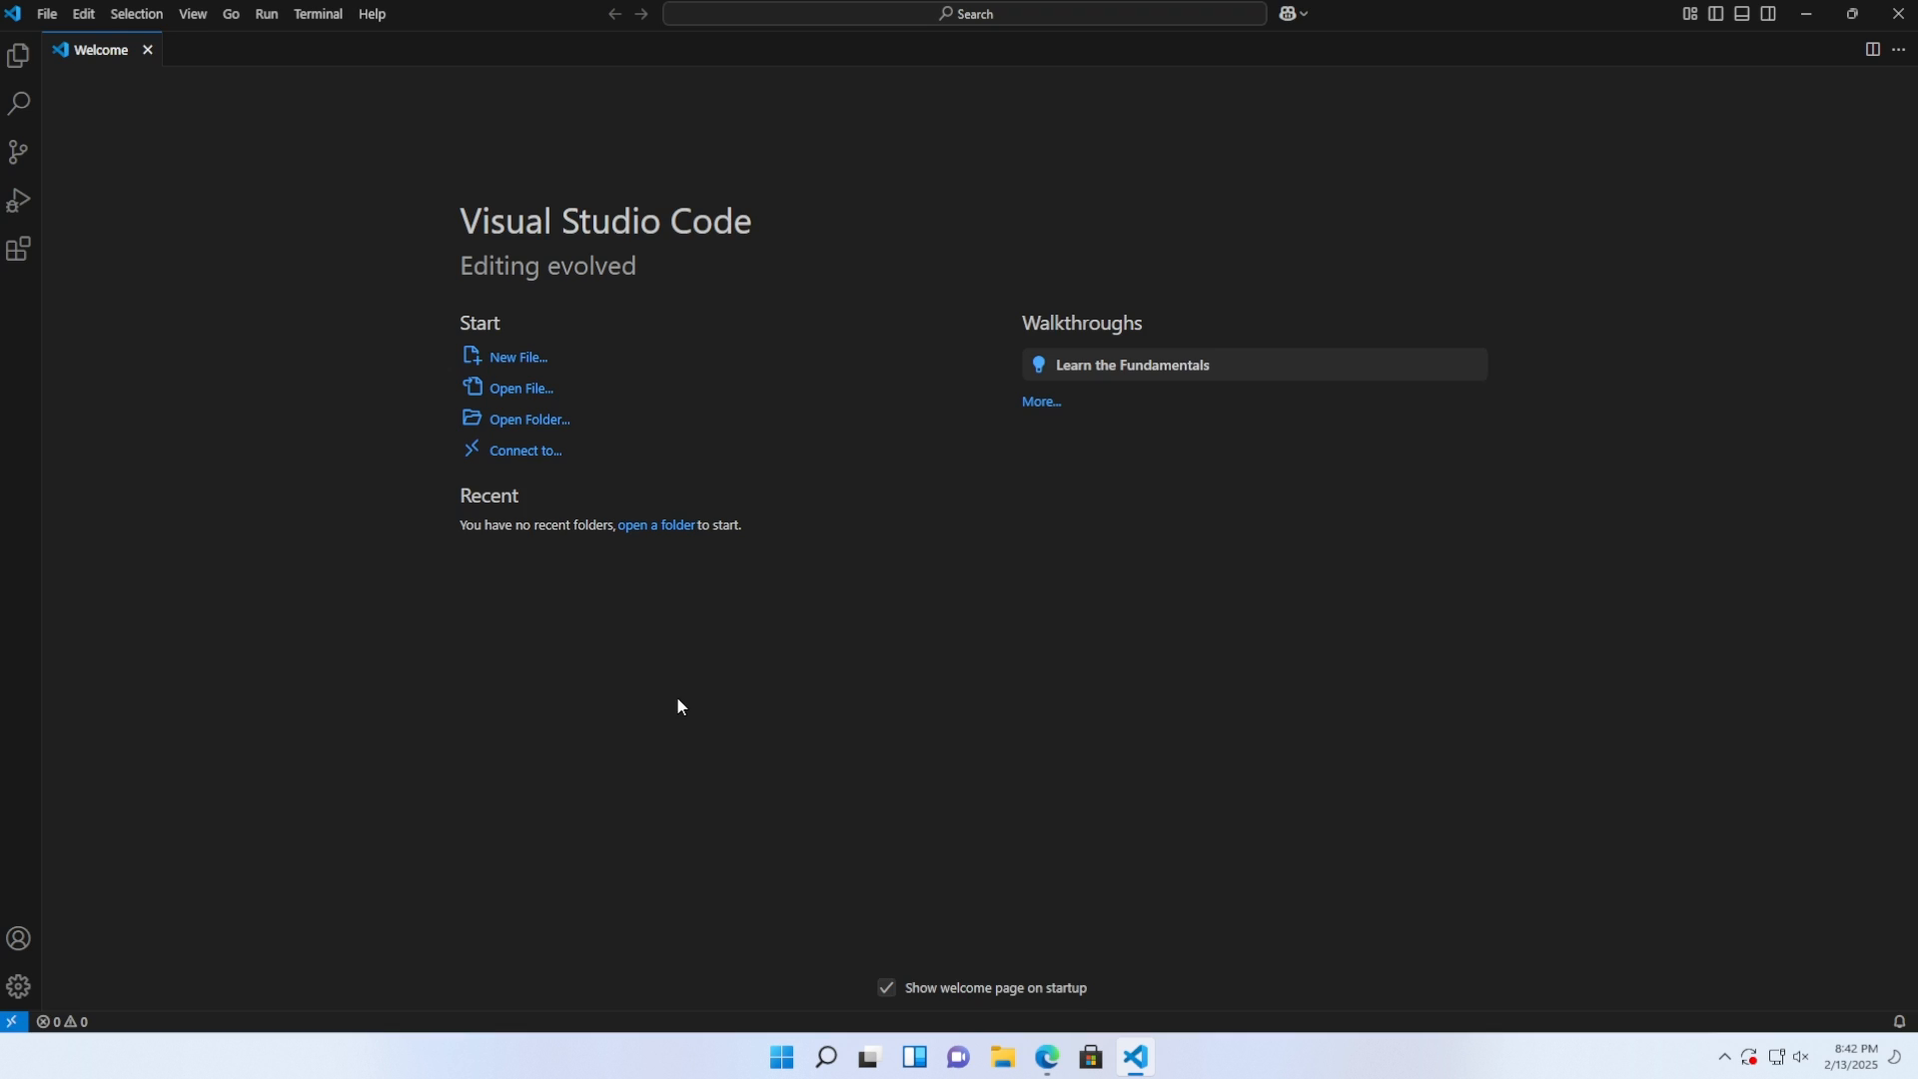
pyautogui.moveTo(995, 685)
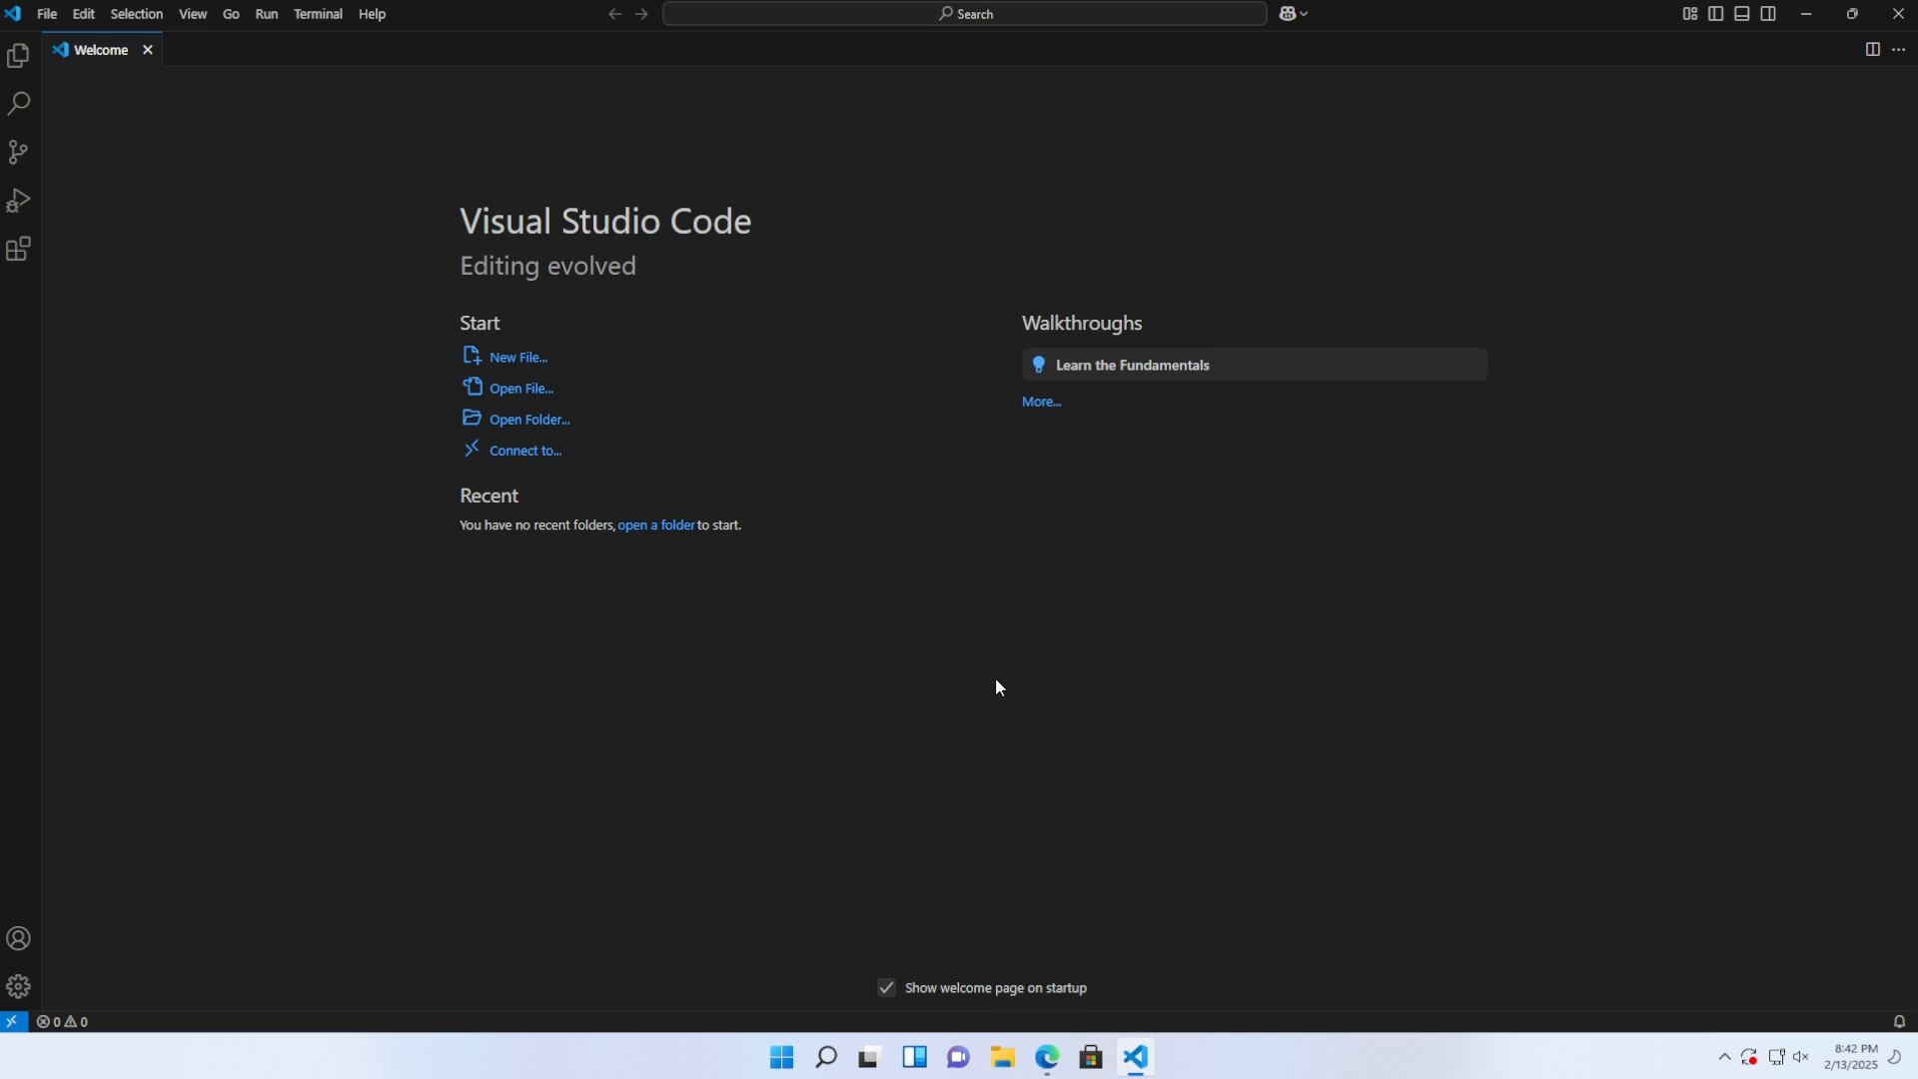
pyautogui.click(18, 250)
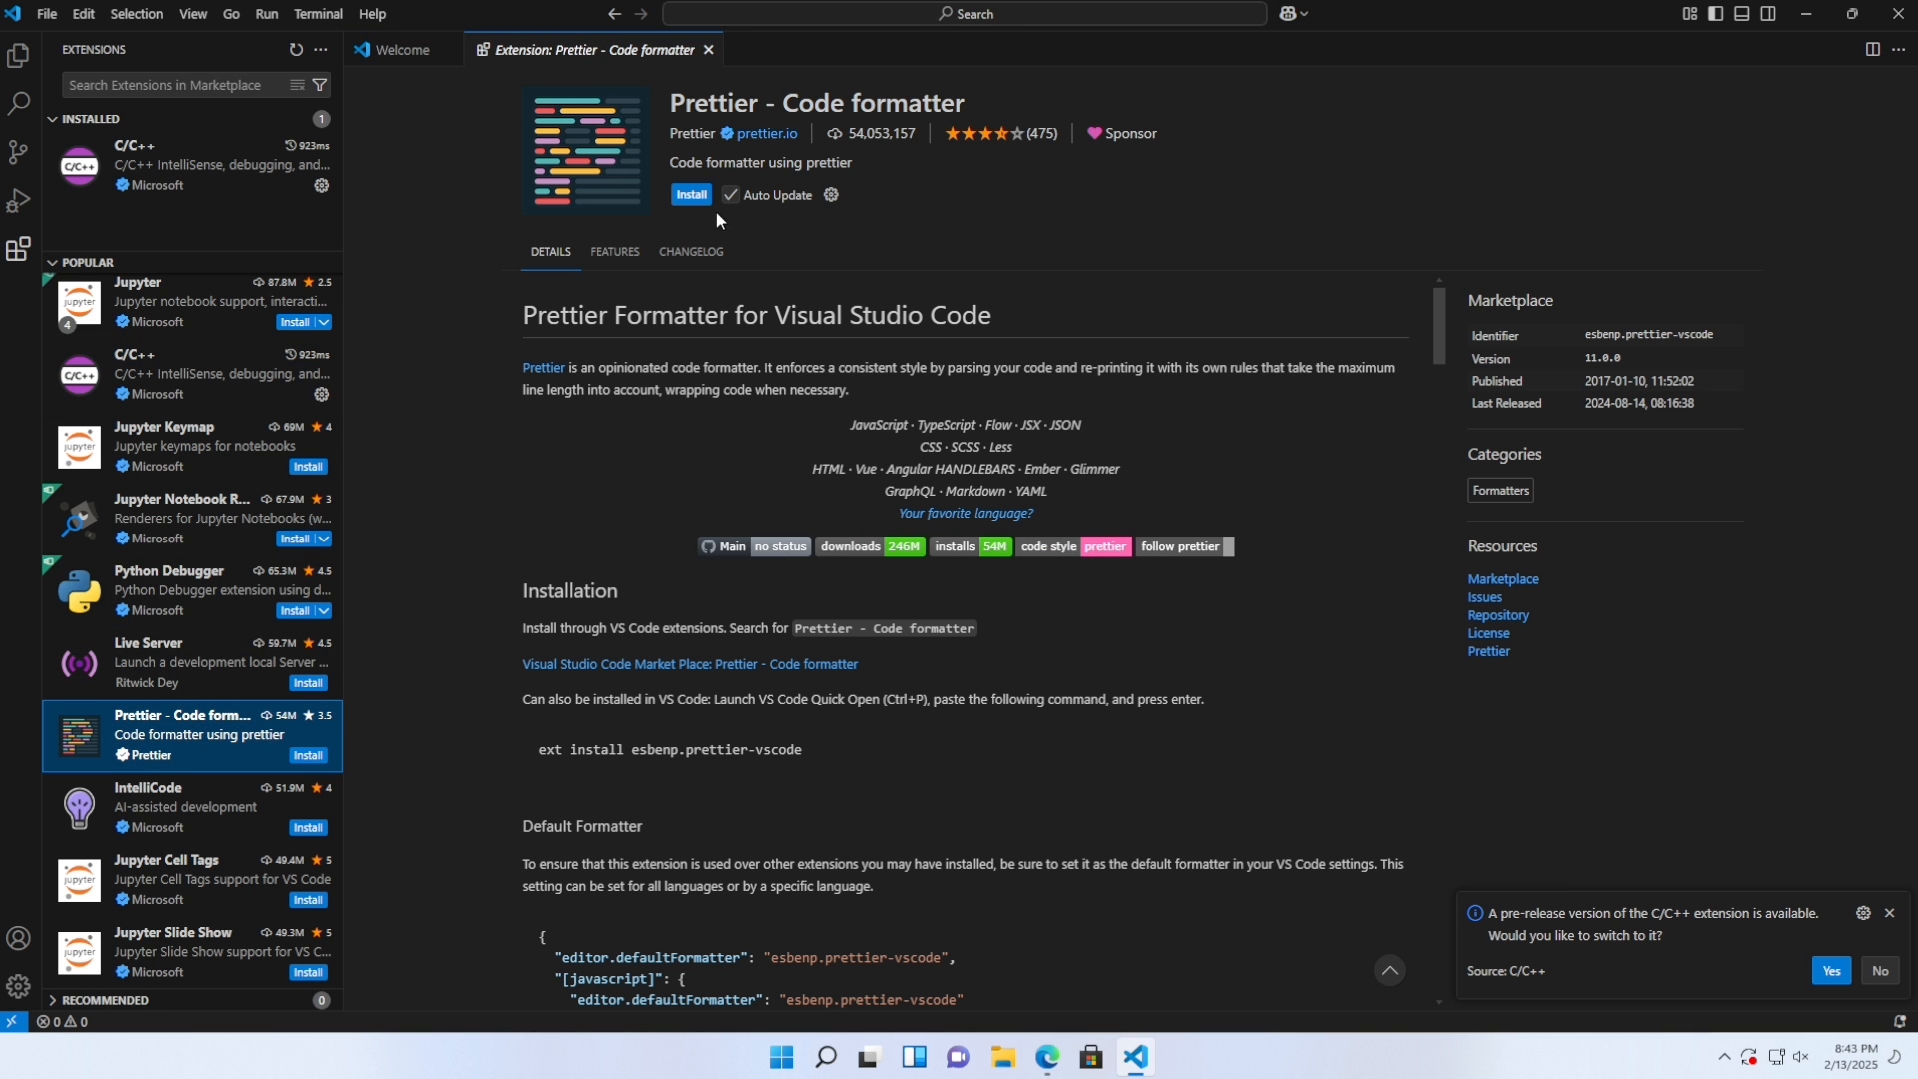
pyautogui.click(689, 194)
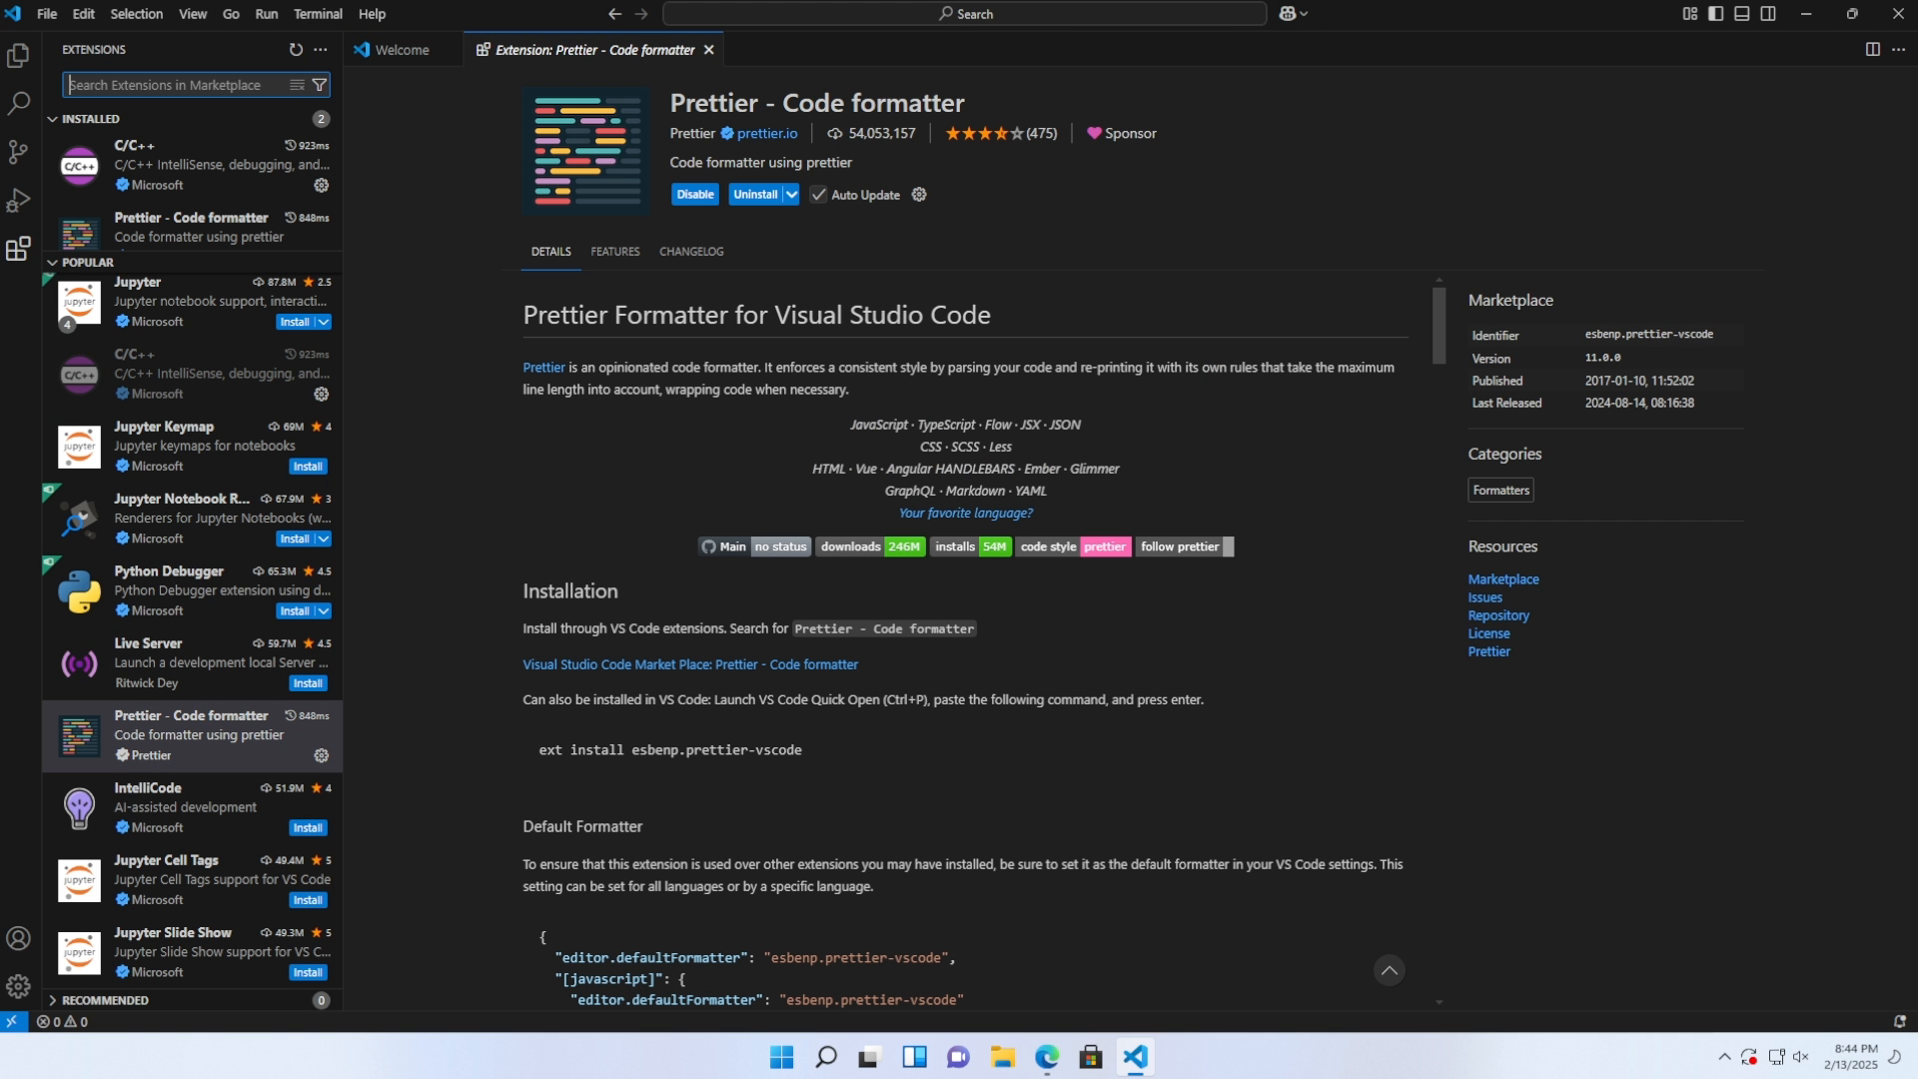
# - Install the C/C++ extension and start installing PlatformIO IDE
pyautogui.write('c/c++')
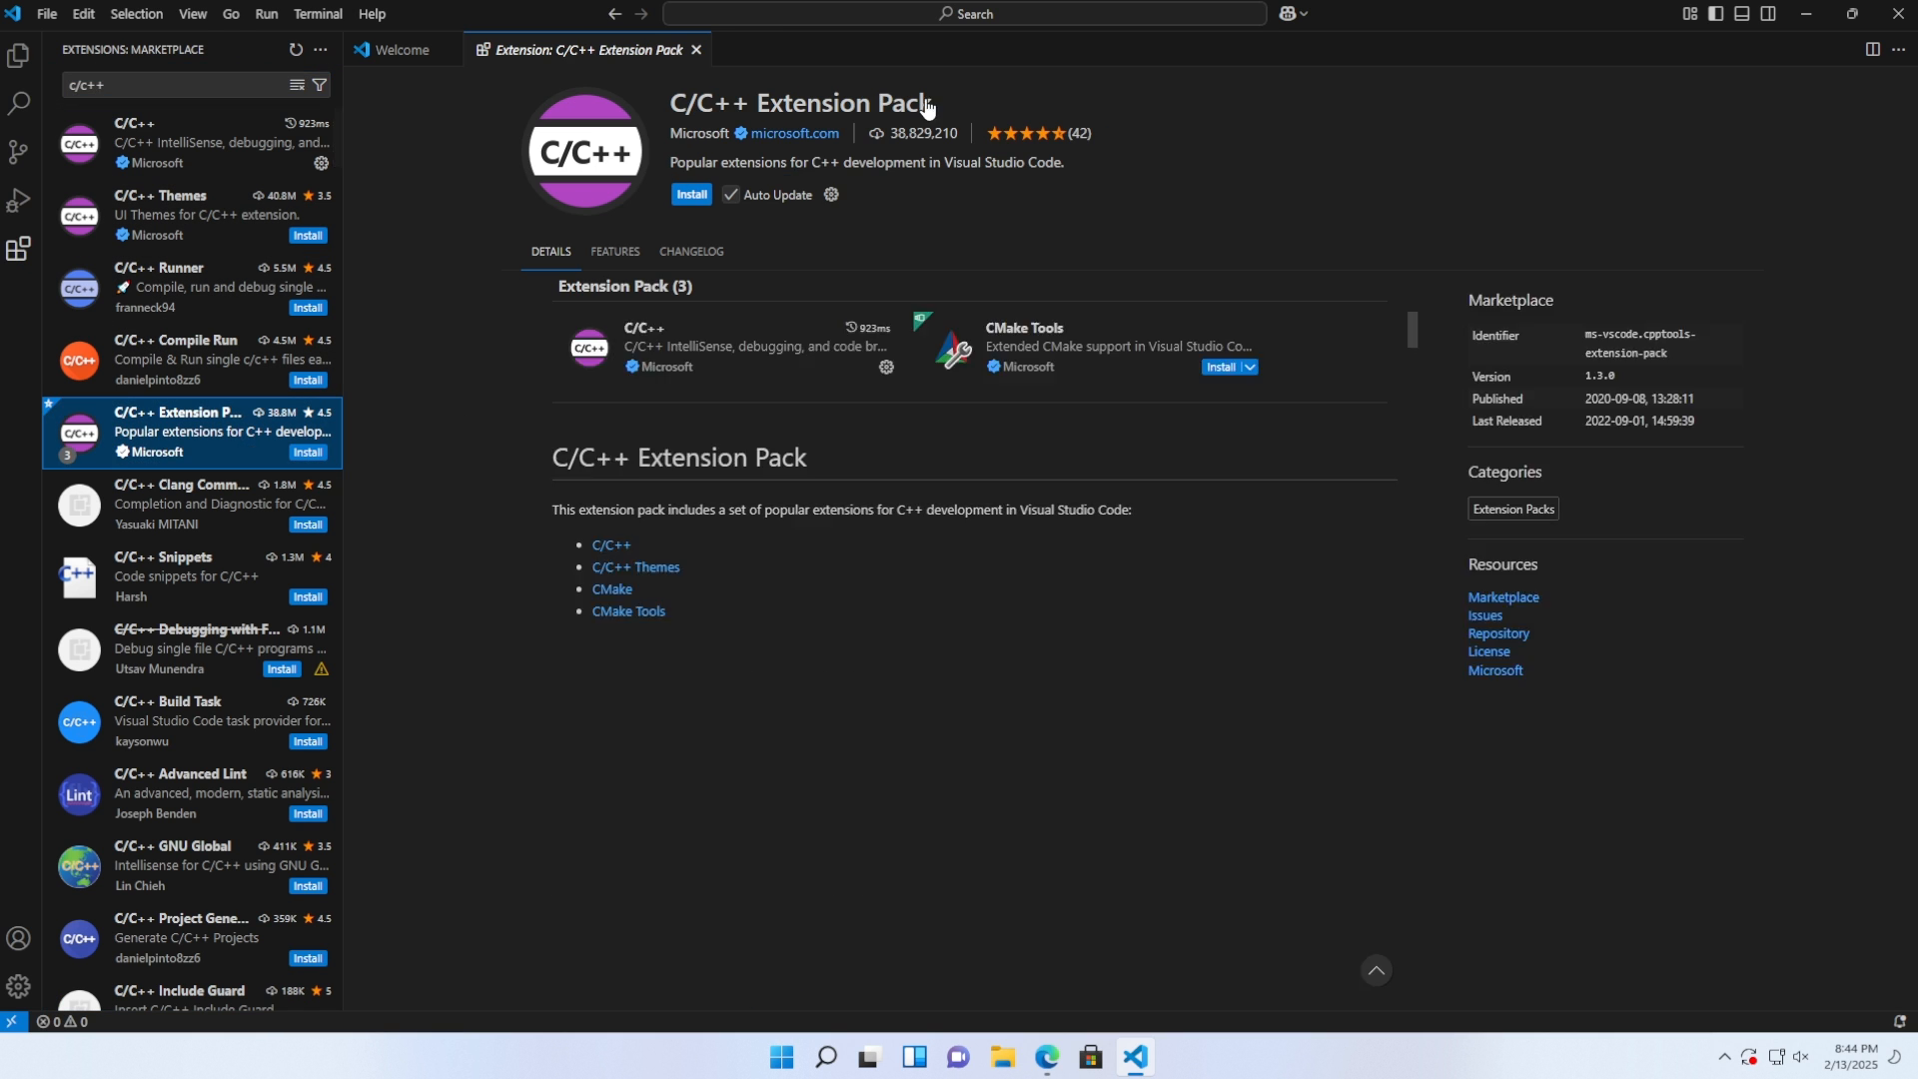
pyautogui.click(692, 194)
pyautogui.write('platform')
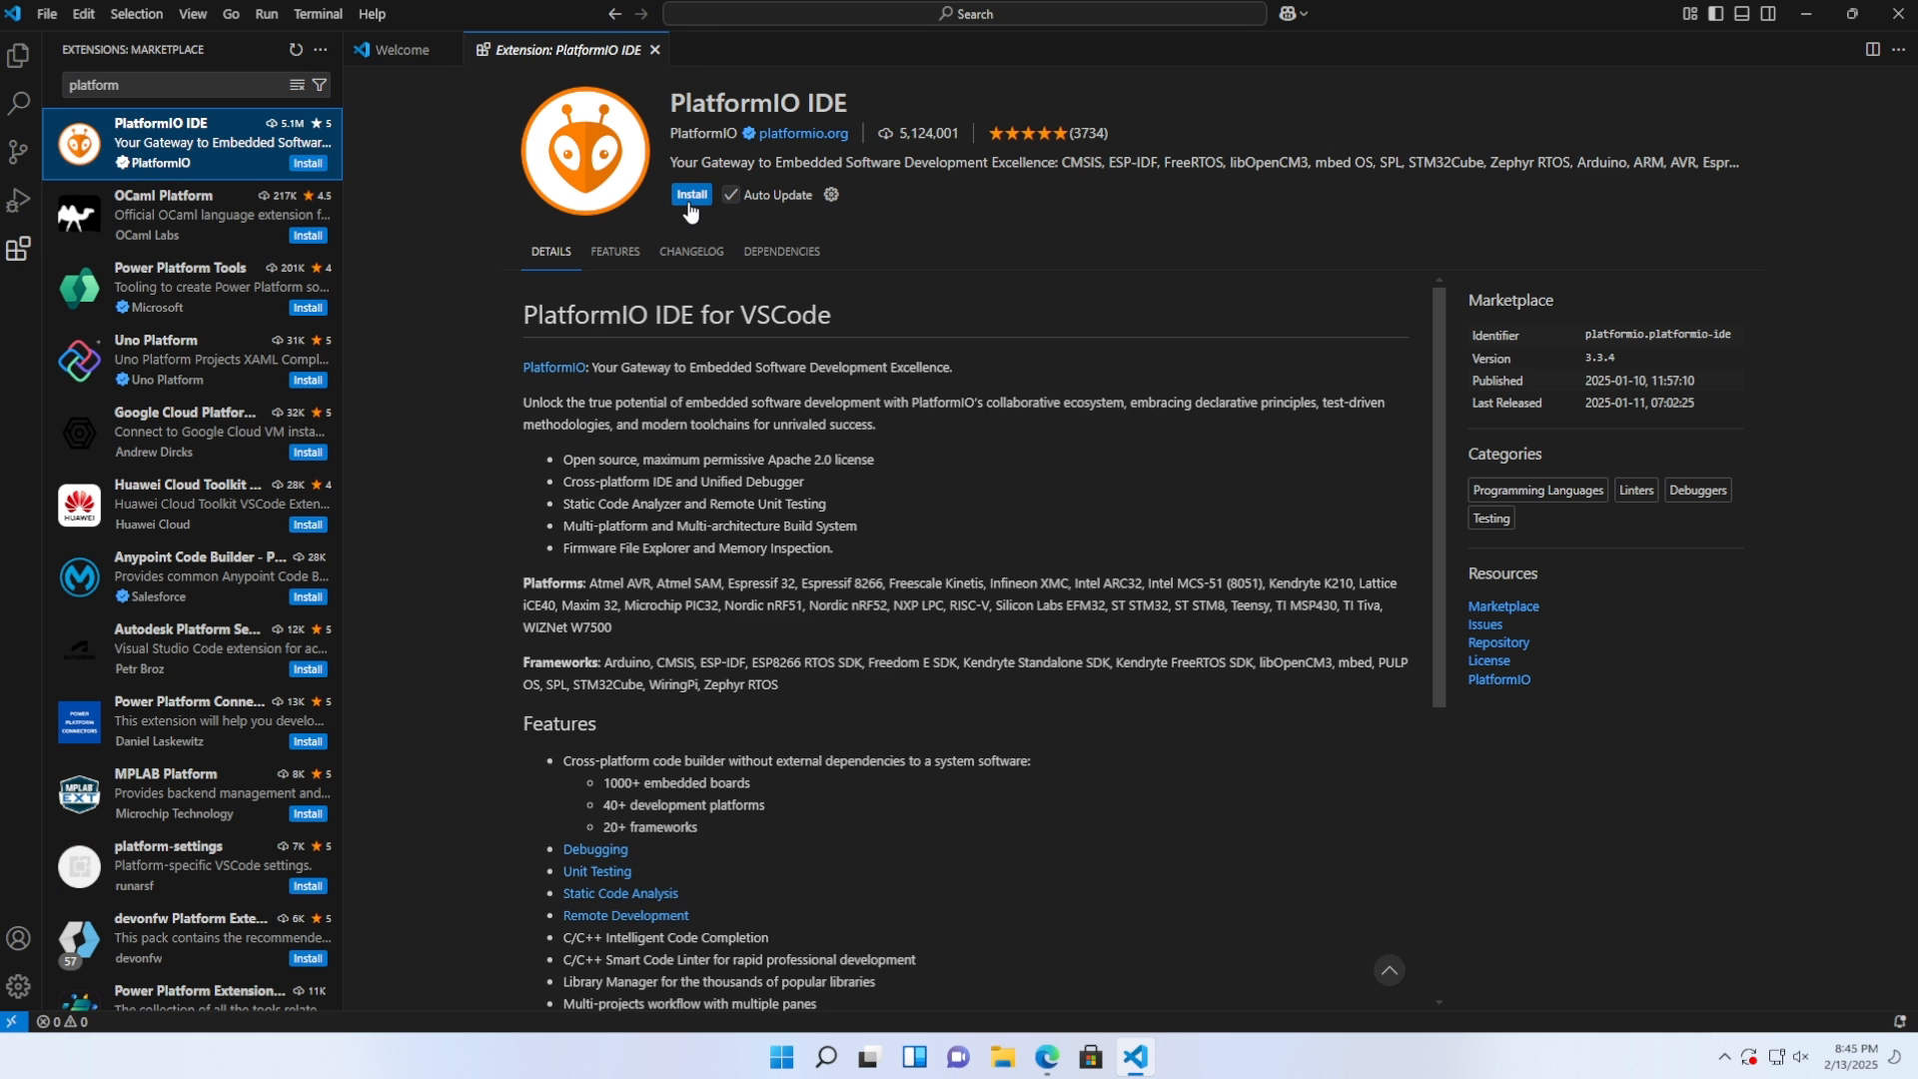
pyautogui.click(689, 194)
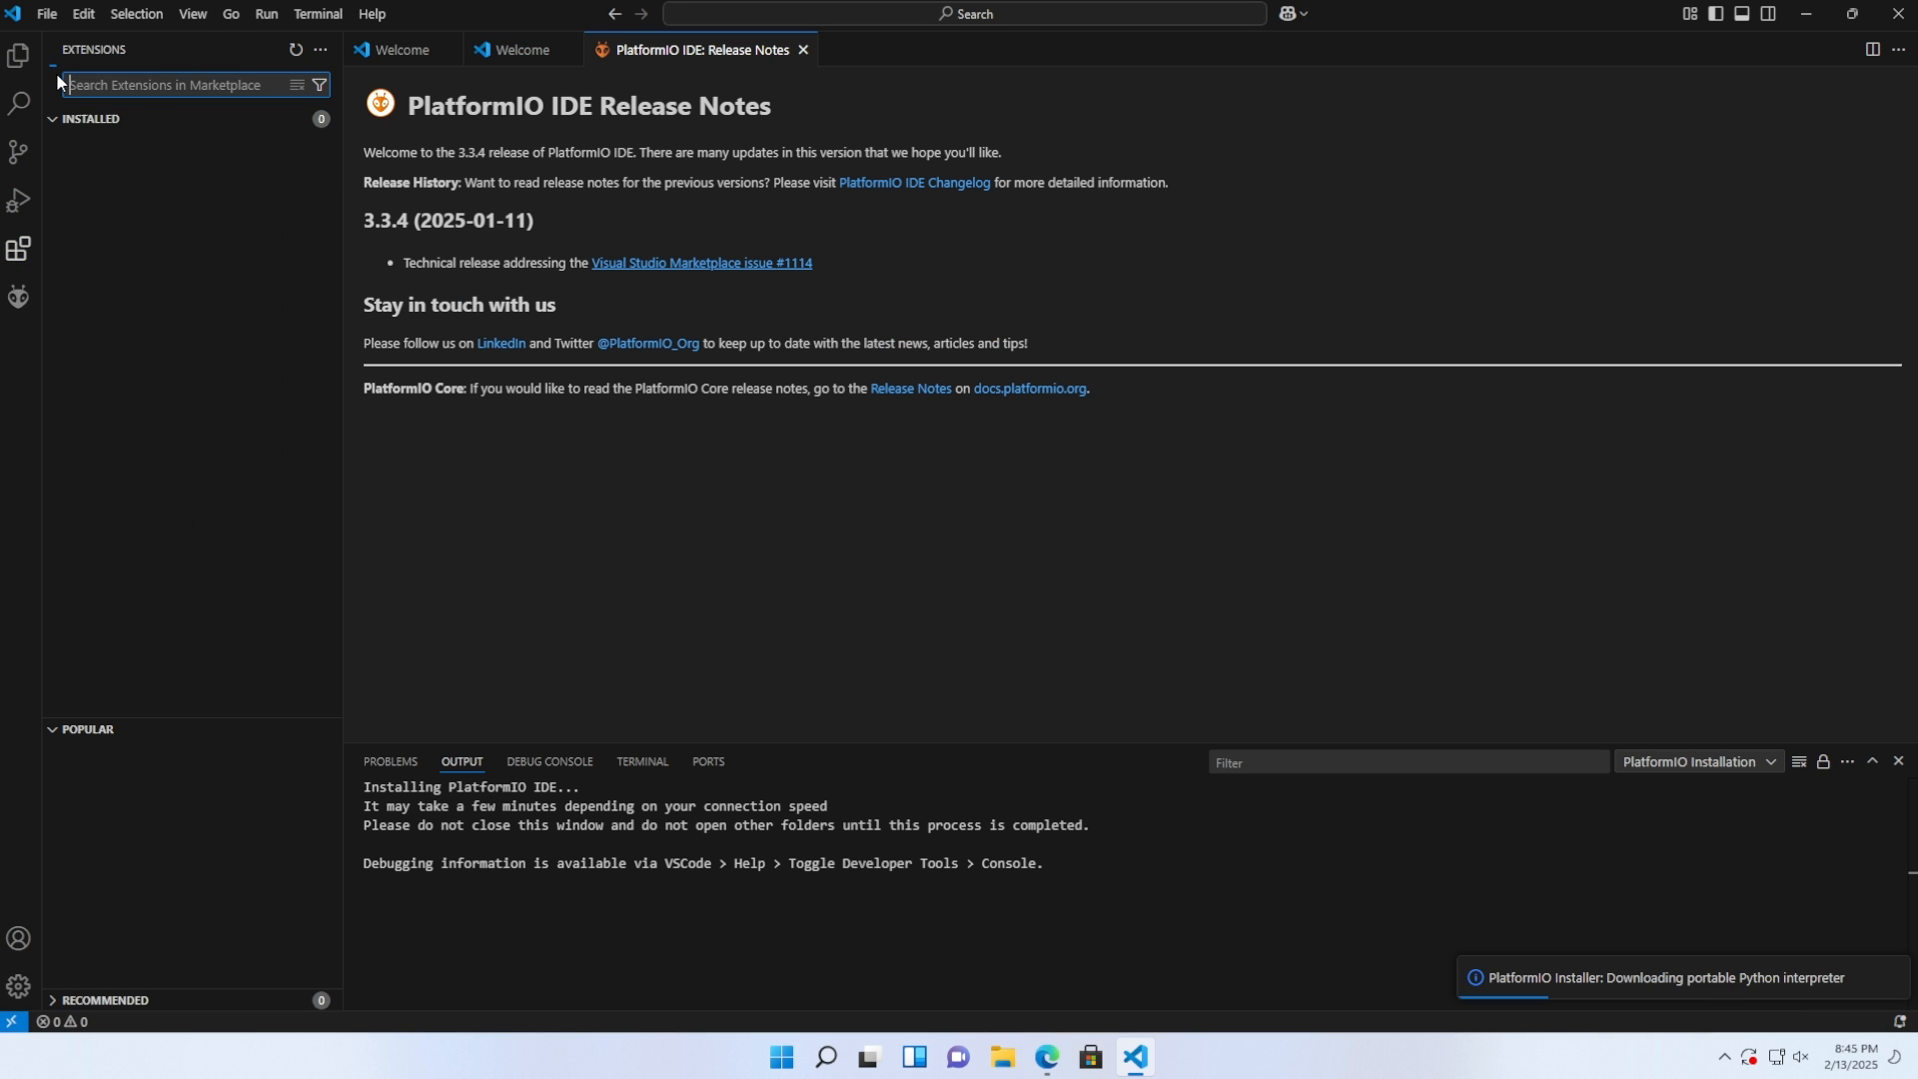
# - Install Best Themes Redefined, apply its colour theme, then look up a material theme icon pack
pyautogui.write('Best theme')
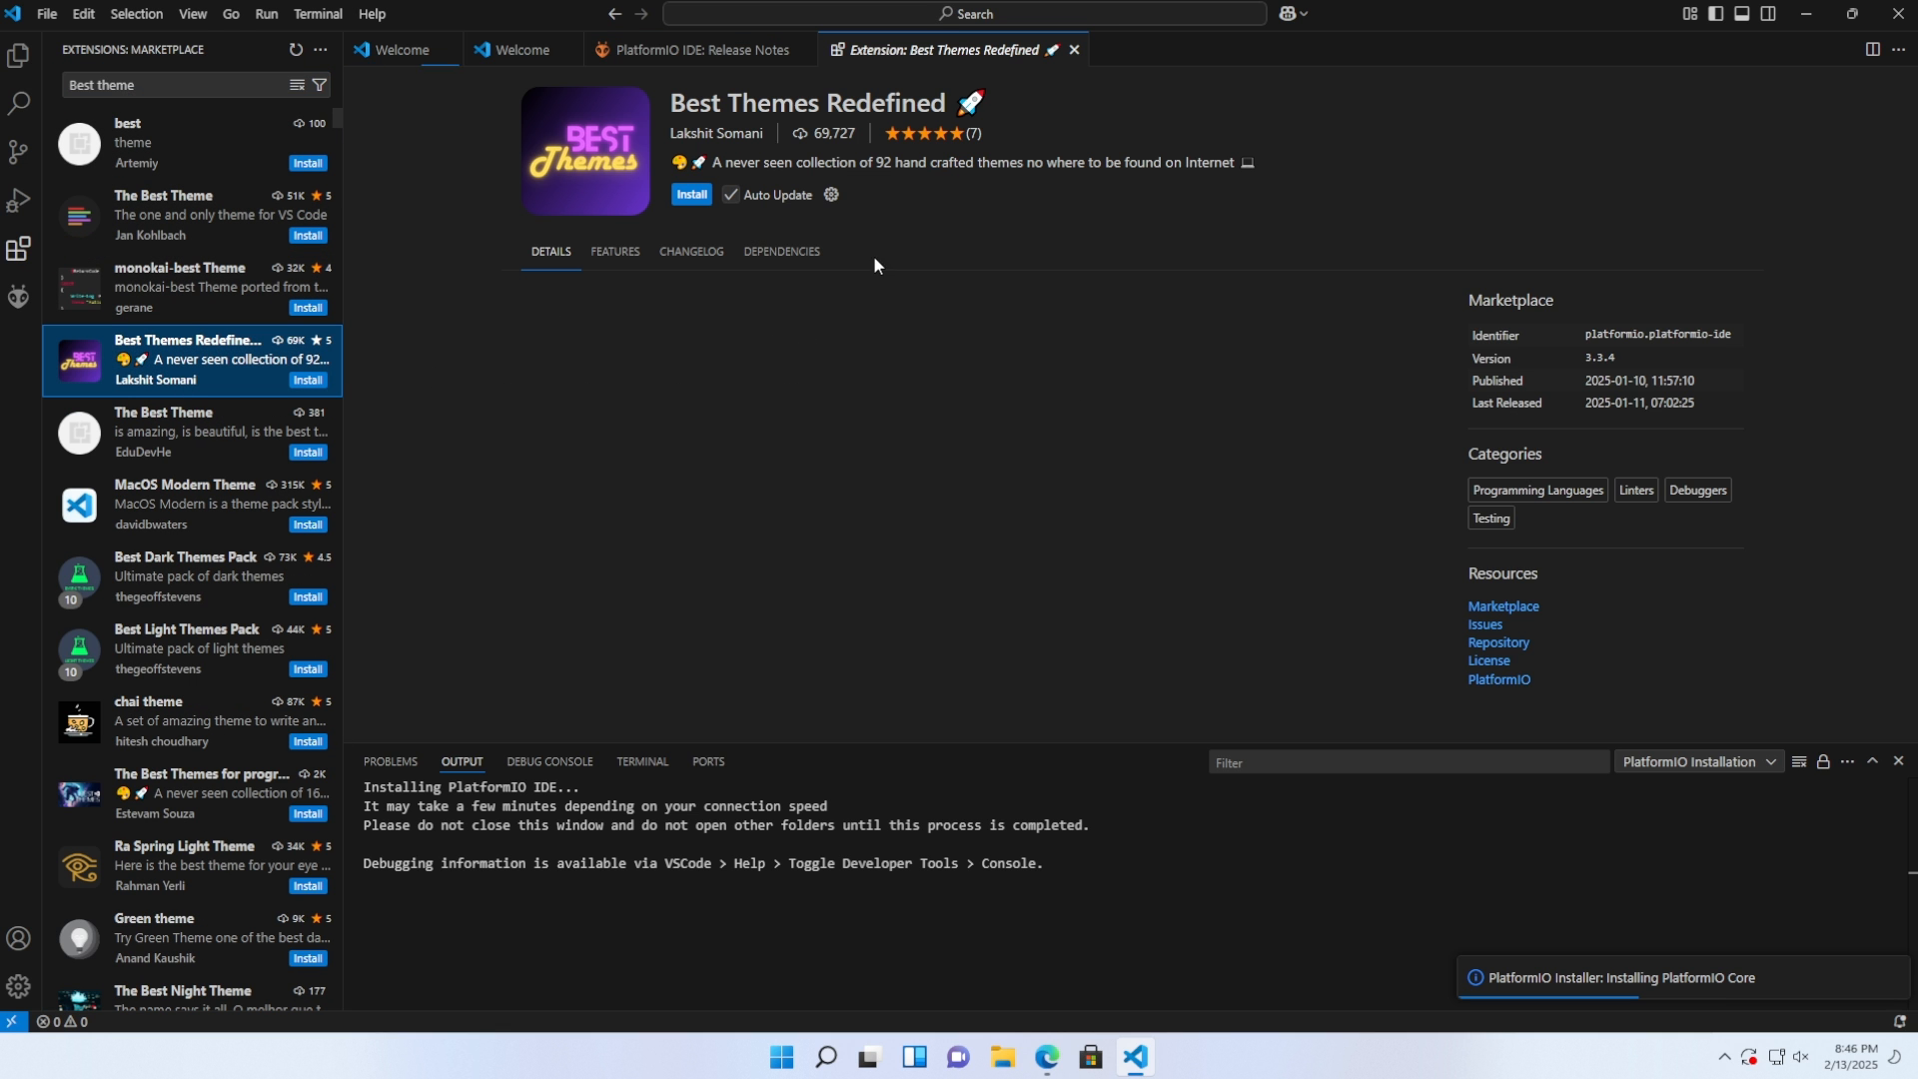
pyautogui.click(689, 194)
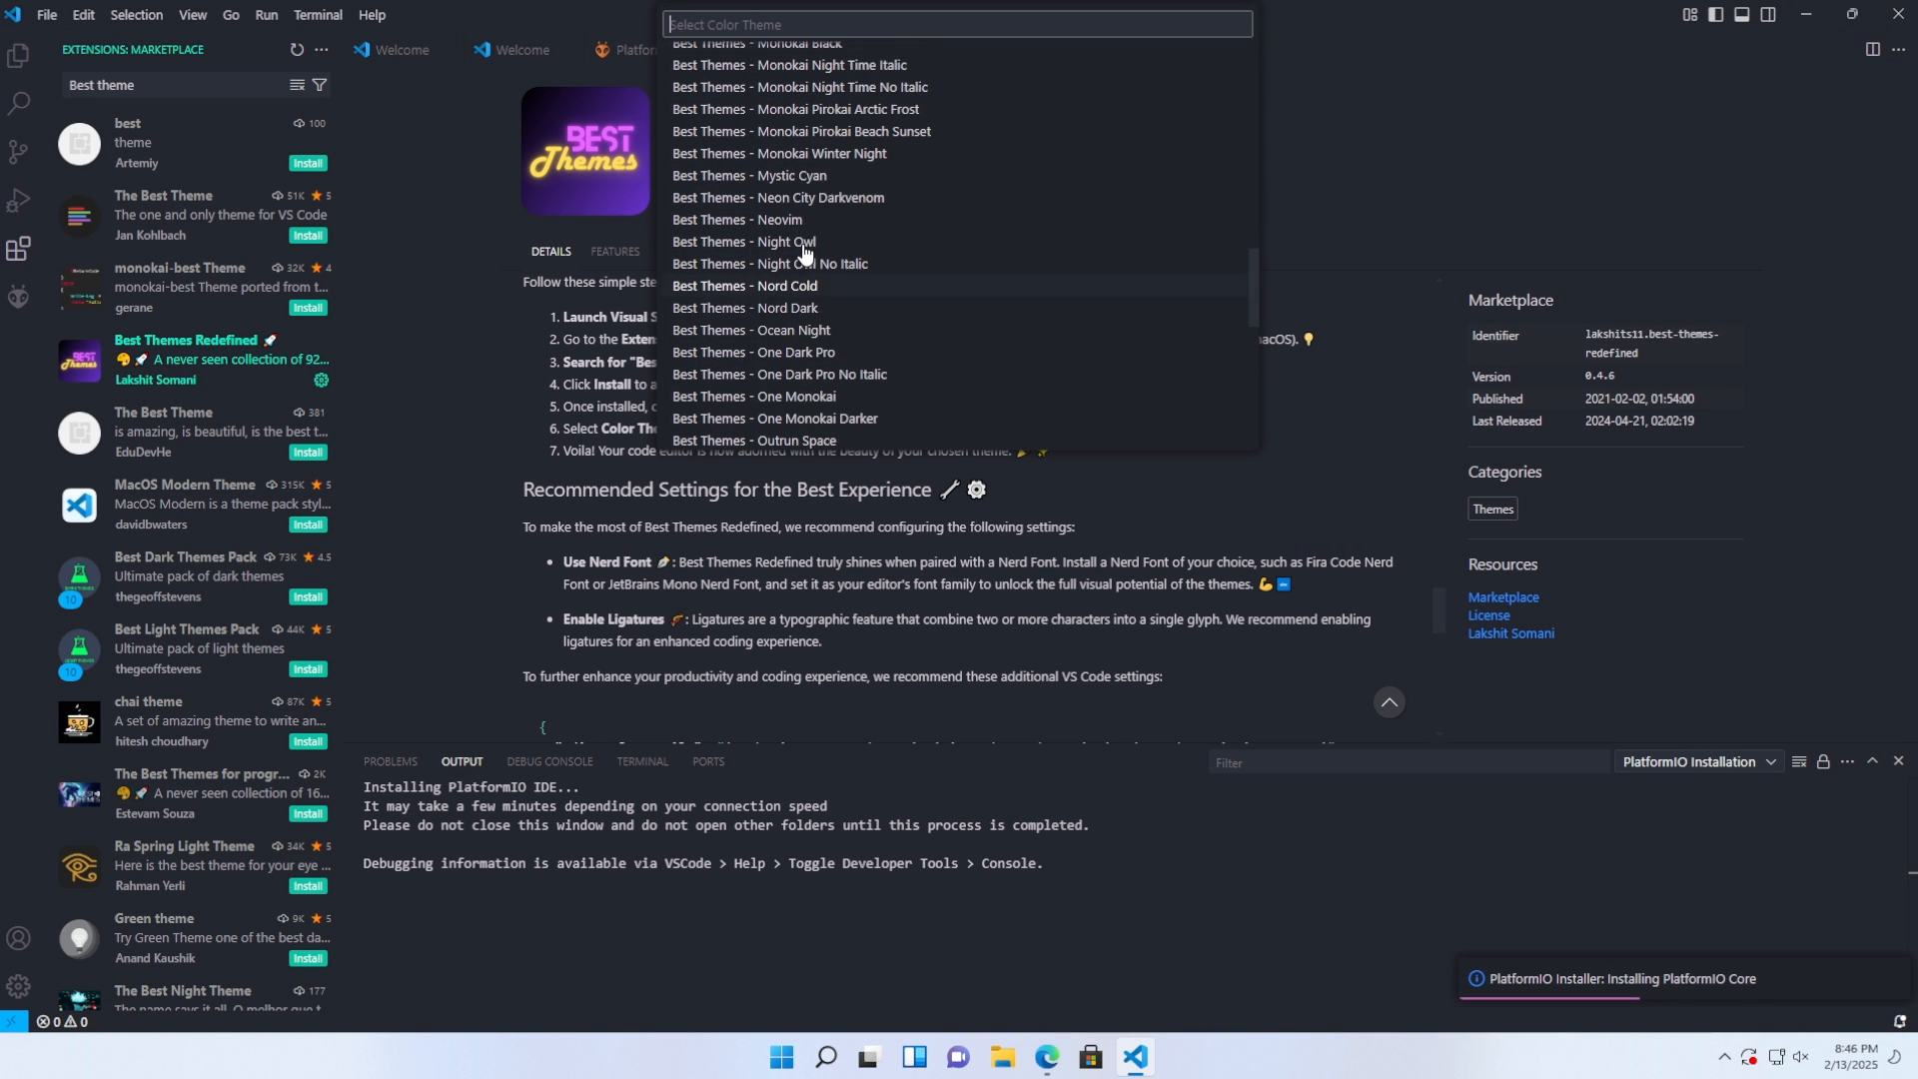
pyautogui.press('Escape')
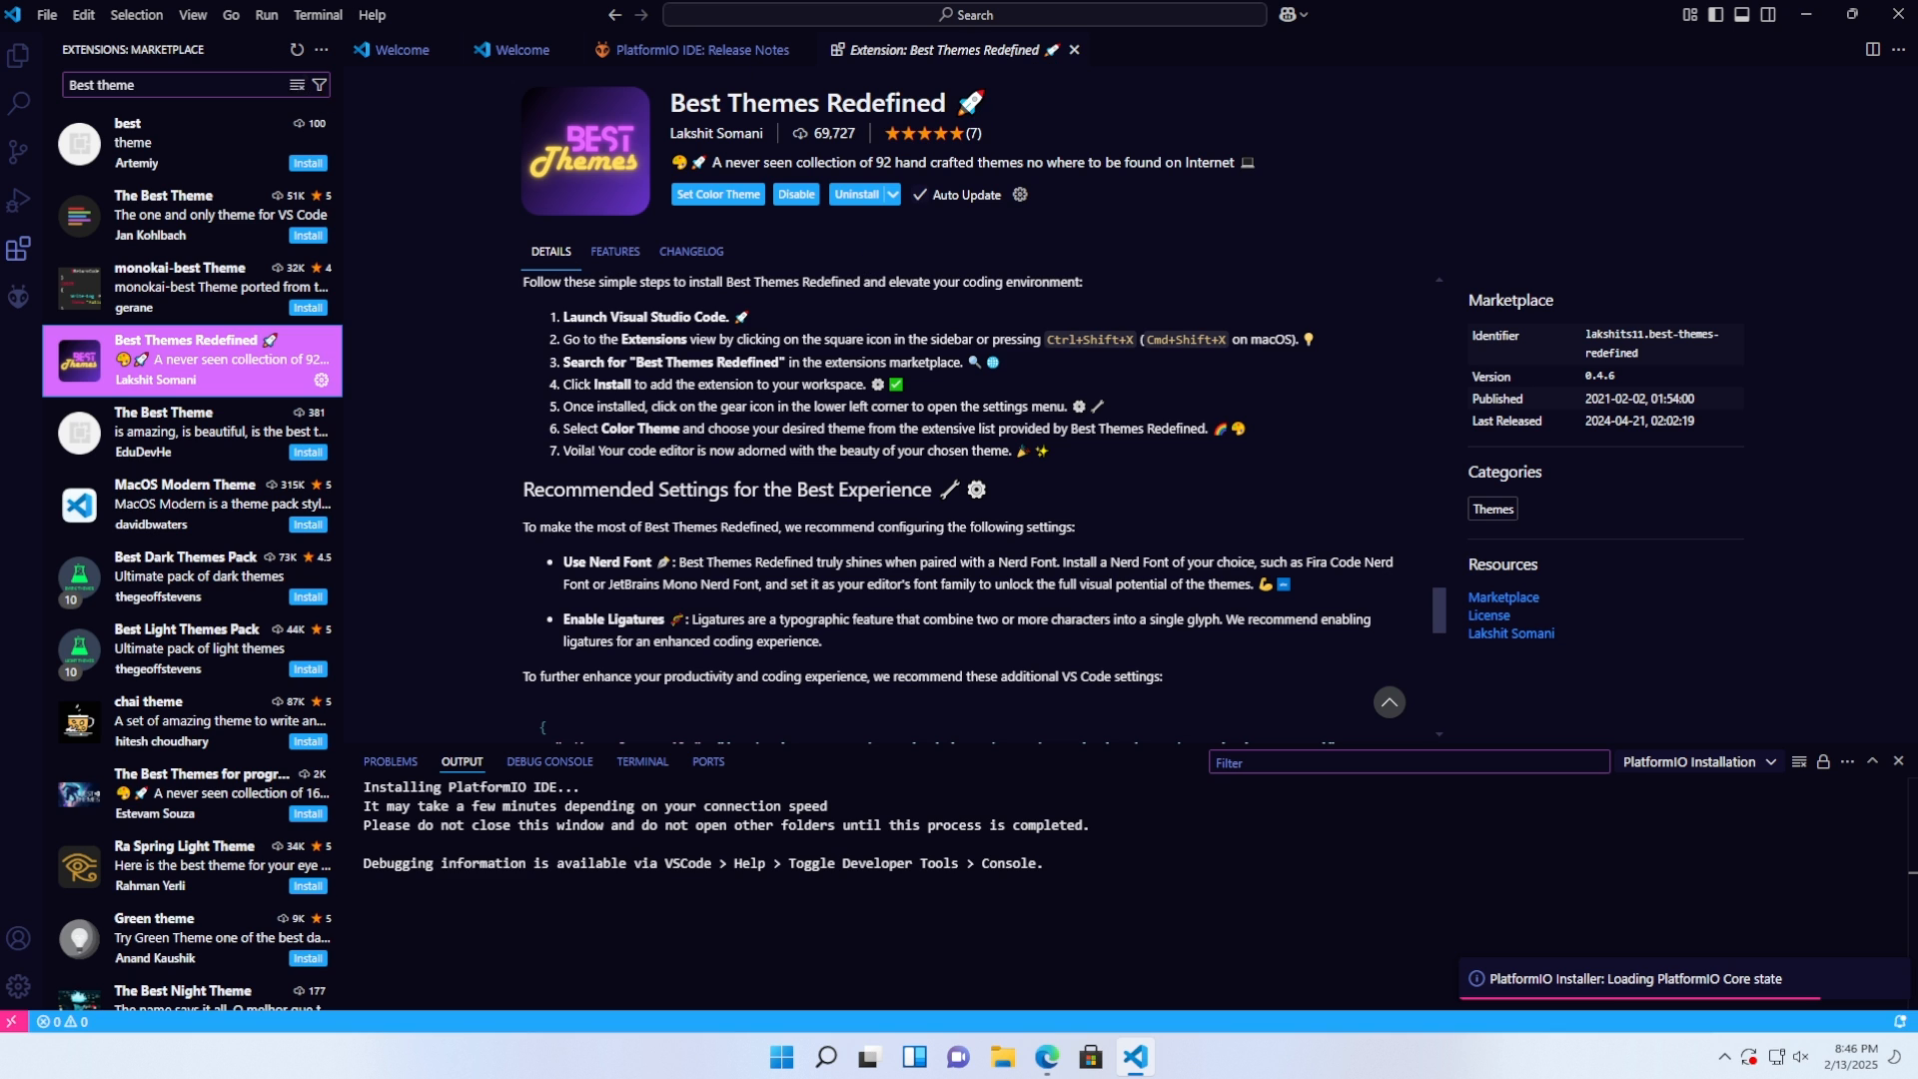
pyautogui.write('material')
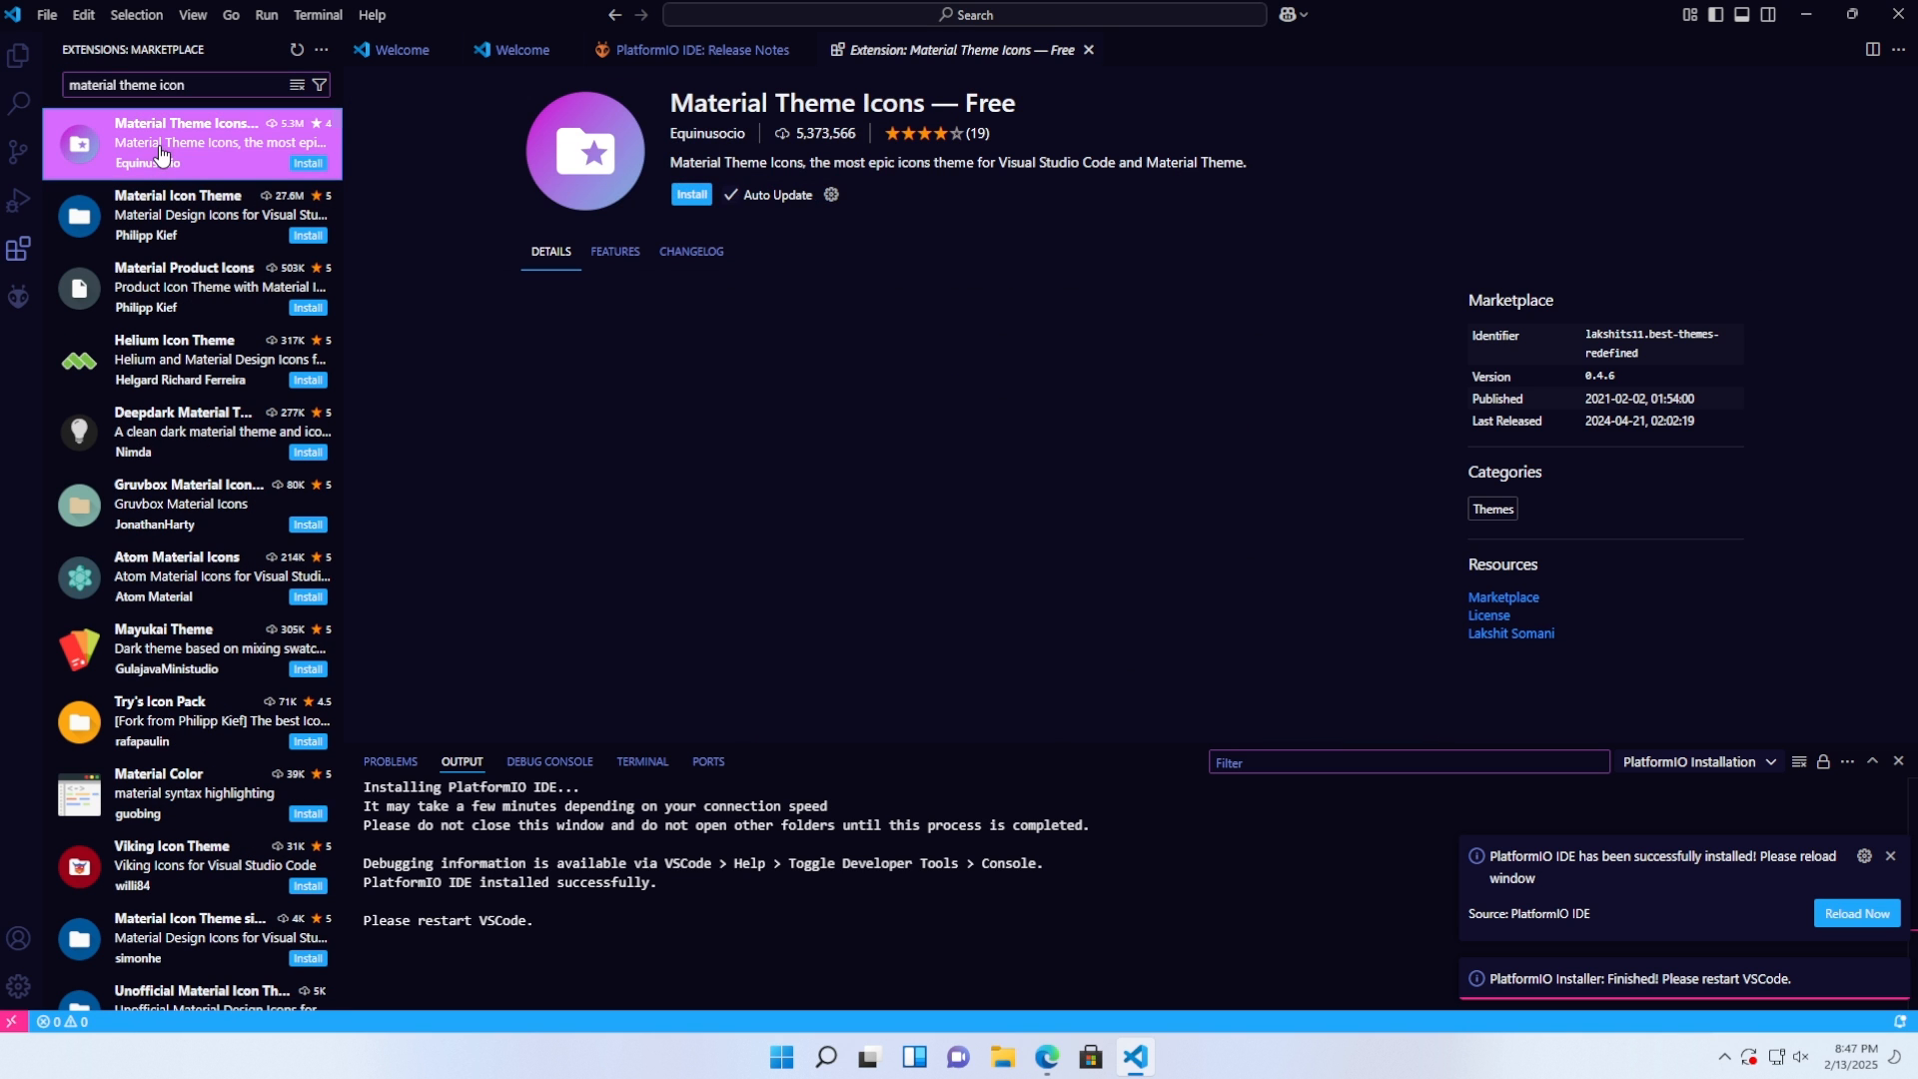
pyautogui.click(692, 194)
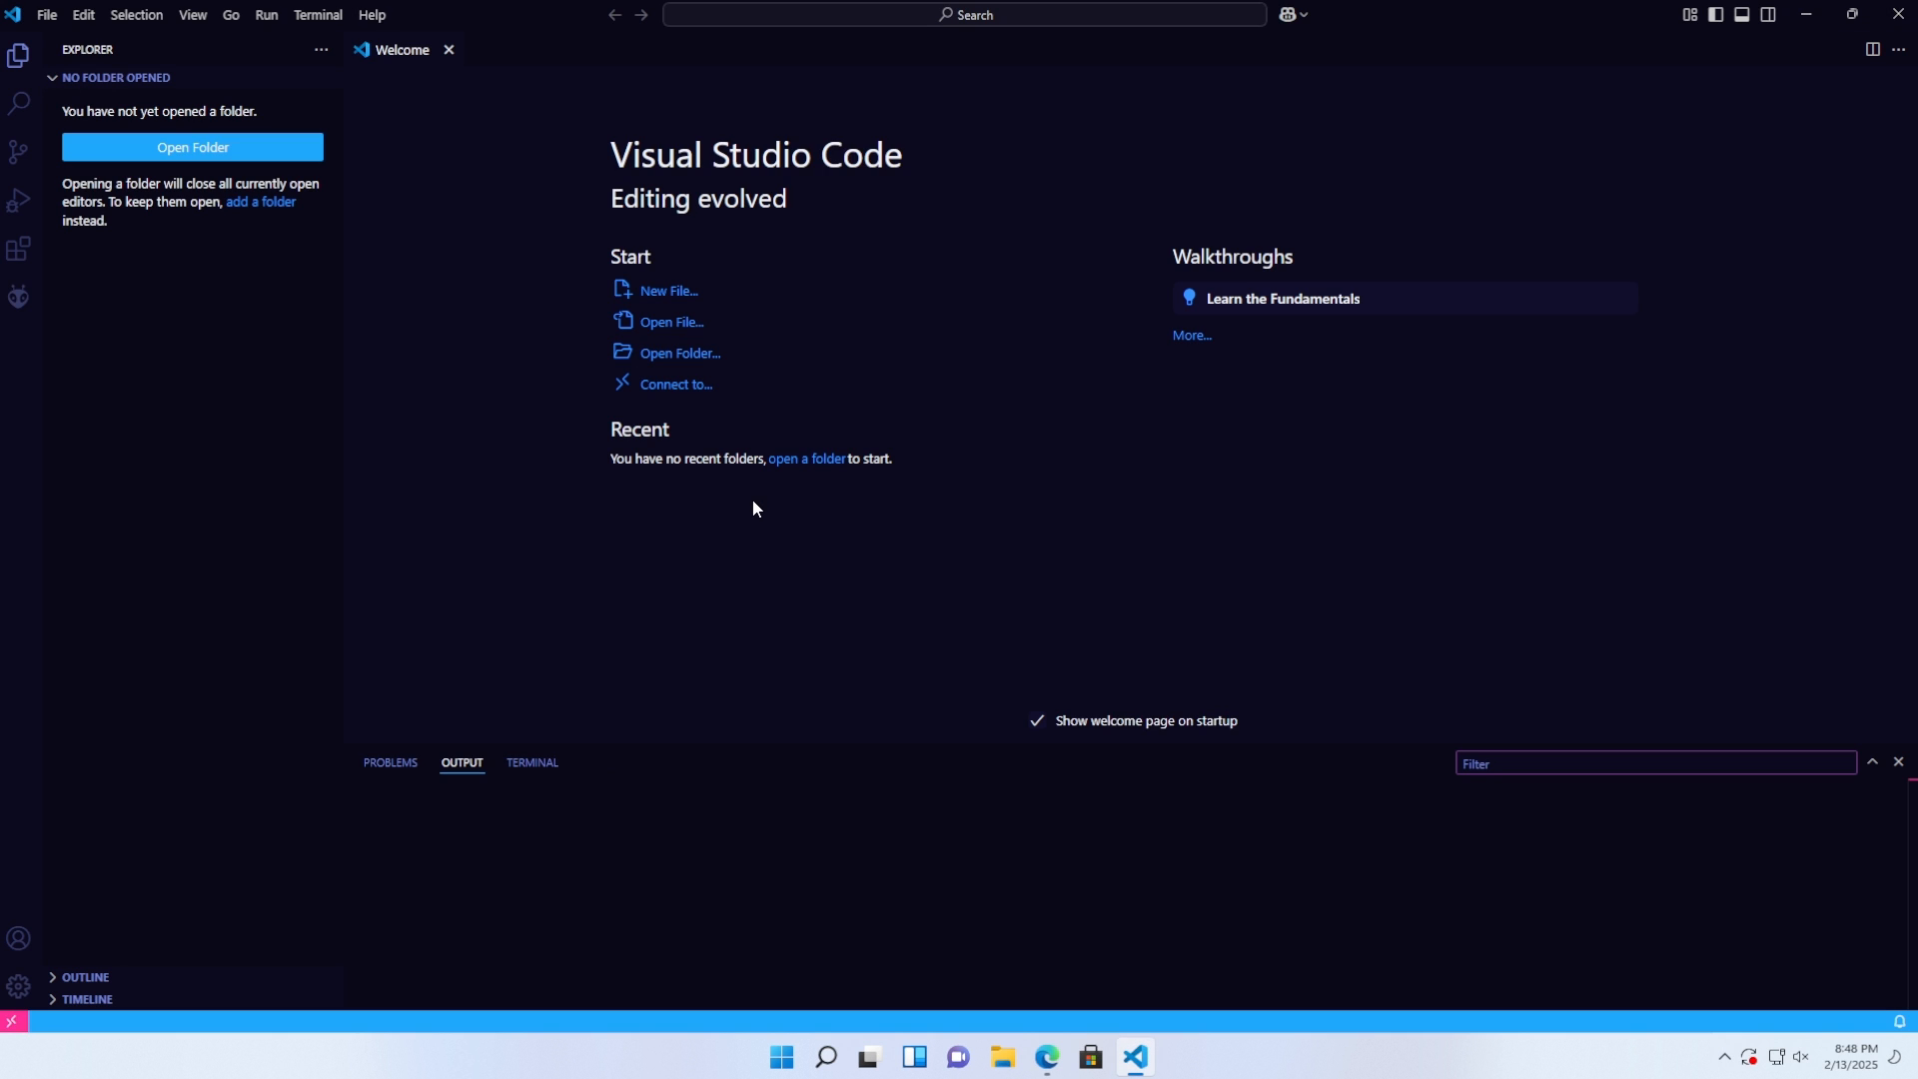
# - Open the PlatformIO sidebar and bring up the PIO Home welcome page
pyautogui.click(1283, 298)
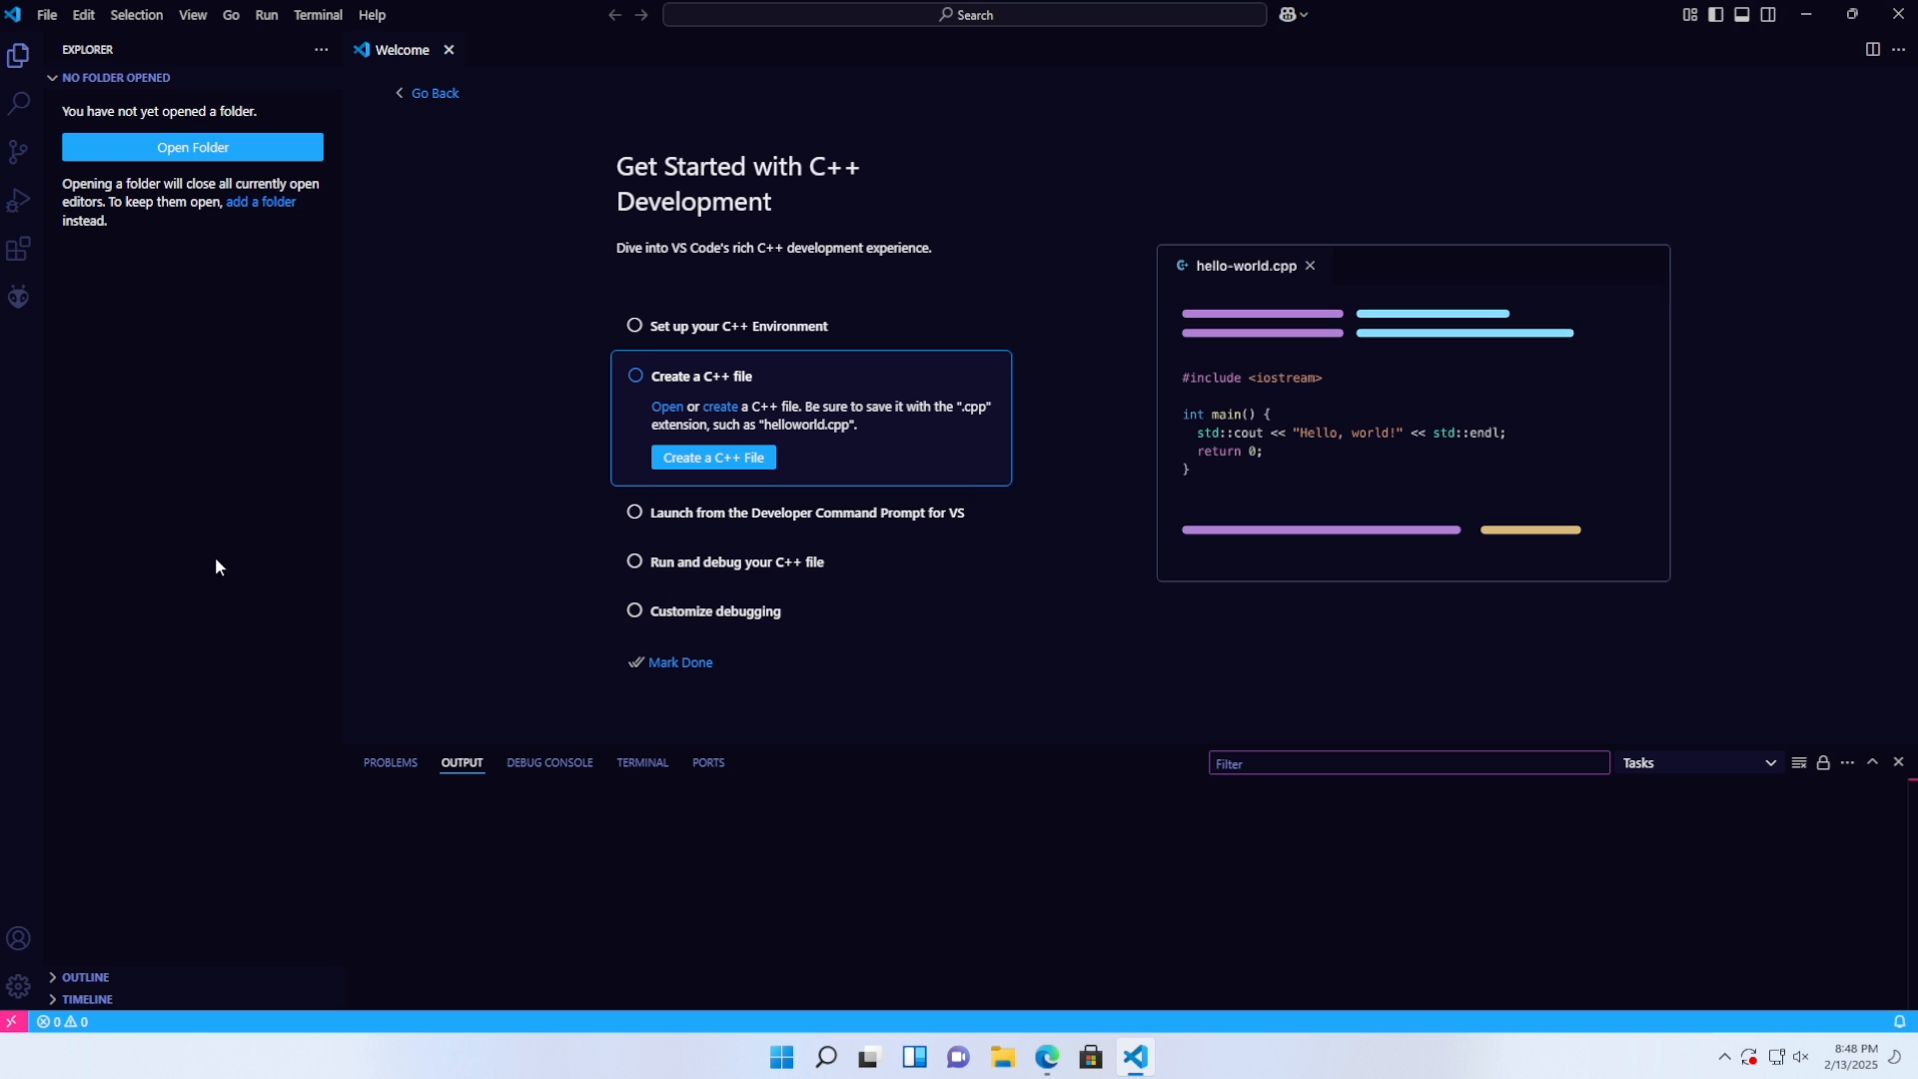
pyautogui.click(18, 298)
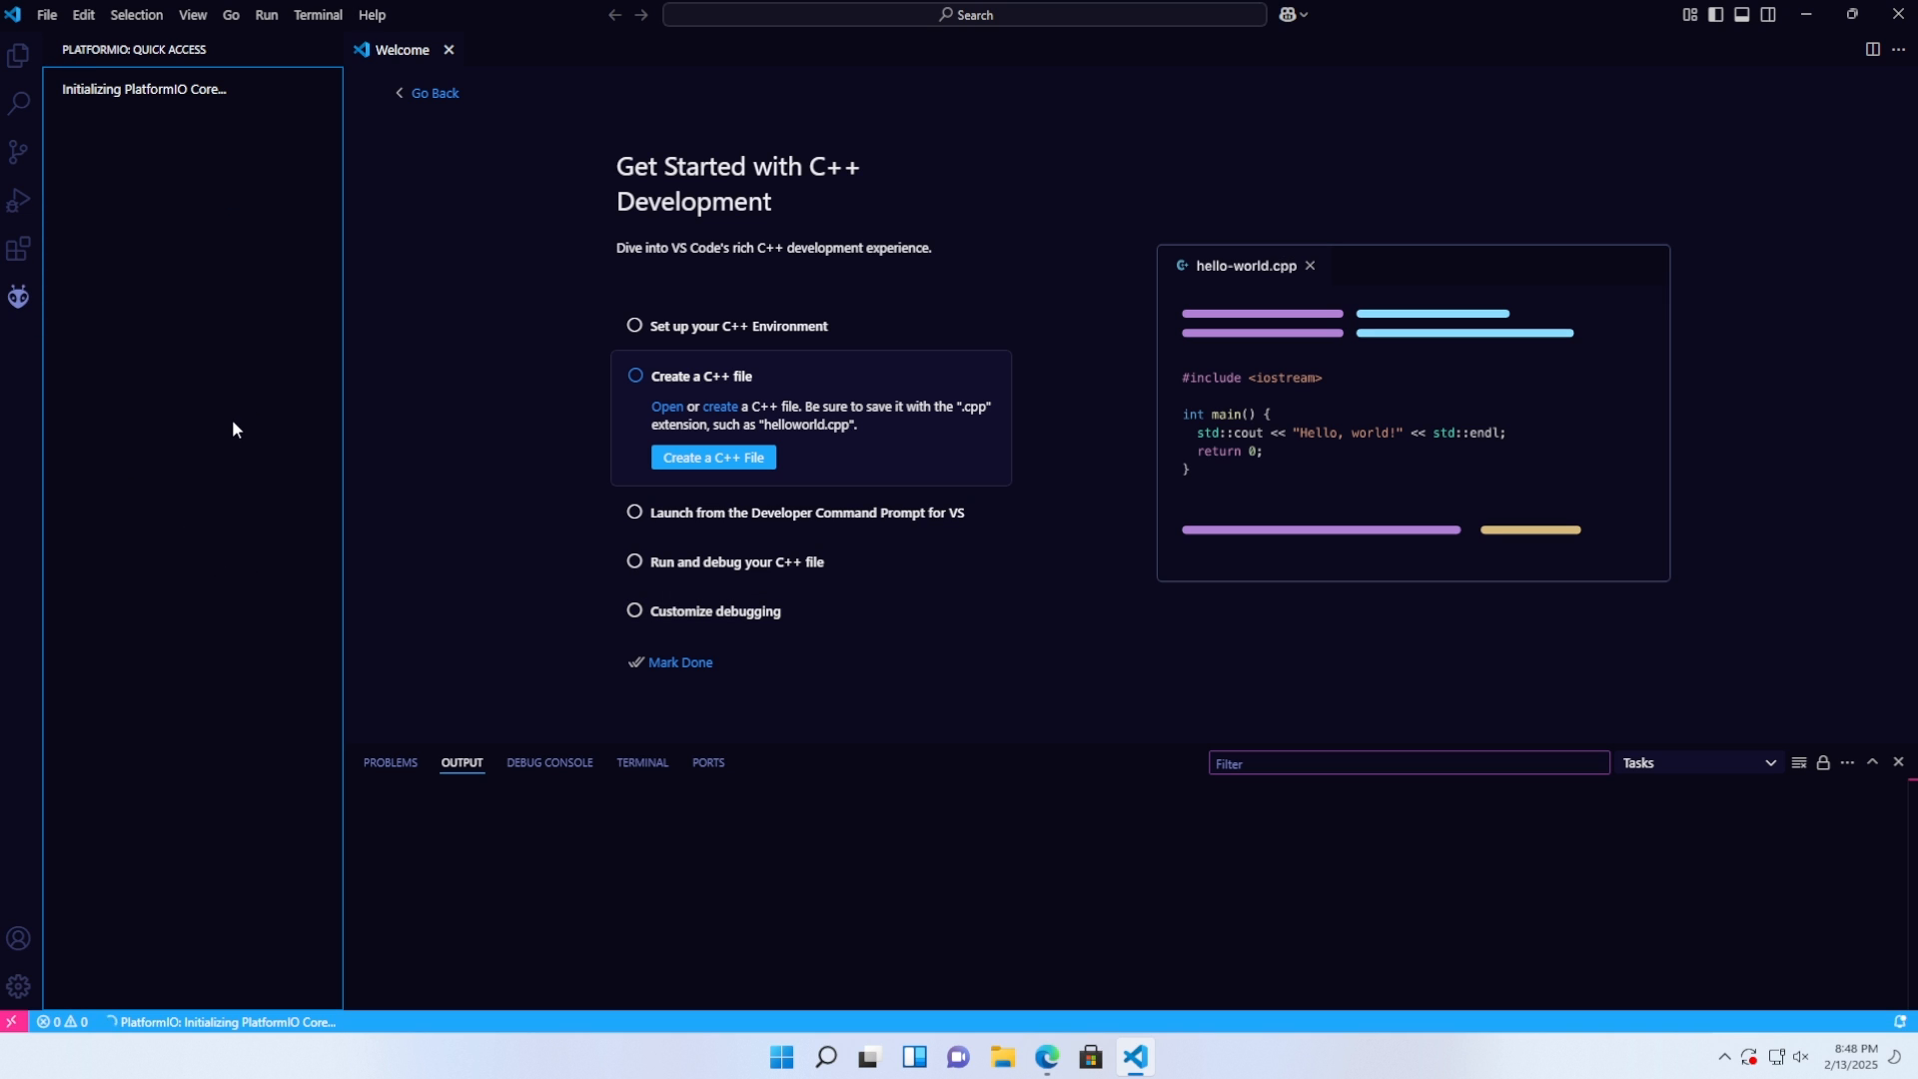
pyautogui.moveTo(260, 410)
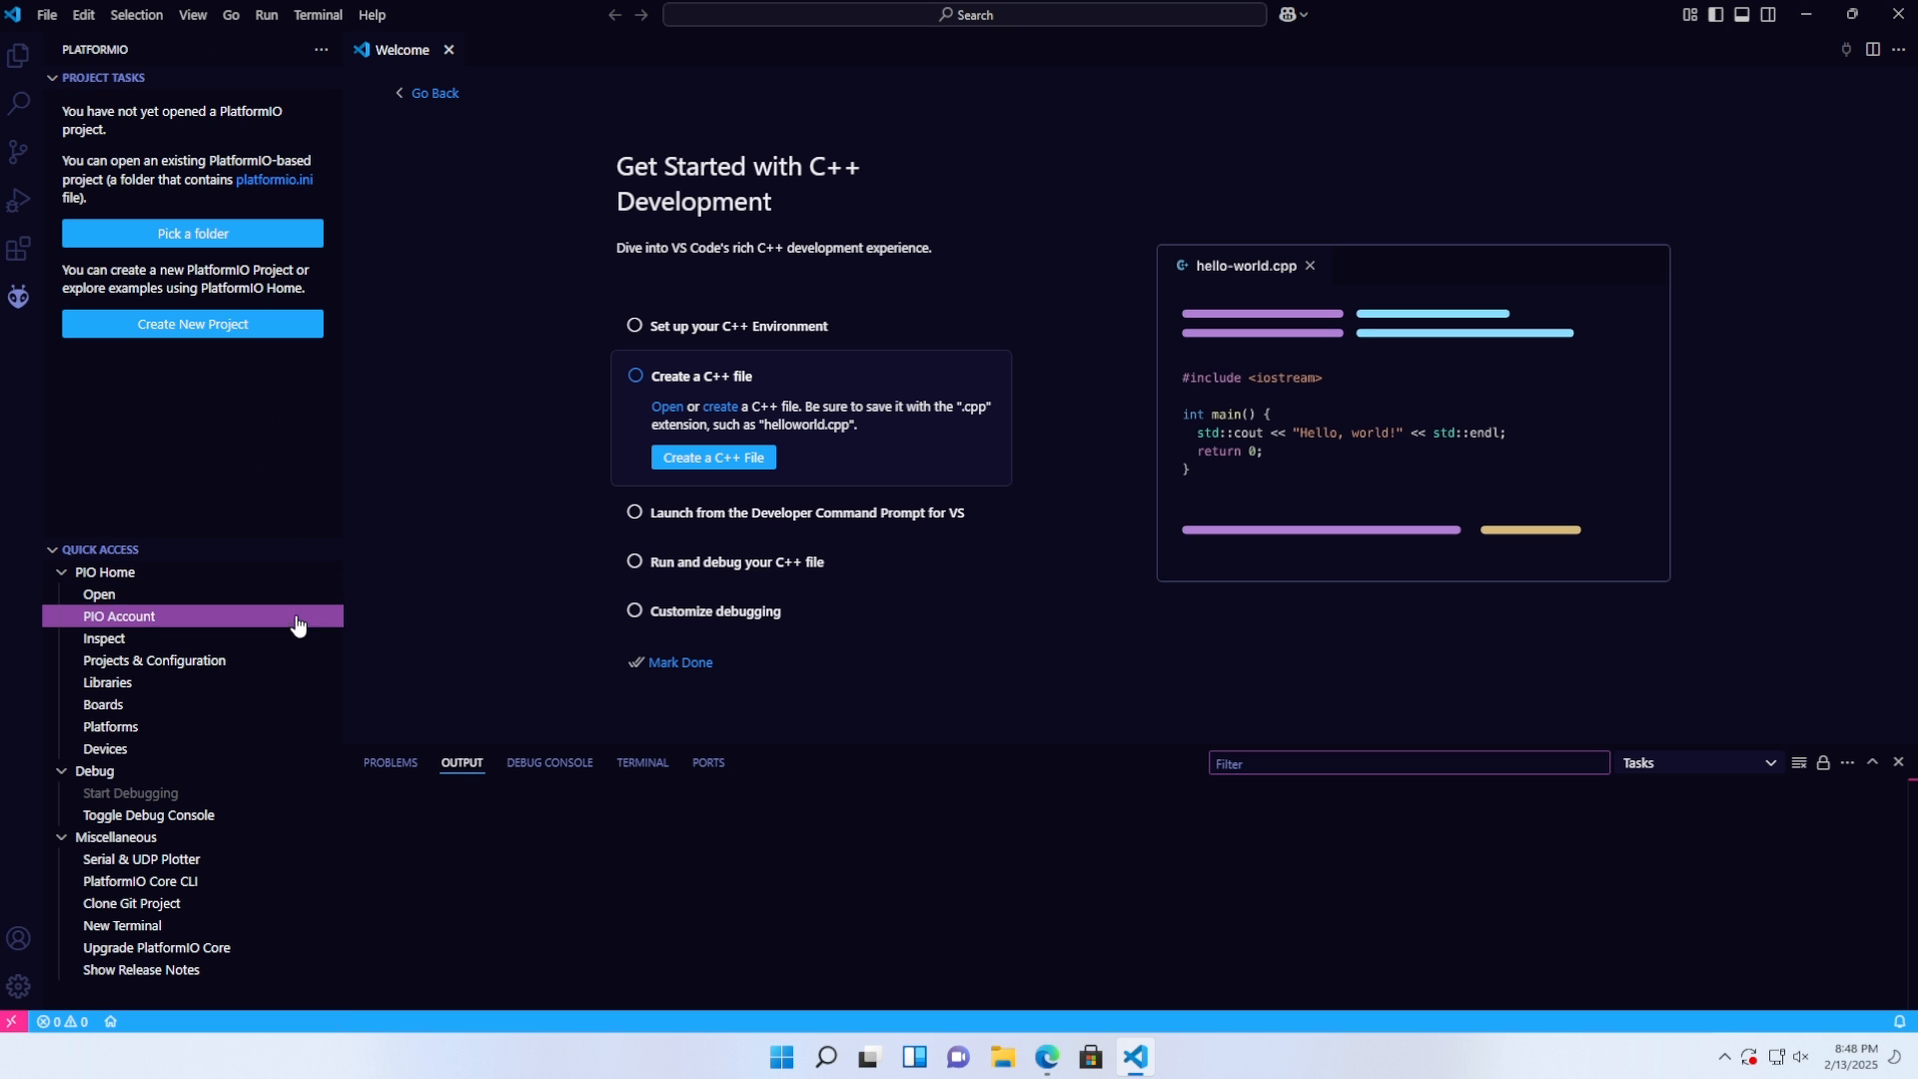
pyautogui.moveTo(98, 597)
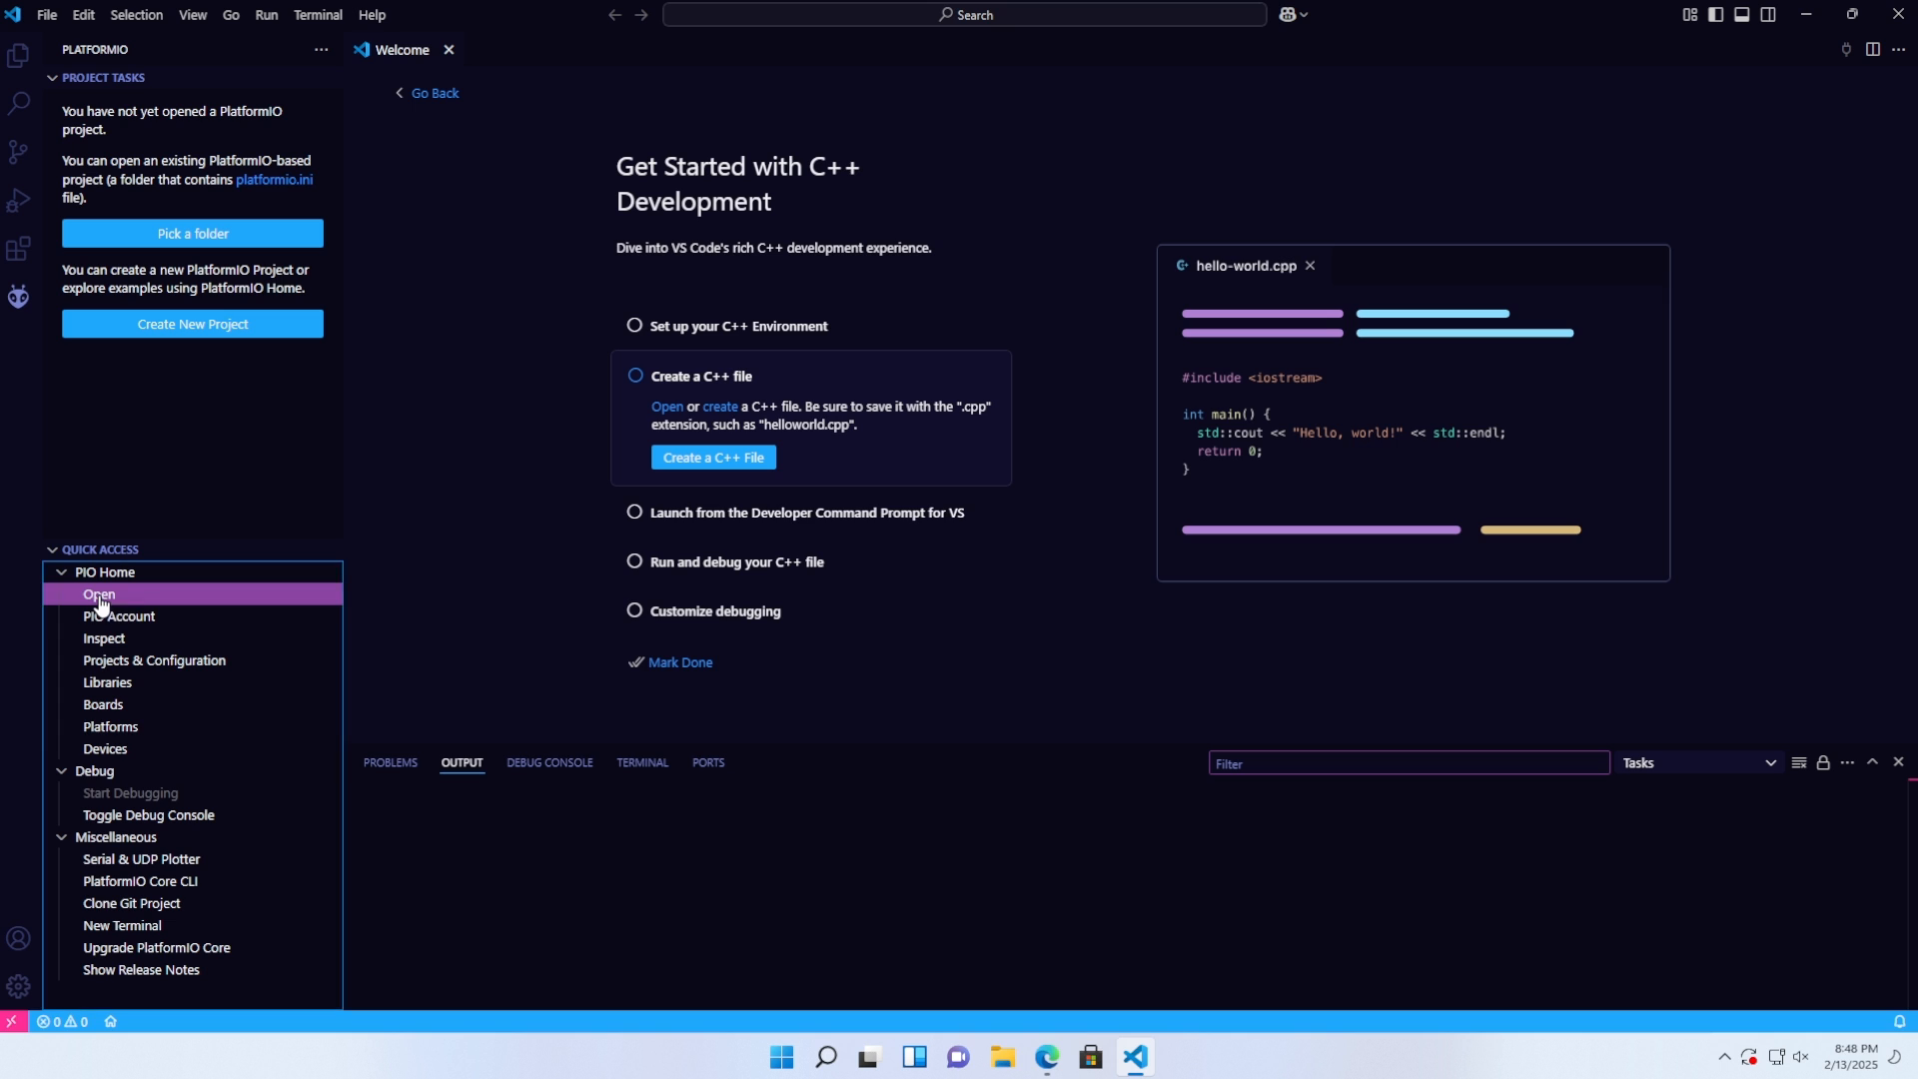
pyautogui.click(98, 596)
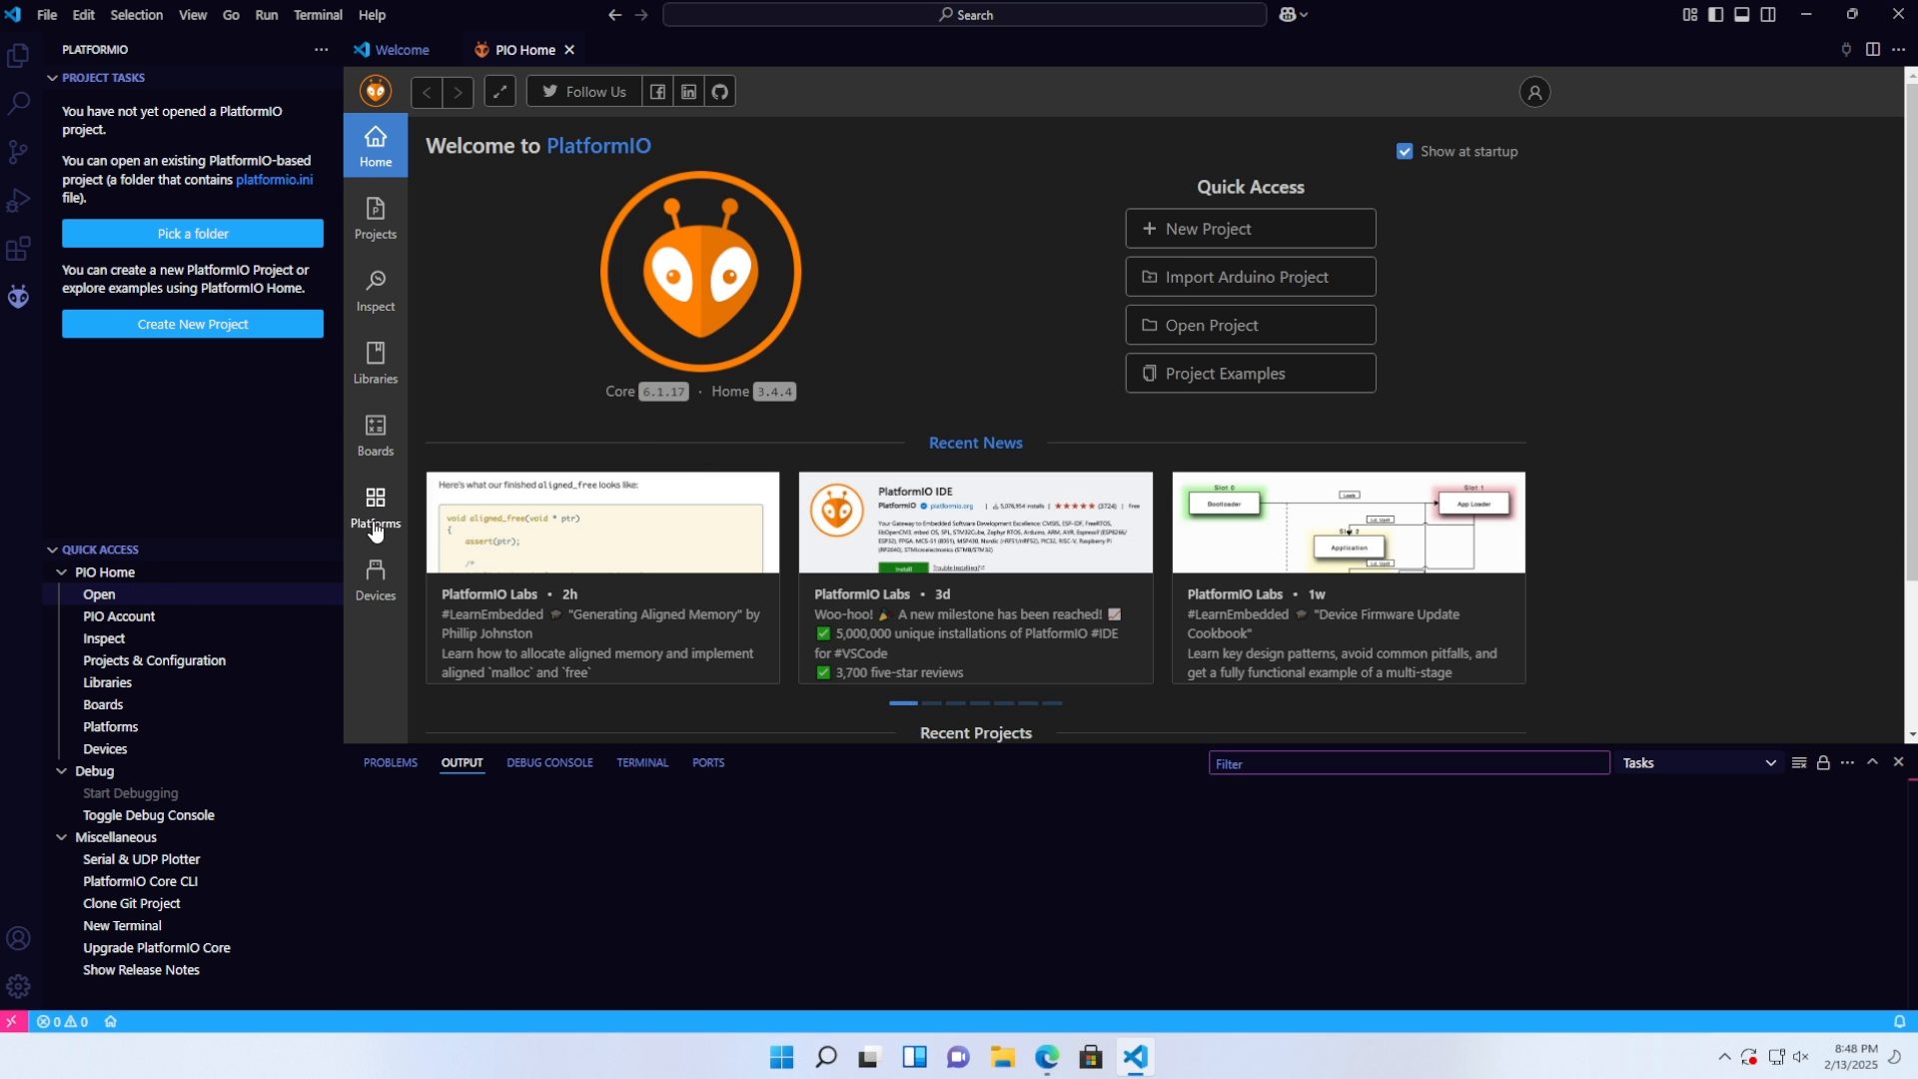
# - Browse embedded platforms in PIO Home and find Espressif 32 by searching 'Ess'
pyautogui.click(375, 505)
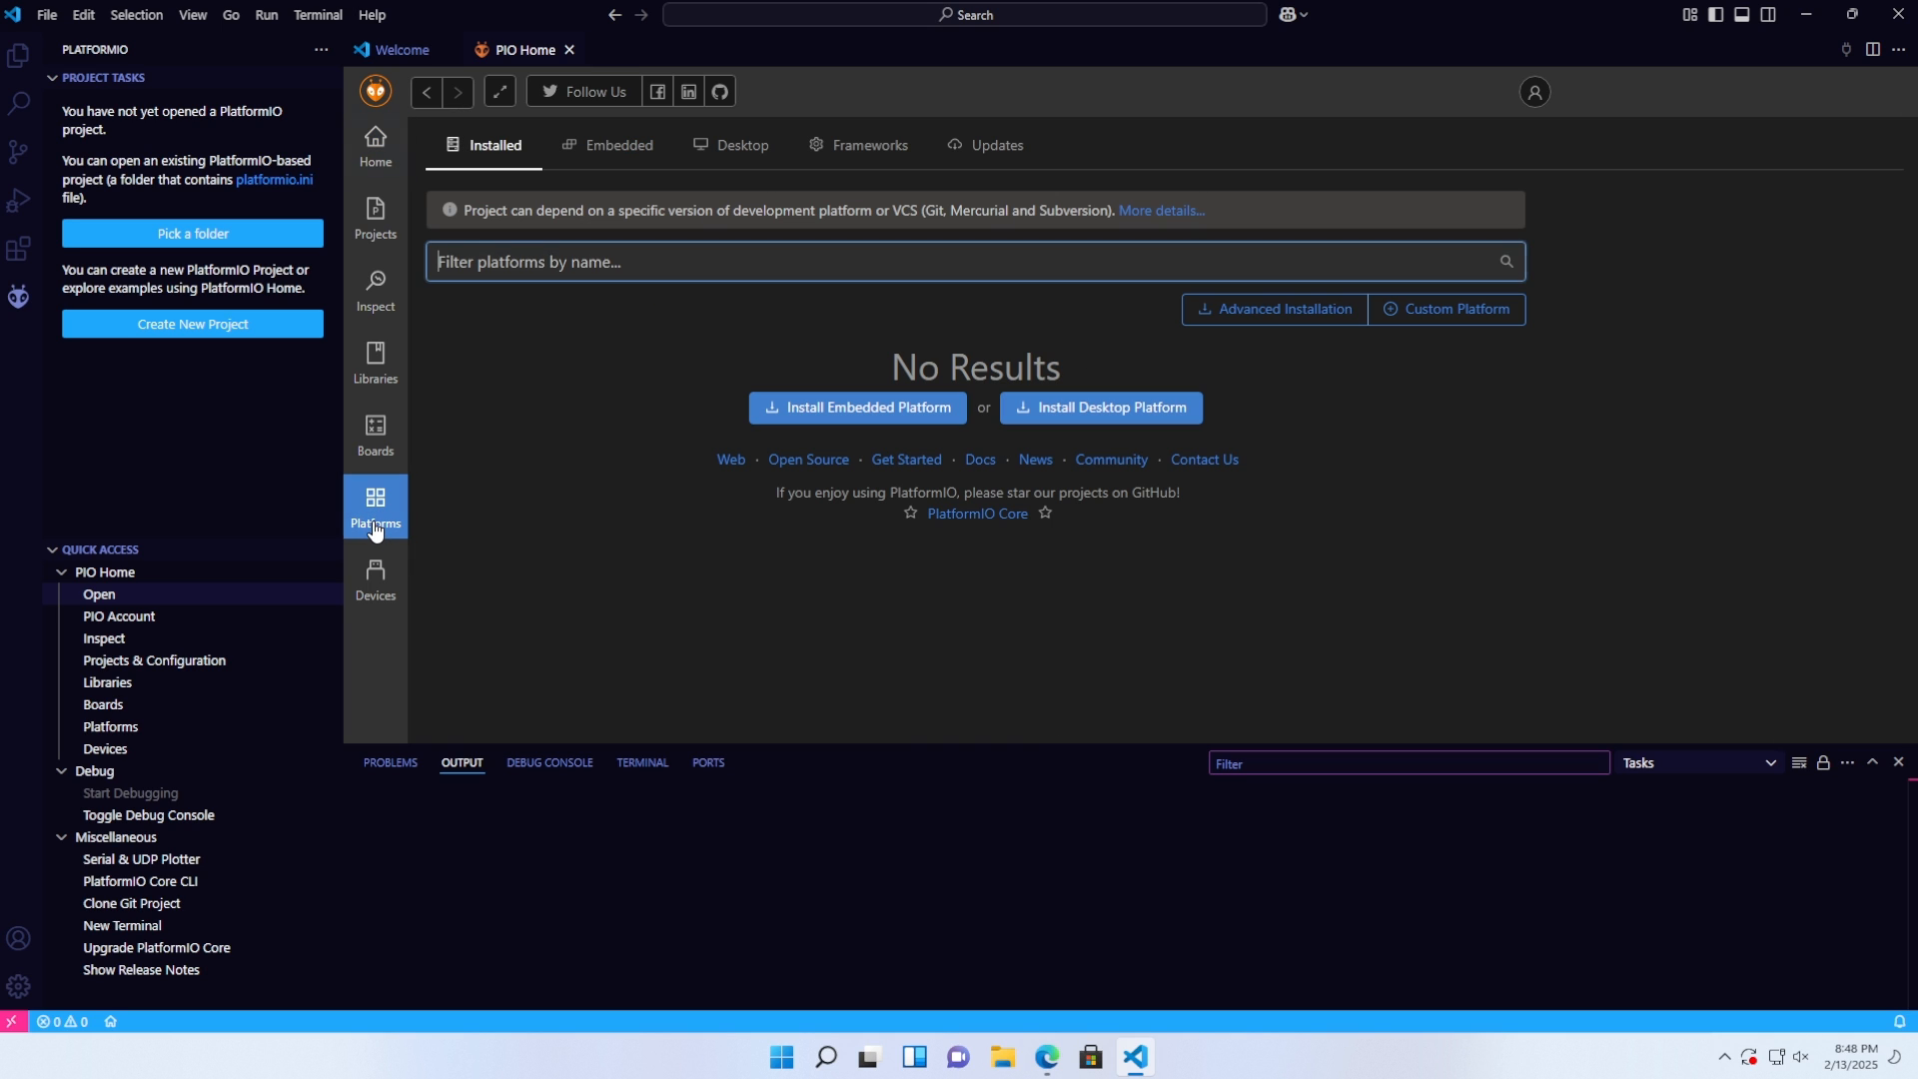
pyautogui.click(620, 146)
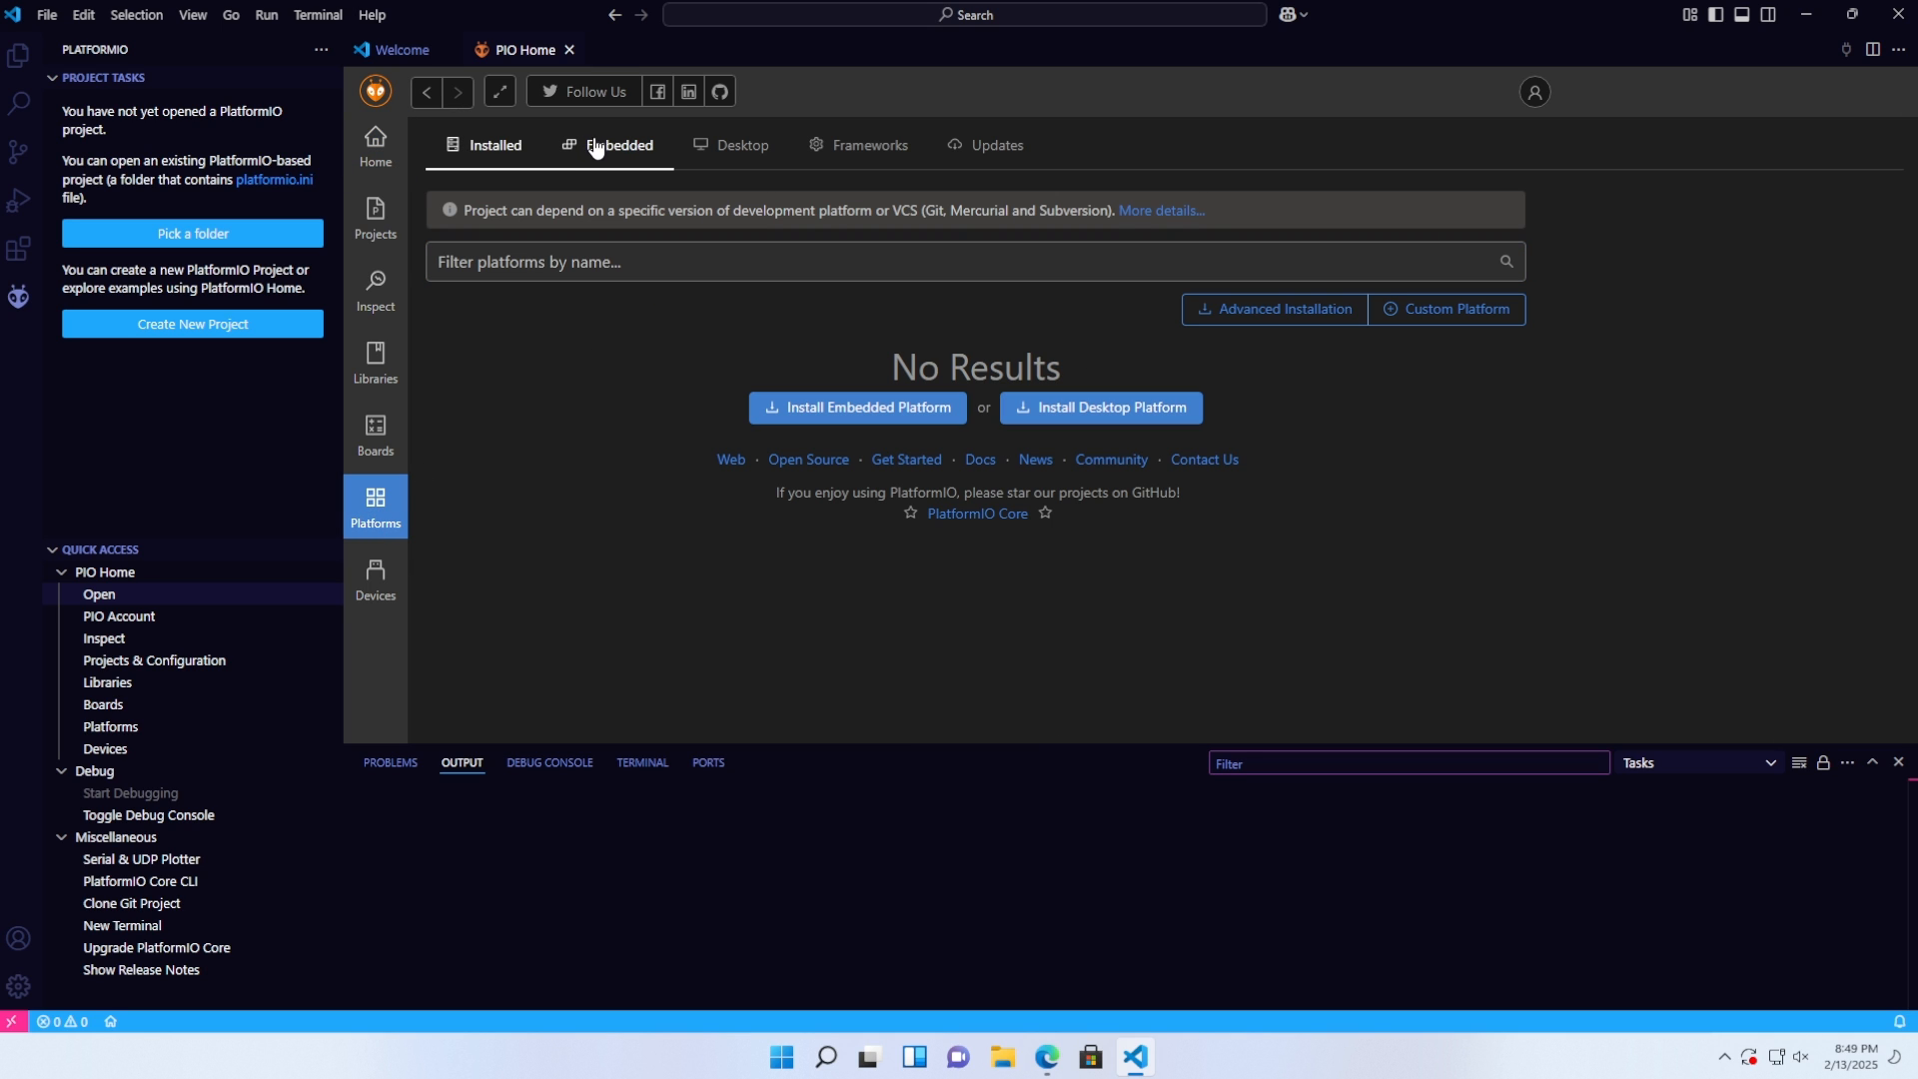
pyautogui.click(618, 146)
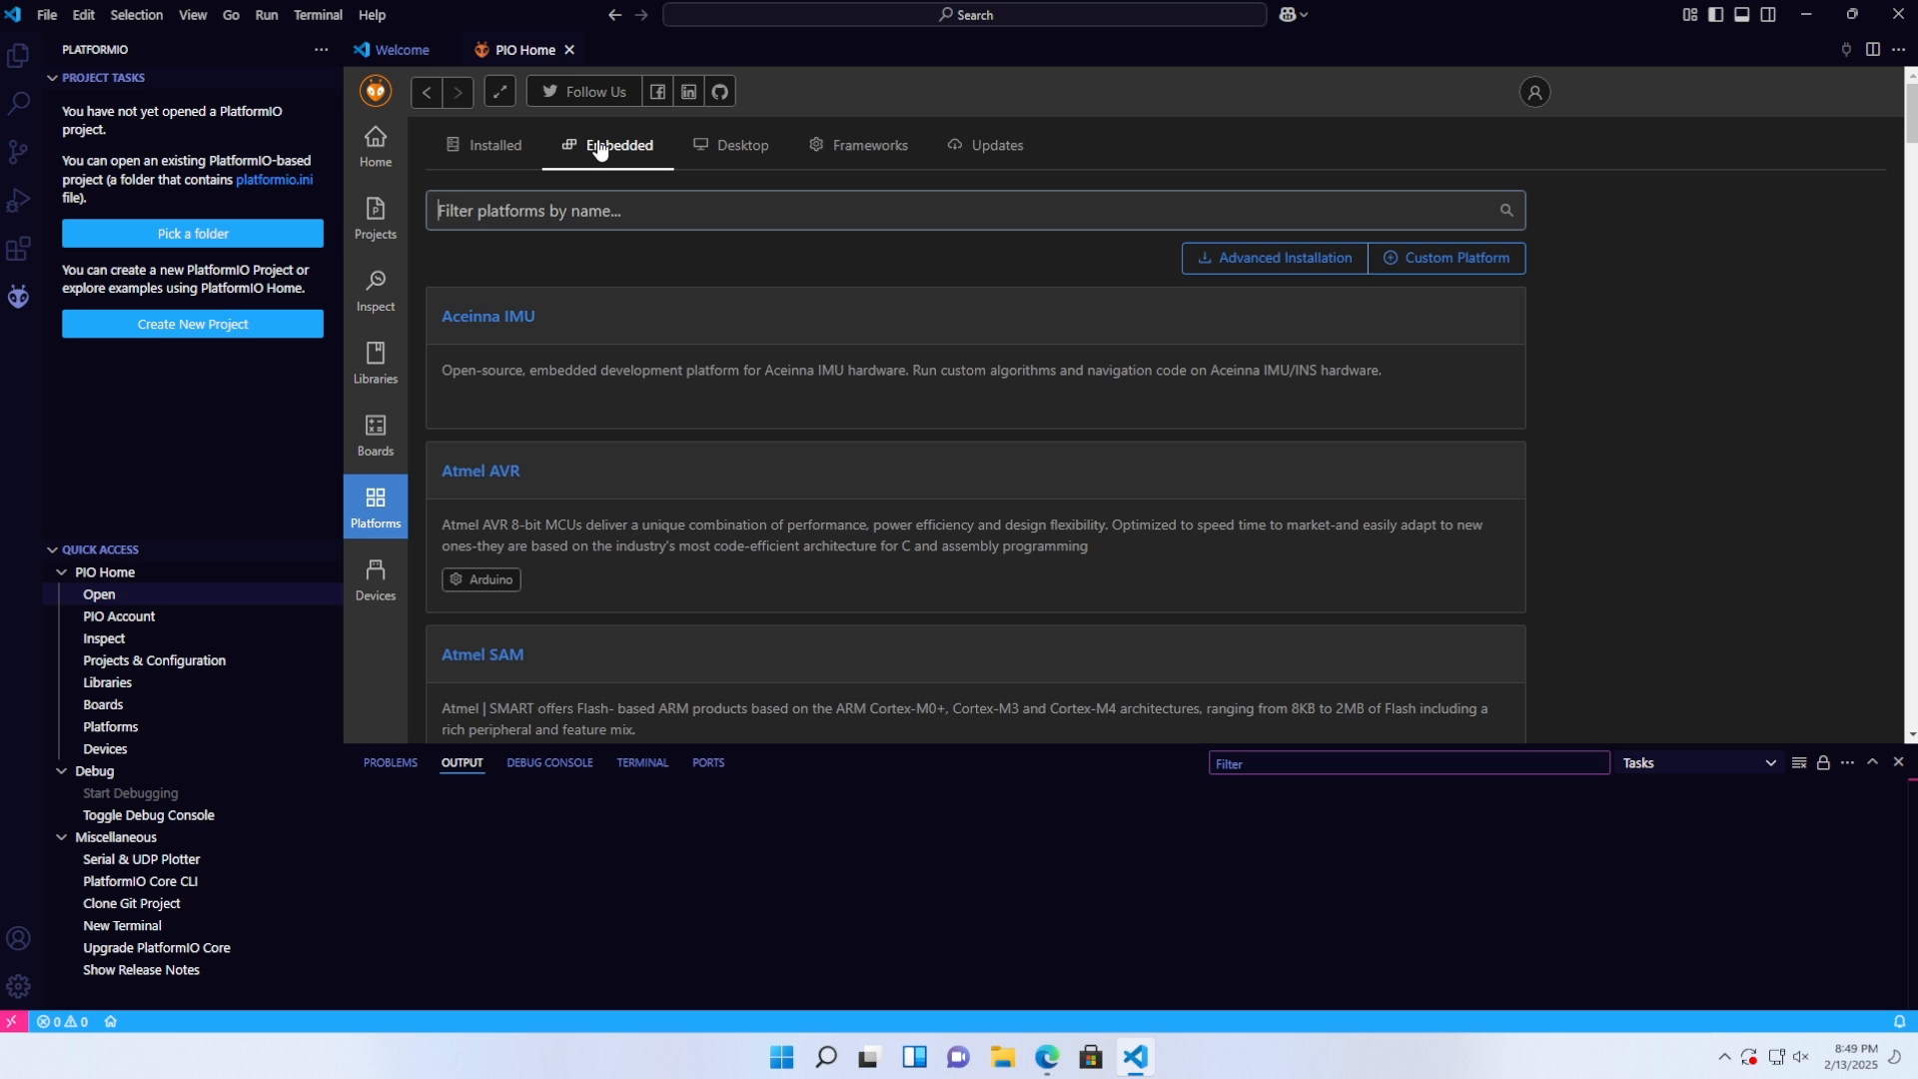
pyautogui.write('E')
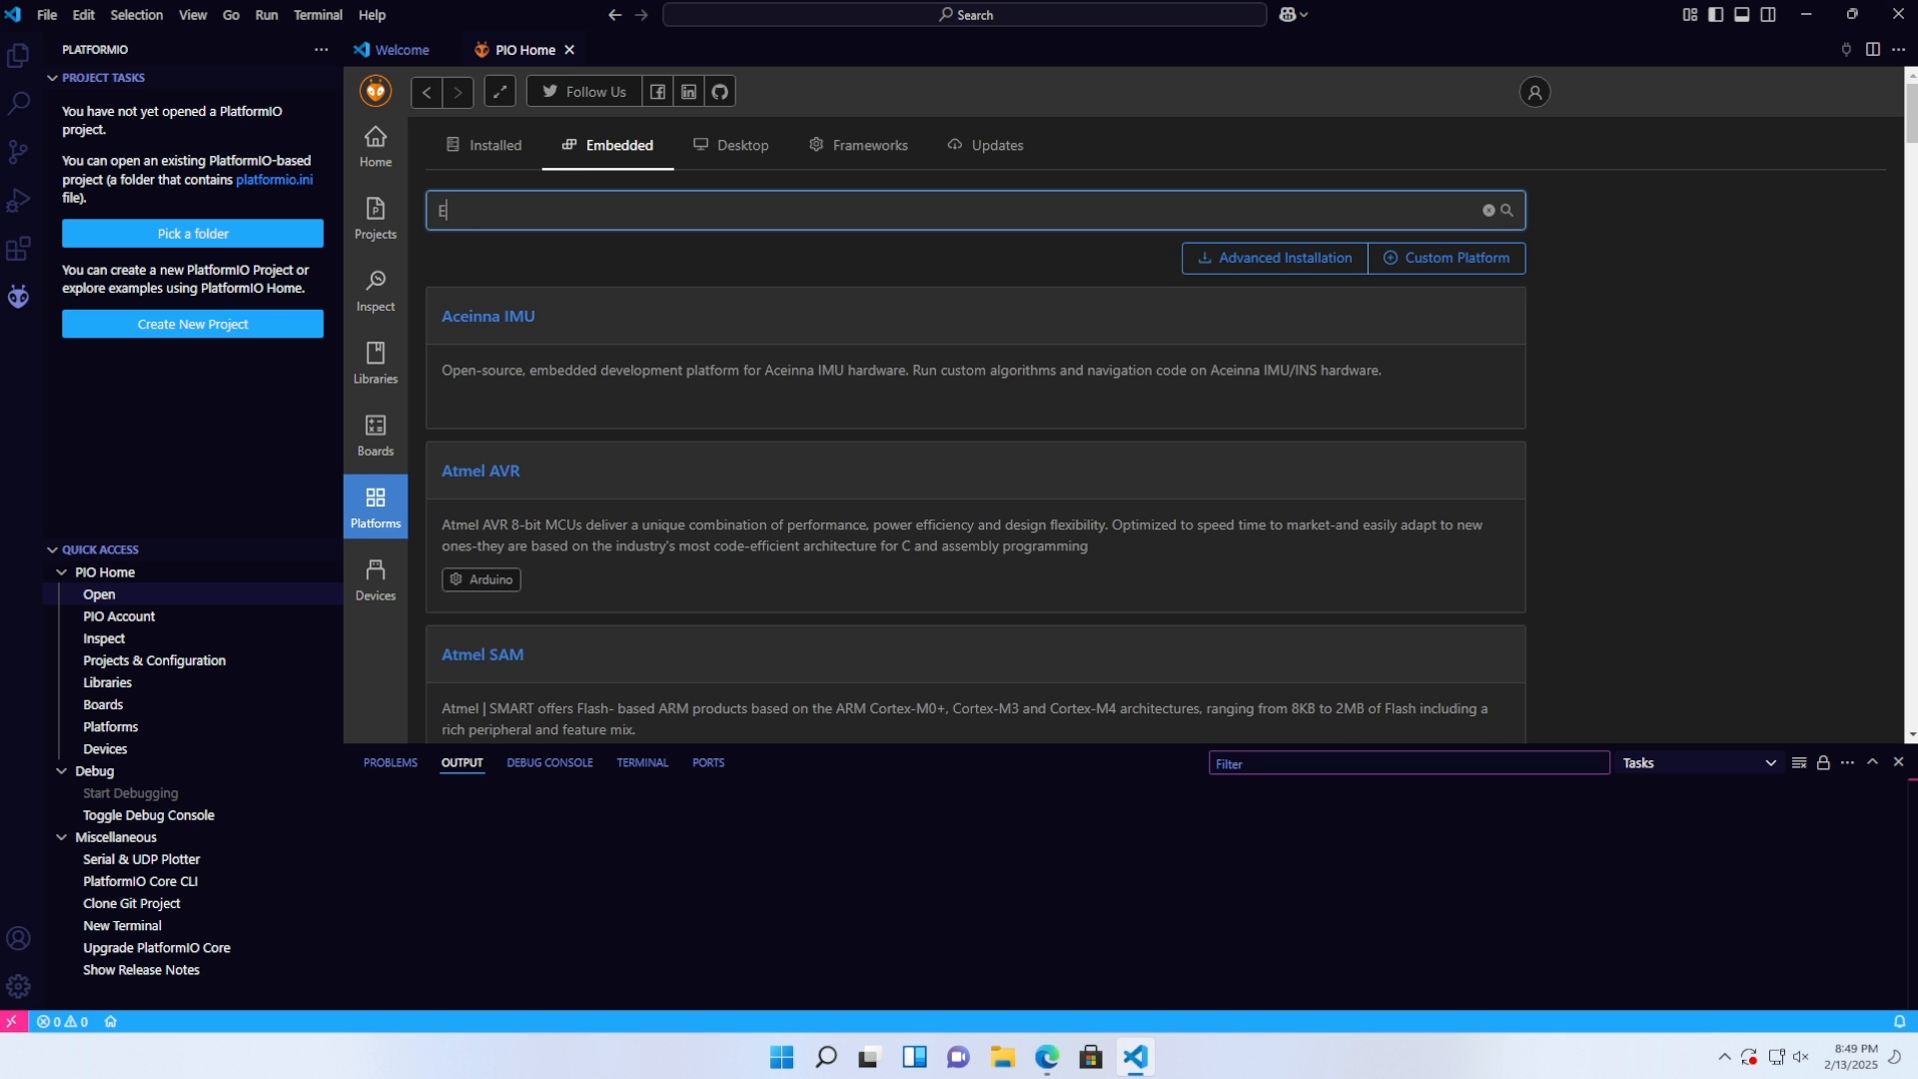
pyautogui.write('ss')
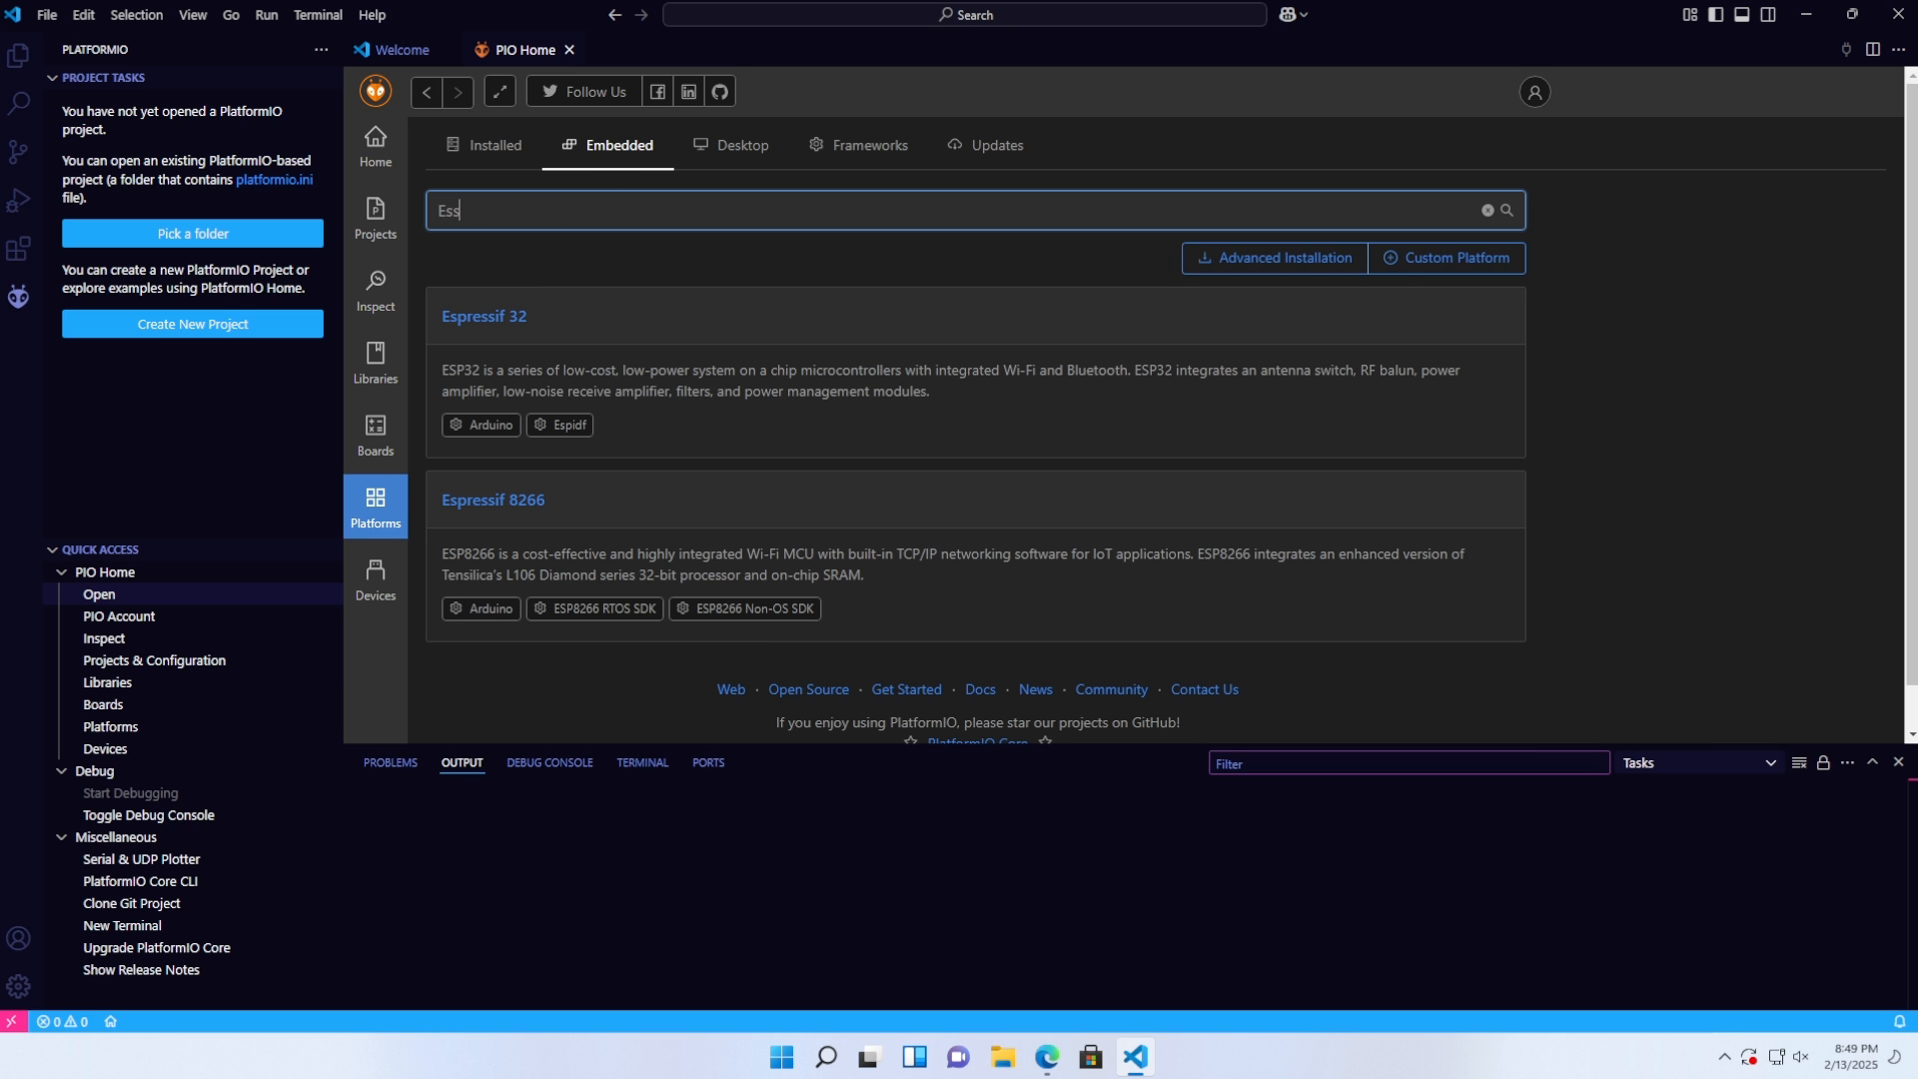
pyautogui.click(483, 316)
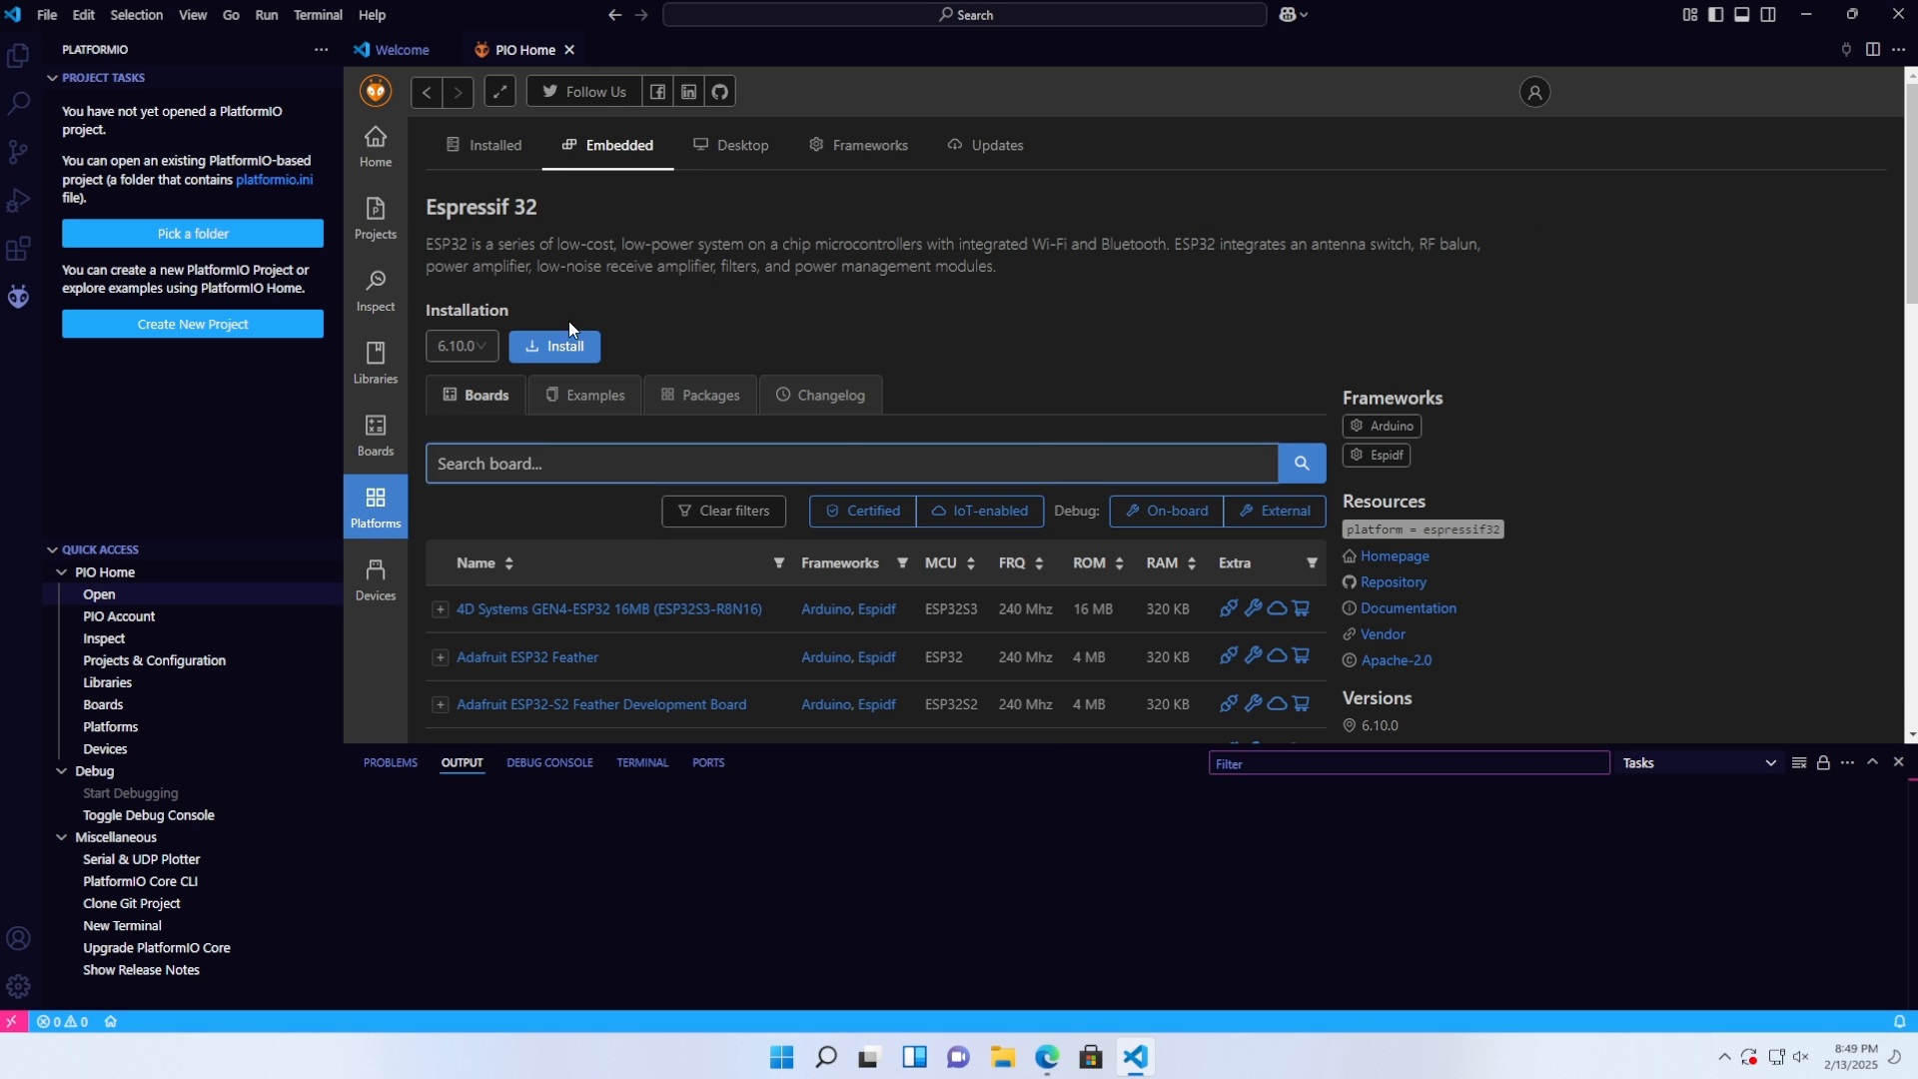
# - Install the Espressif 32 platform and dismiss the success message
pyautogui.click(553, 346)
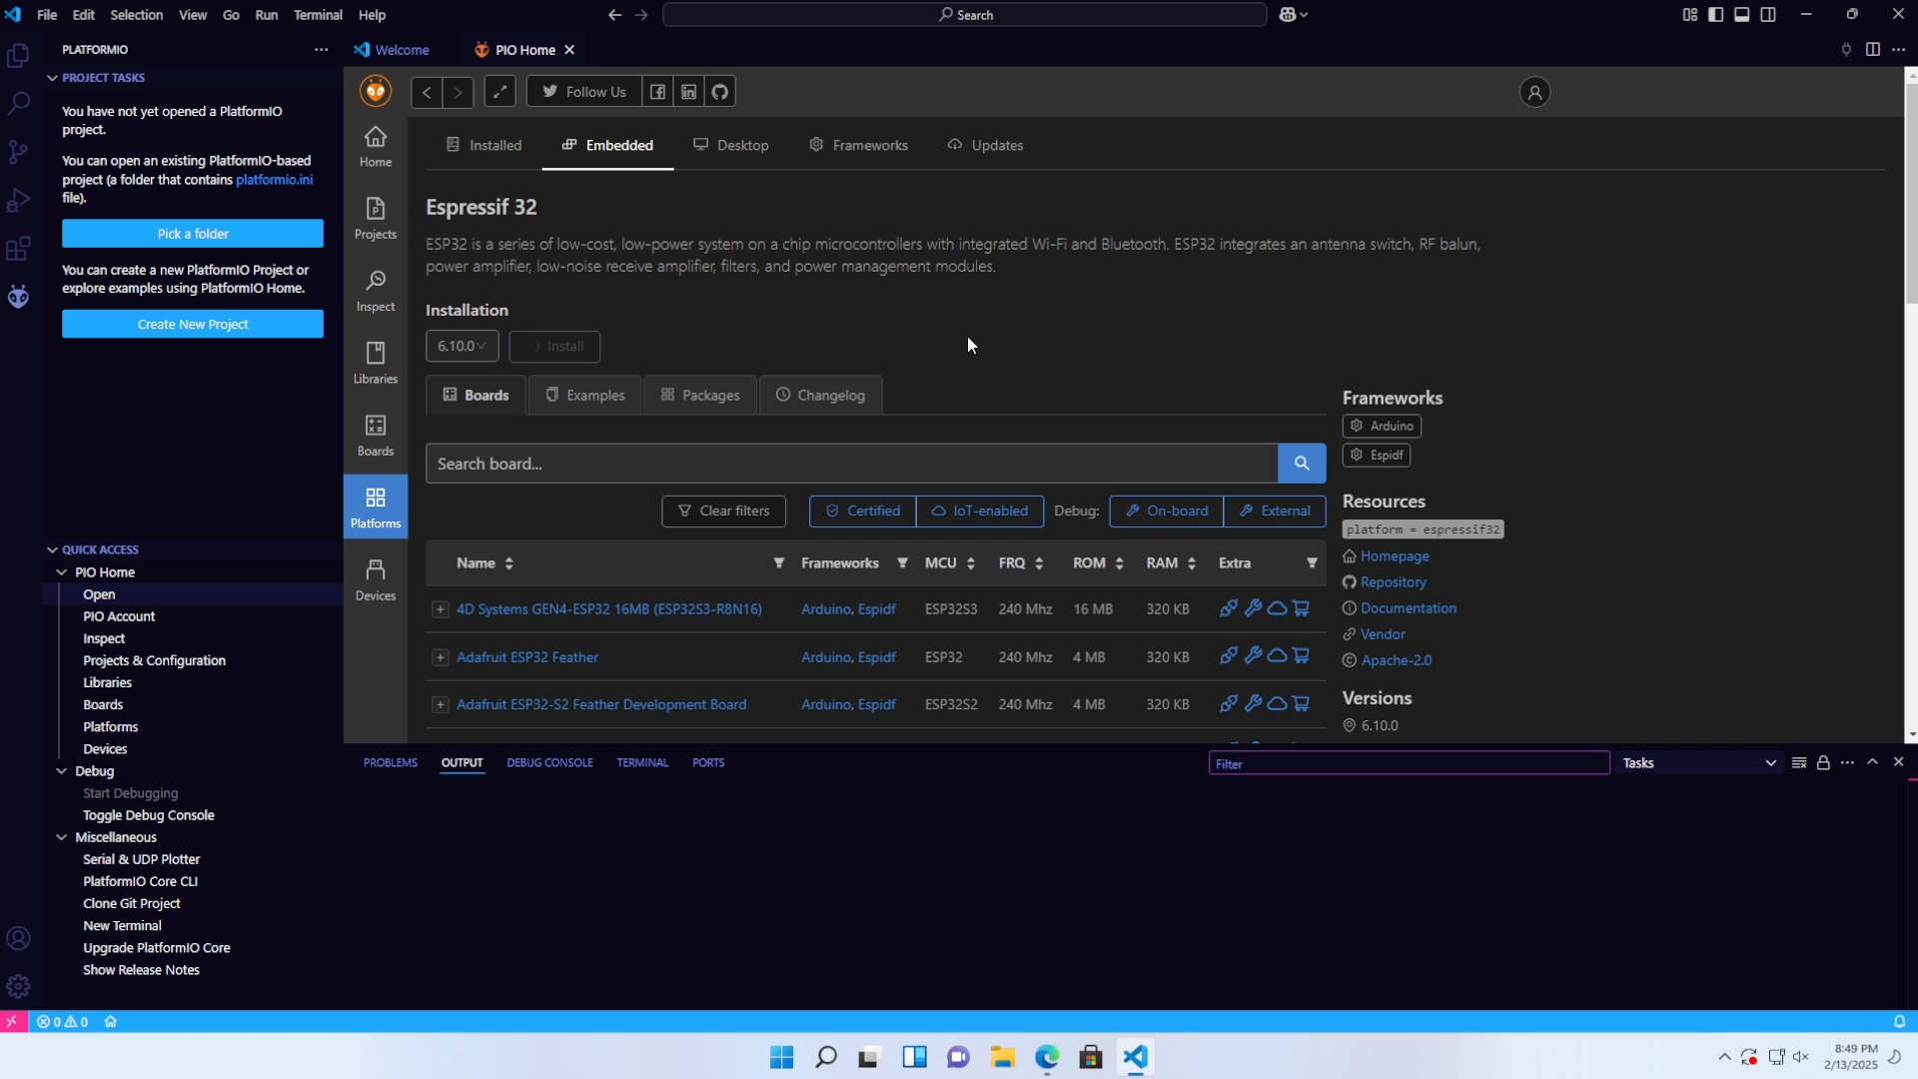
pyautogui.click(554, 346)
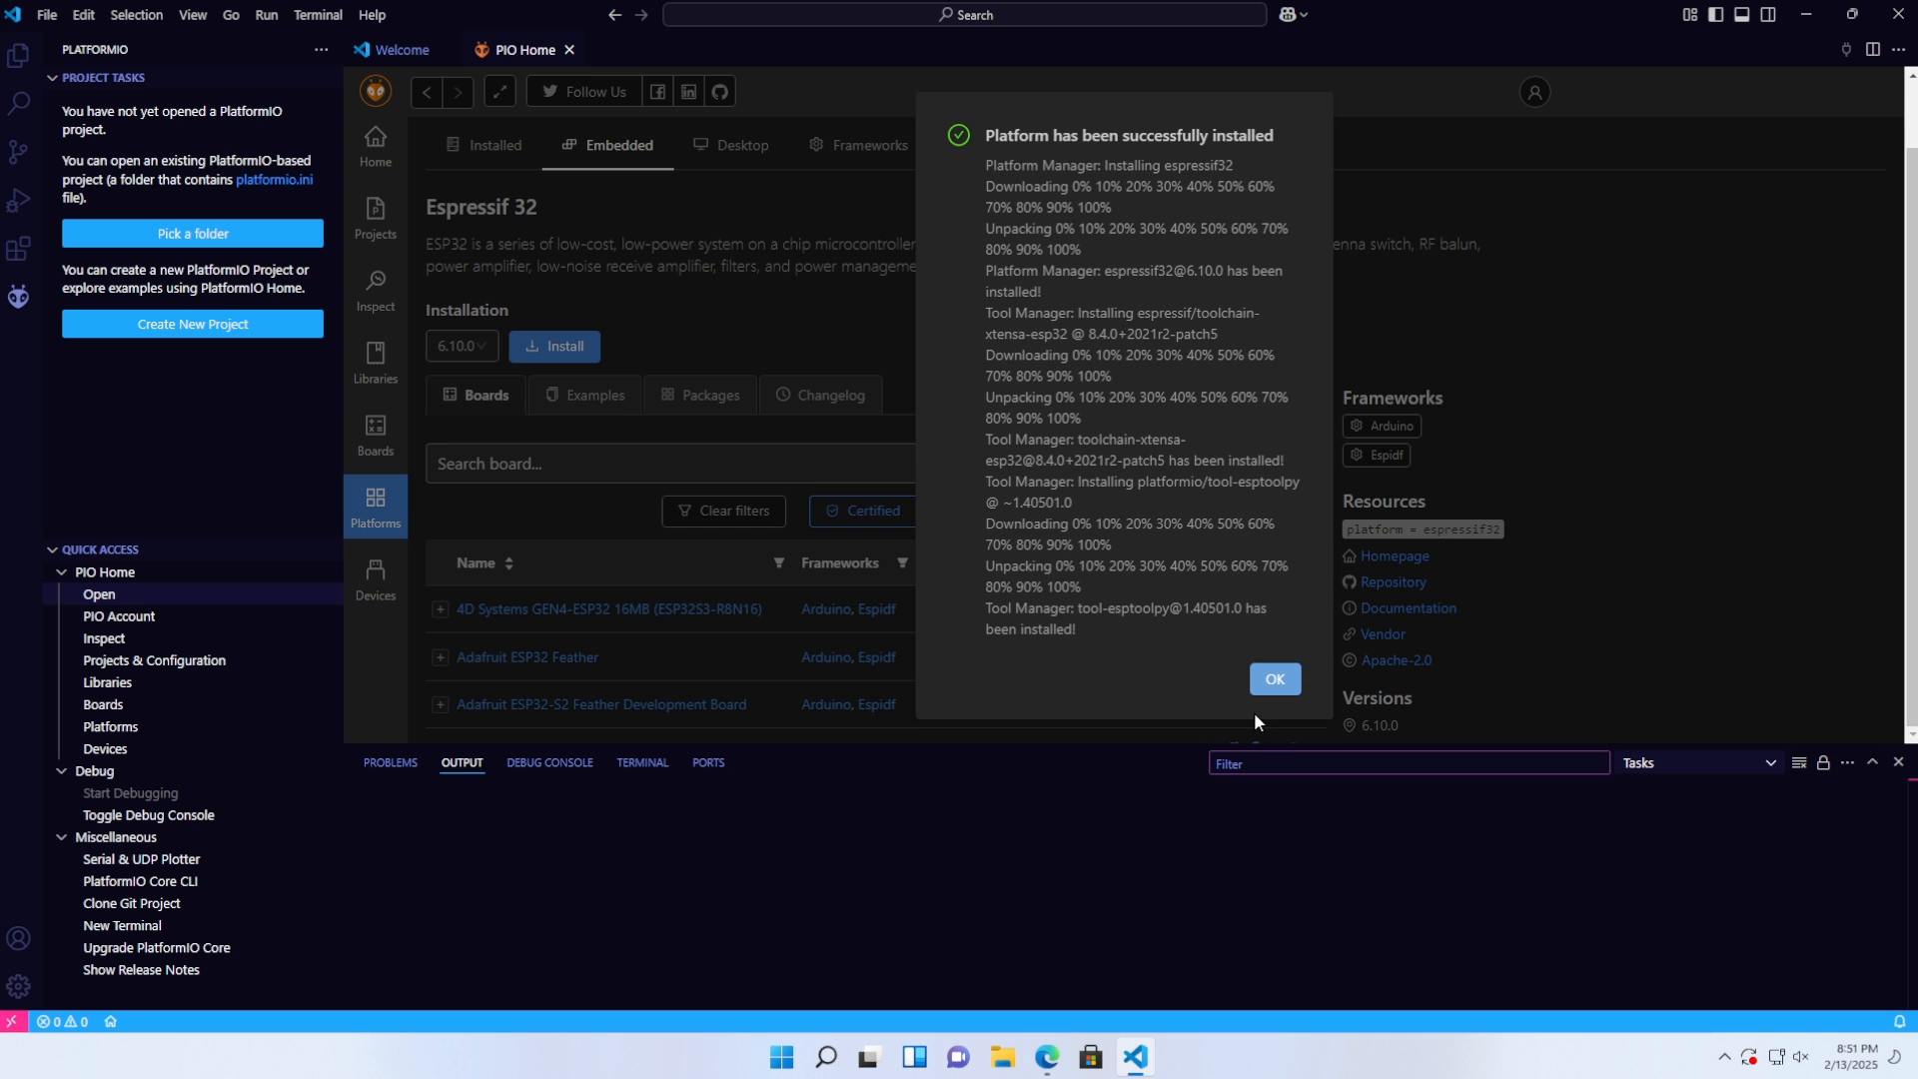
pyautogui.click(1273, 680)
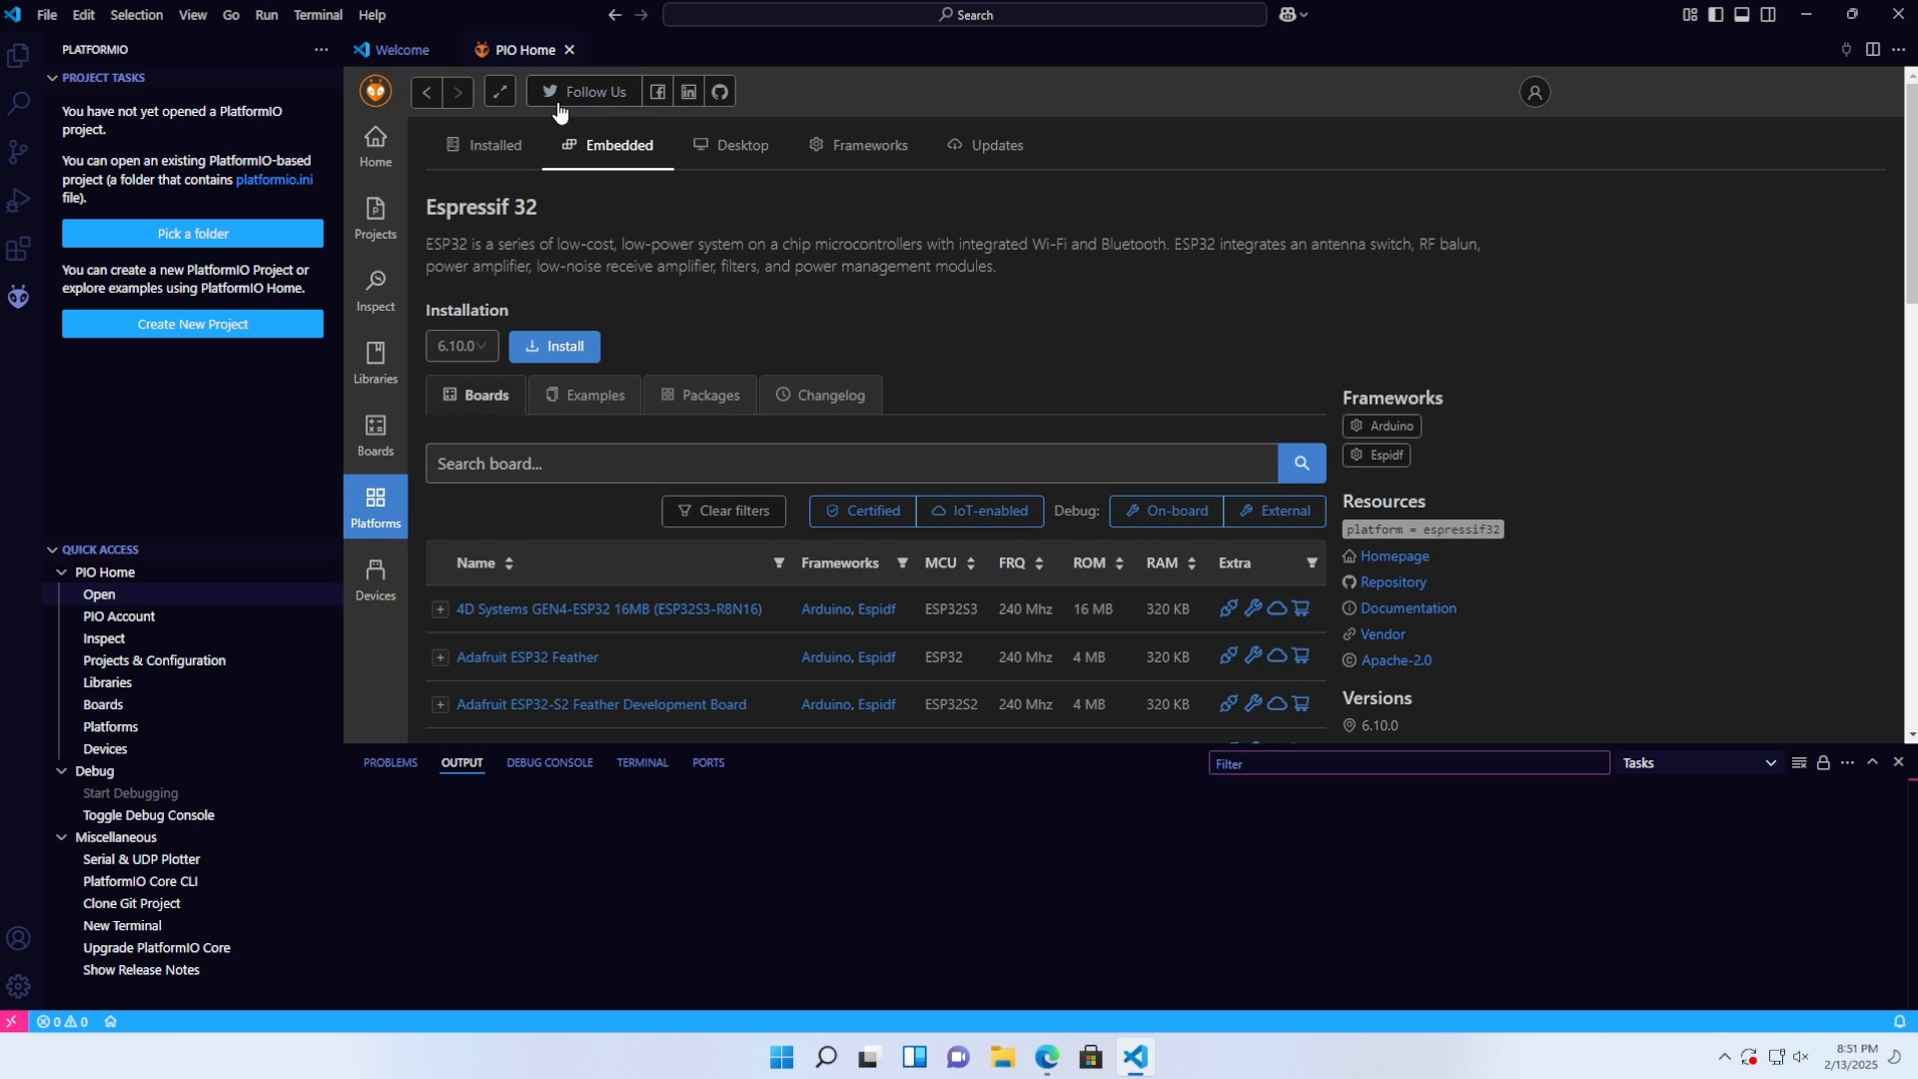
# - Check Espressif 32 under Installed, then return to Embedded platforms and search 'STM'
pyautogui.click(494, 144)
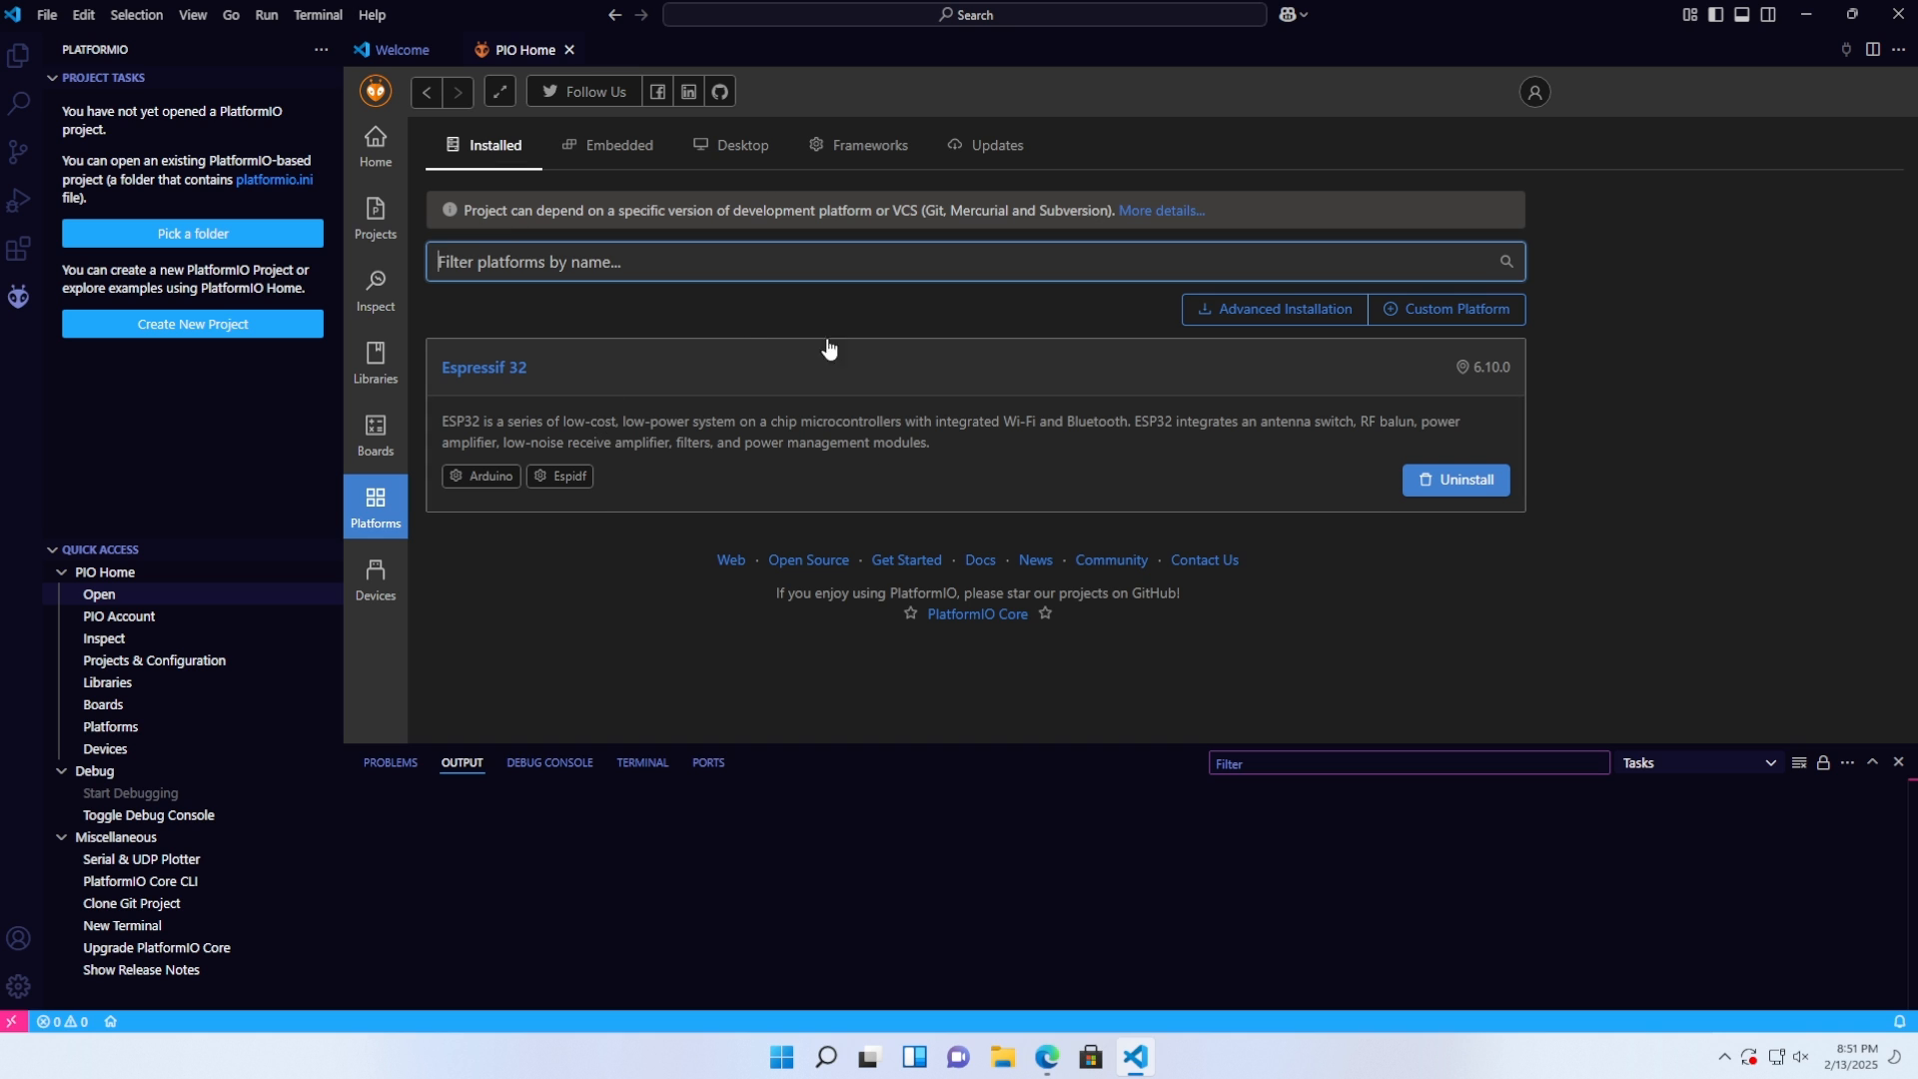
pyautogui.click(618, 143)
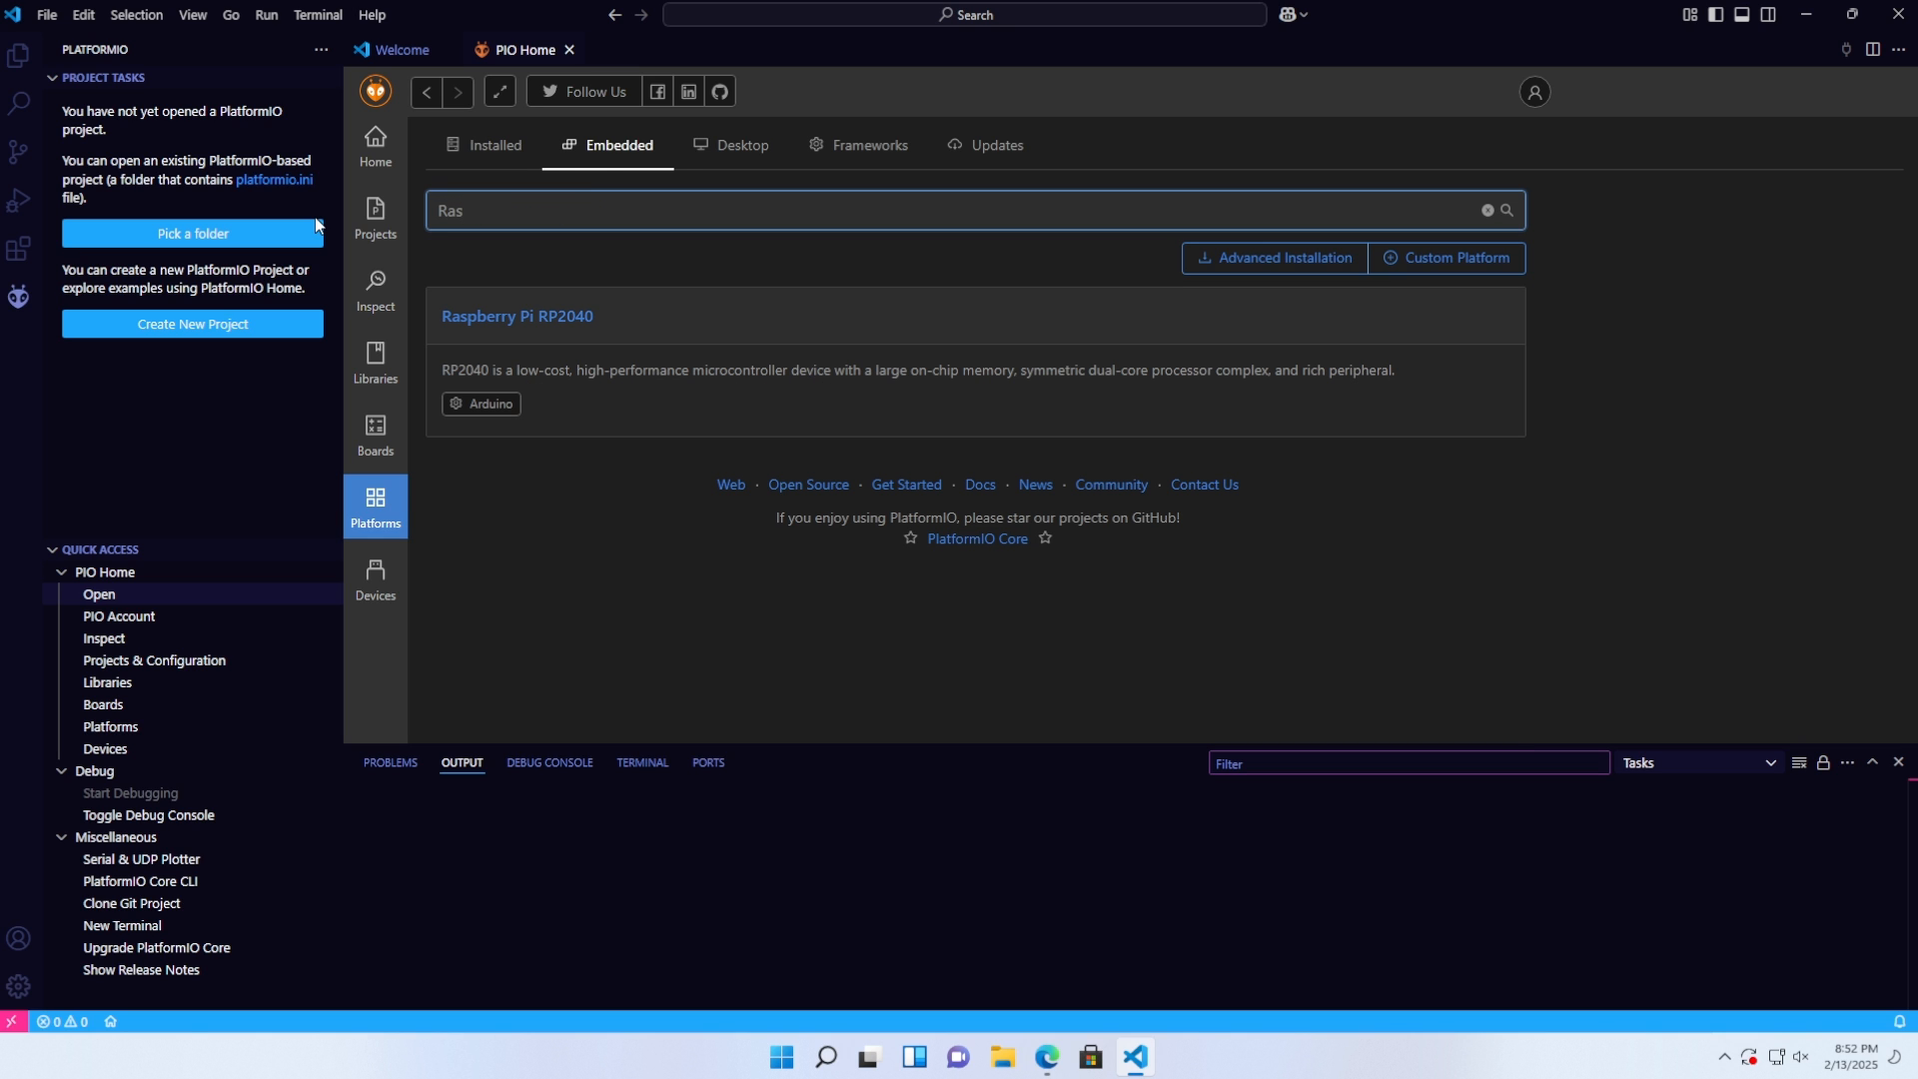
pyautogui.moveTo(626, 387)
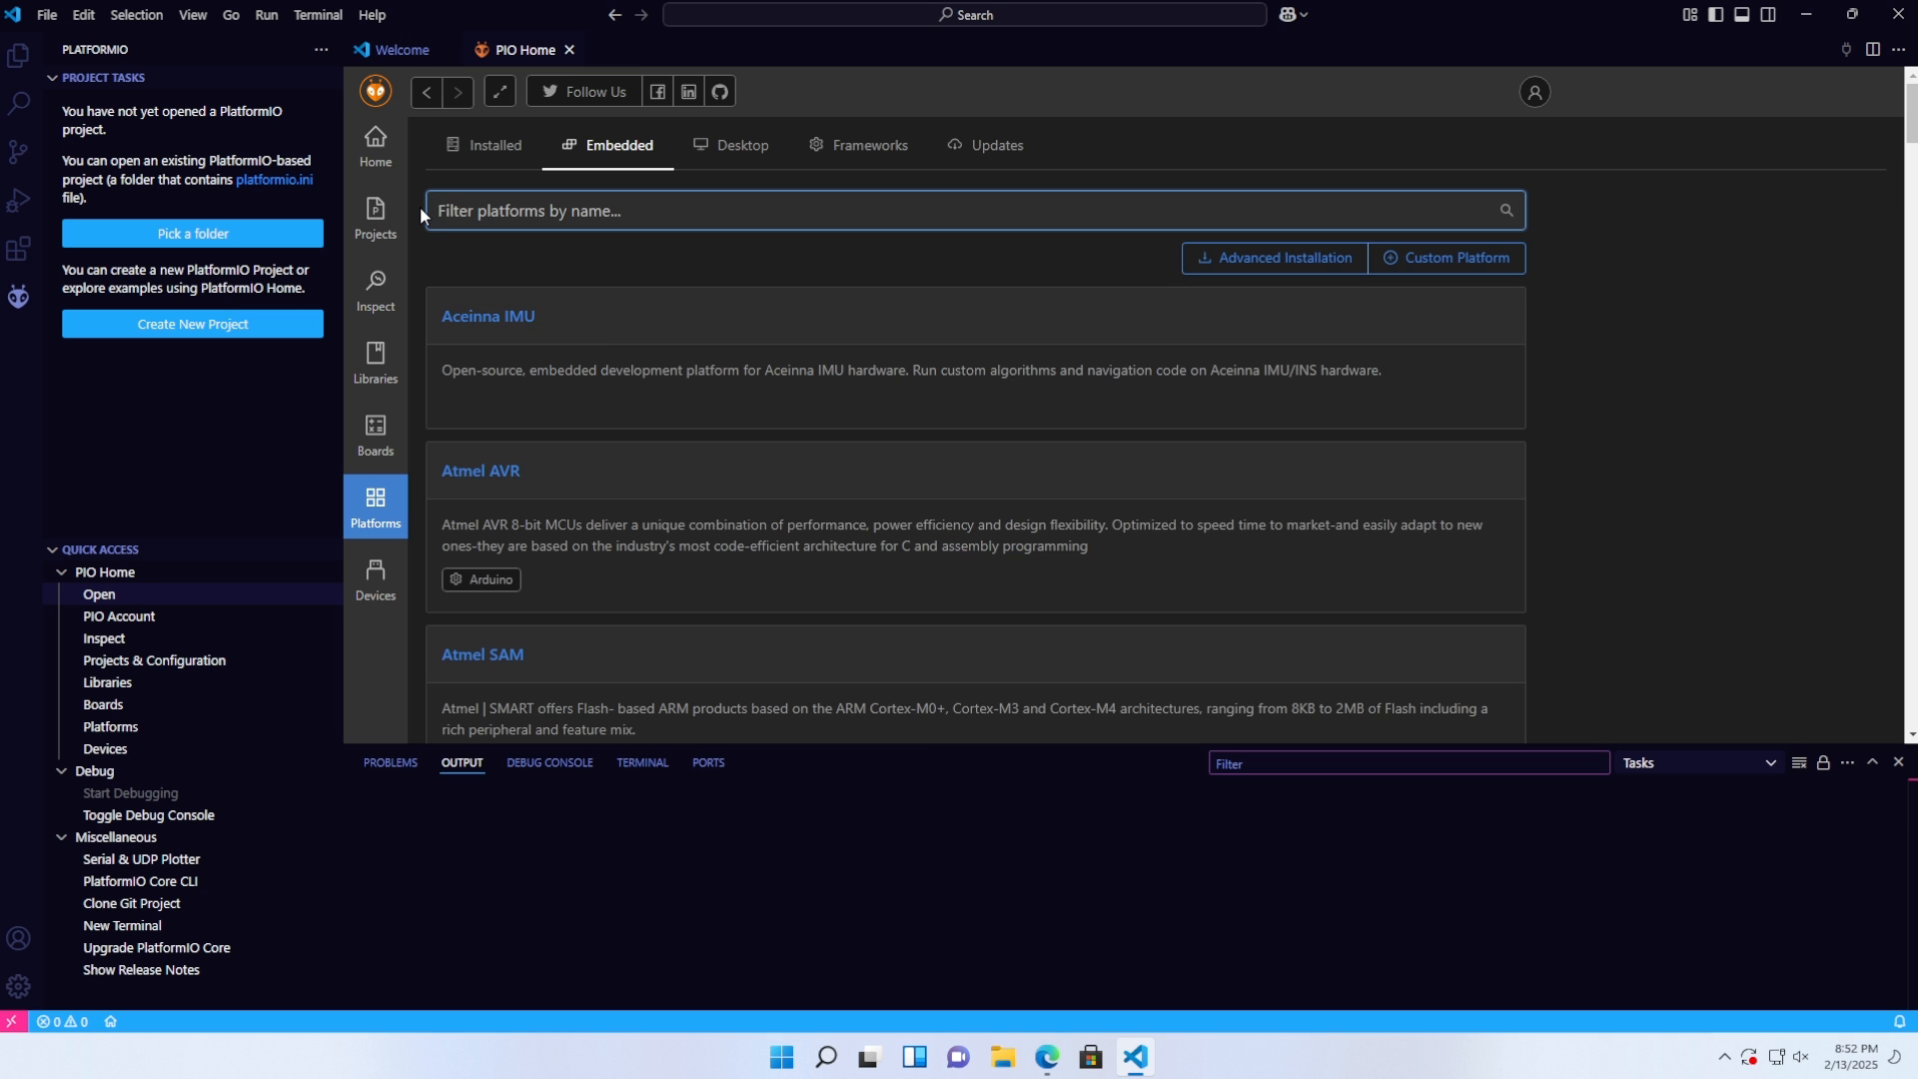
pyautogui.write('STM')
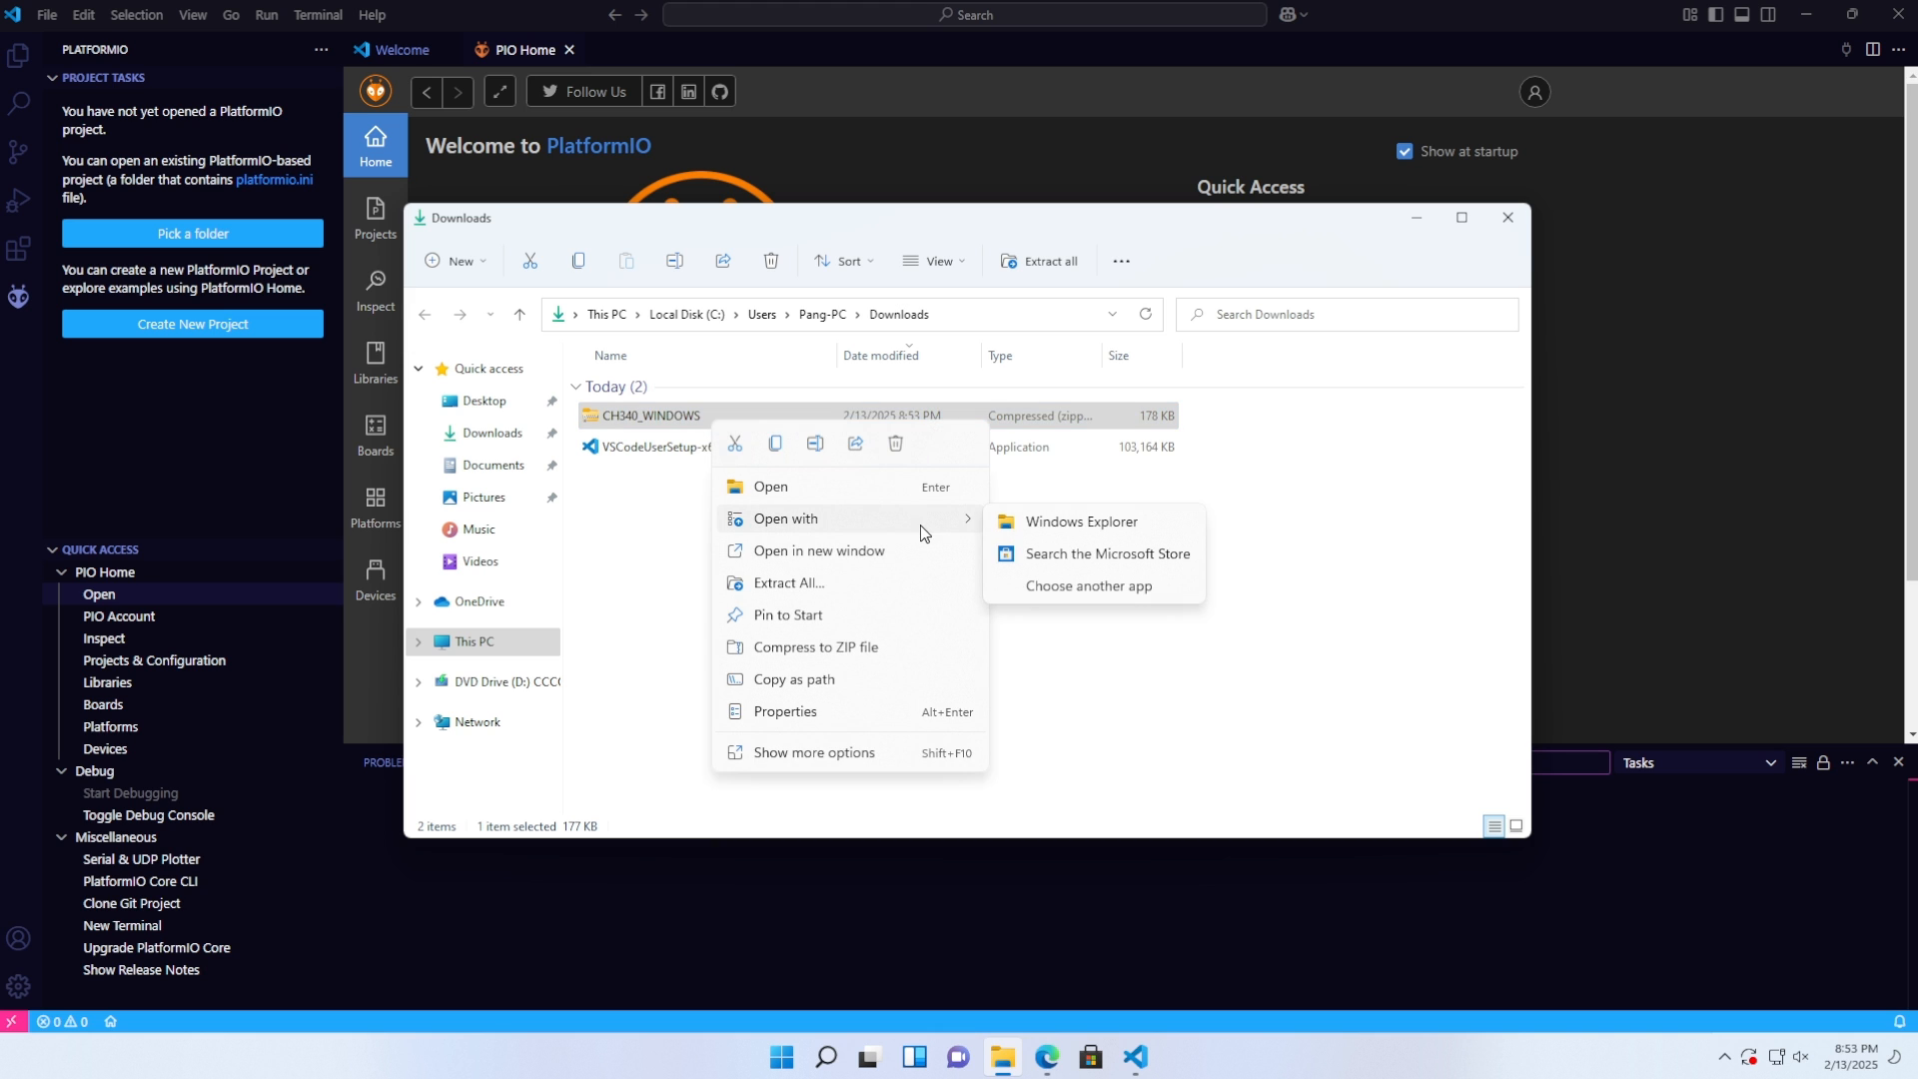
# - Open the CH340_WINDOWS package, run SETUP_64 from CH341SER and allow it via UAC
pyautogui.click(791, 582)
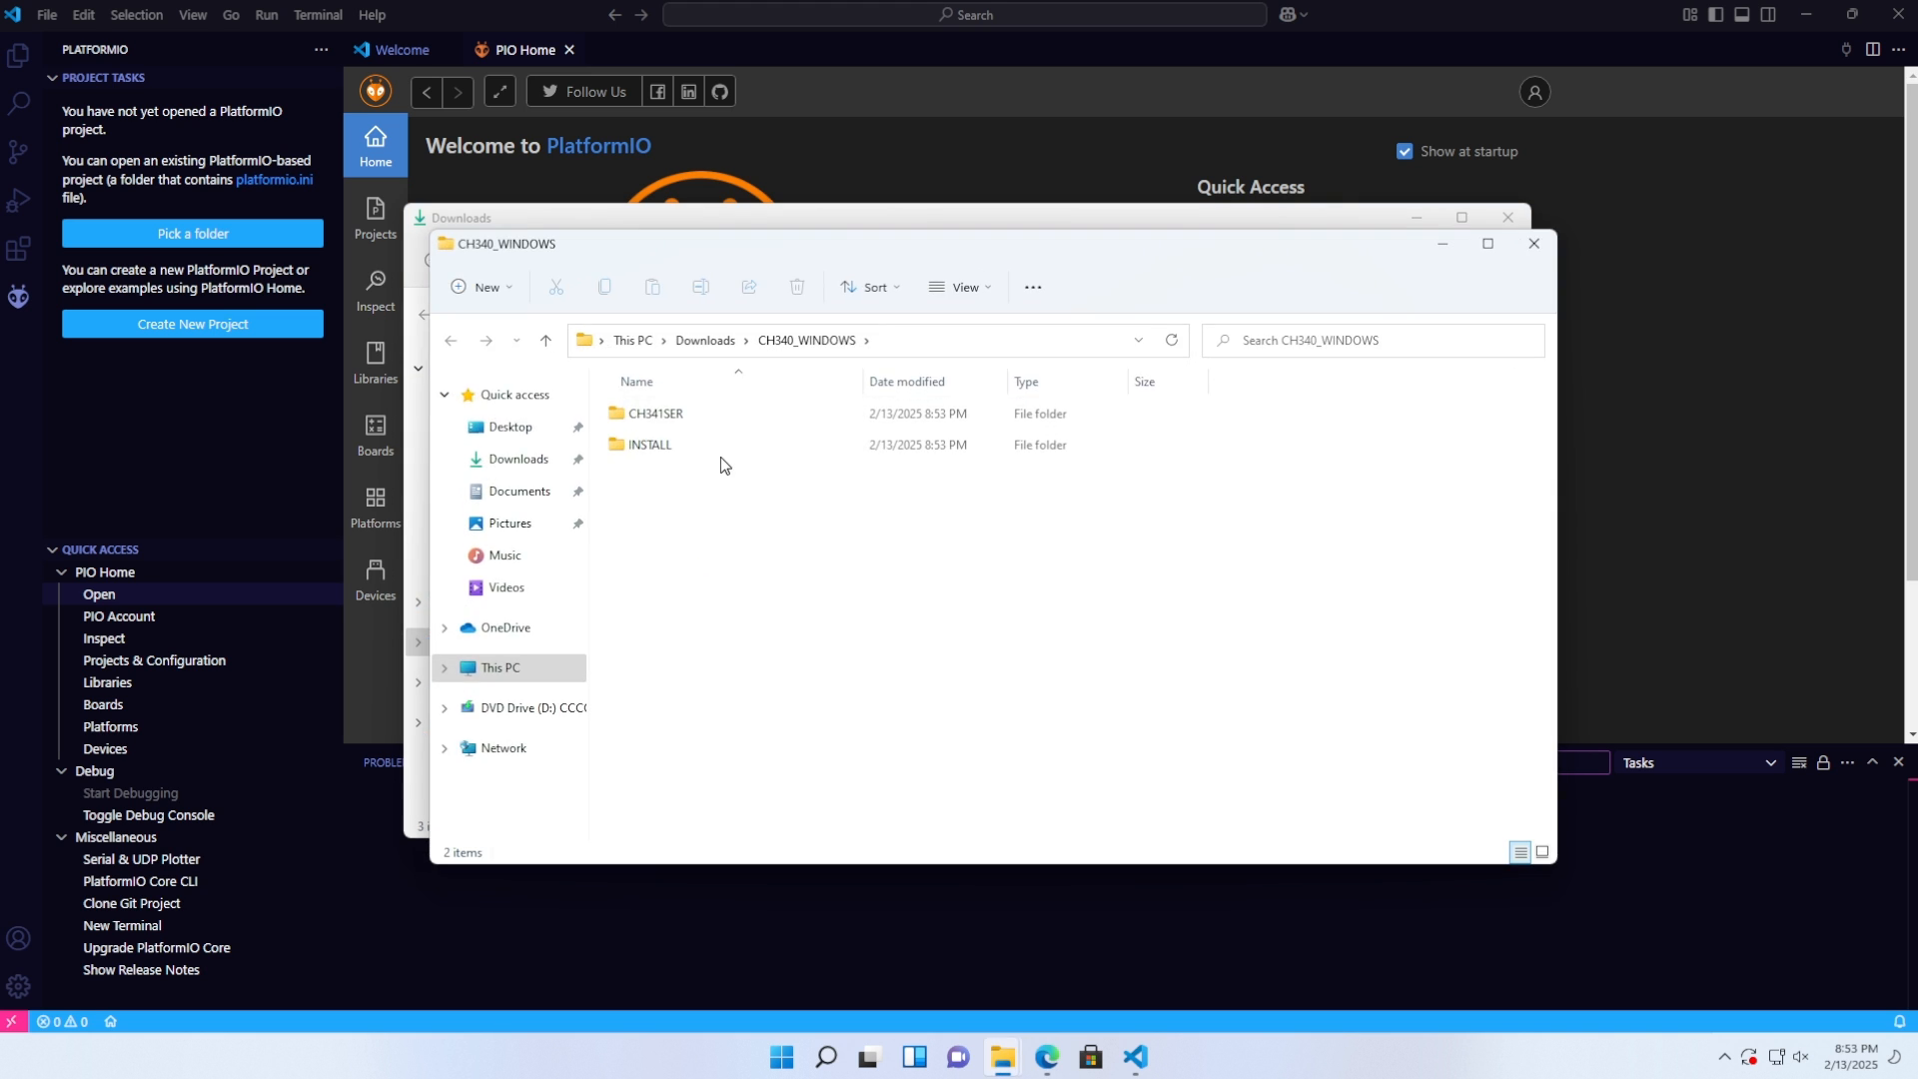
pyautogui.doubleClick(656, 412)
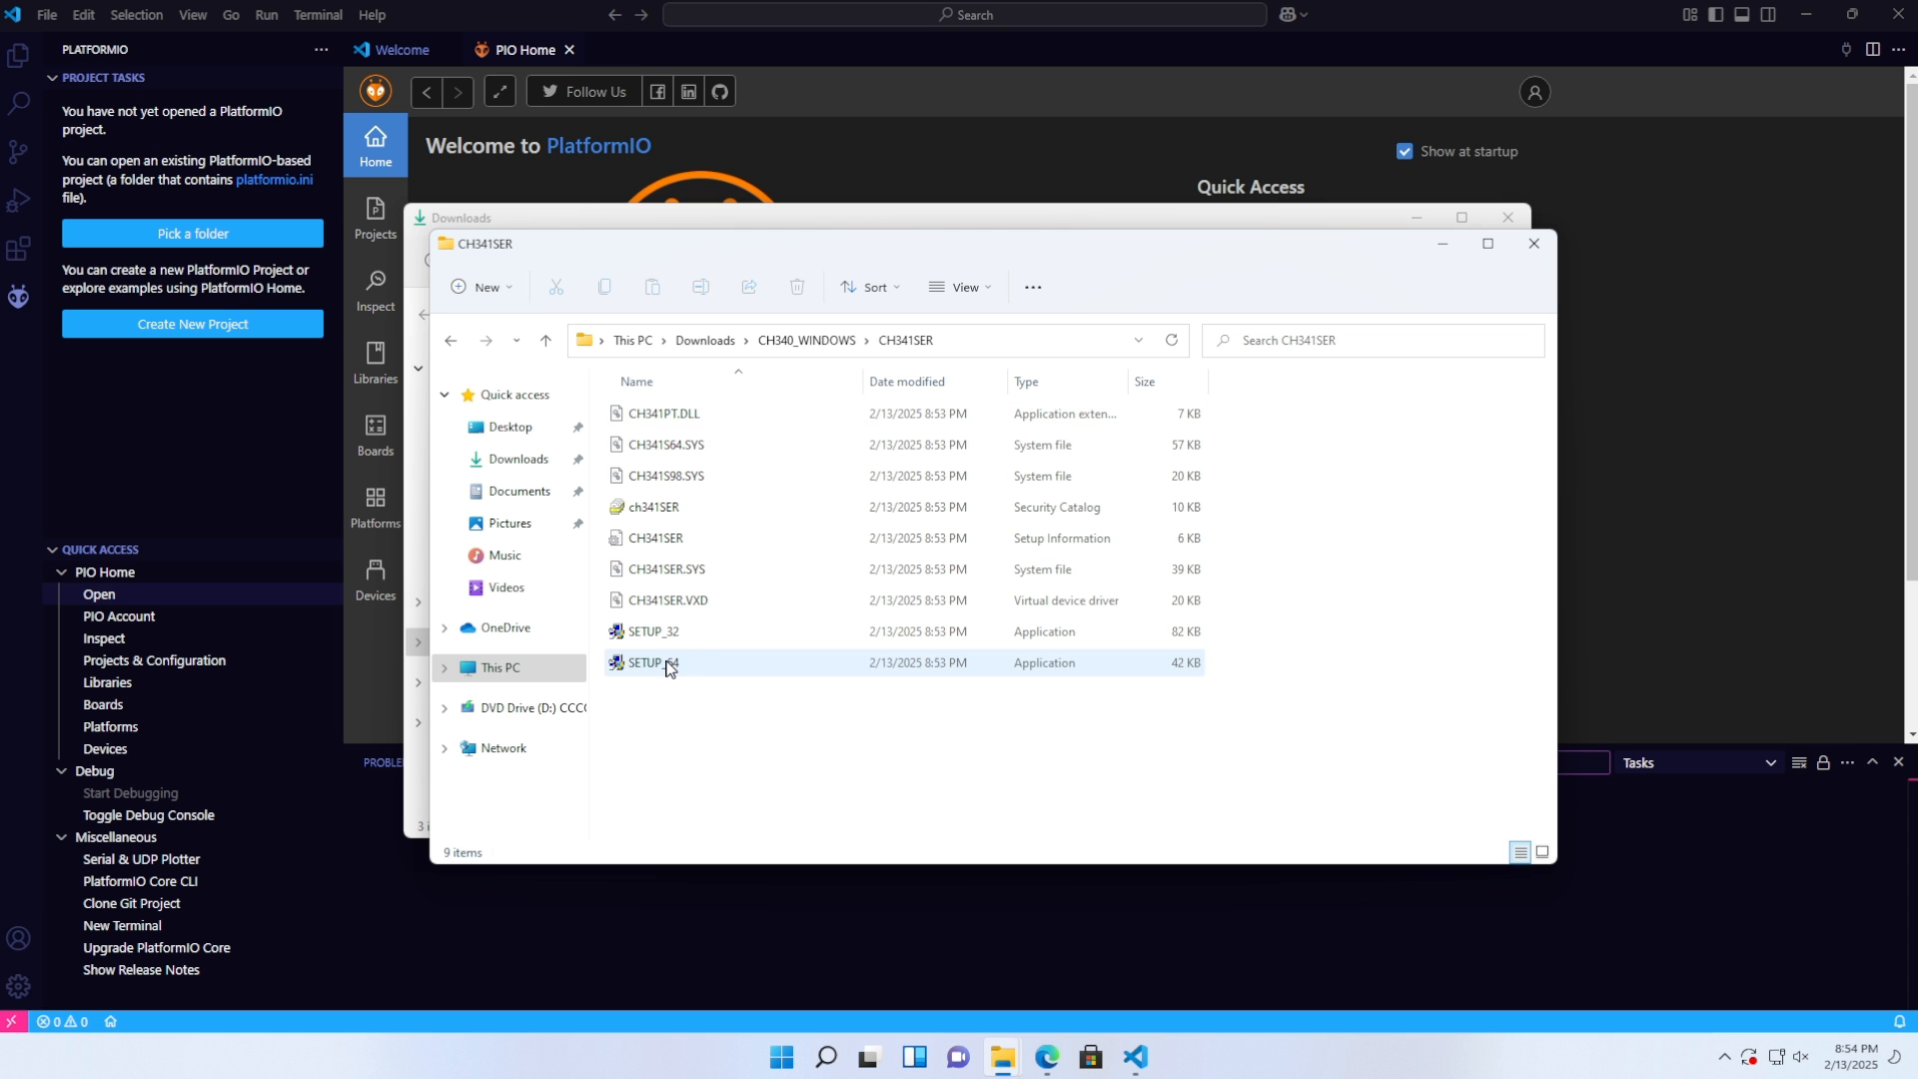
pyautogui.doubleClick(648, 662)
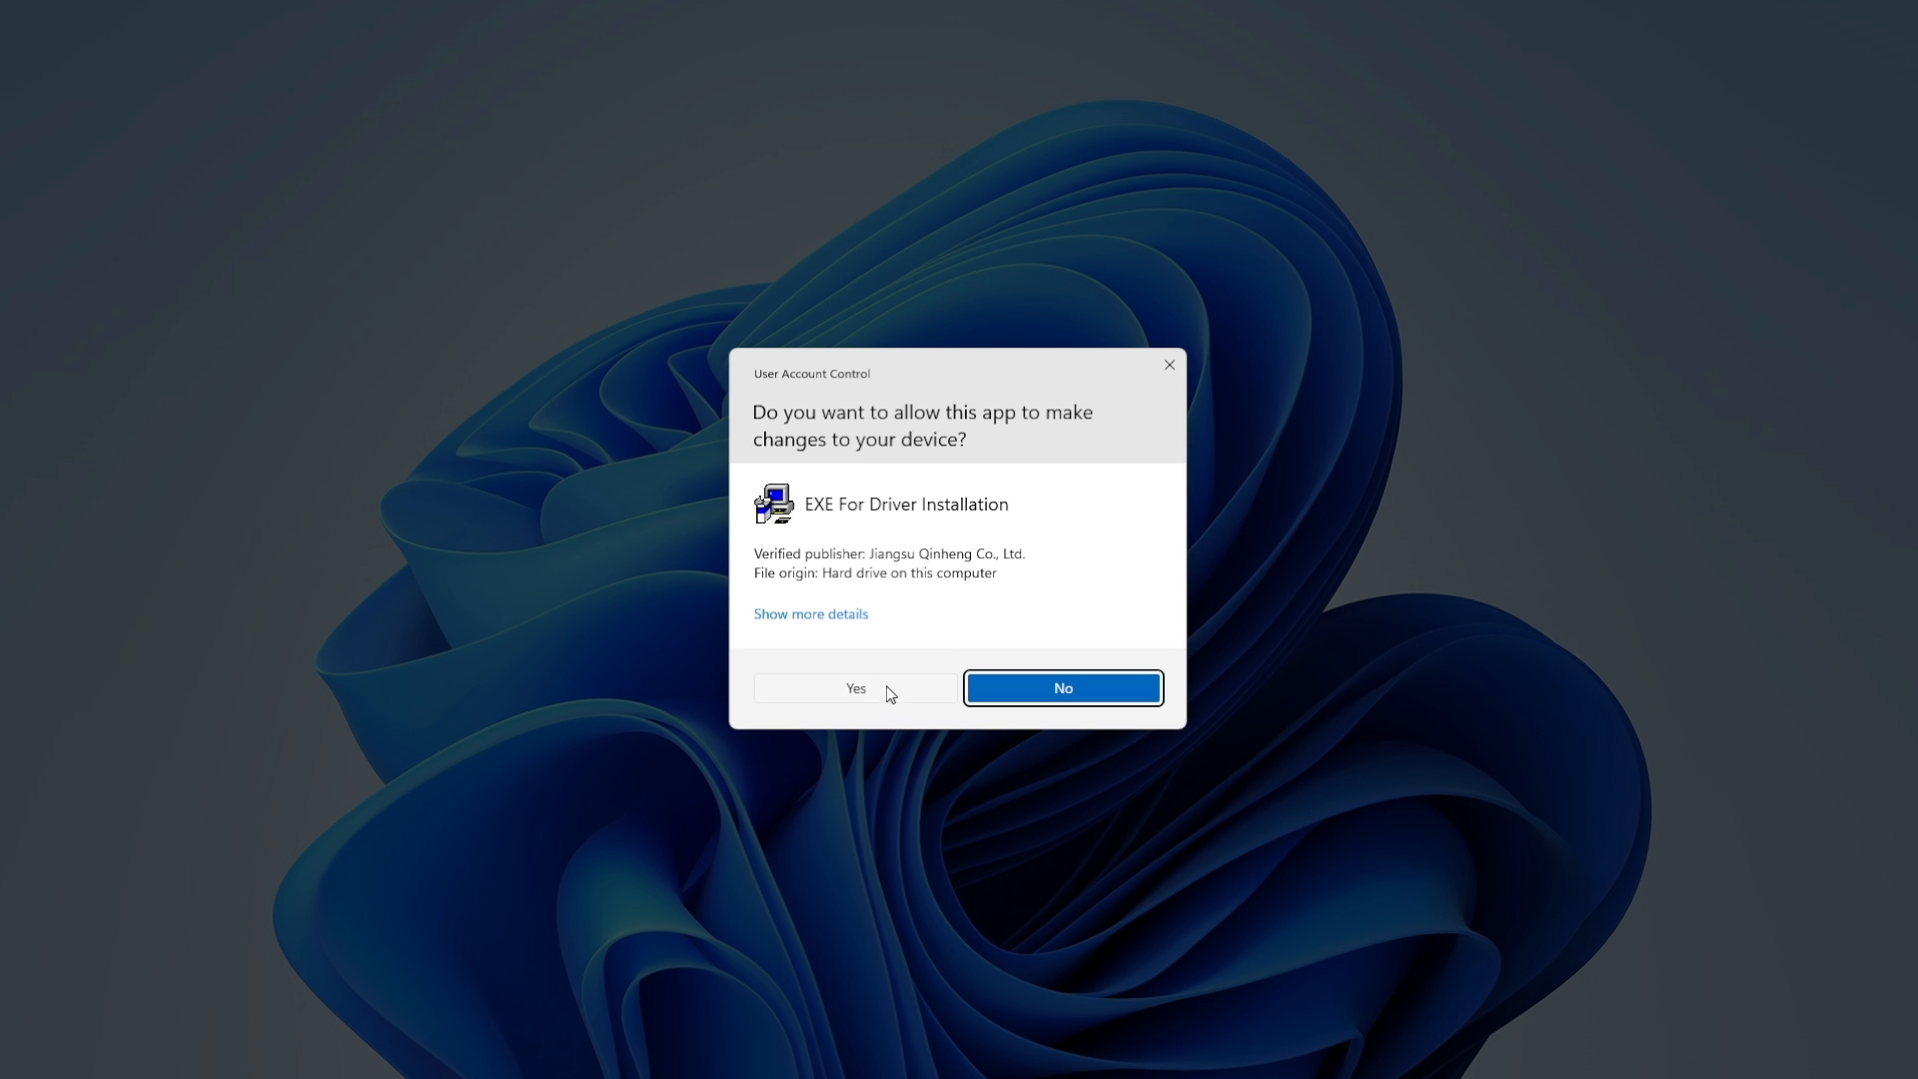
pyautogui.click(855, 687)
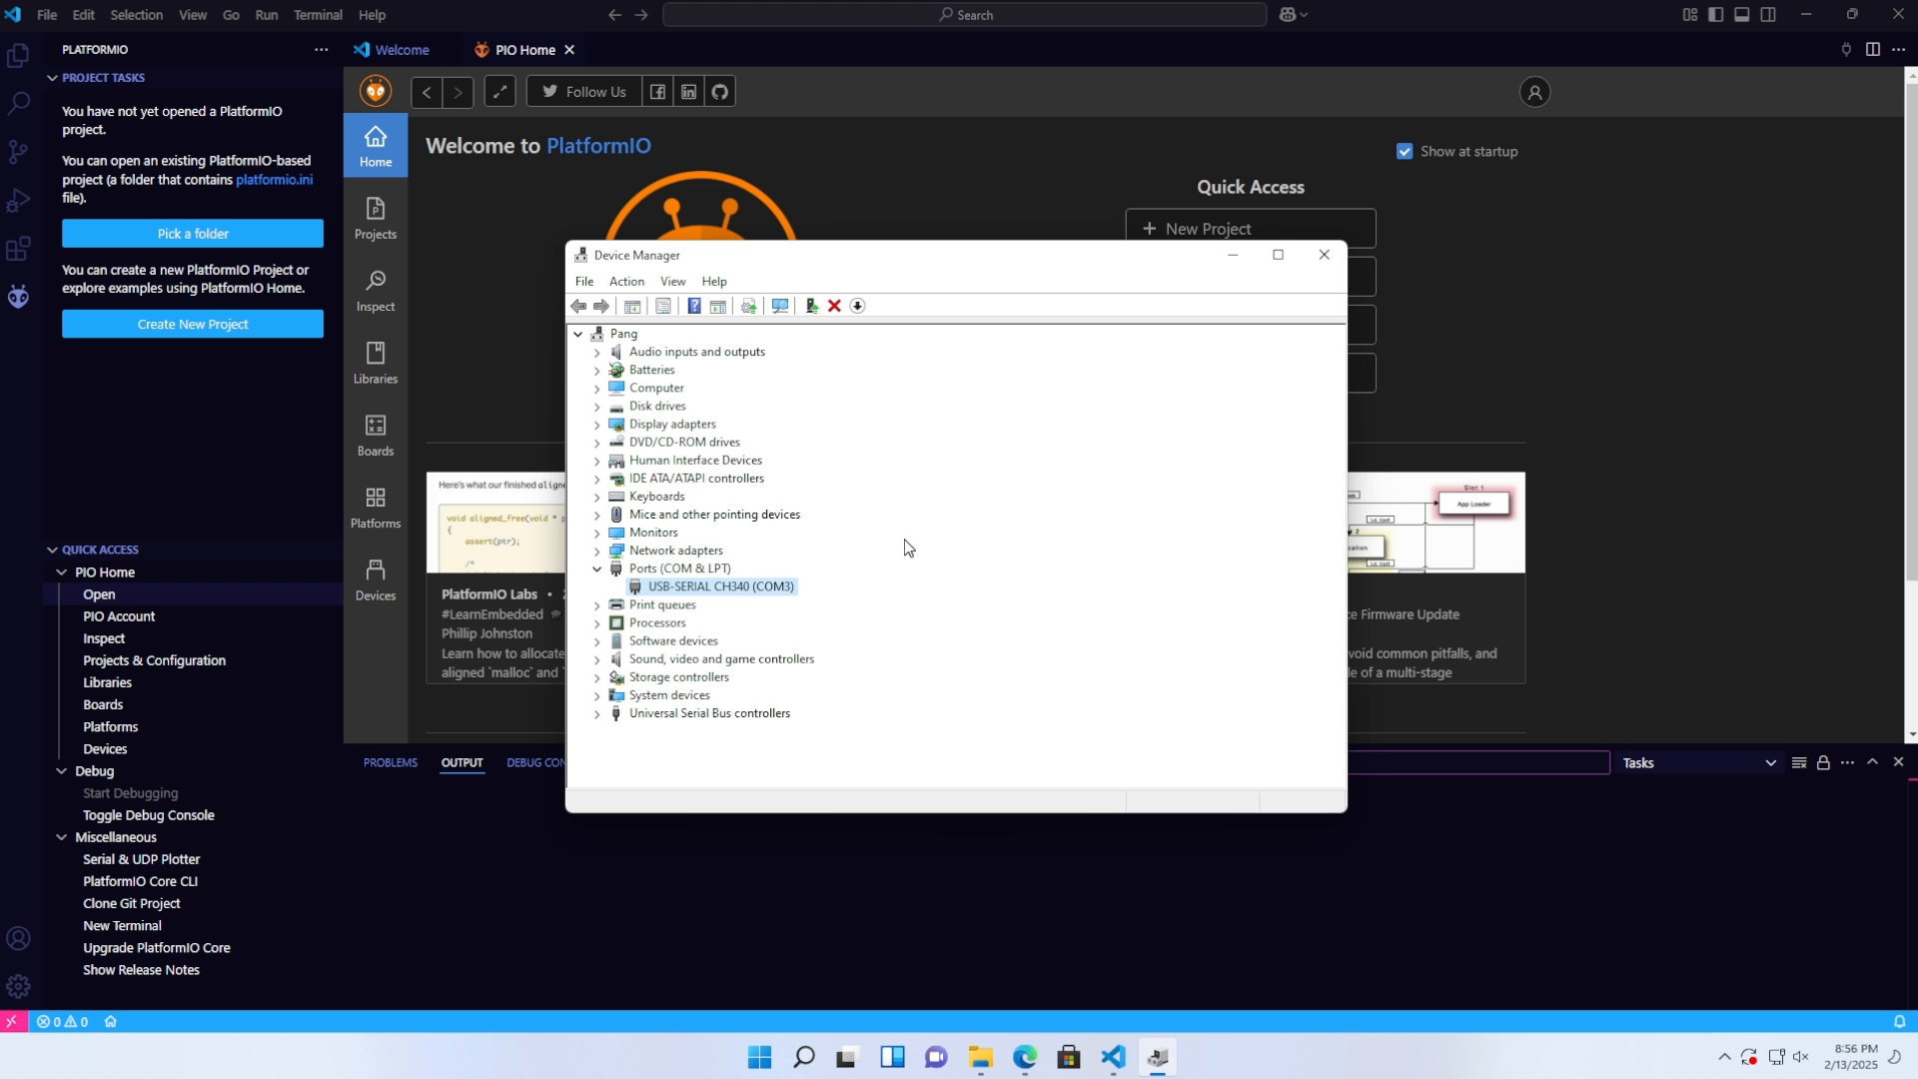
# - Close Device Manager after confirming USB-SERIAL CH340 appears on COM3
pyautogui.click(1323, 254)
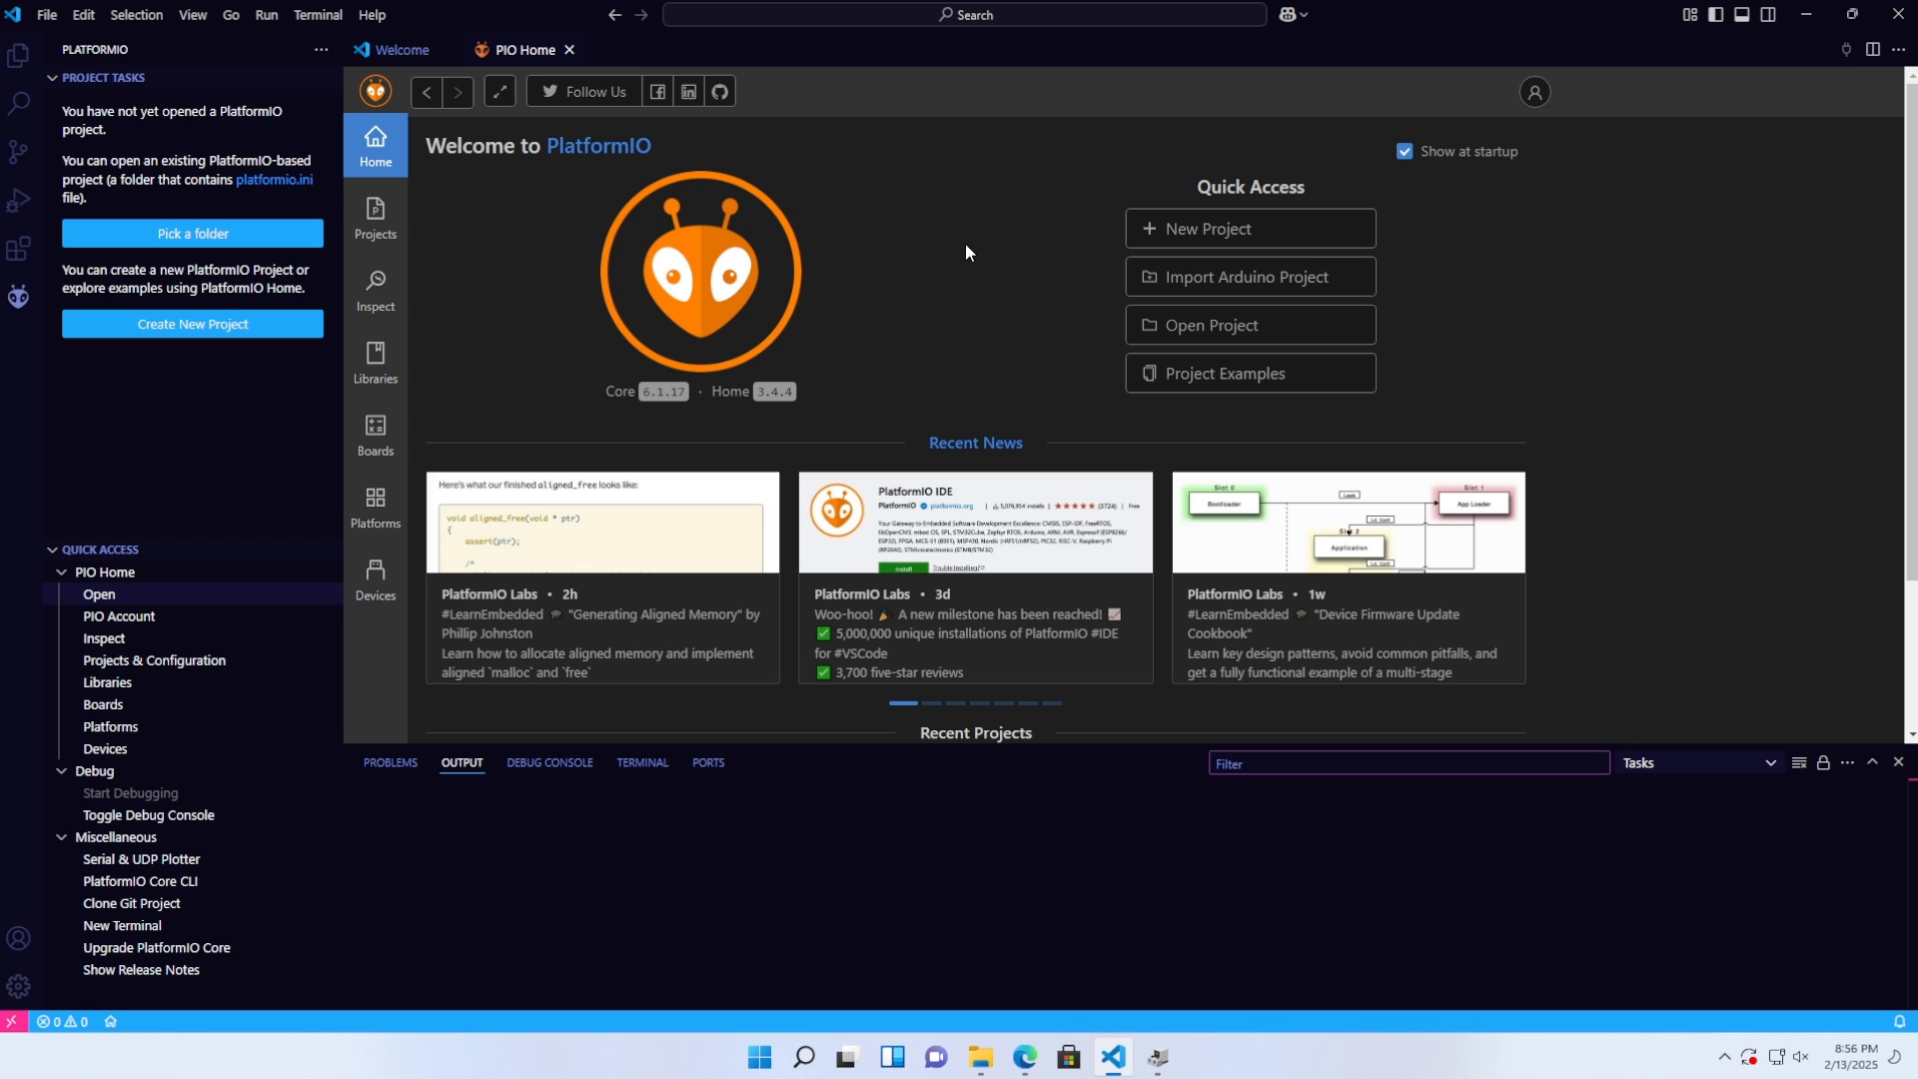
# - Start a new PlatformIO project named BLINK on the Espressif ESP32 Dev Module board
pyautogui.click(1247, 228)
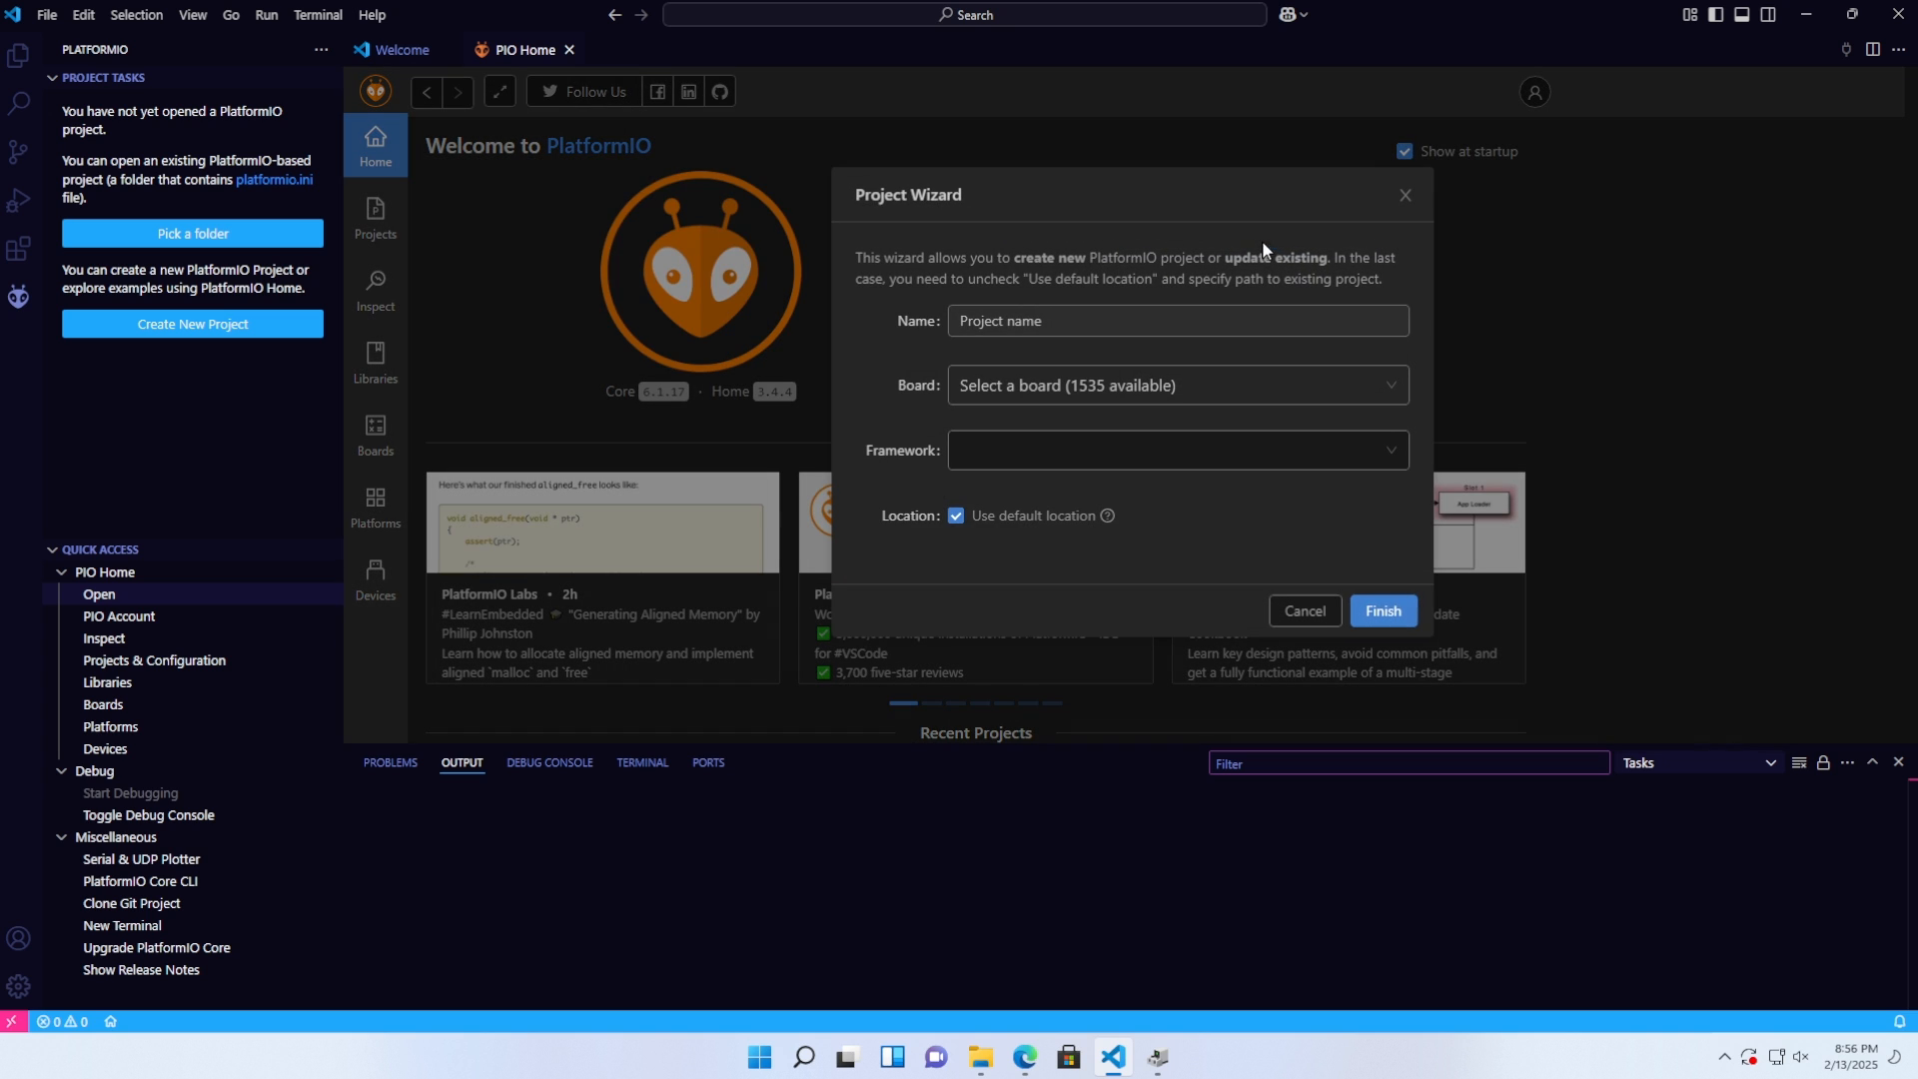
pyautogui.click(1175, 320)
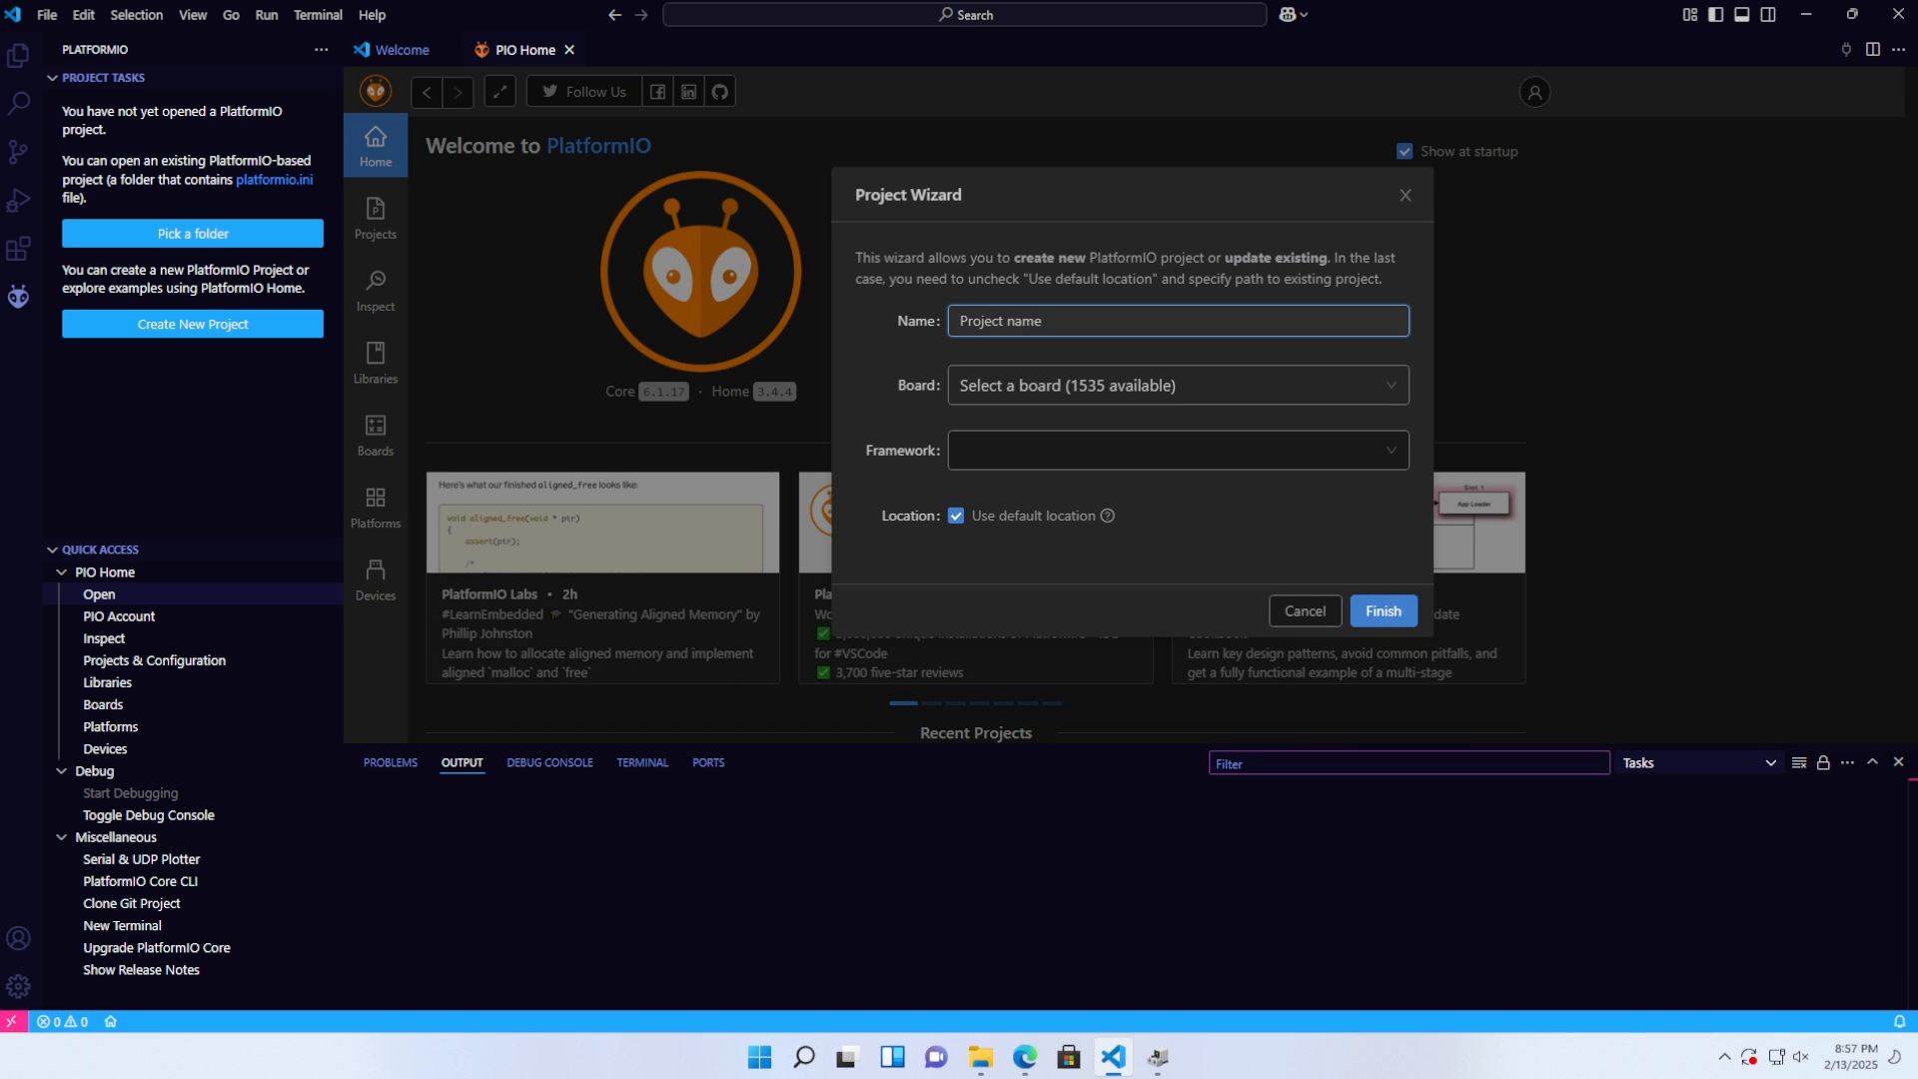
pyautogui.write('BLINK')
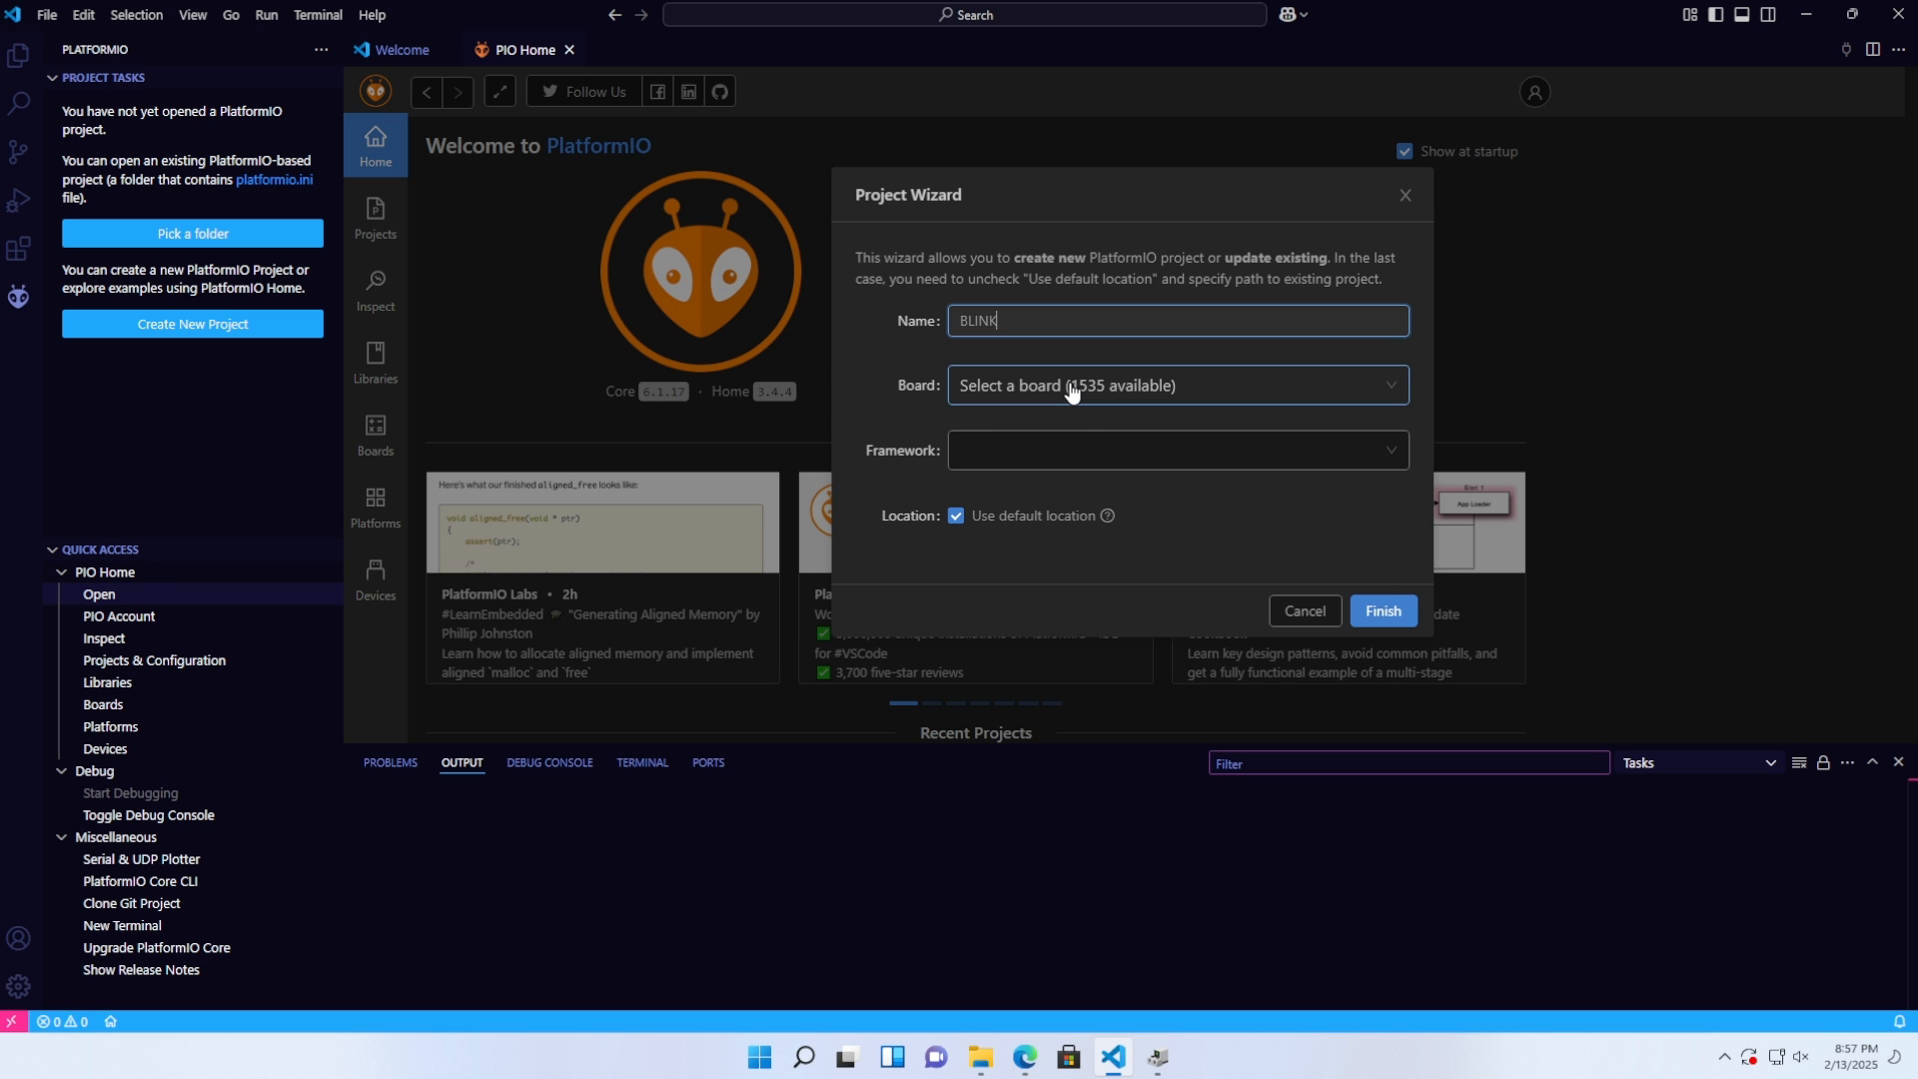
pyautogui.write('esp')
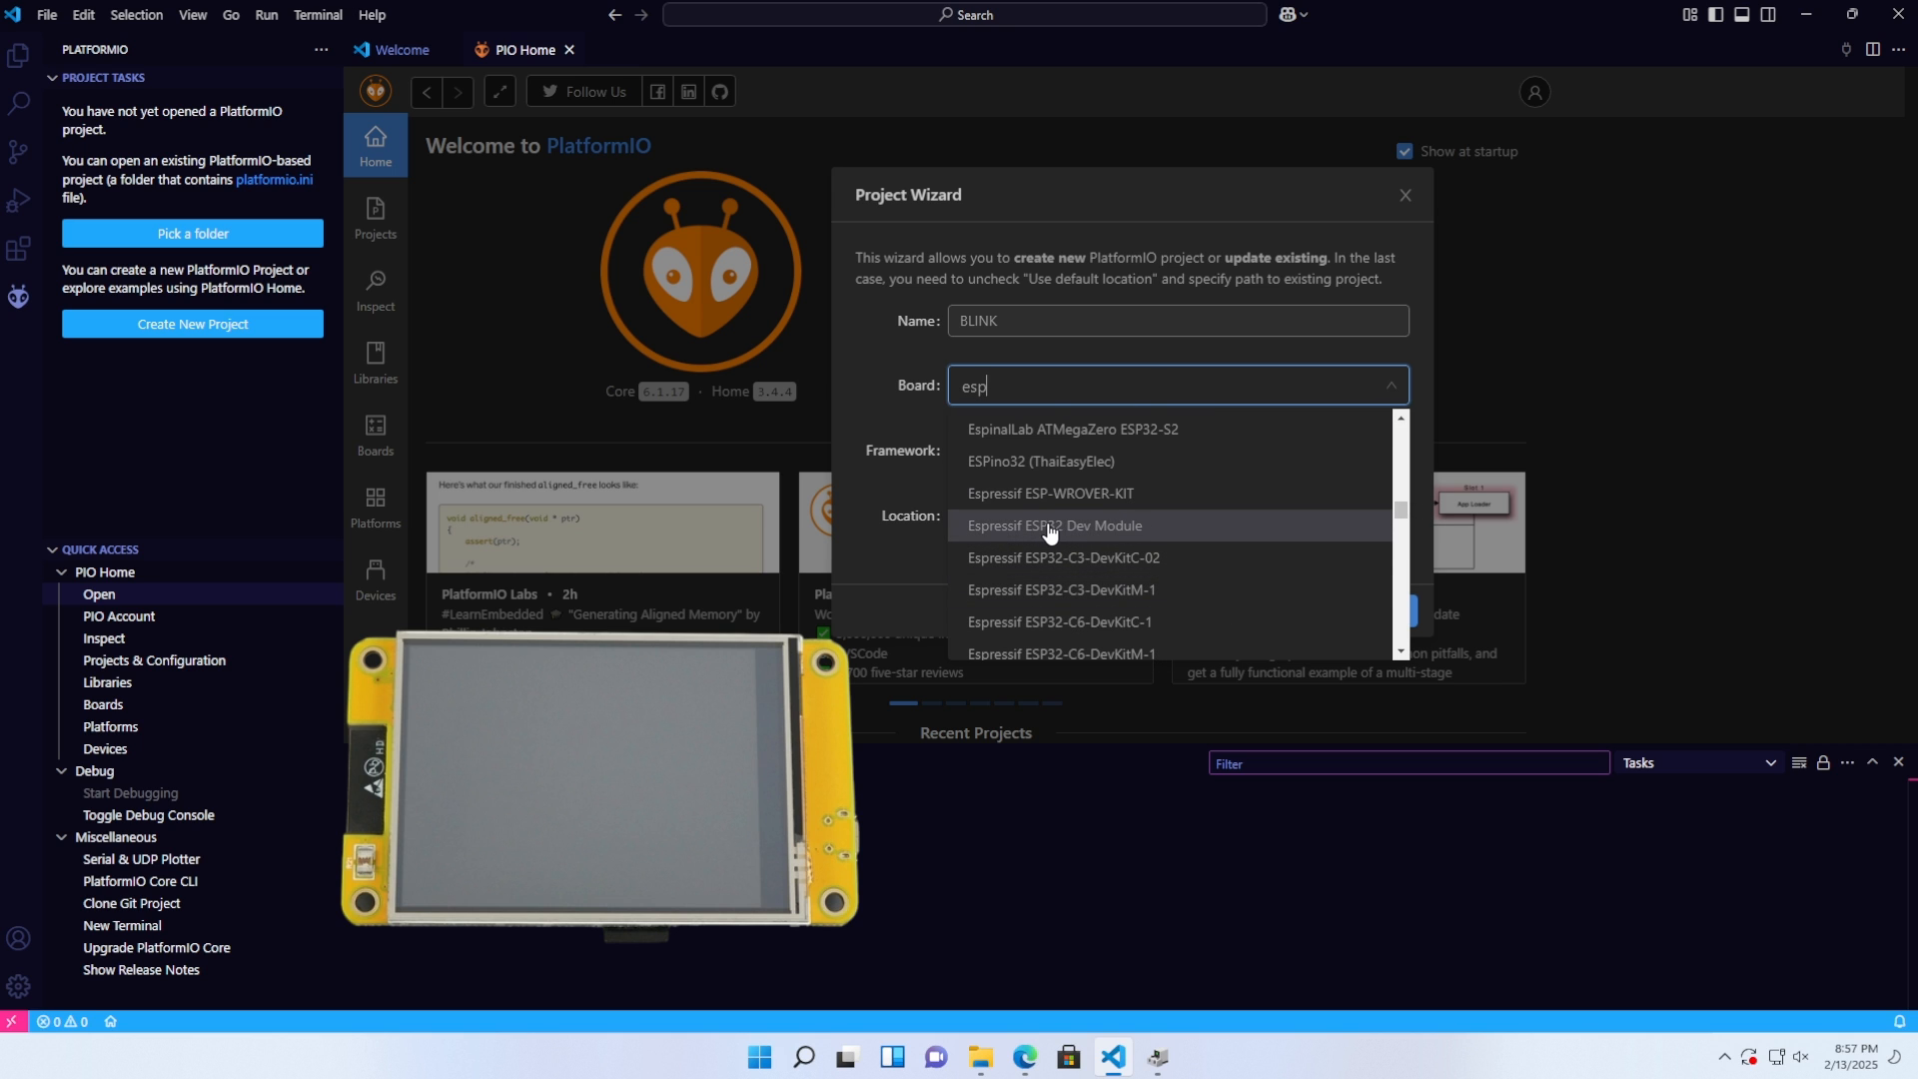
pyautogui.click(1054, 526)
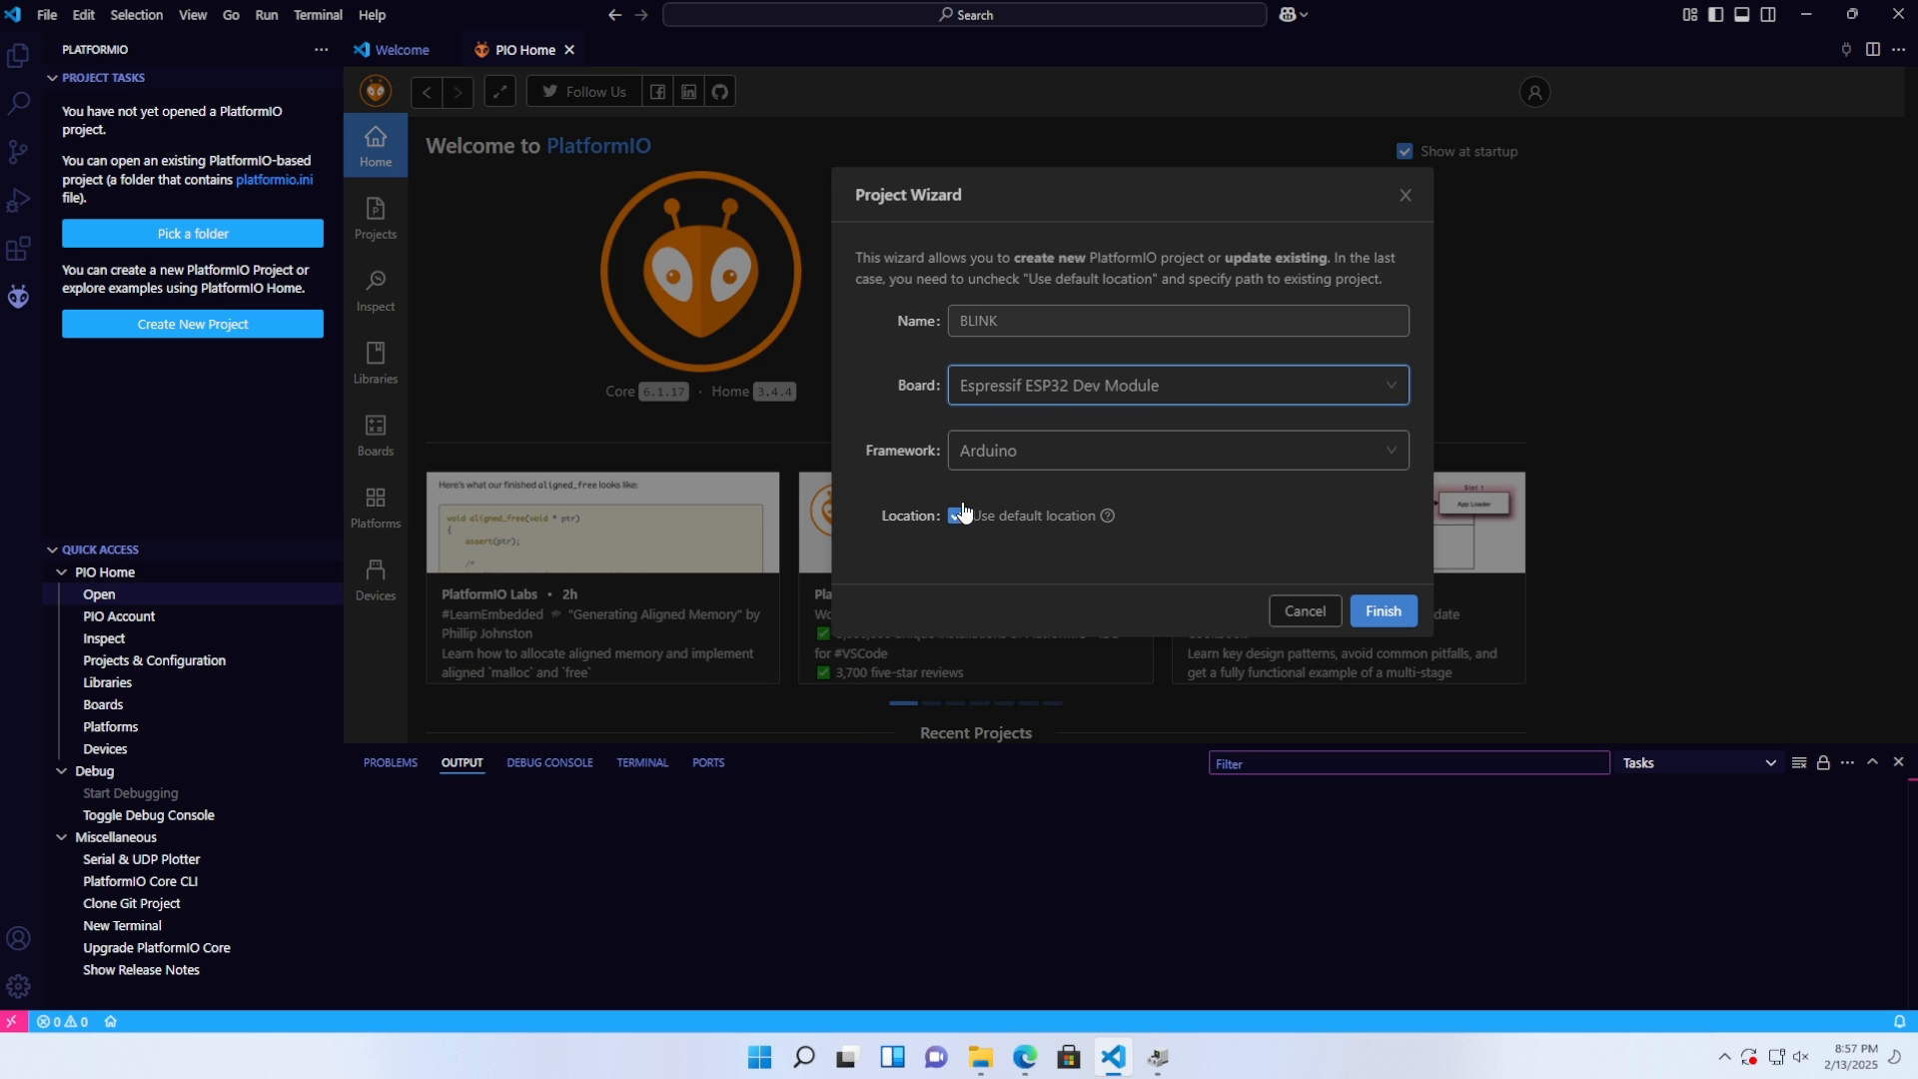
# - Keep the default project location and Arduino framework, then create the BLINK project
pyautogui.click(947, 515)
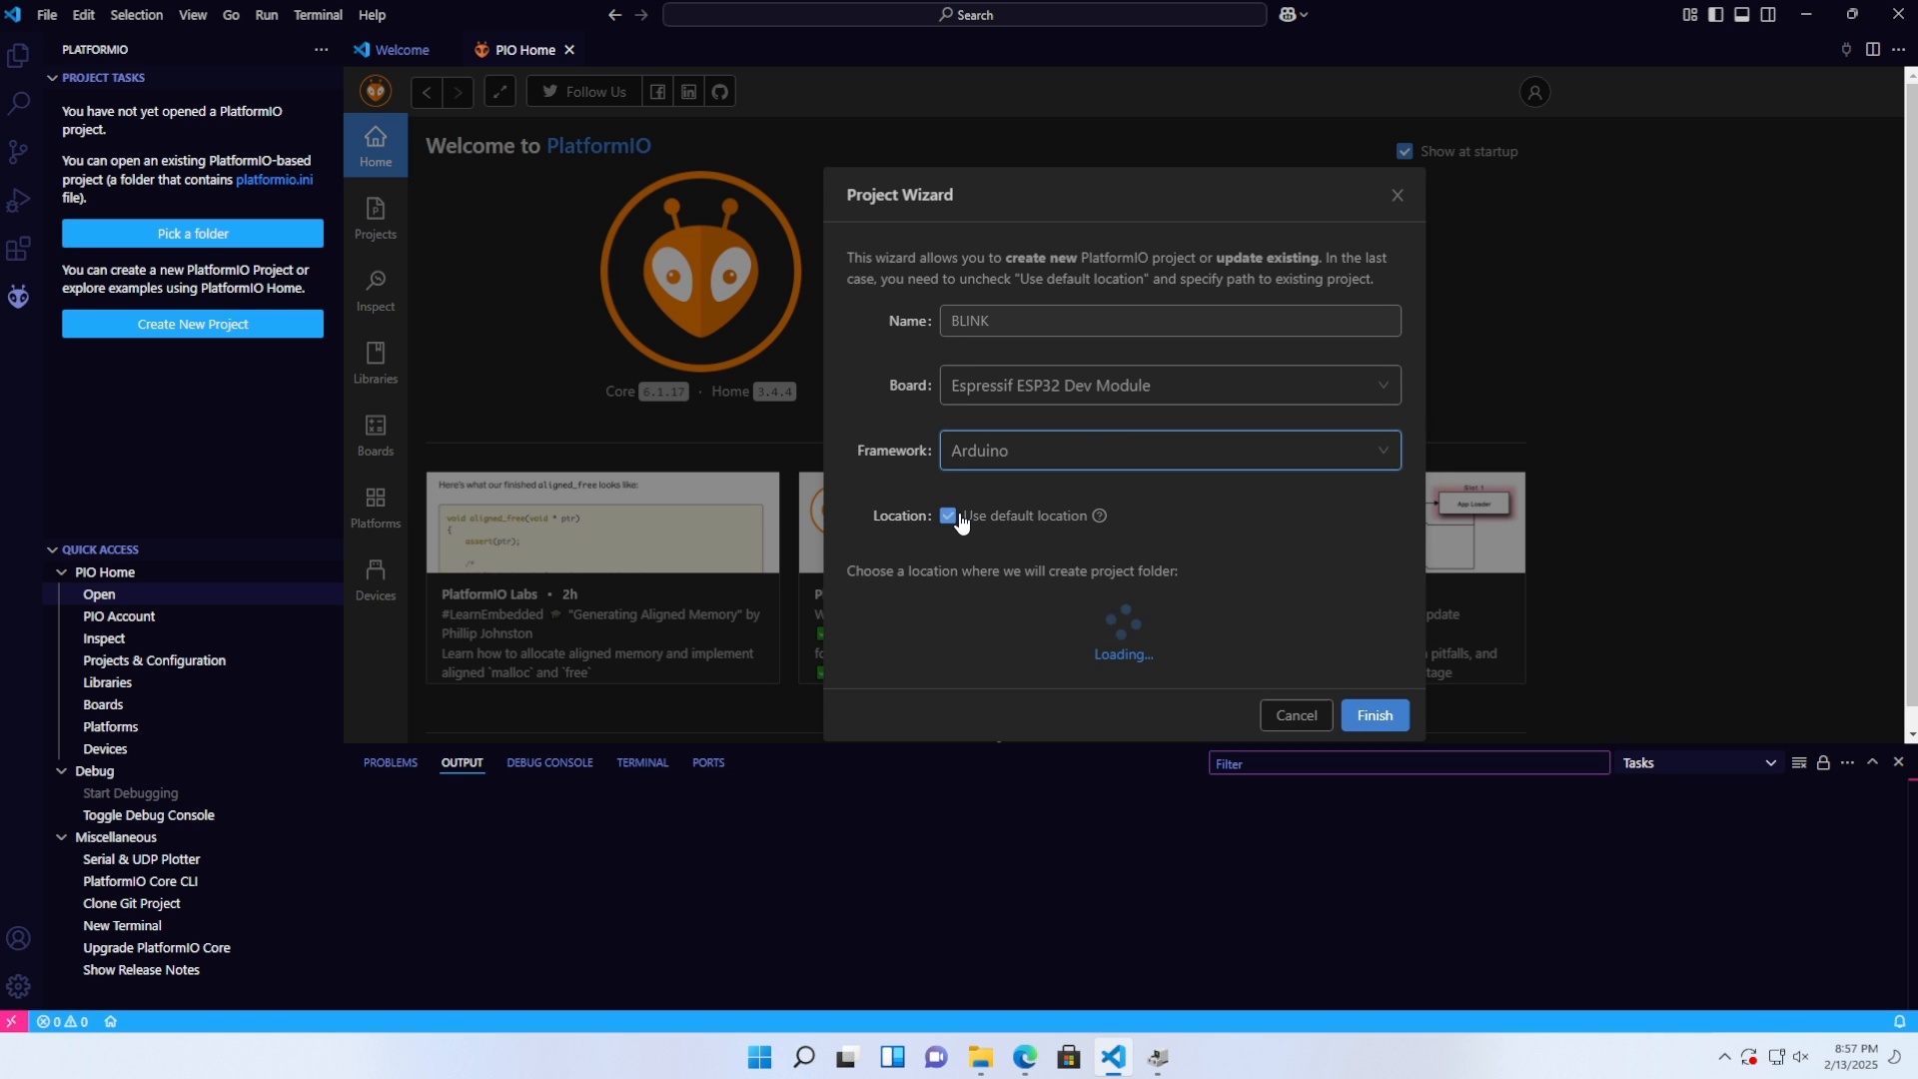
pyautogui.click(947, 516)
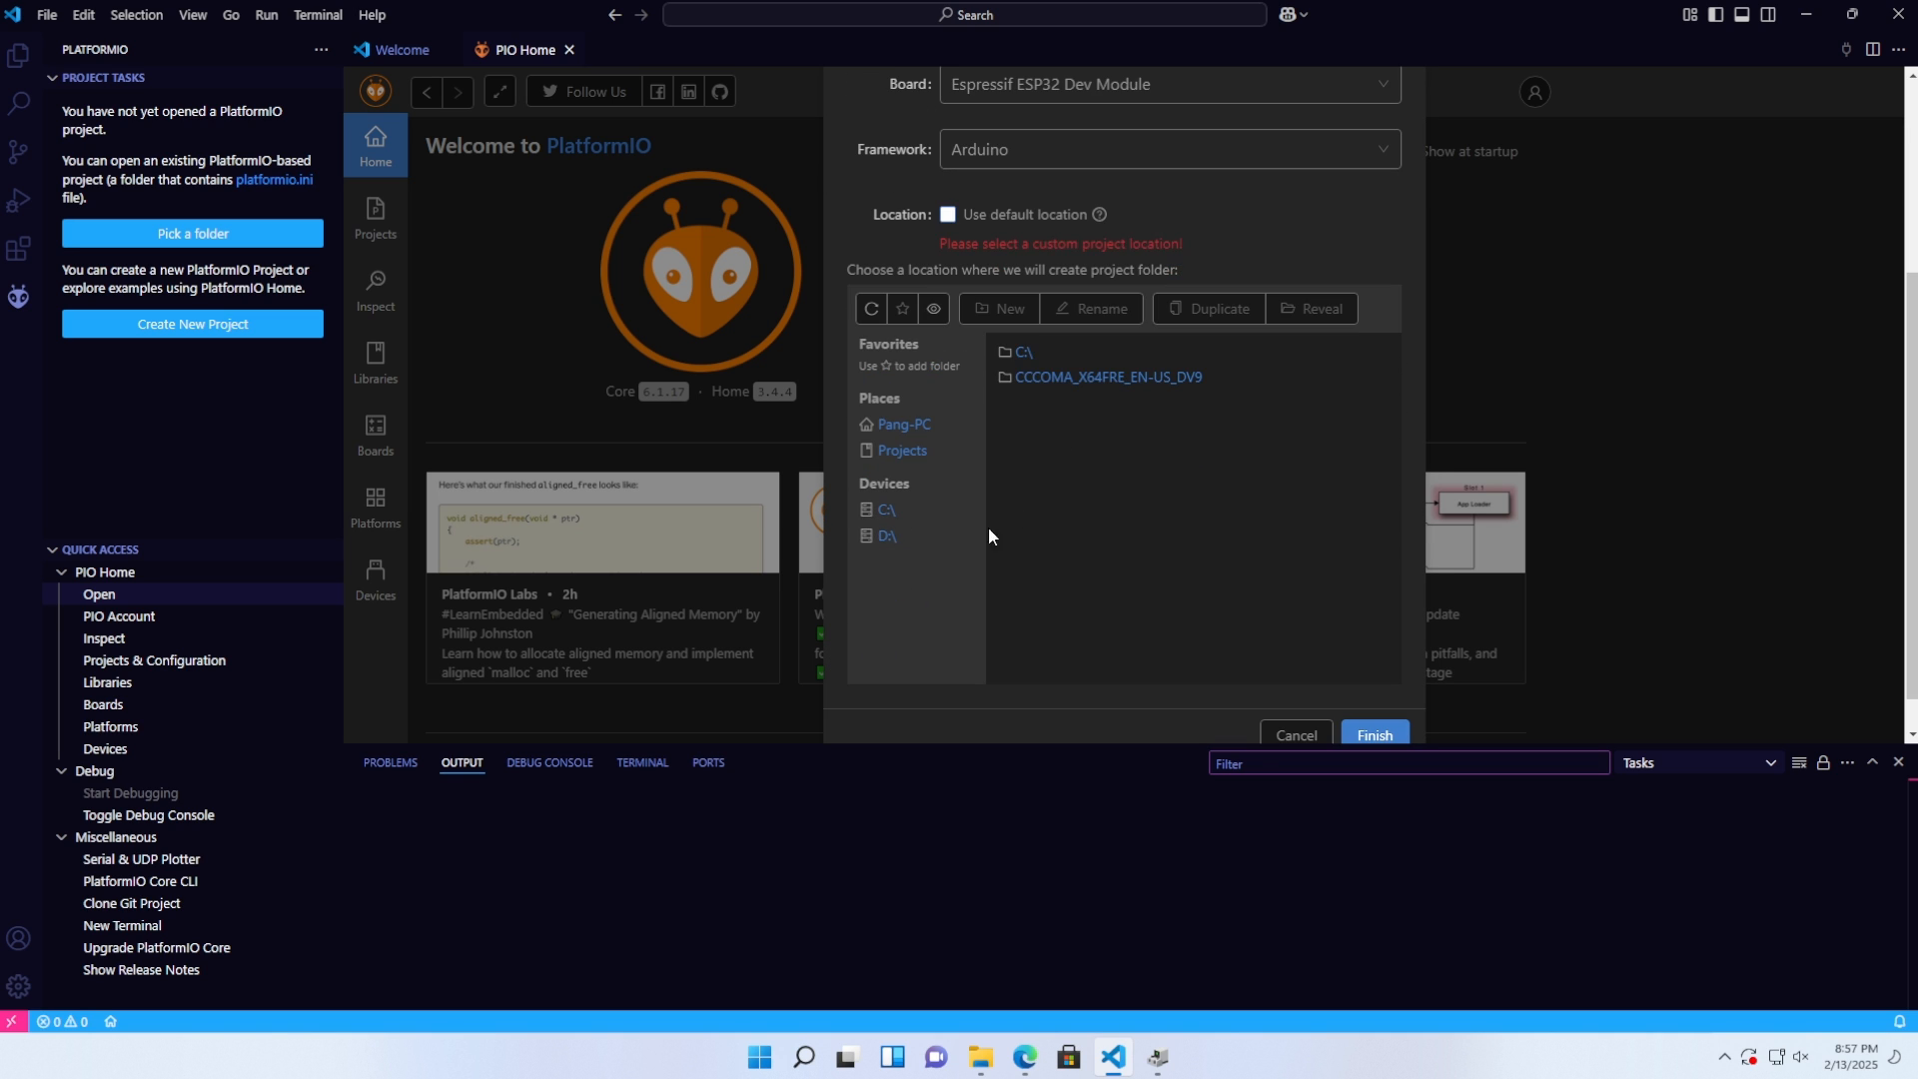
pyautogui.click(947, 214)
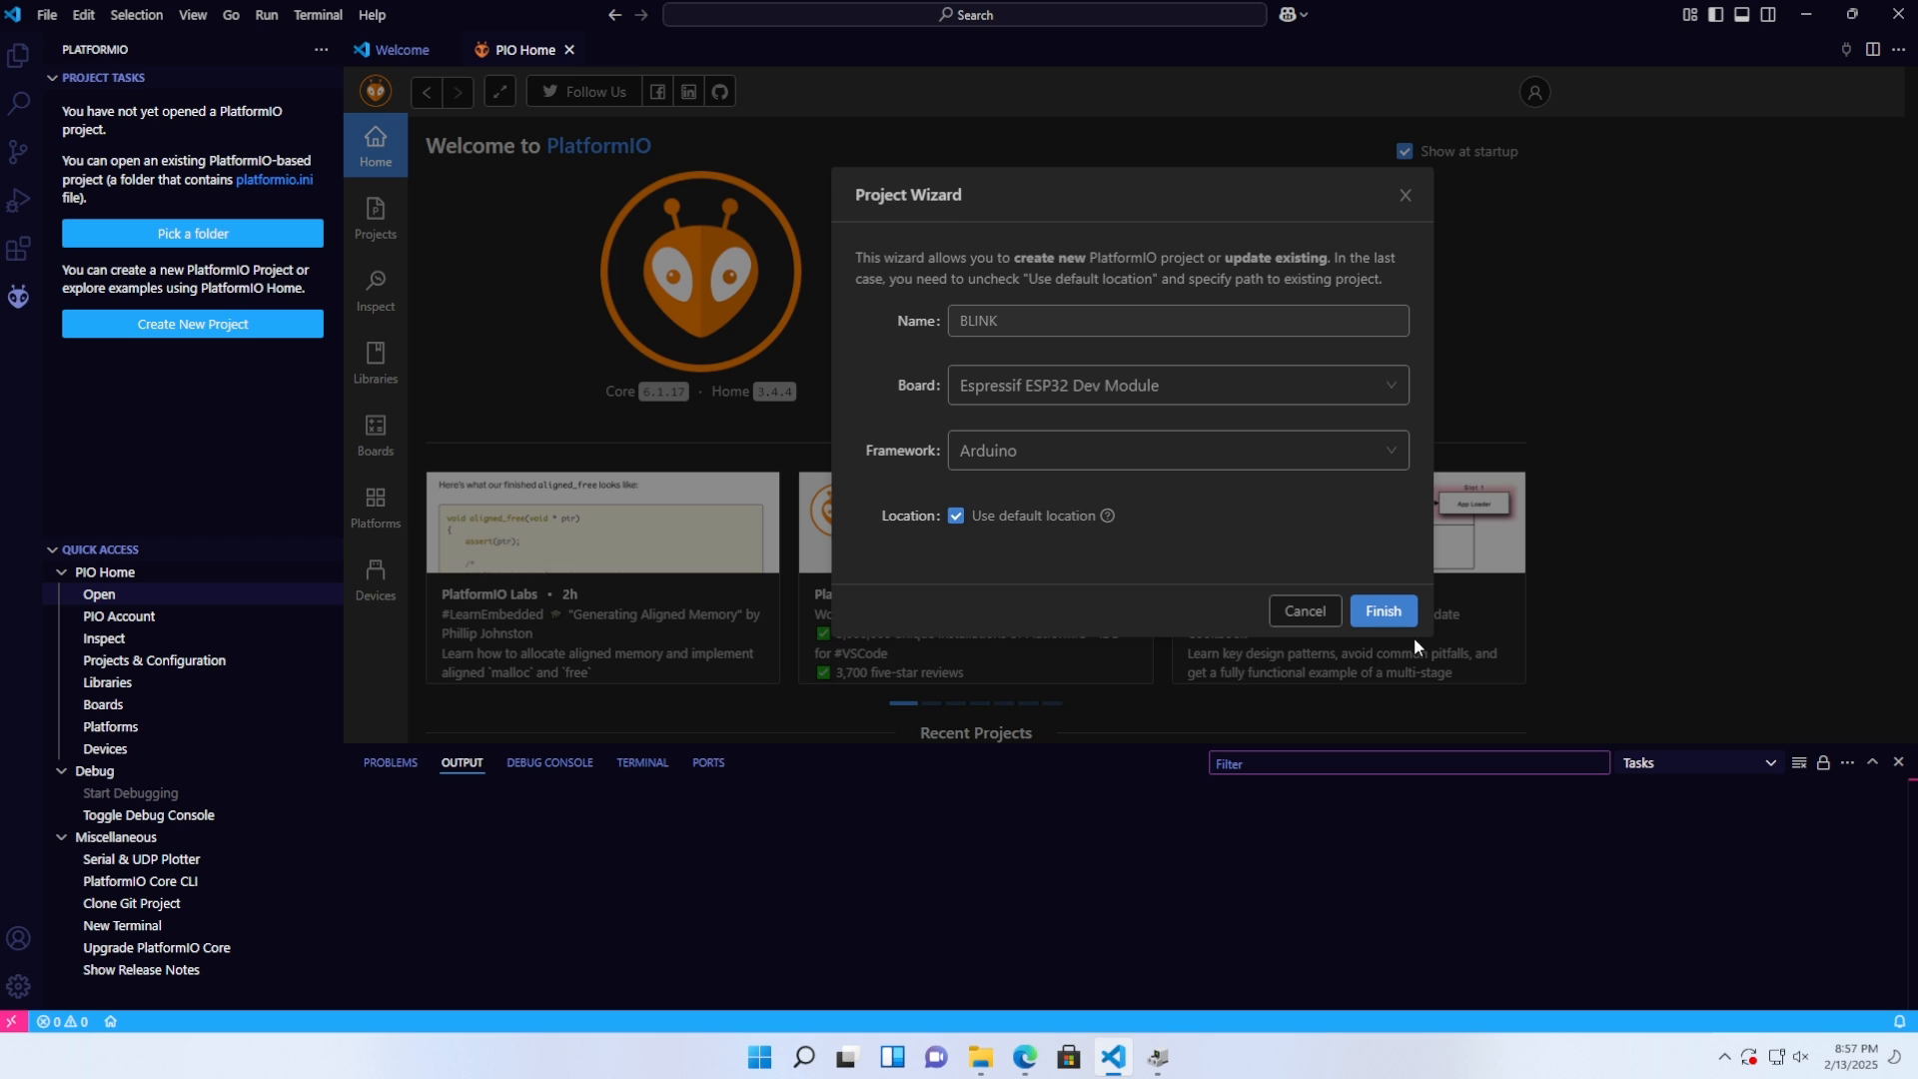
pyautogui.click(1381, 612)
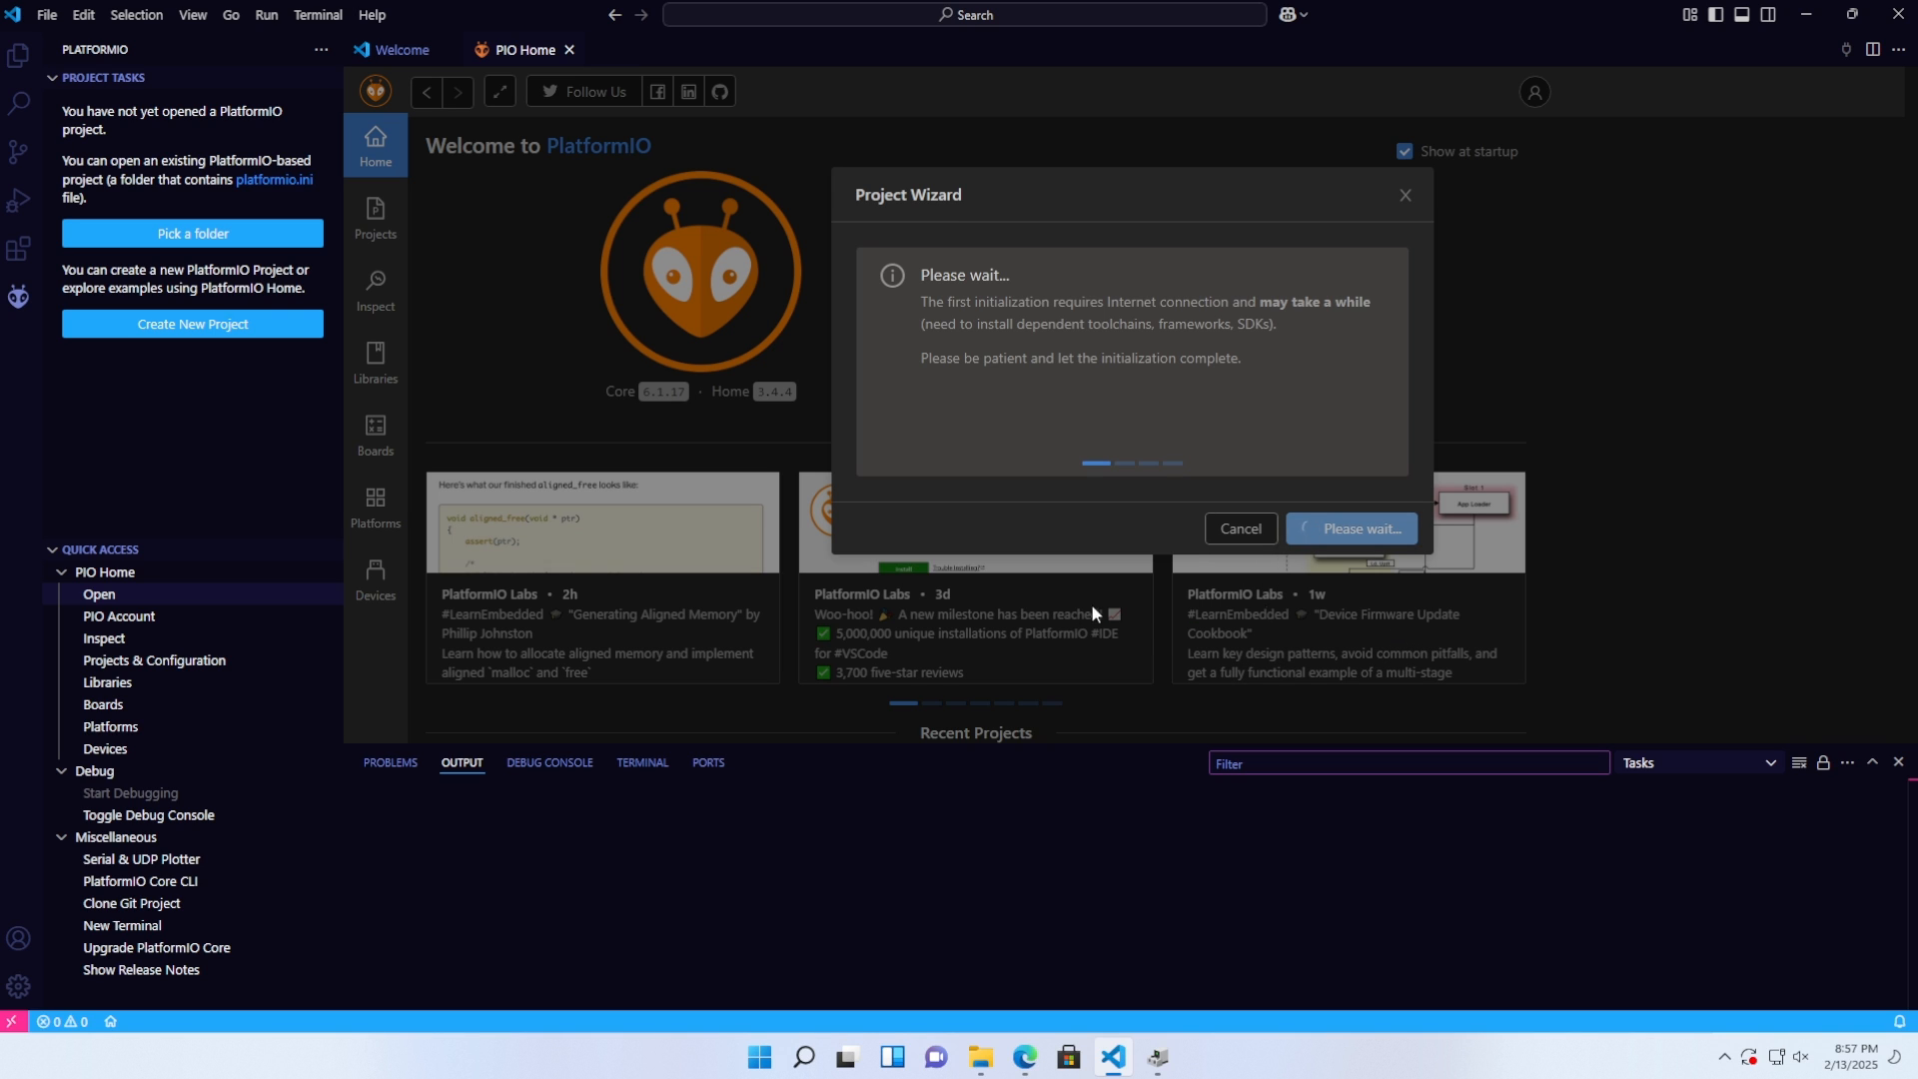
pyautogui.moveTo(1067, 613)
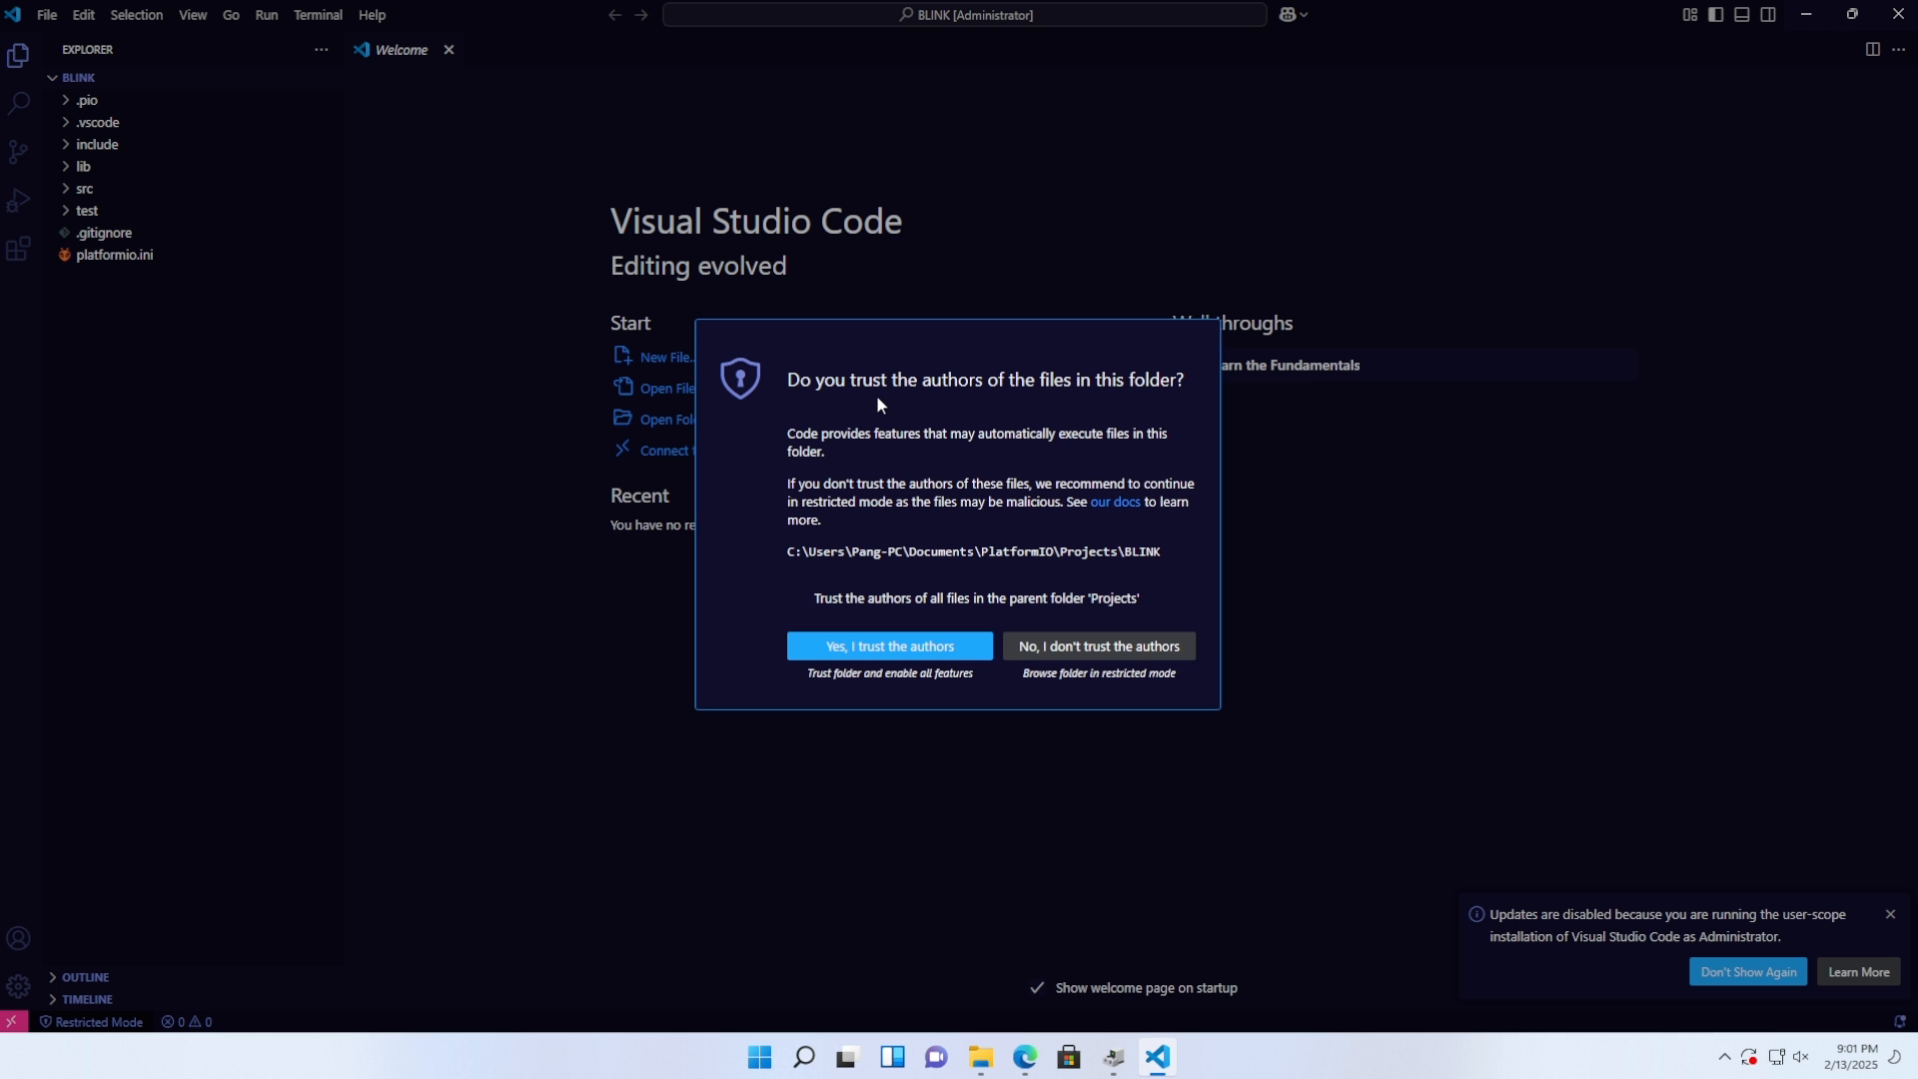
pyautogui.click(889, 646)
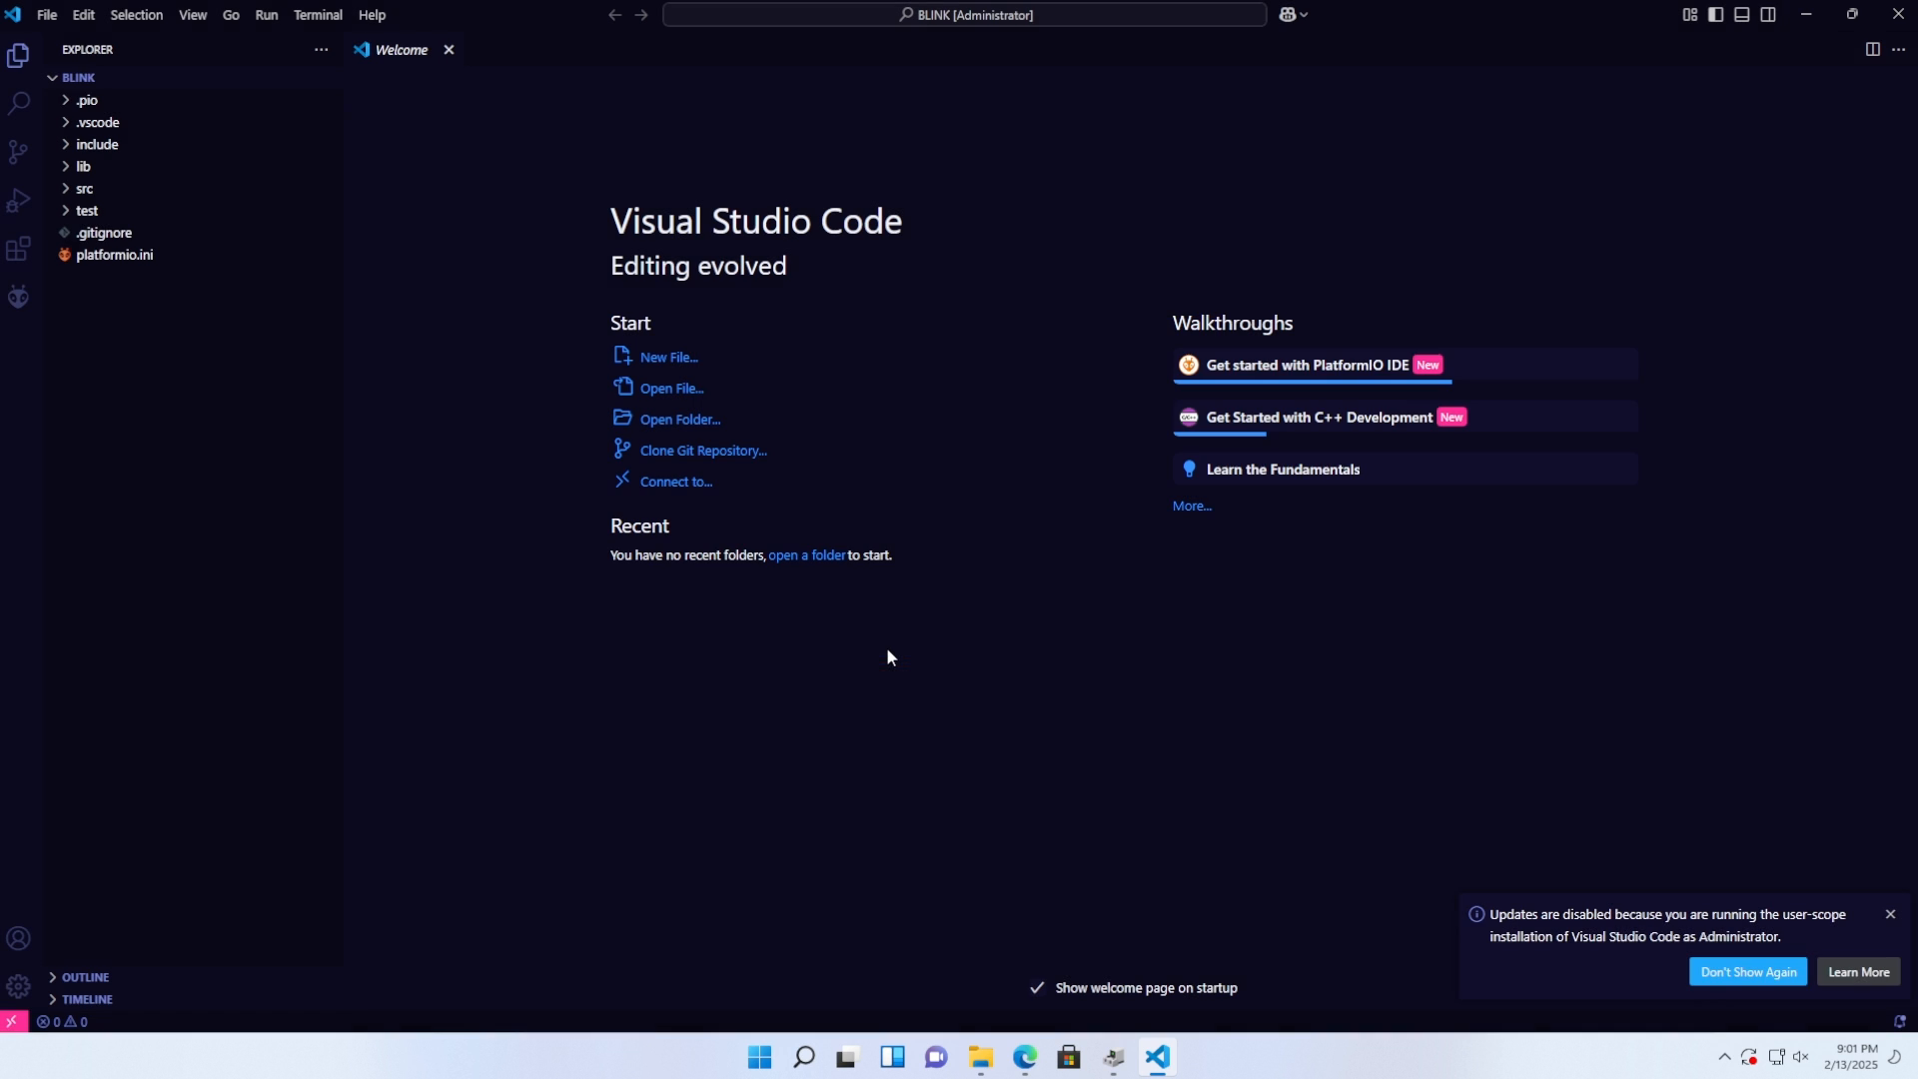
pyautogui.click(86, 166)
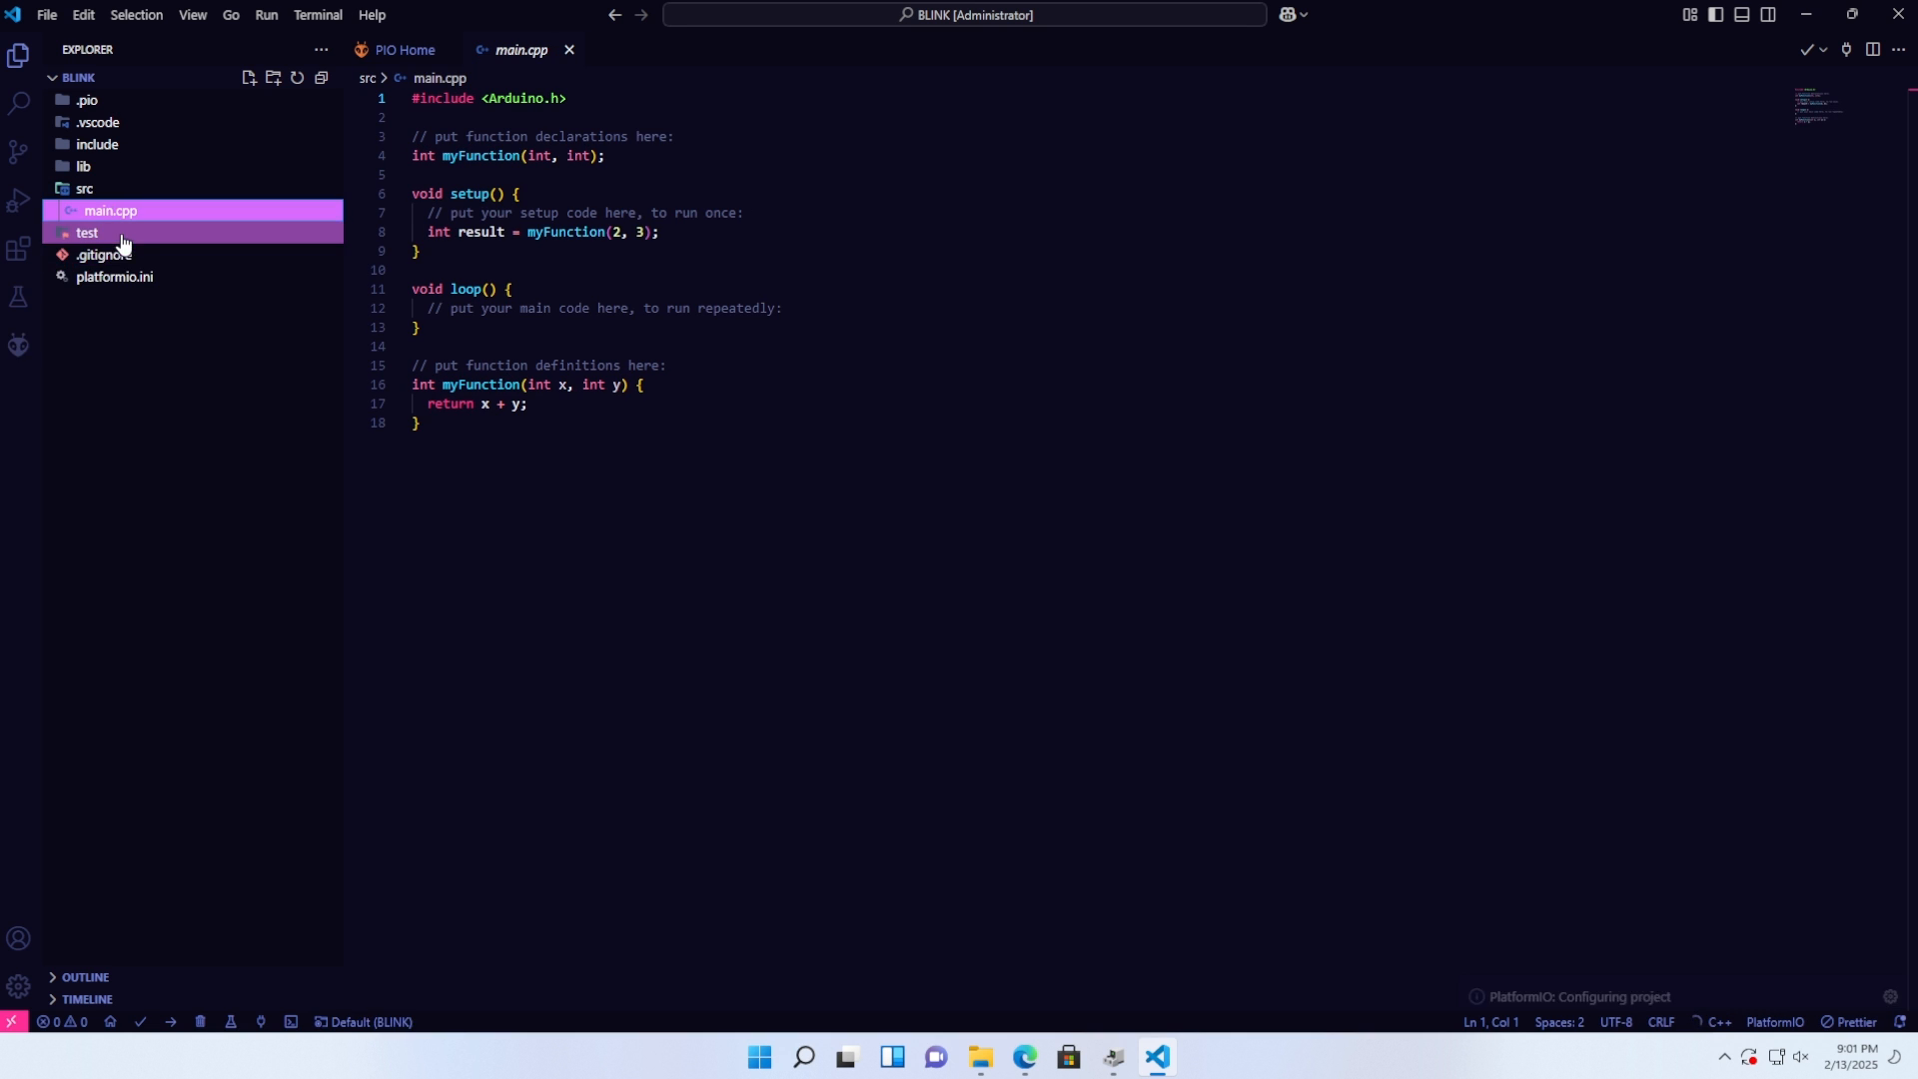
pyautogui.click(1785, 48)
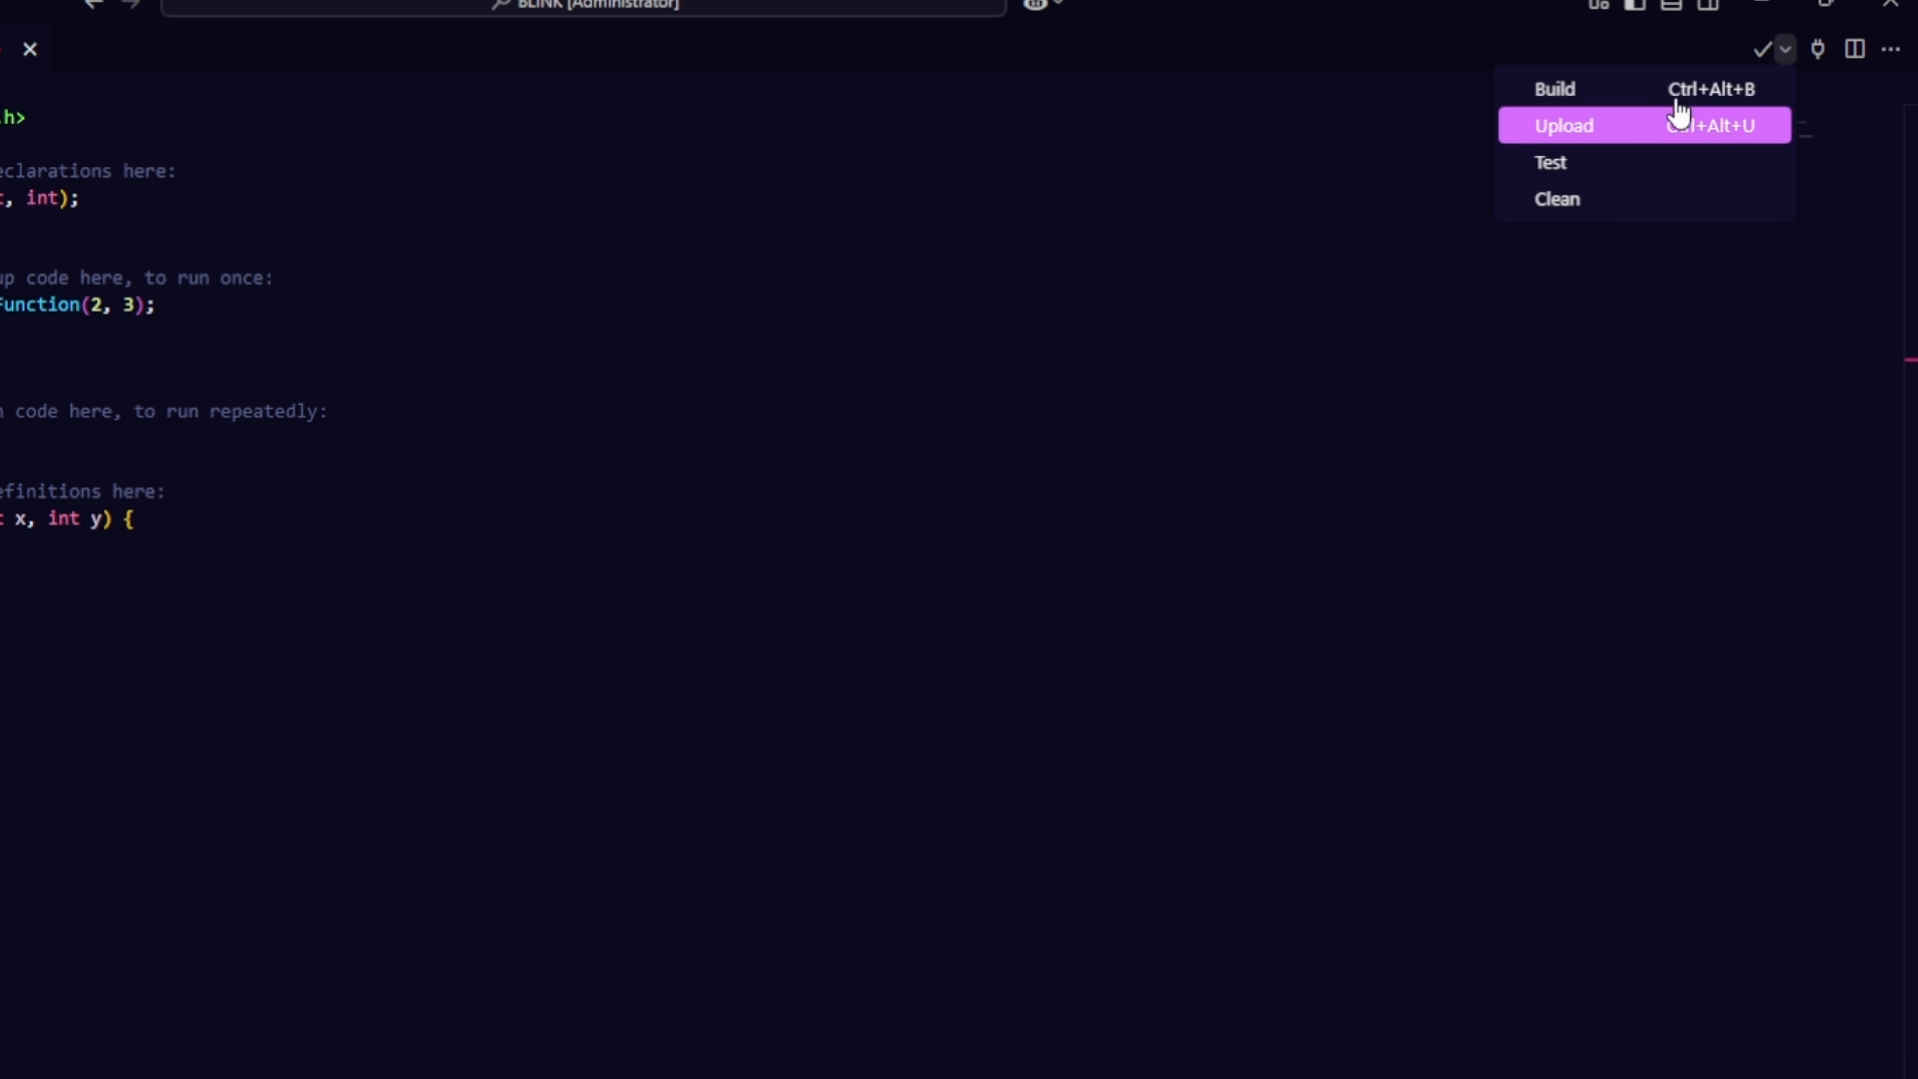
pyautogui.moveTo(1620, 122)
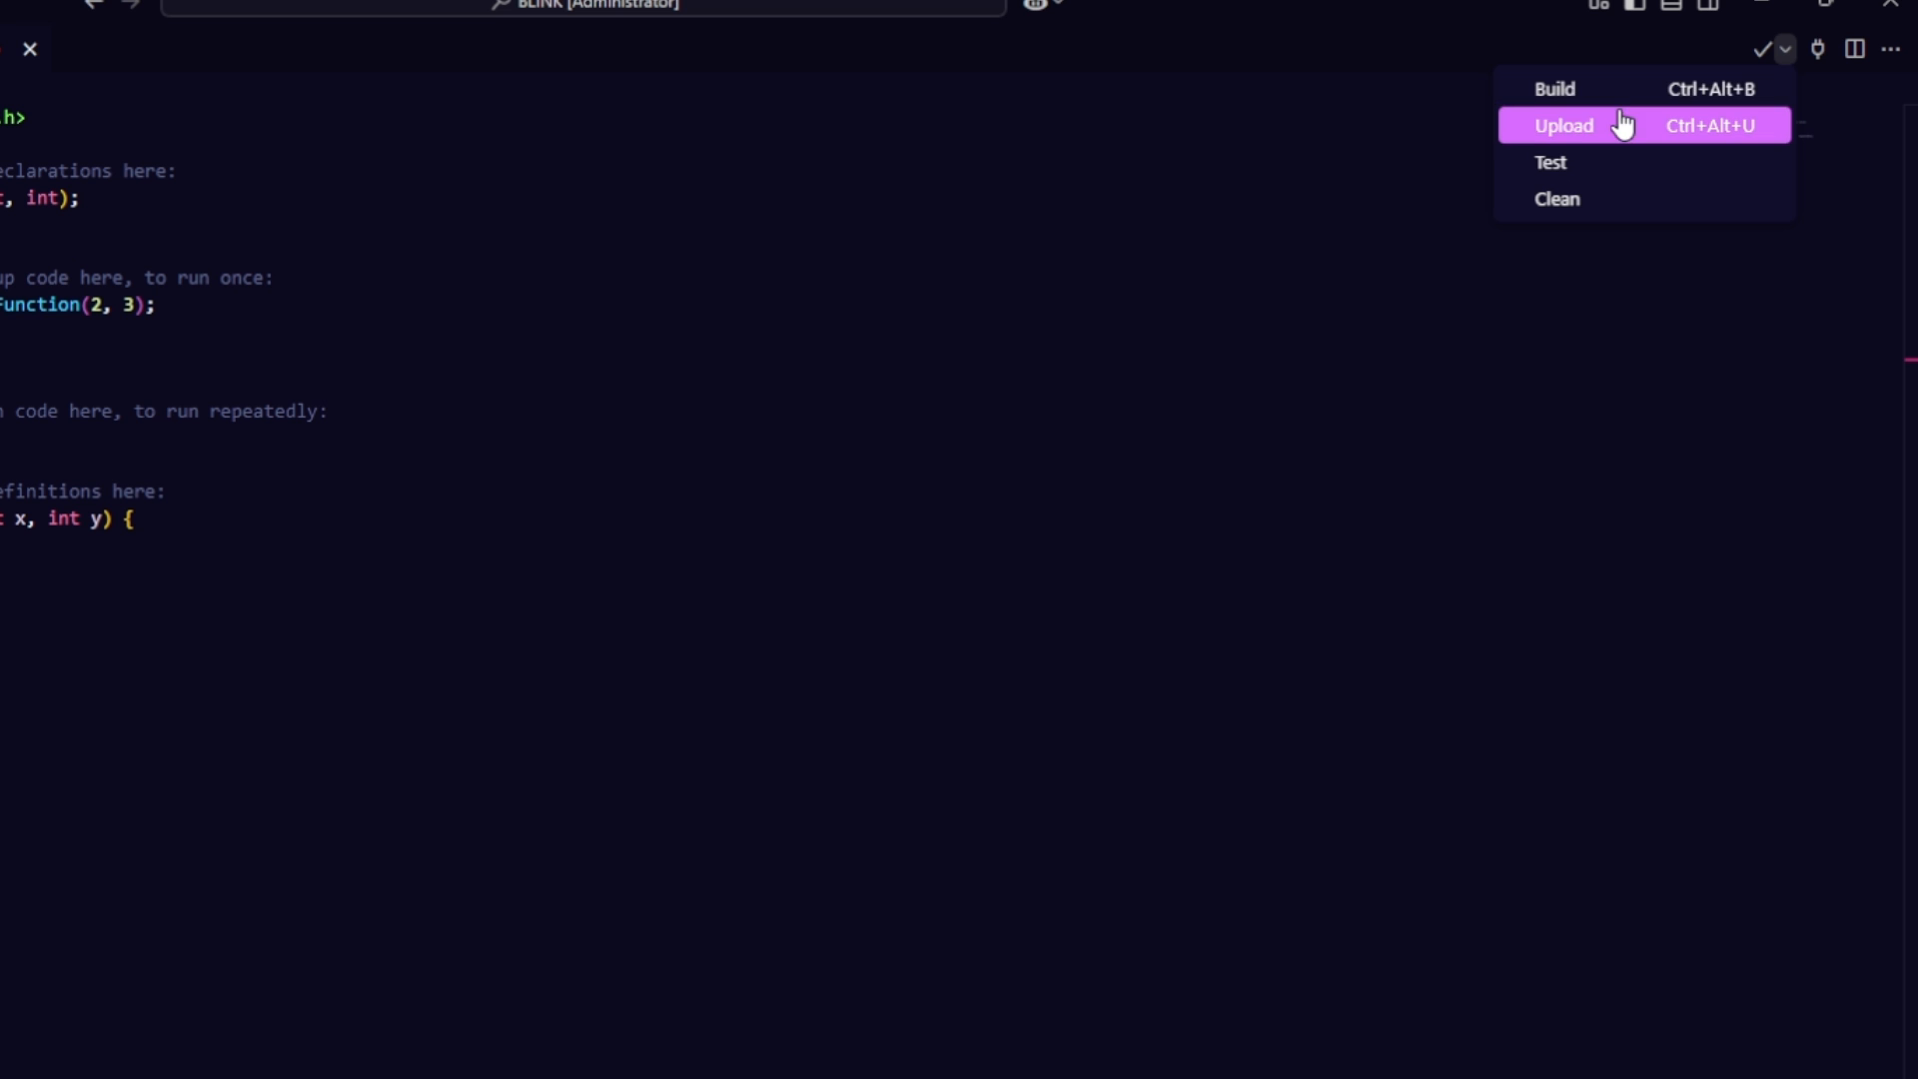
pyautogui.moveTo(1605, 198)
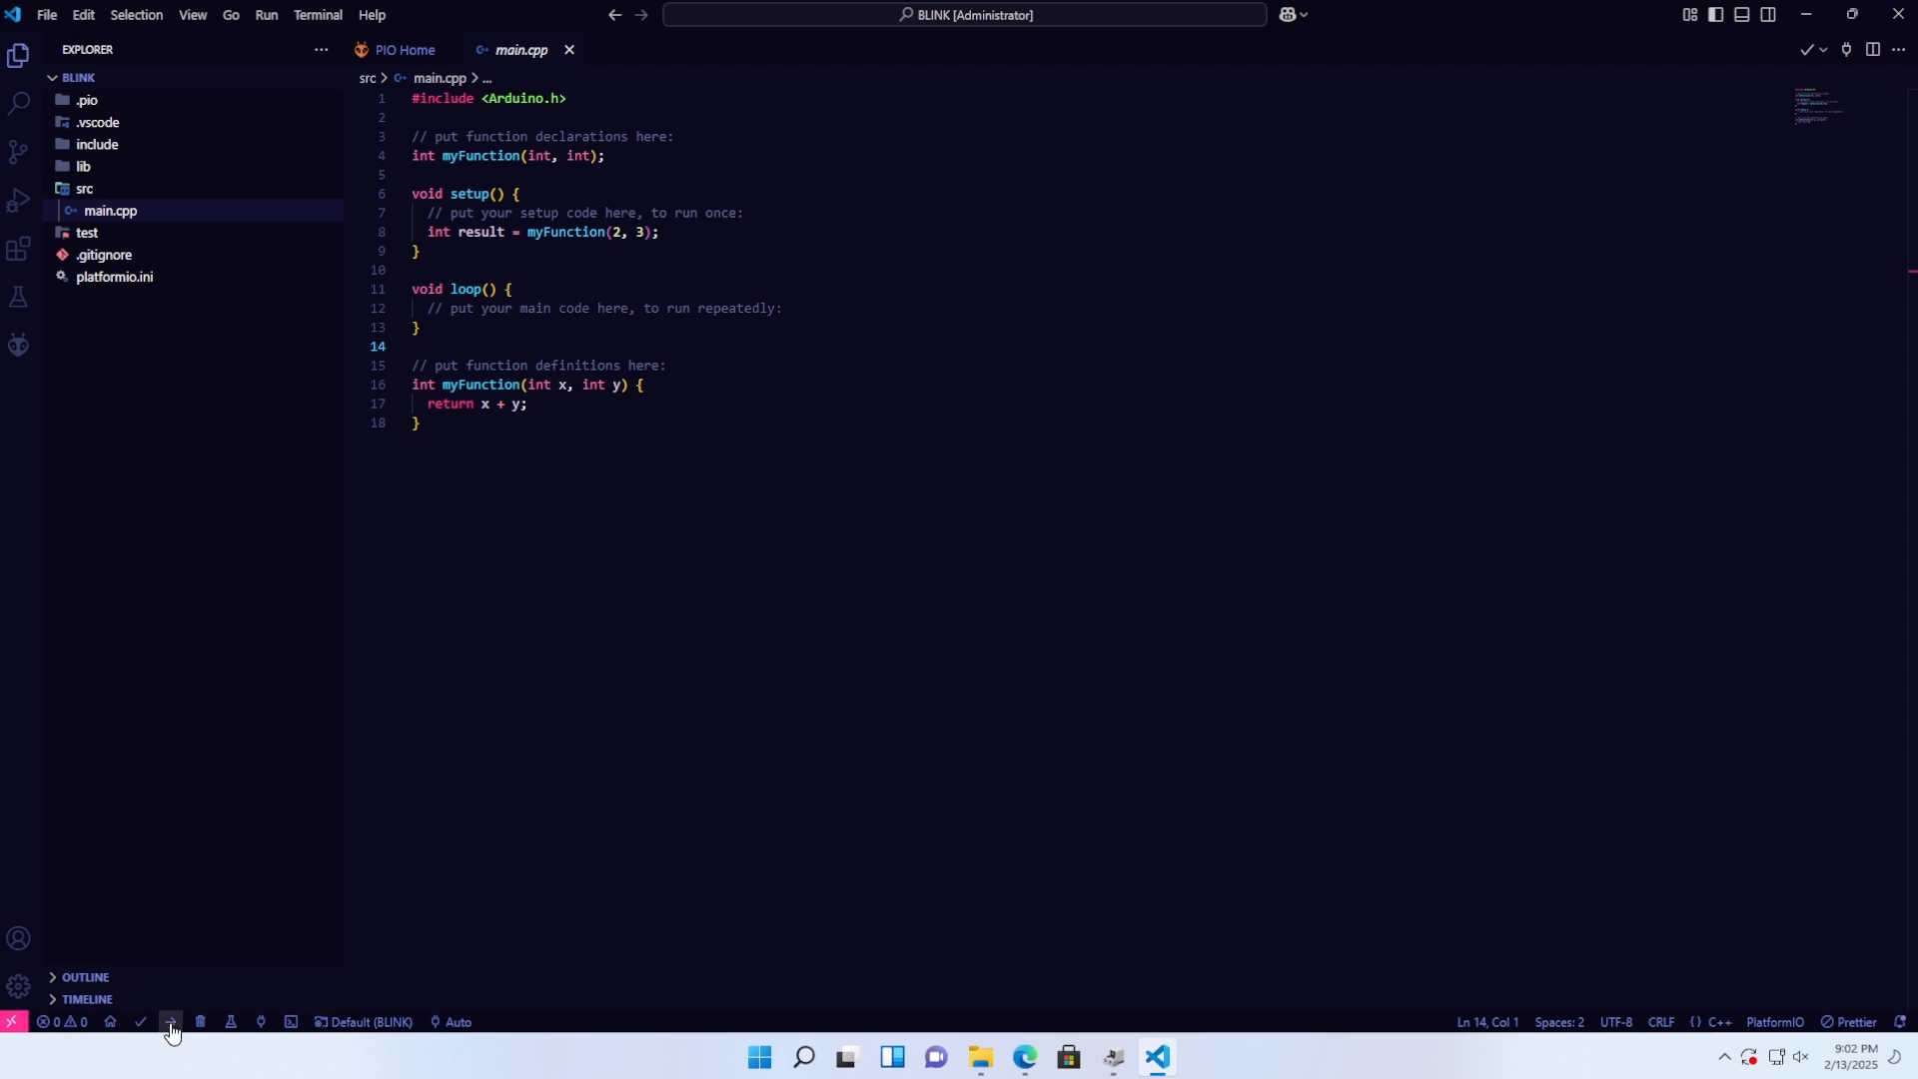
pyautogui.moveTo(257, 1029)
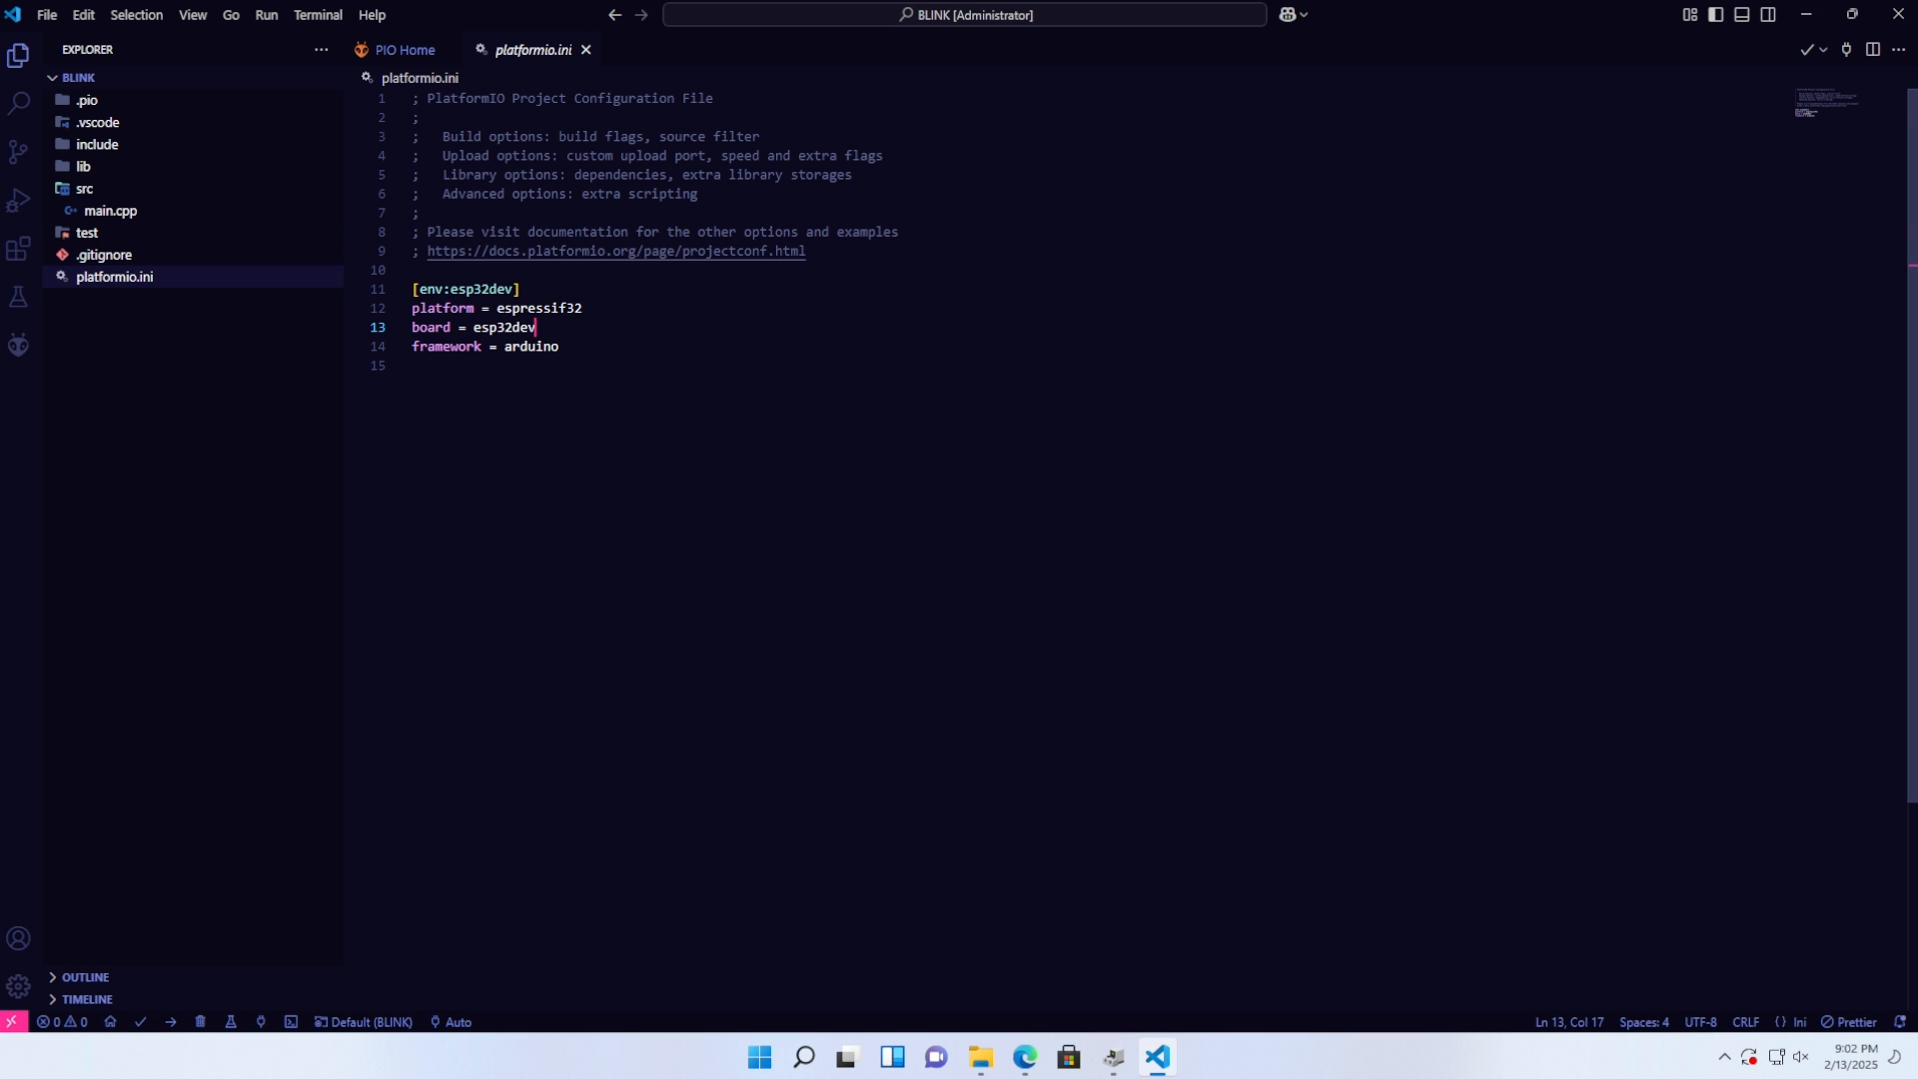
# - Add monitor_speed = 115200 and lib_extra_dirs = lib to platformio.ini
pyautogui.write('MONI')
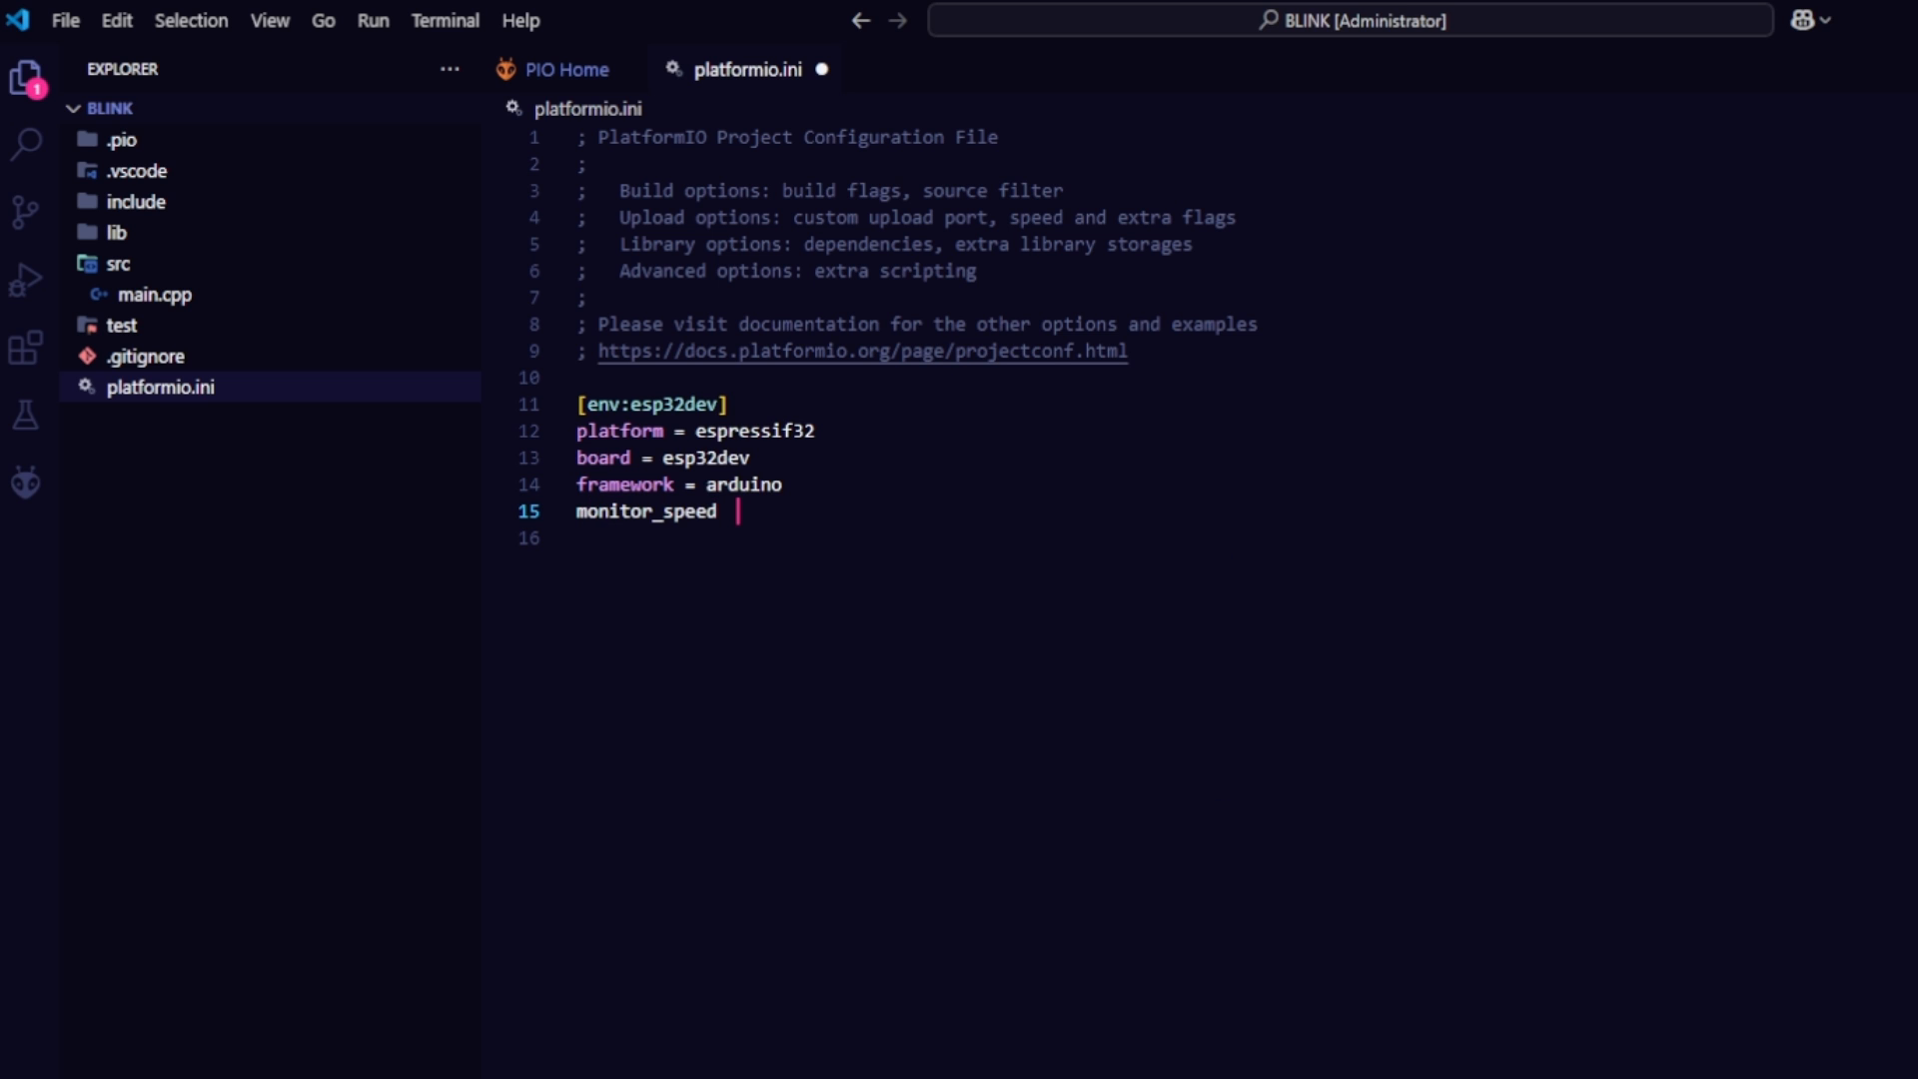
pyautogui.write('= 115200')
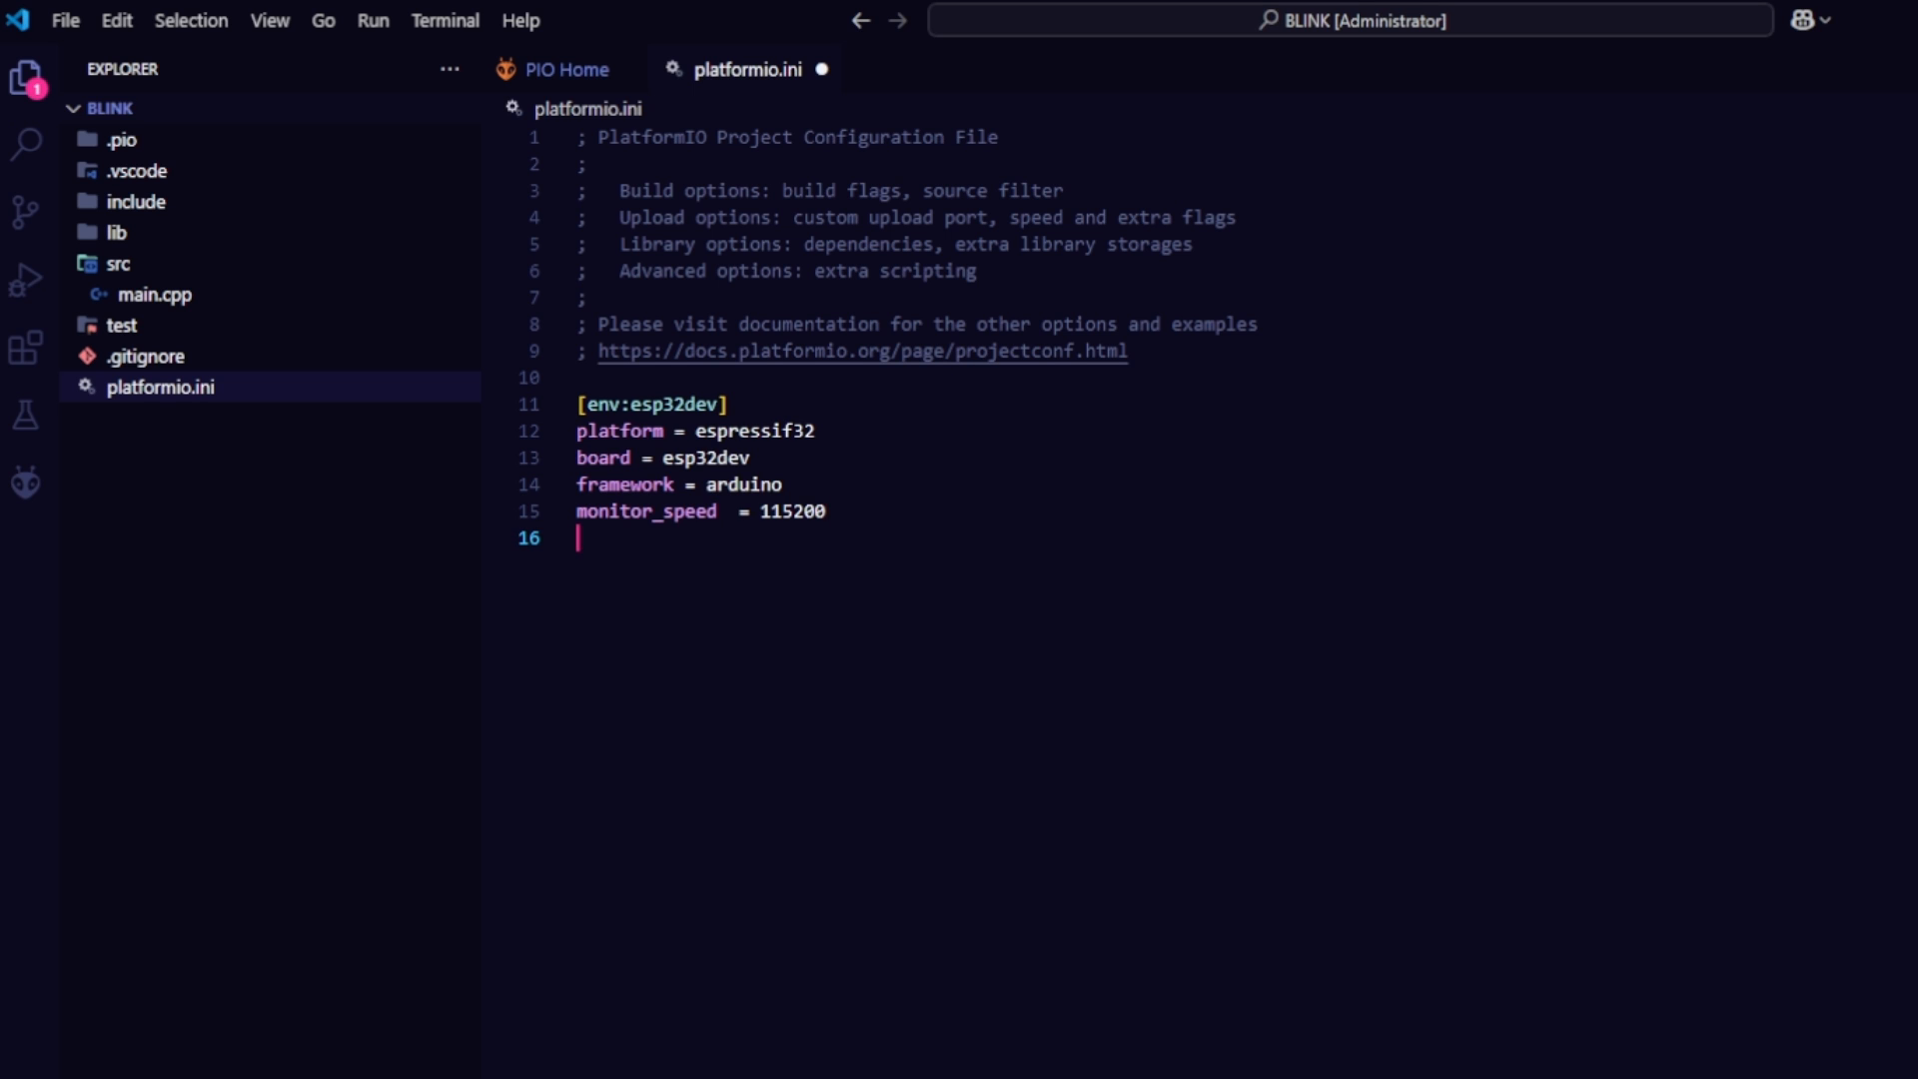
pyautogui.write('lib_extra_dirs')
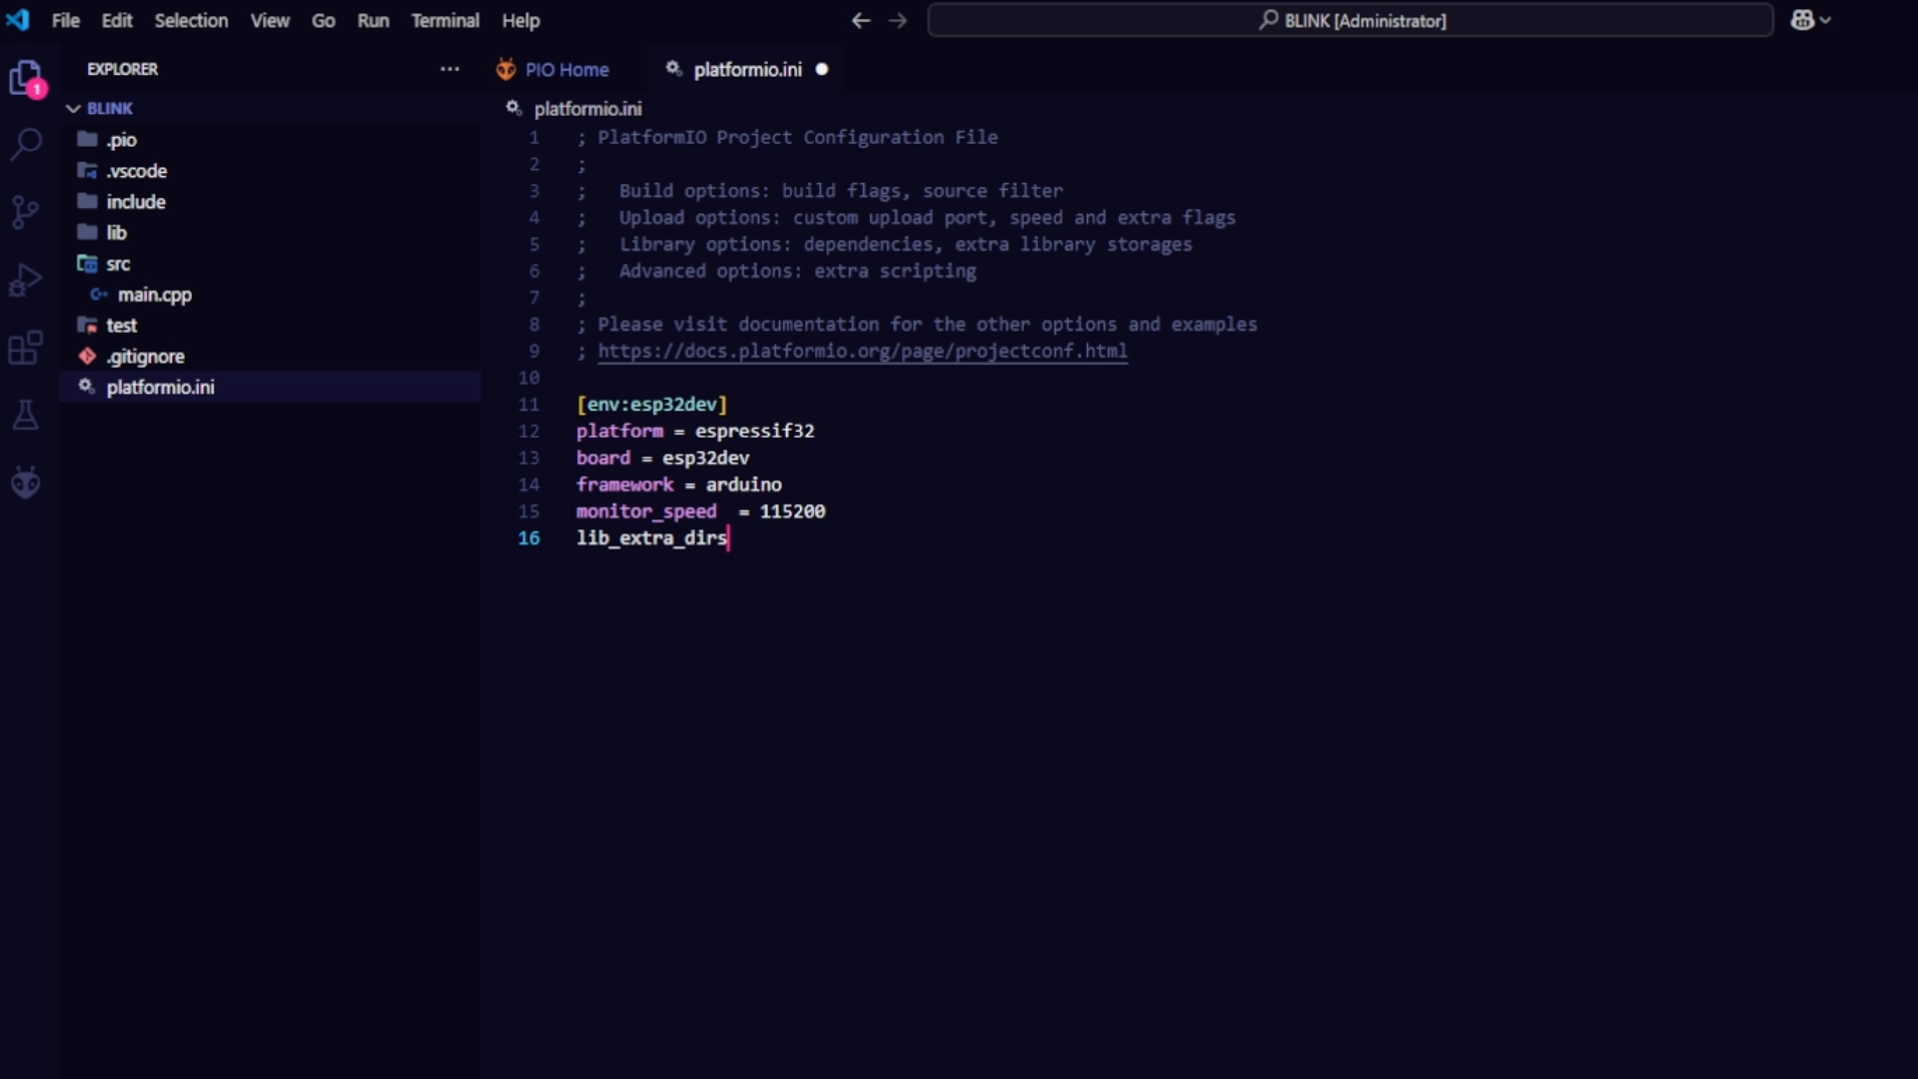
pyautogui.write('= lib')
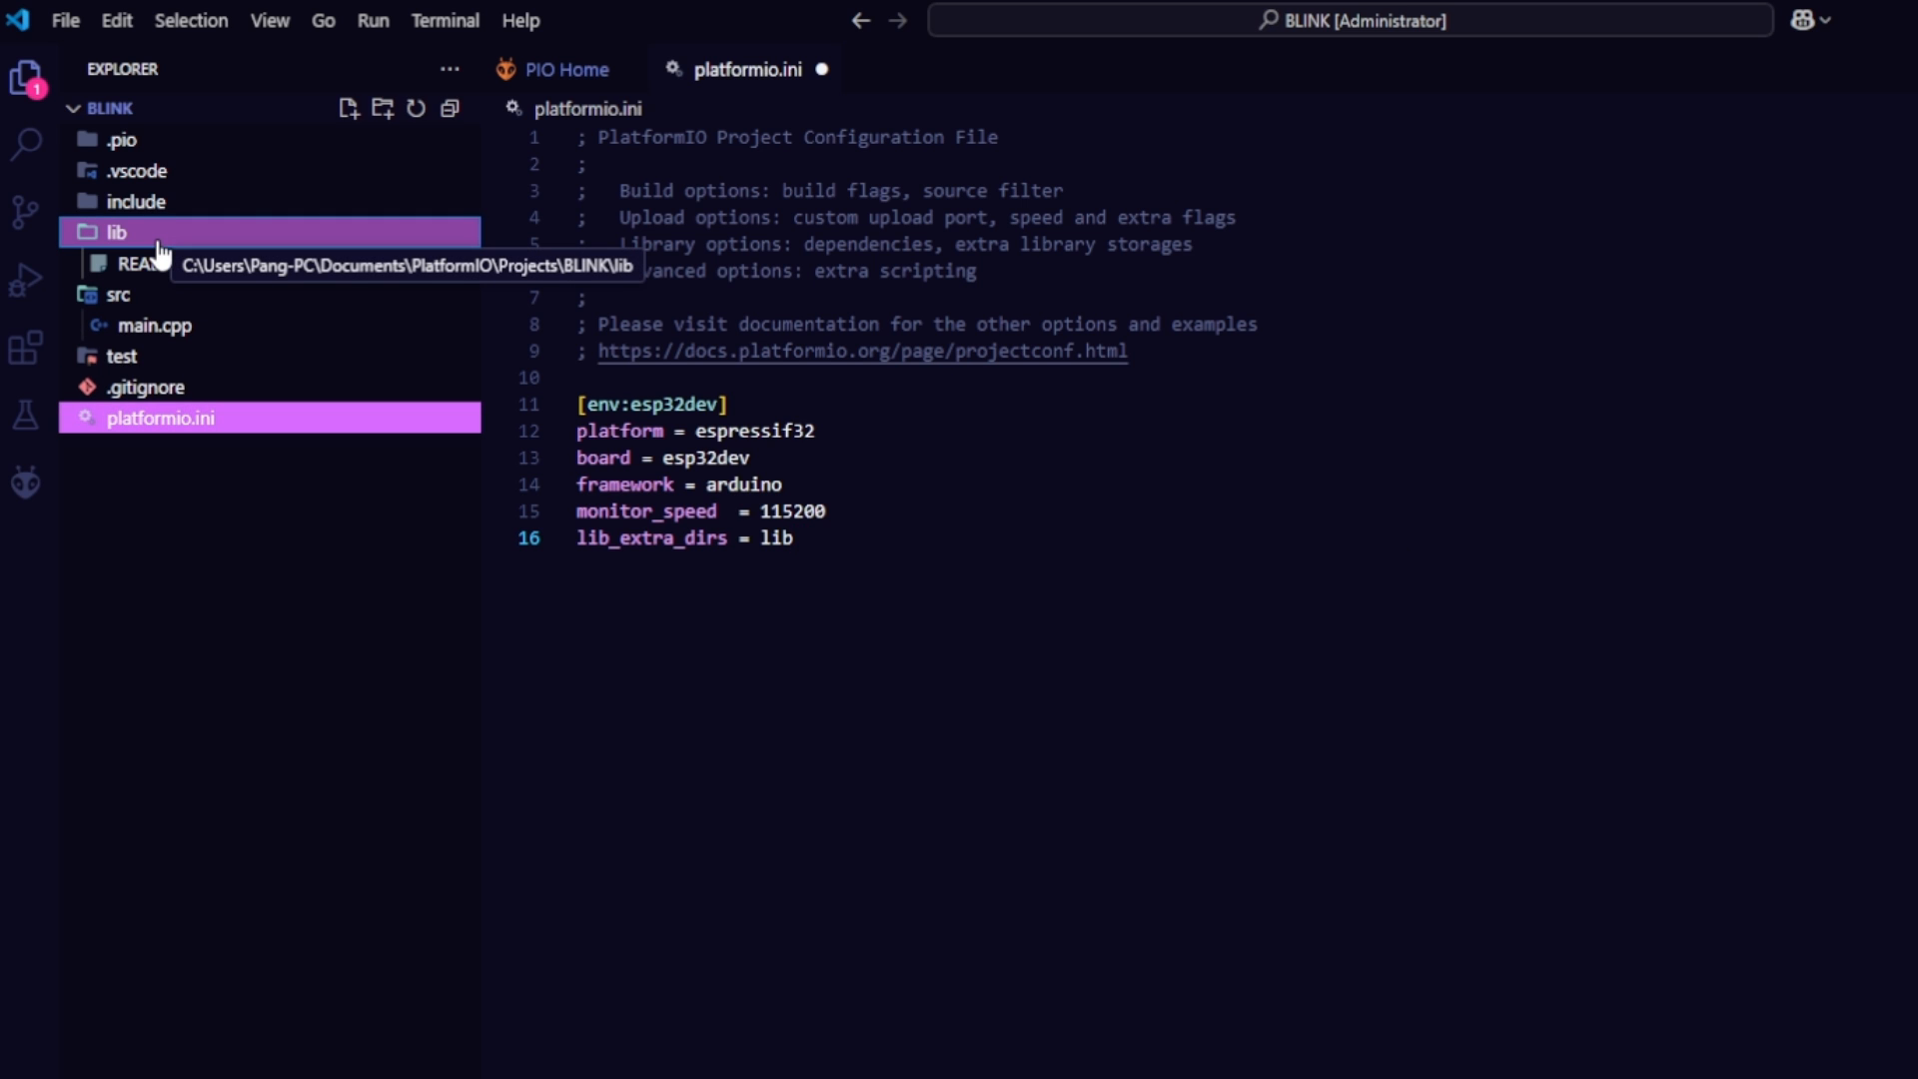
pyautogui.moveTo(288, 314)
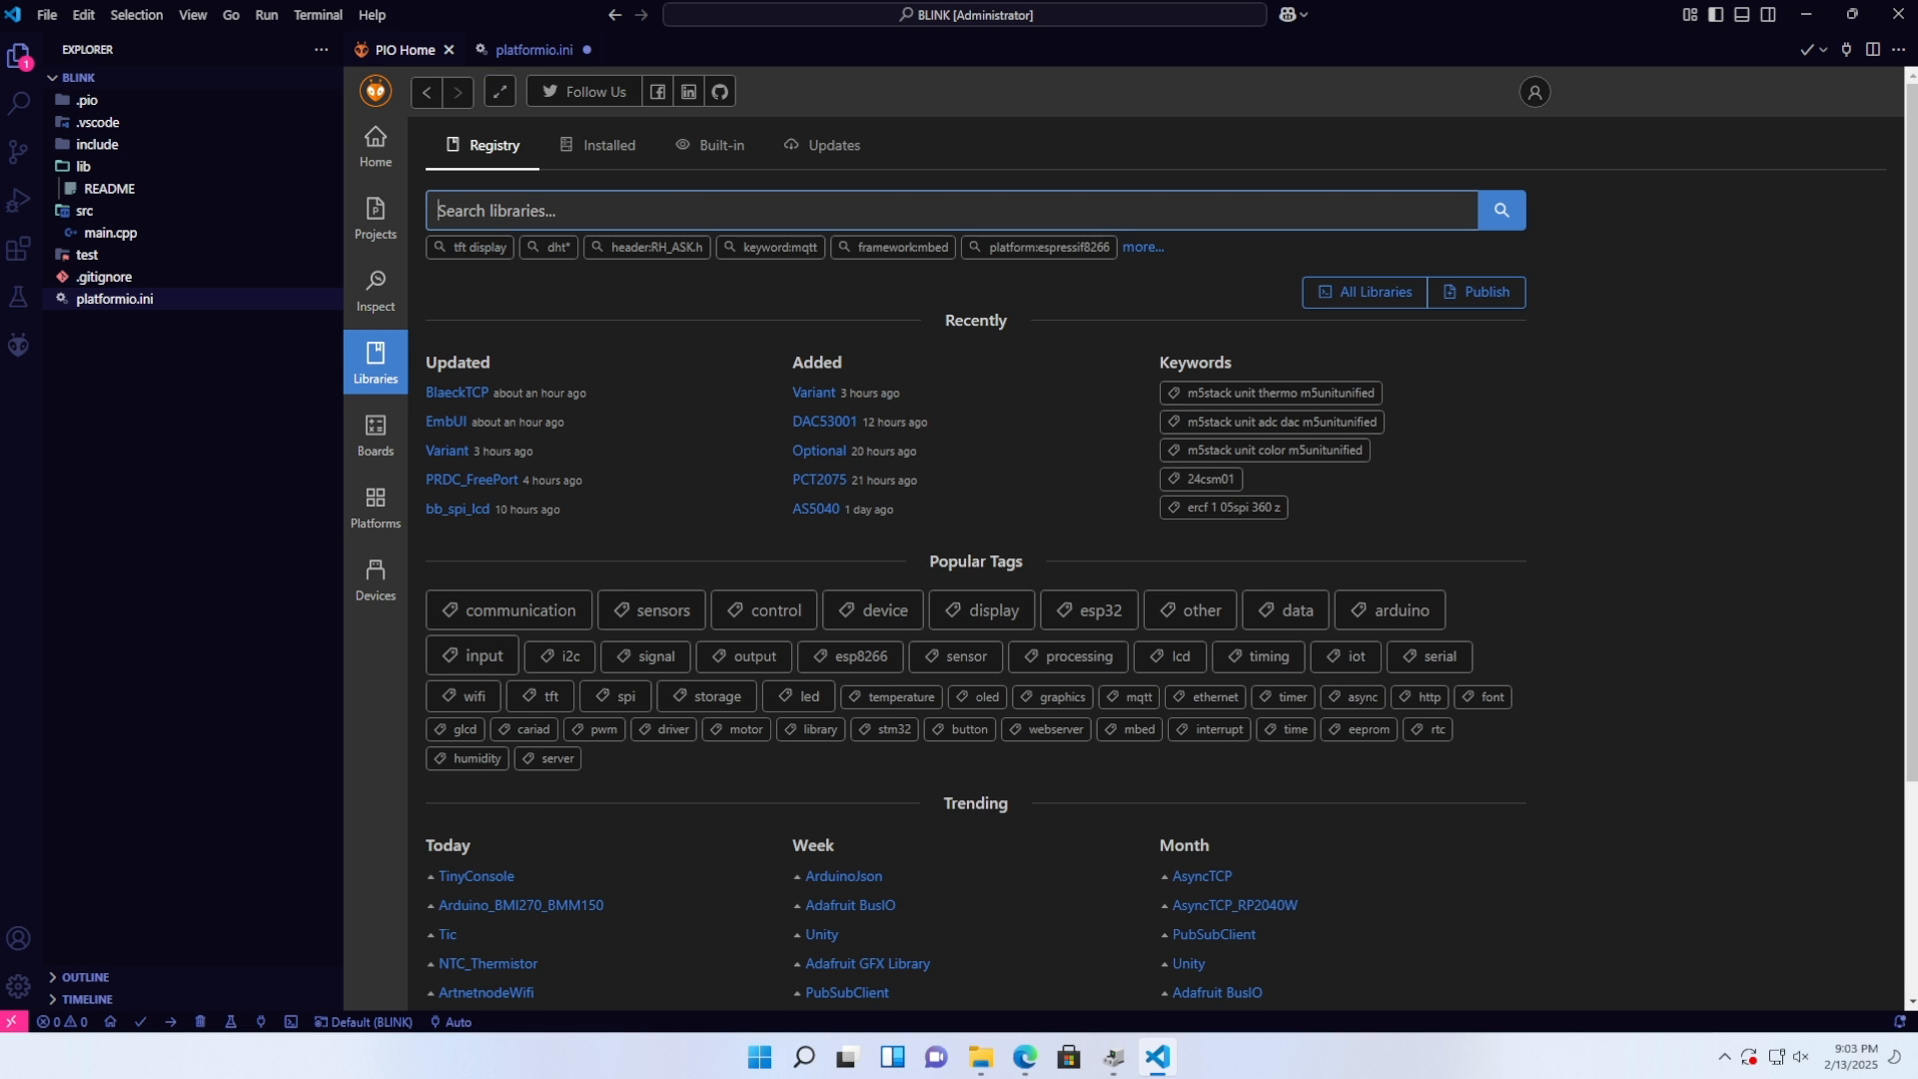
# - Find Bodmer's TFT_eSPI 2.5.43 in the library registry and add it as a BLINK dependency
pyautogui.click(955, 210)
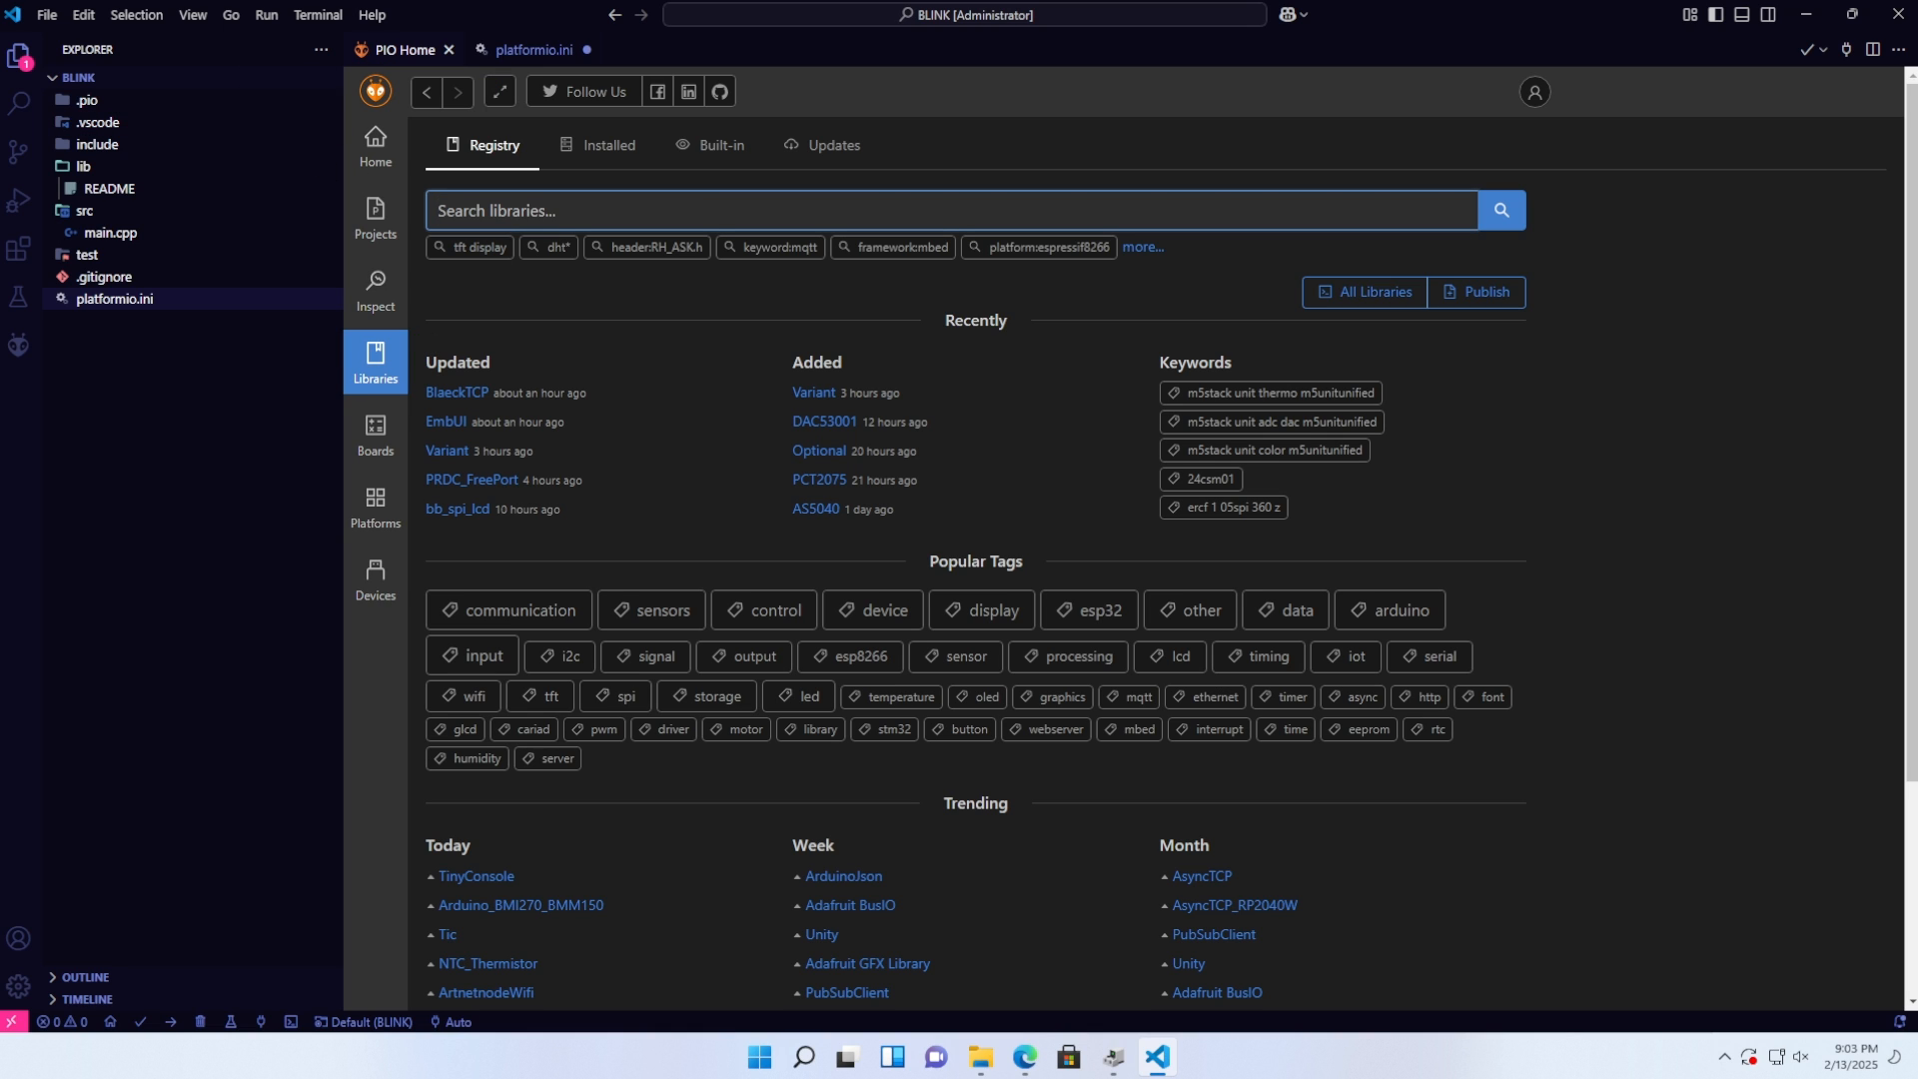
pyautogui.write('Tf')
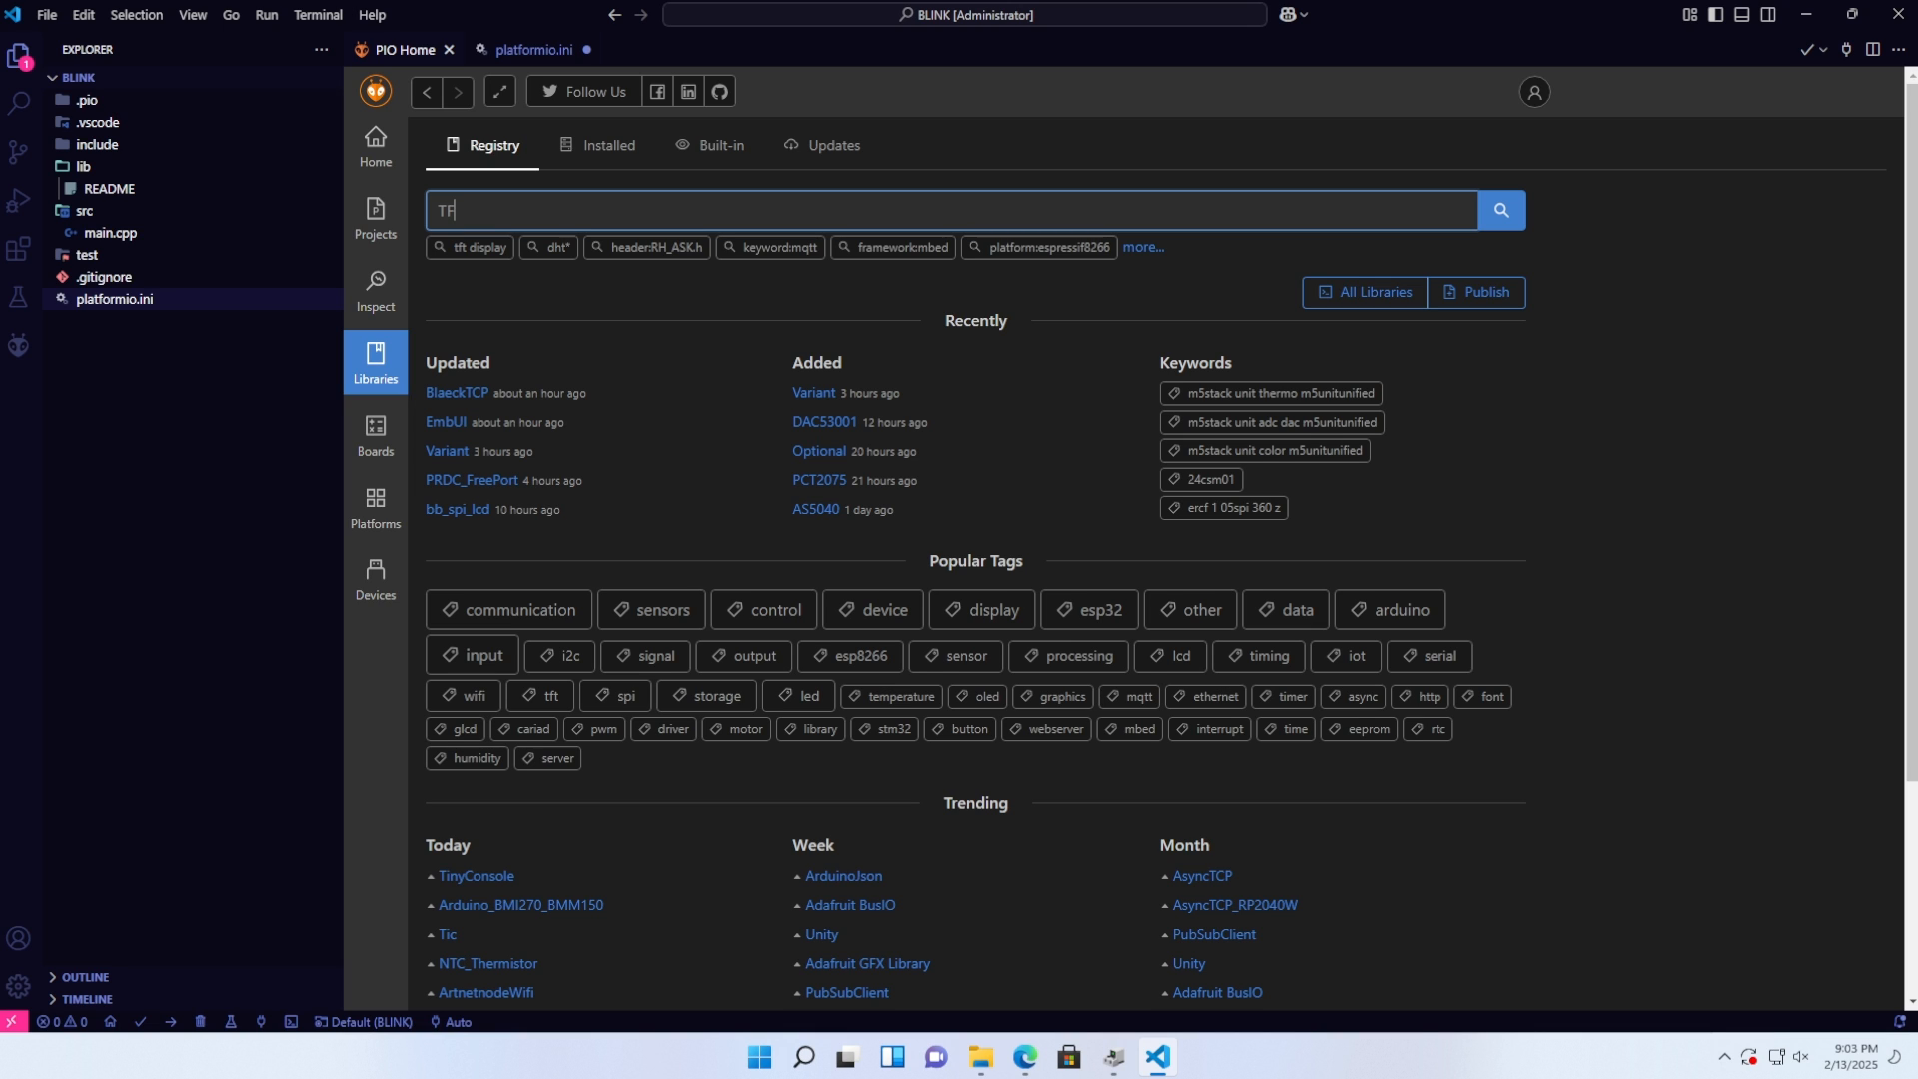
pyautogui.write('FT_eS')
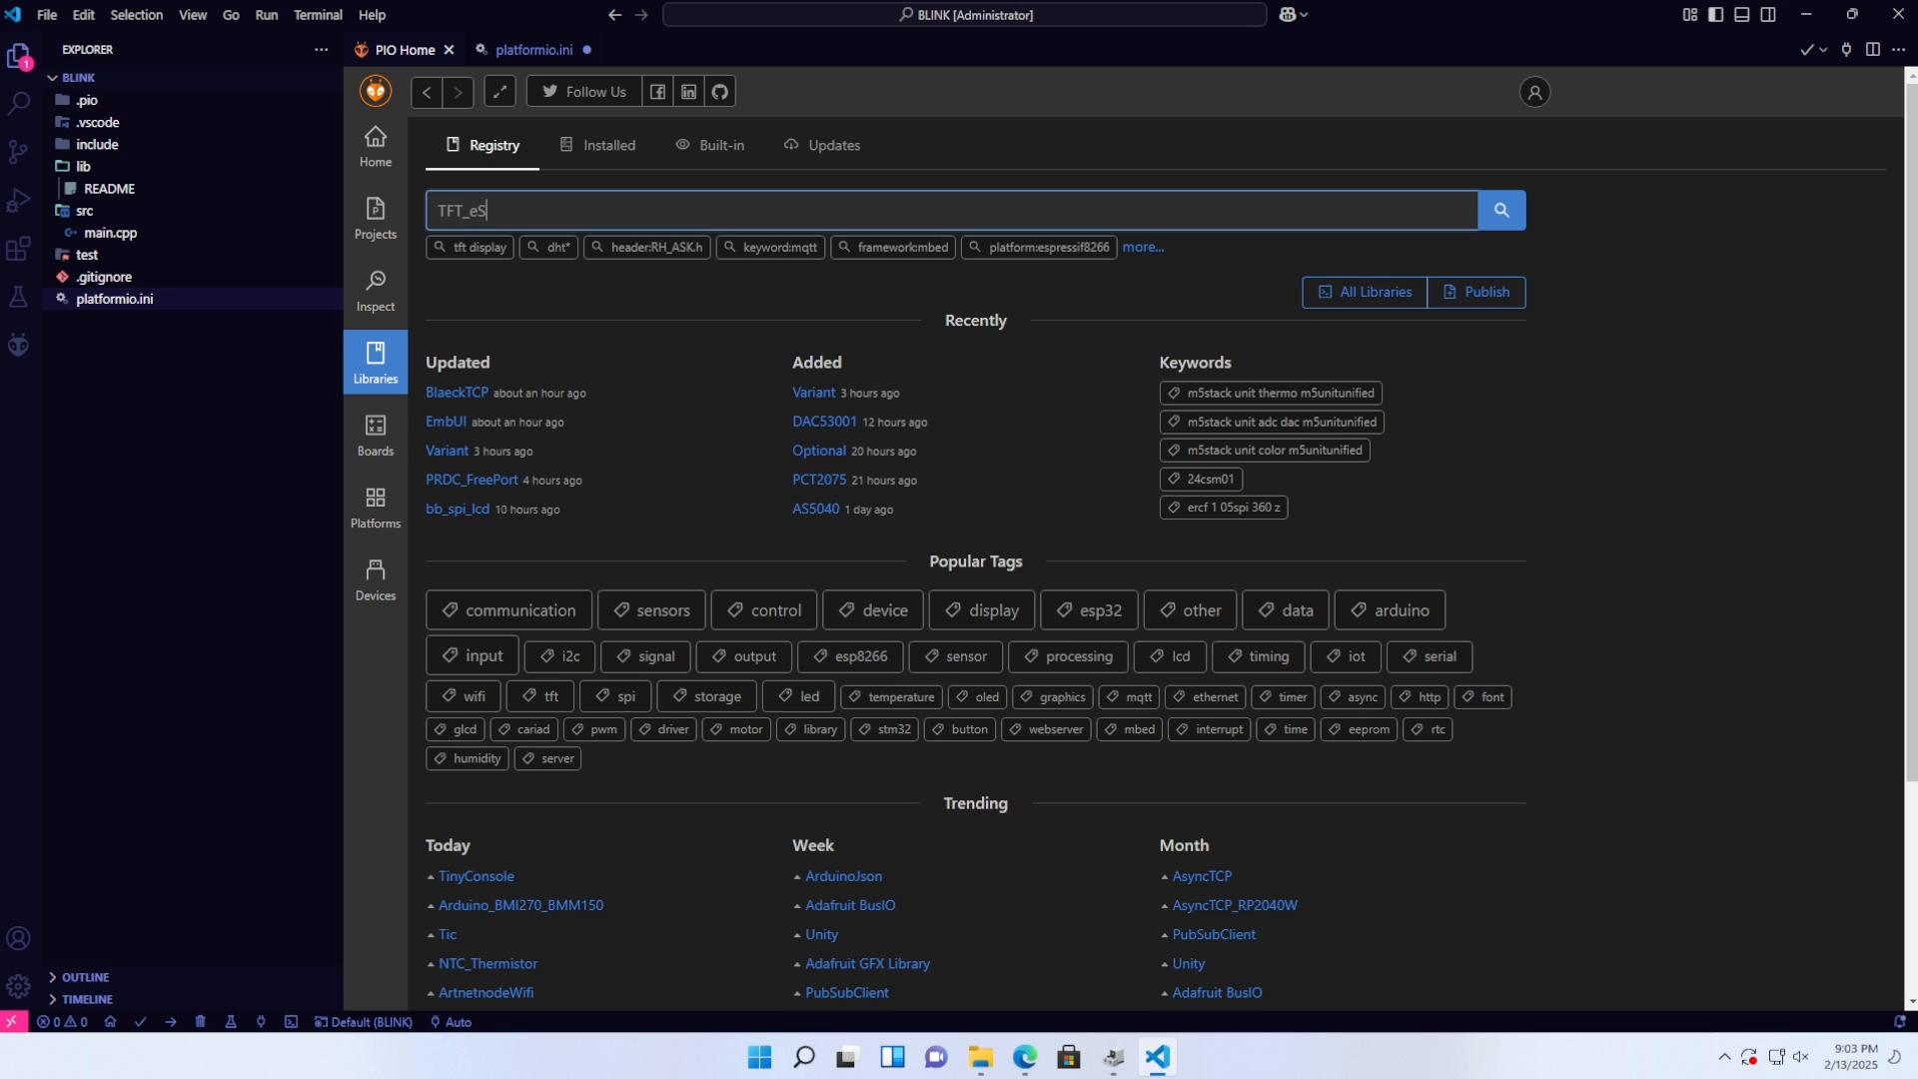
pyautogui.write('PI')
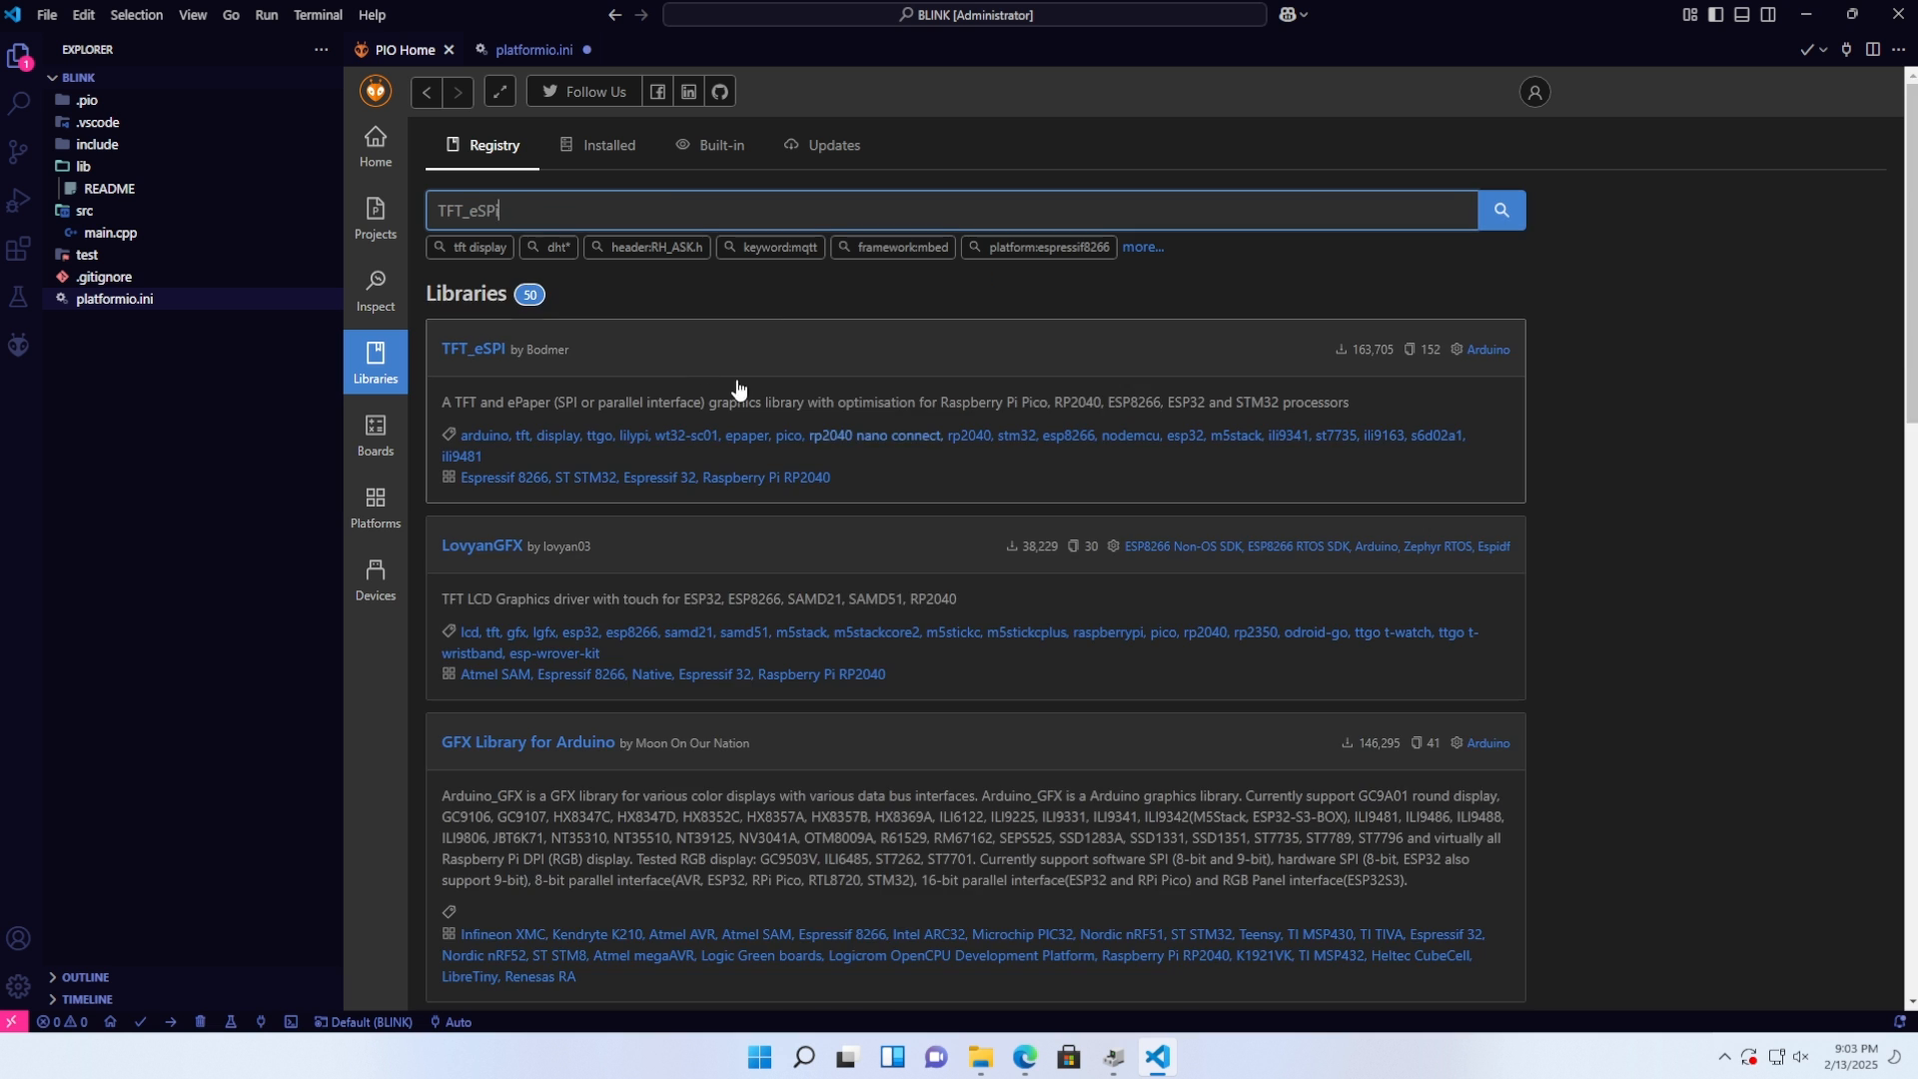
pyautogui.click(472, 348)
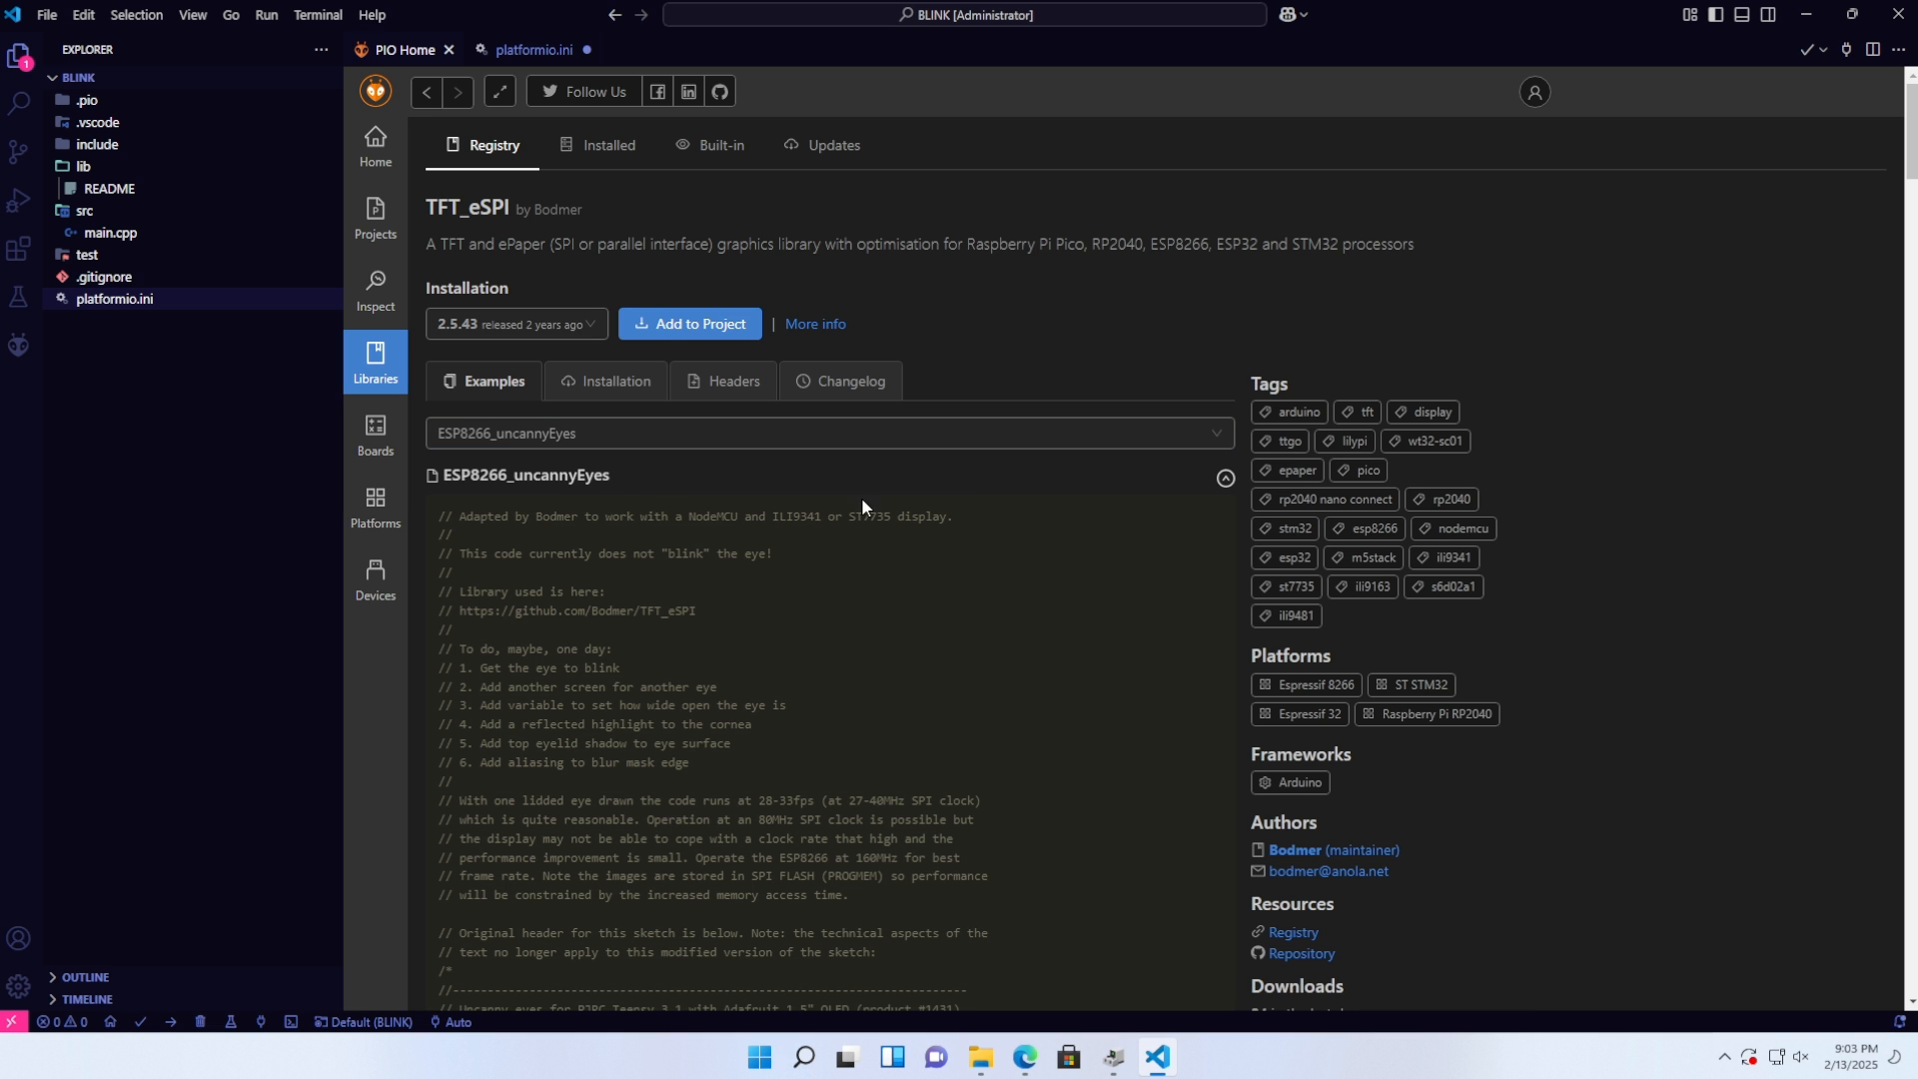
pyautogui.click(689, 323)
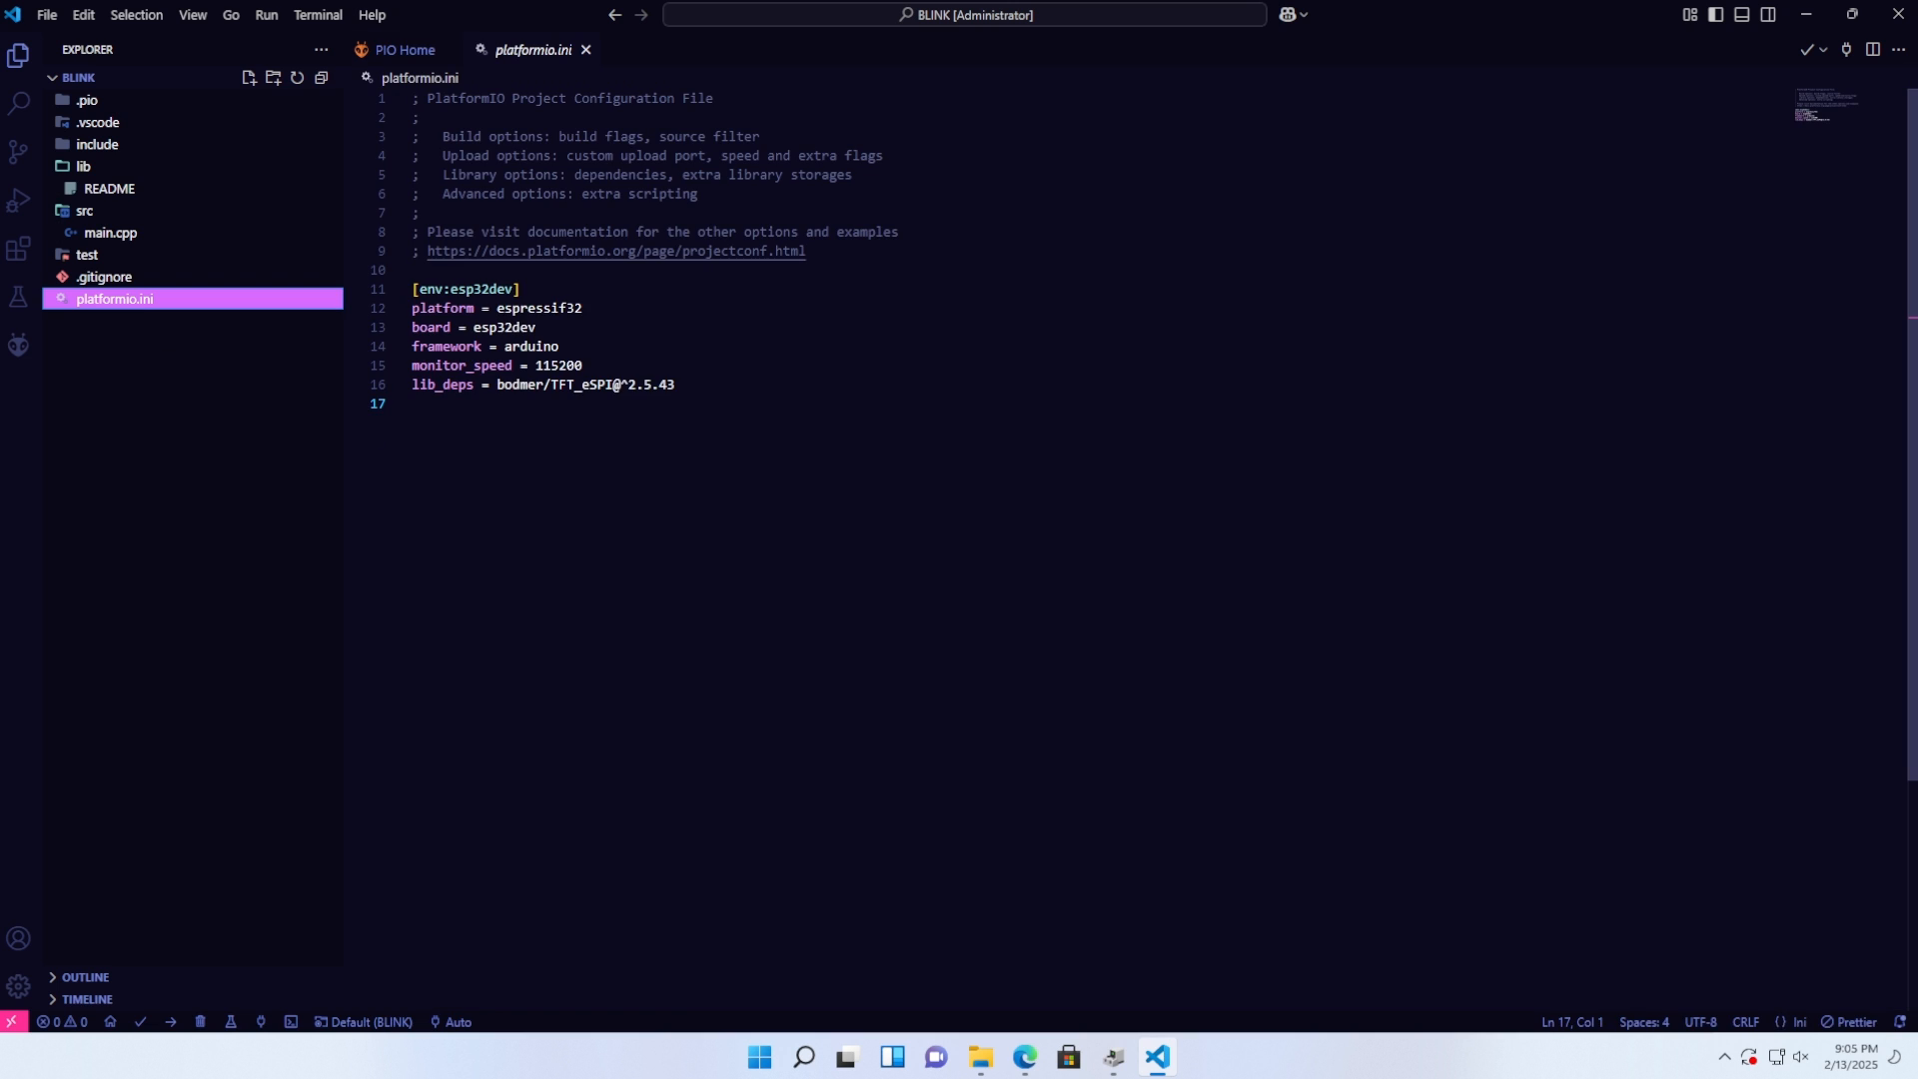
# - Replace main.cpp's myFunction starter code with pinMode(21, OUTPUT) and a HIGH/LOW digitalWrite loop with delay(1000)
pyautogui.click(108, 232)
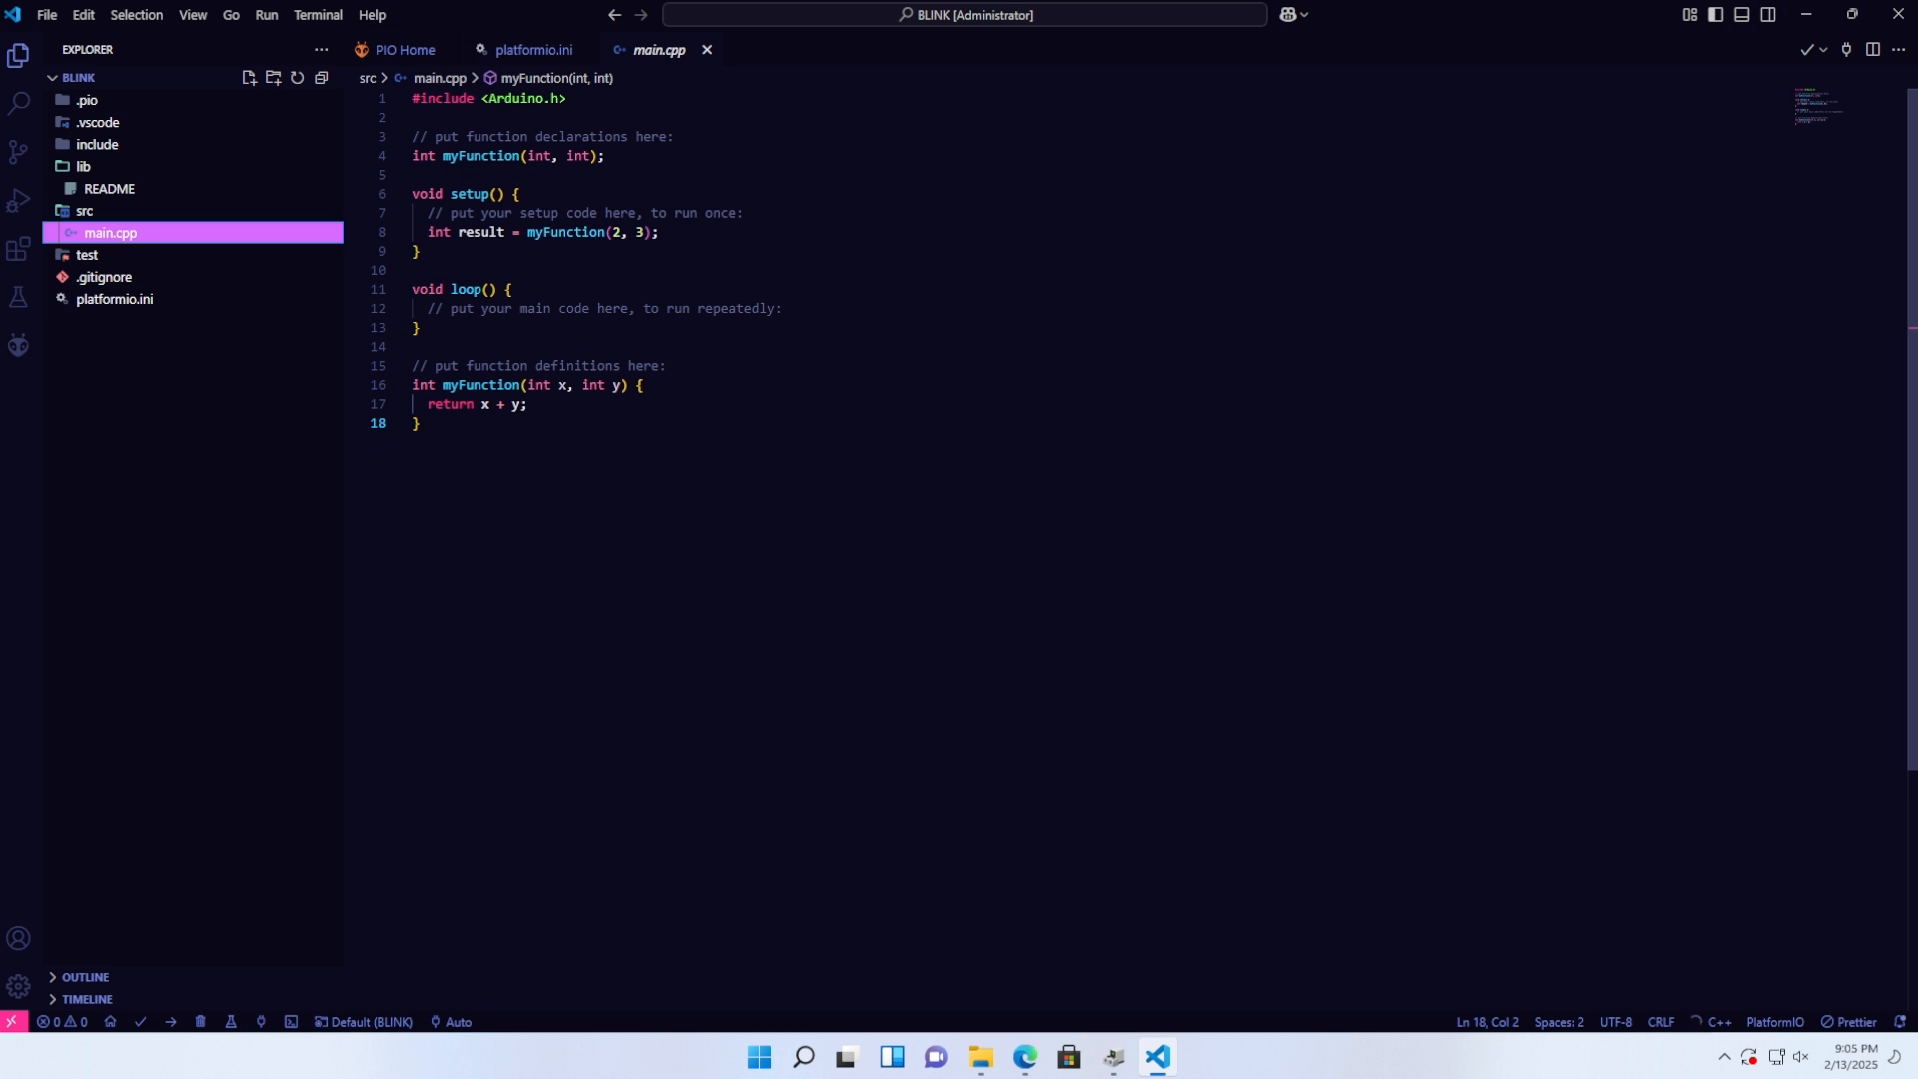
pyautogui.click(711, 212)
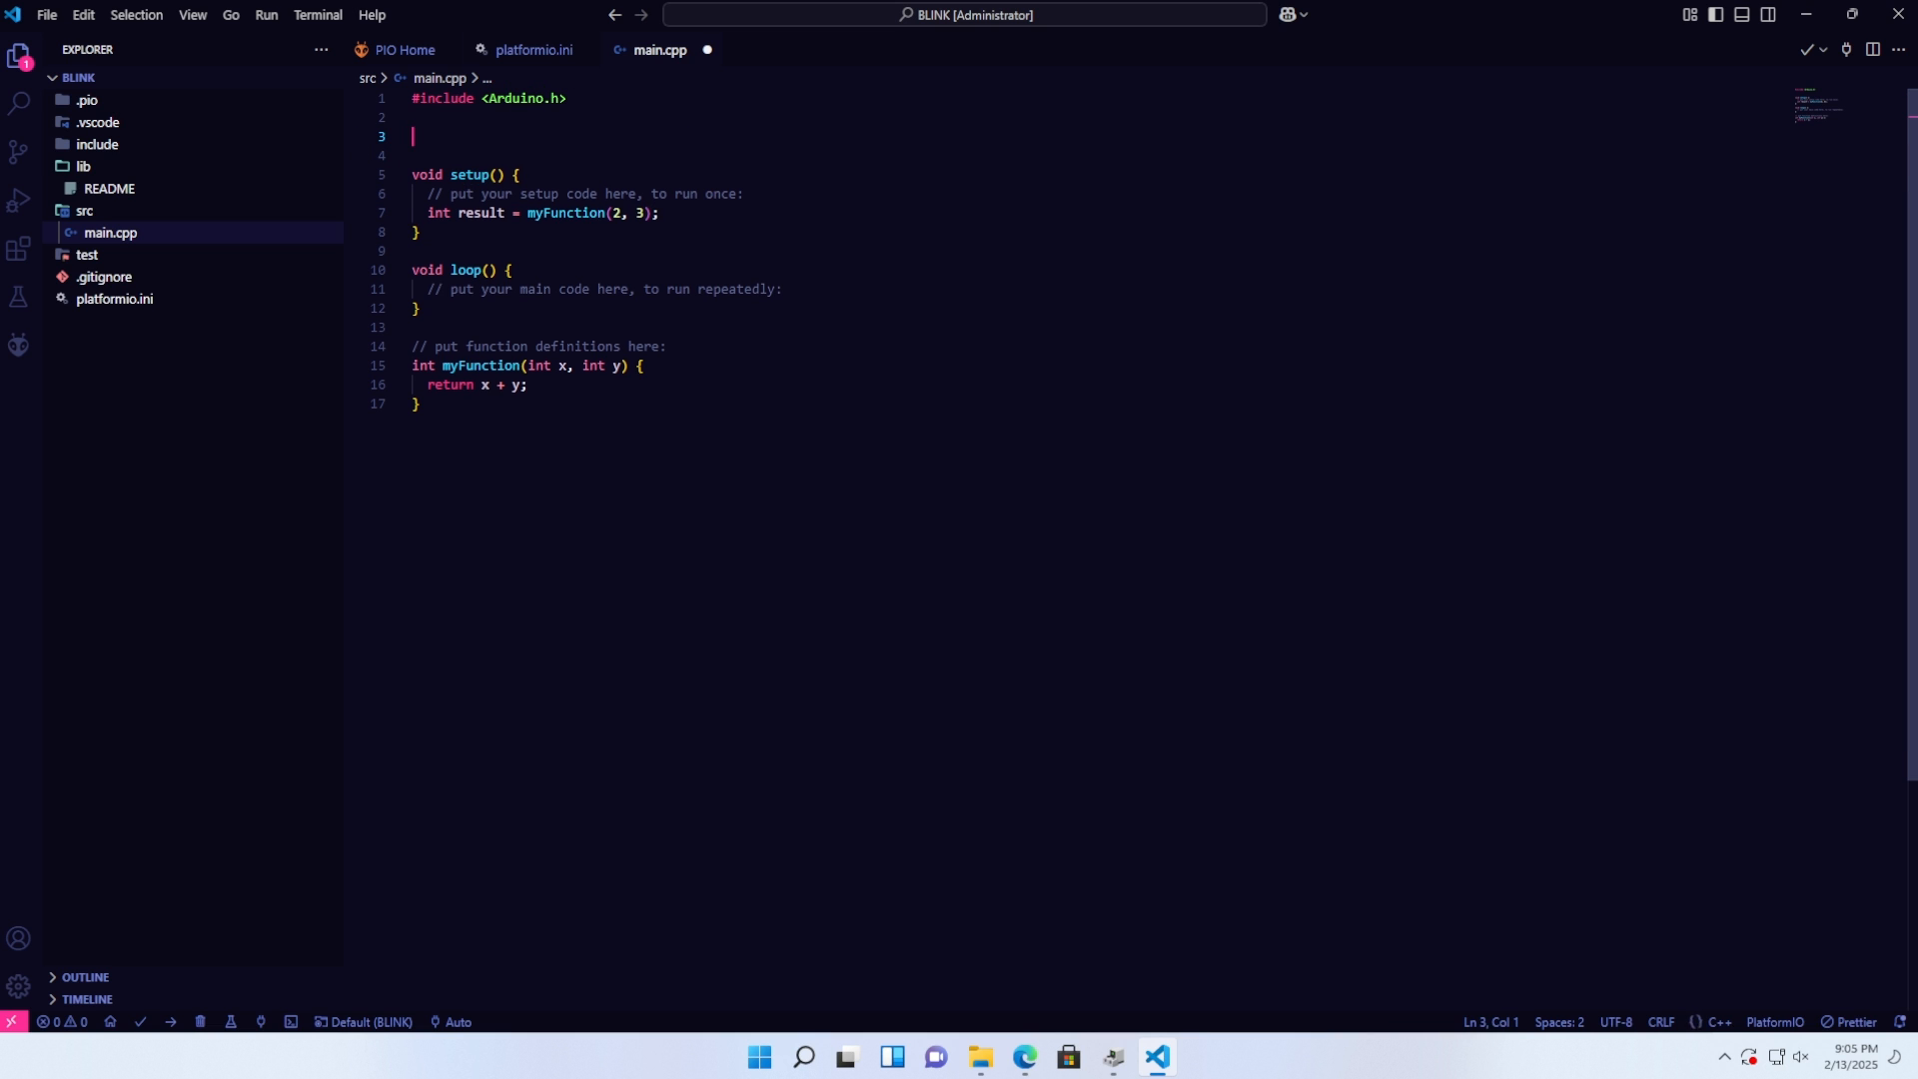
pyautogui.tripleClick(537, 214)
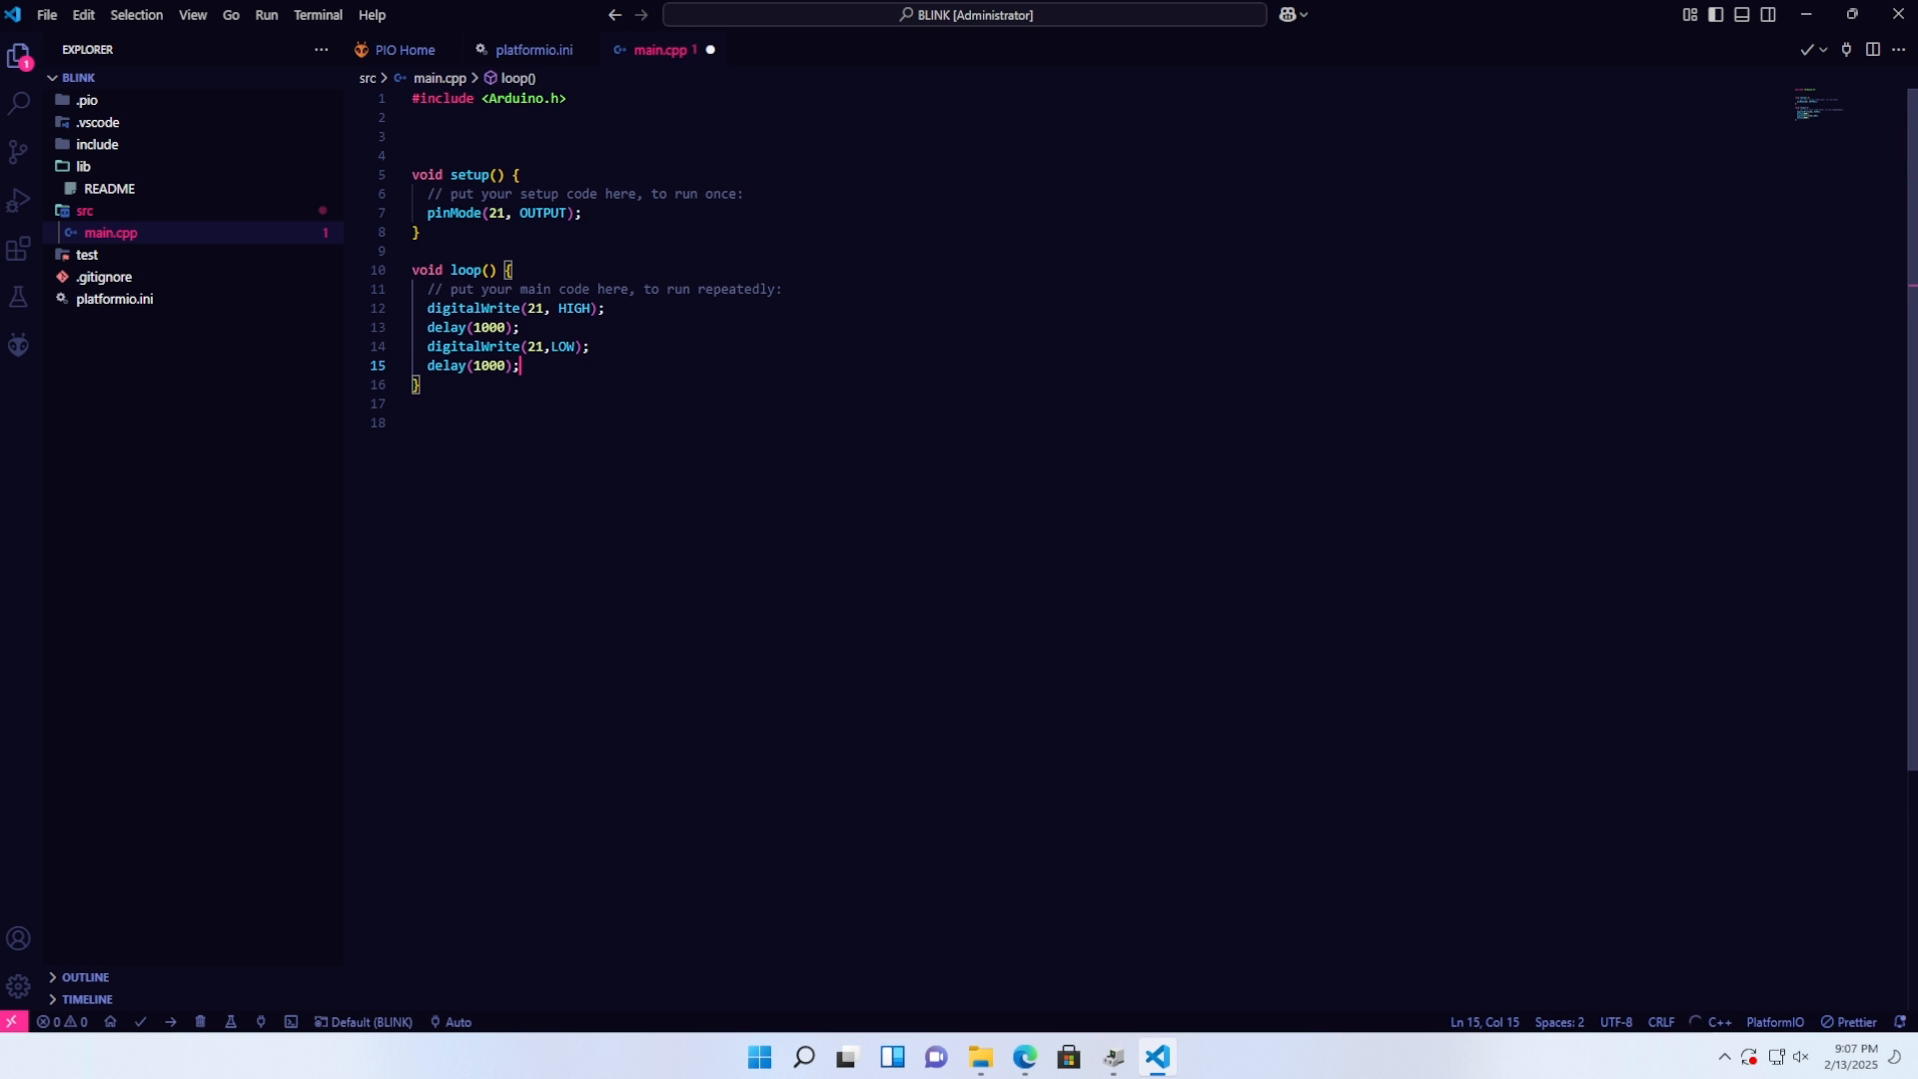
pyautogui.click(587, 346)
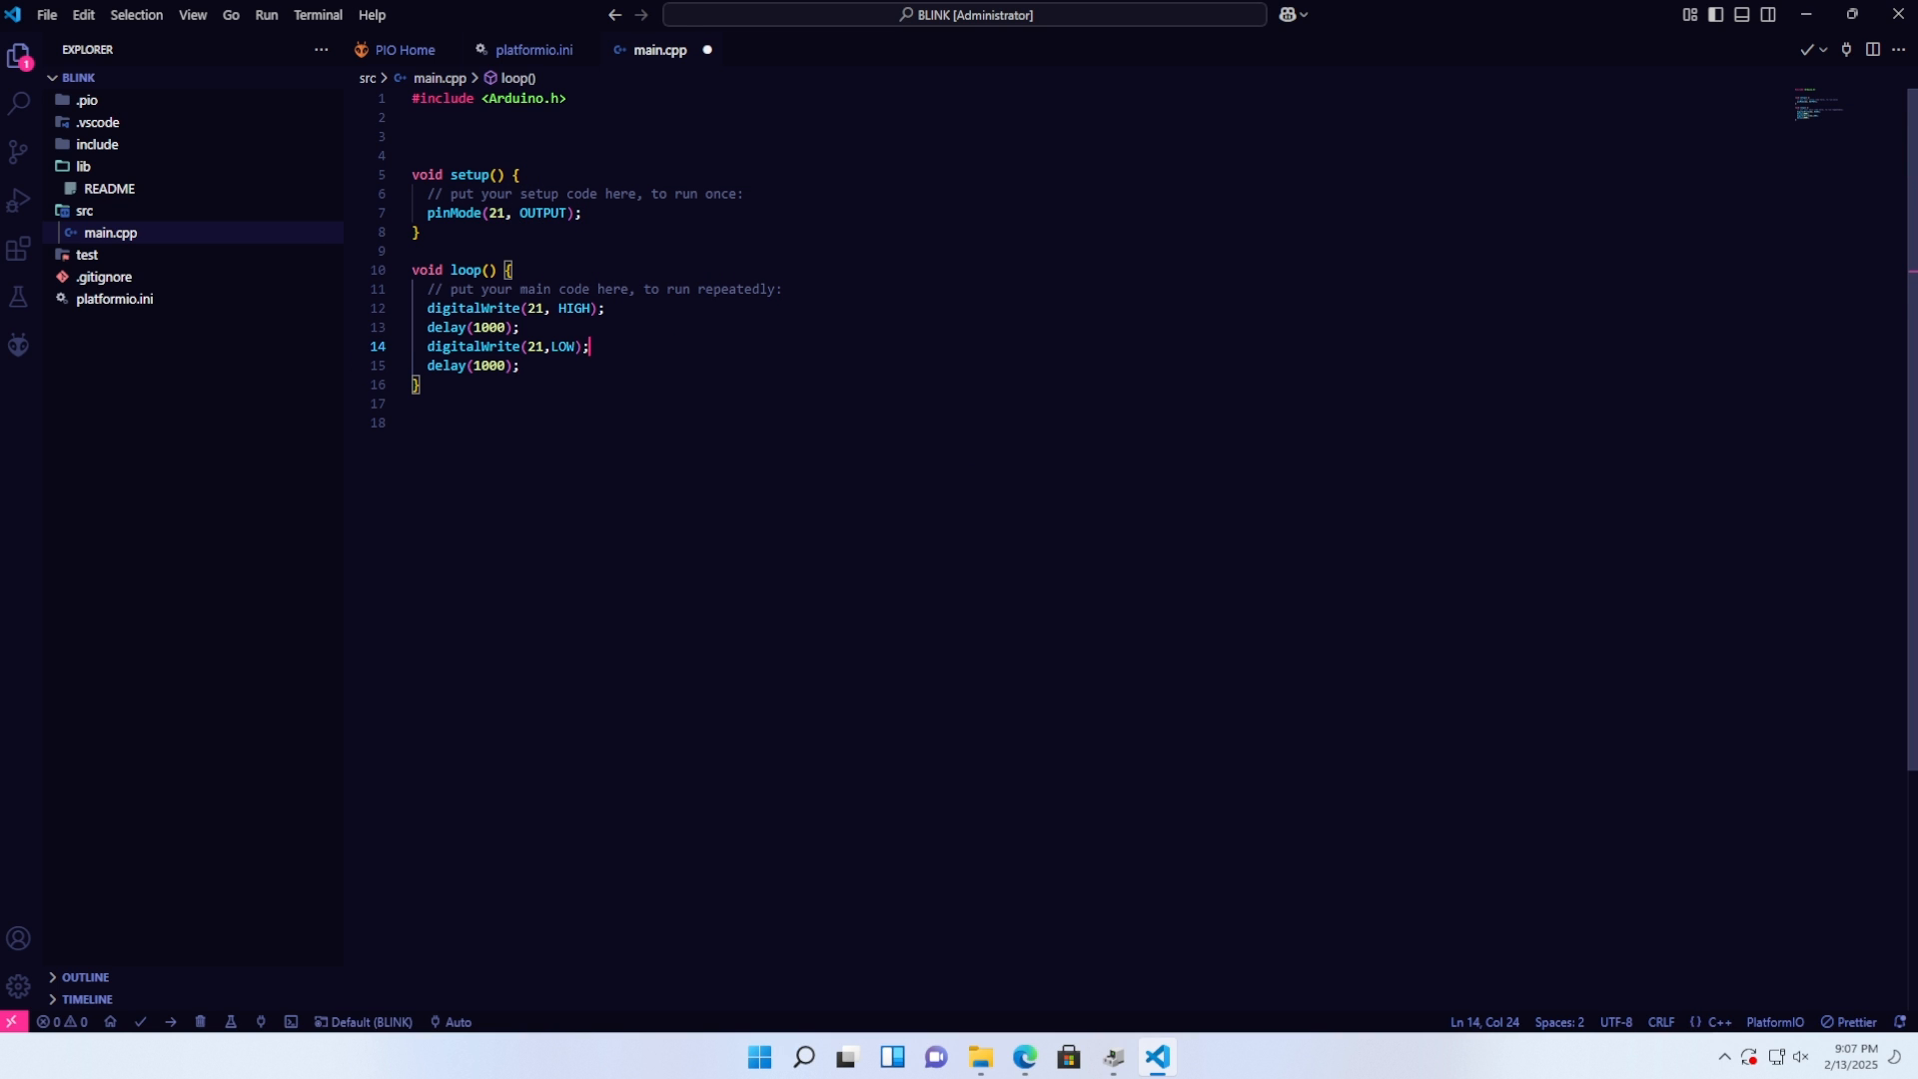
# - Build the blink firmware, set the upload port to COM3, and upload it to the ESP32
pyautogui.click(1823, 50)
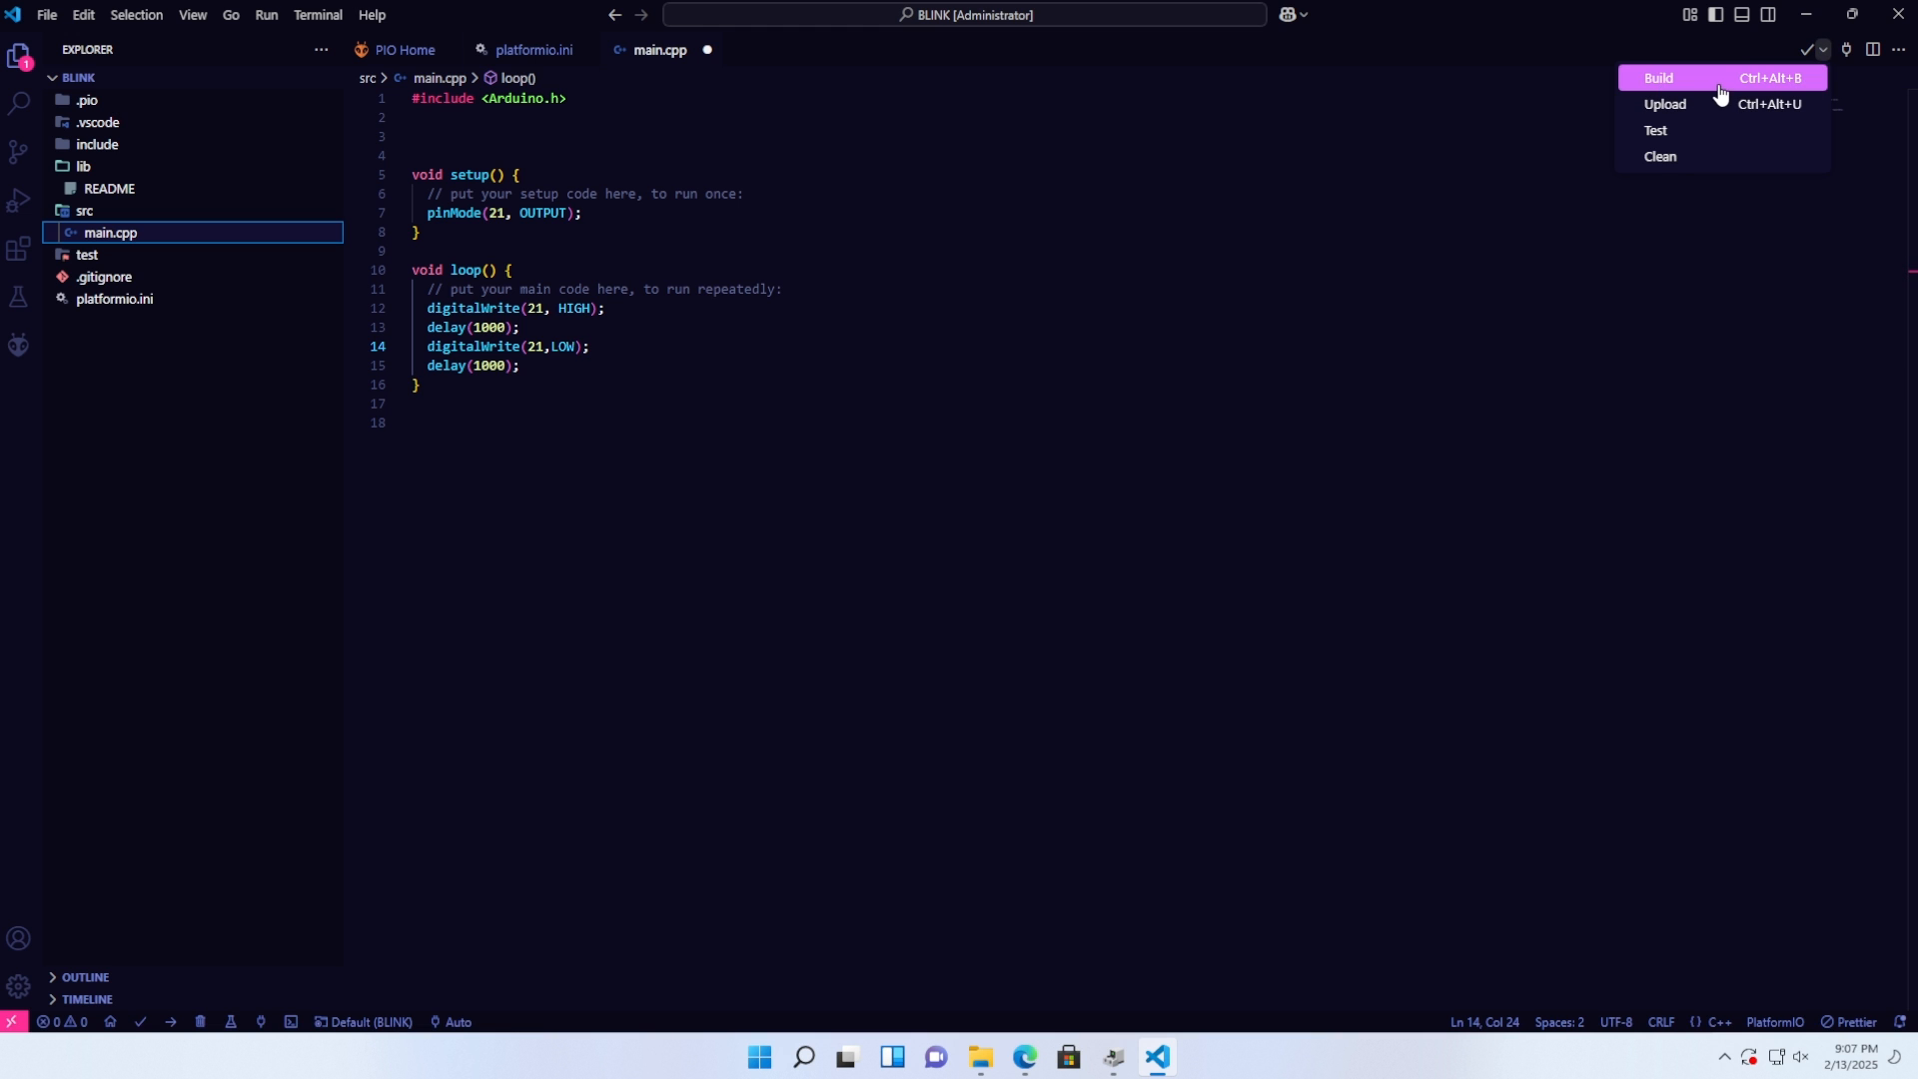
pyautogui.click(1658, 78)
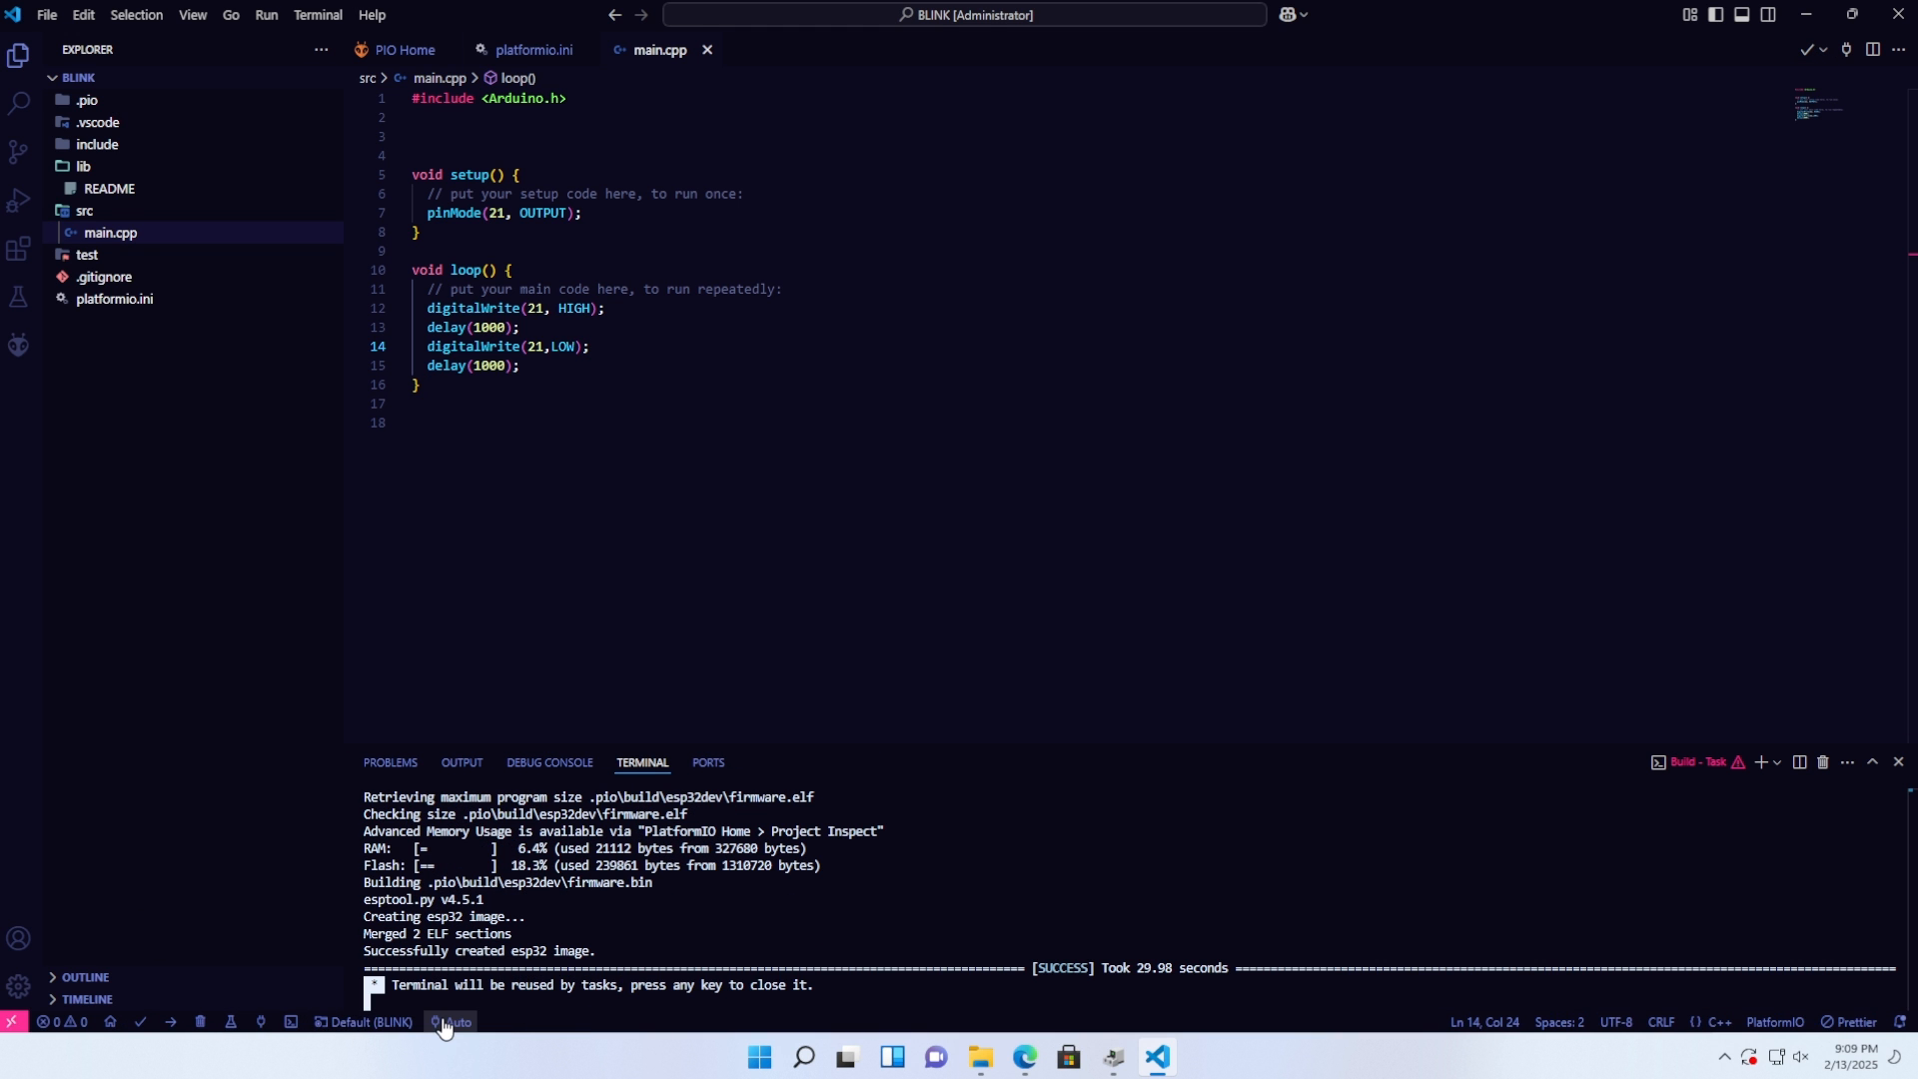
pyautogui.click(453, 1021)
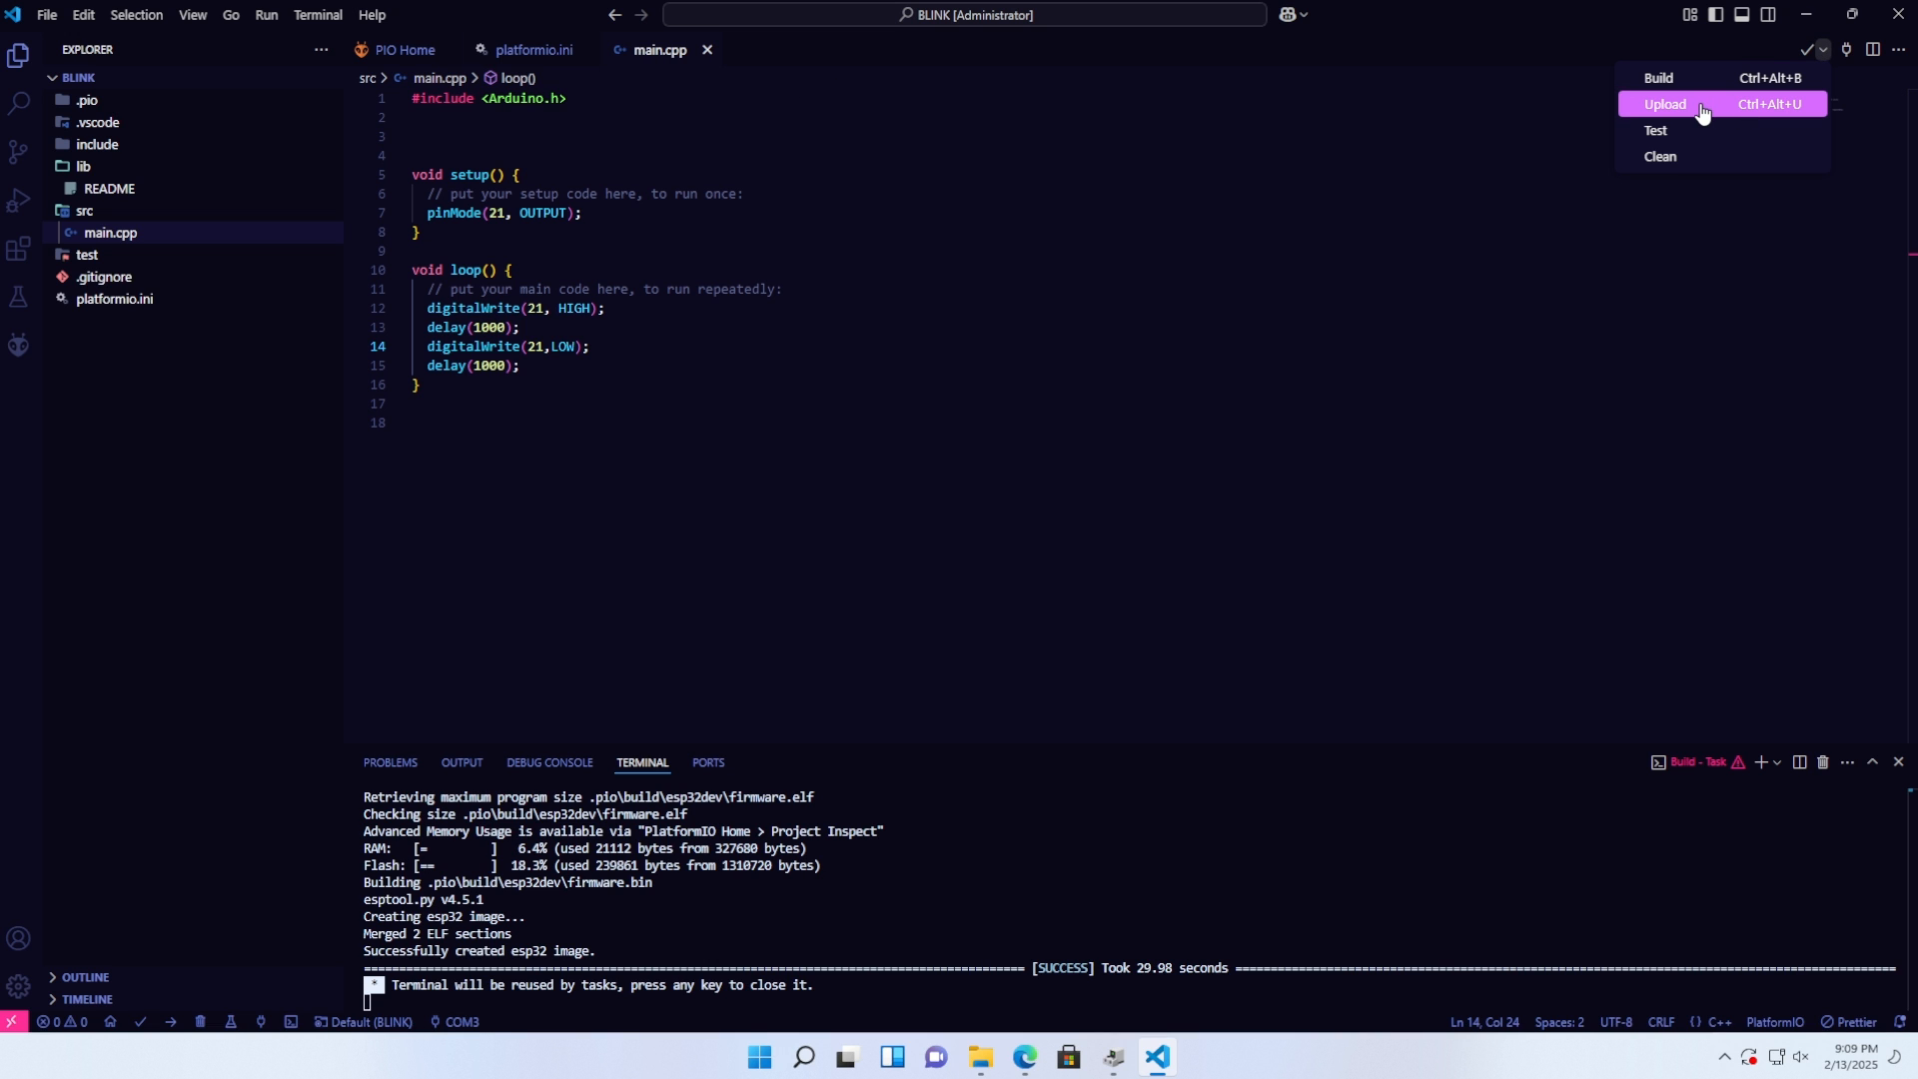
pyautogui.click(1665, 104)
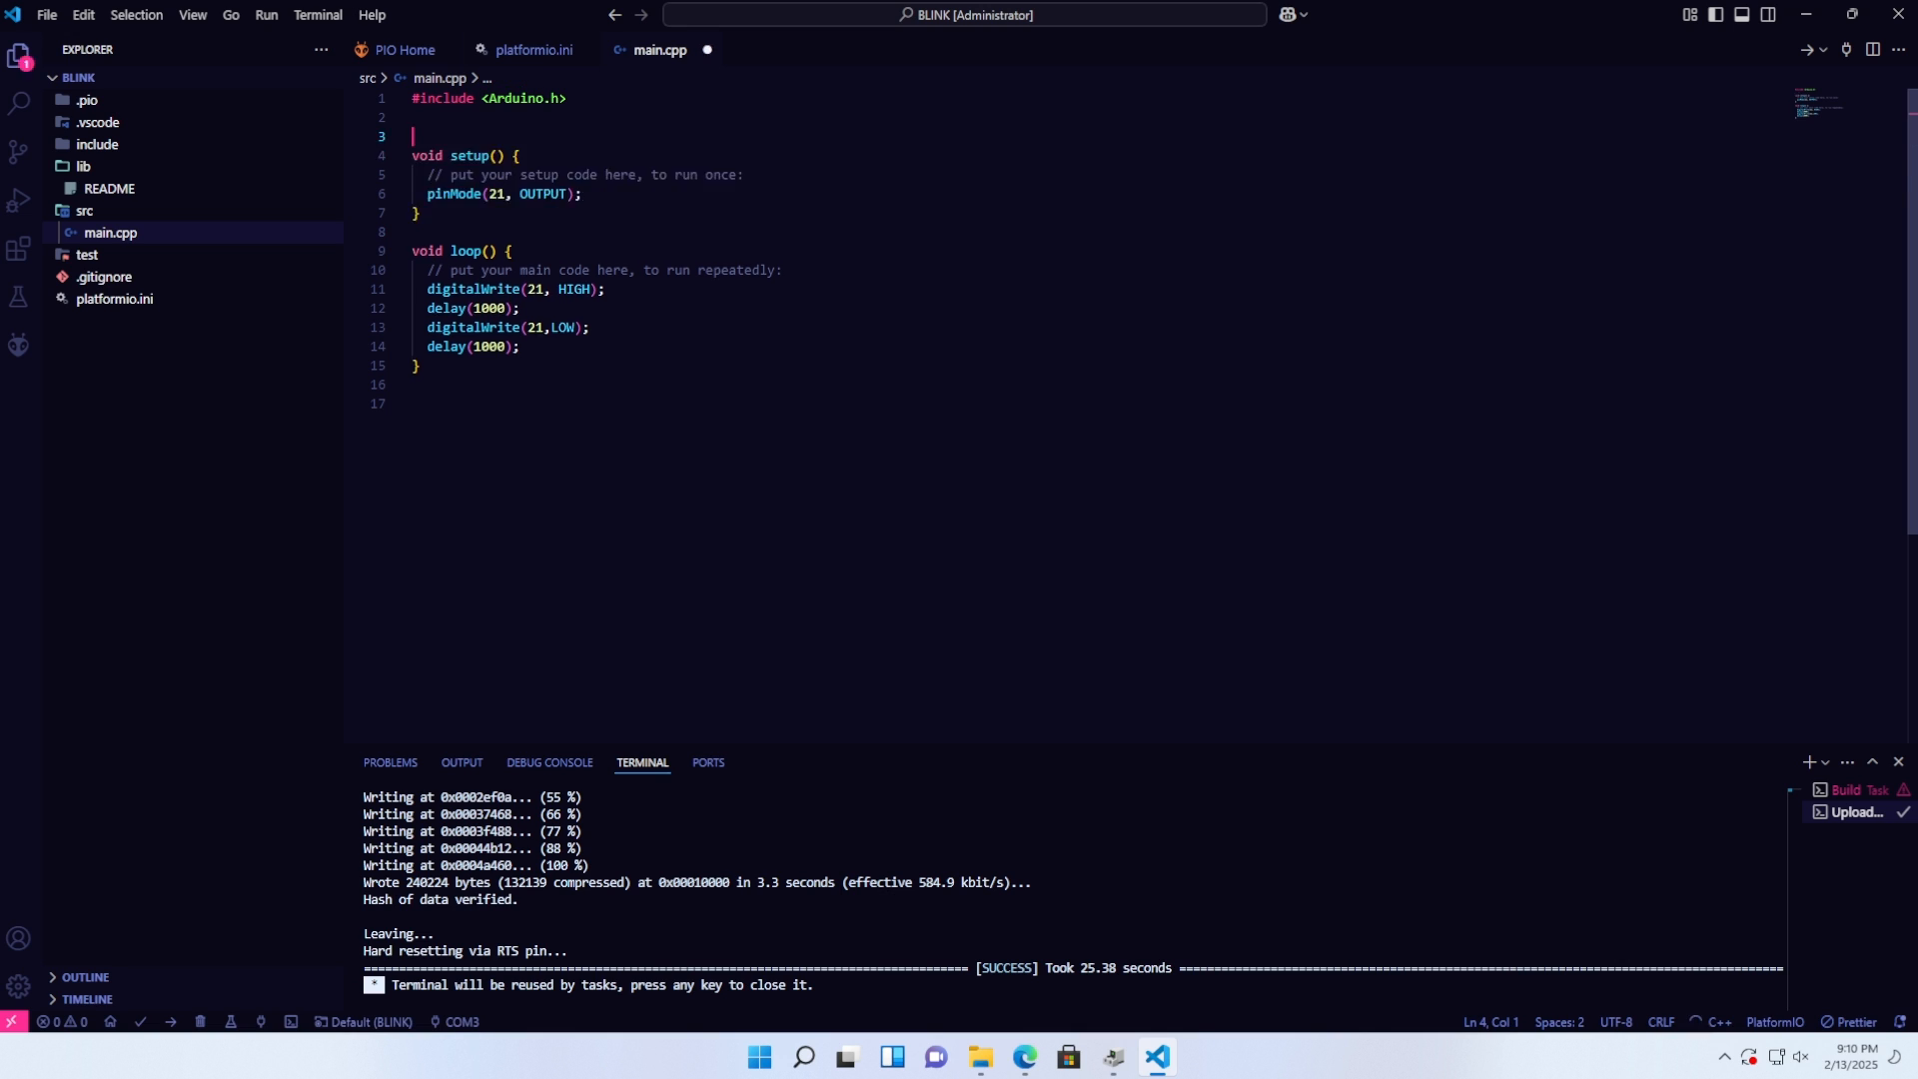
pyautogui.press('Backspace')
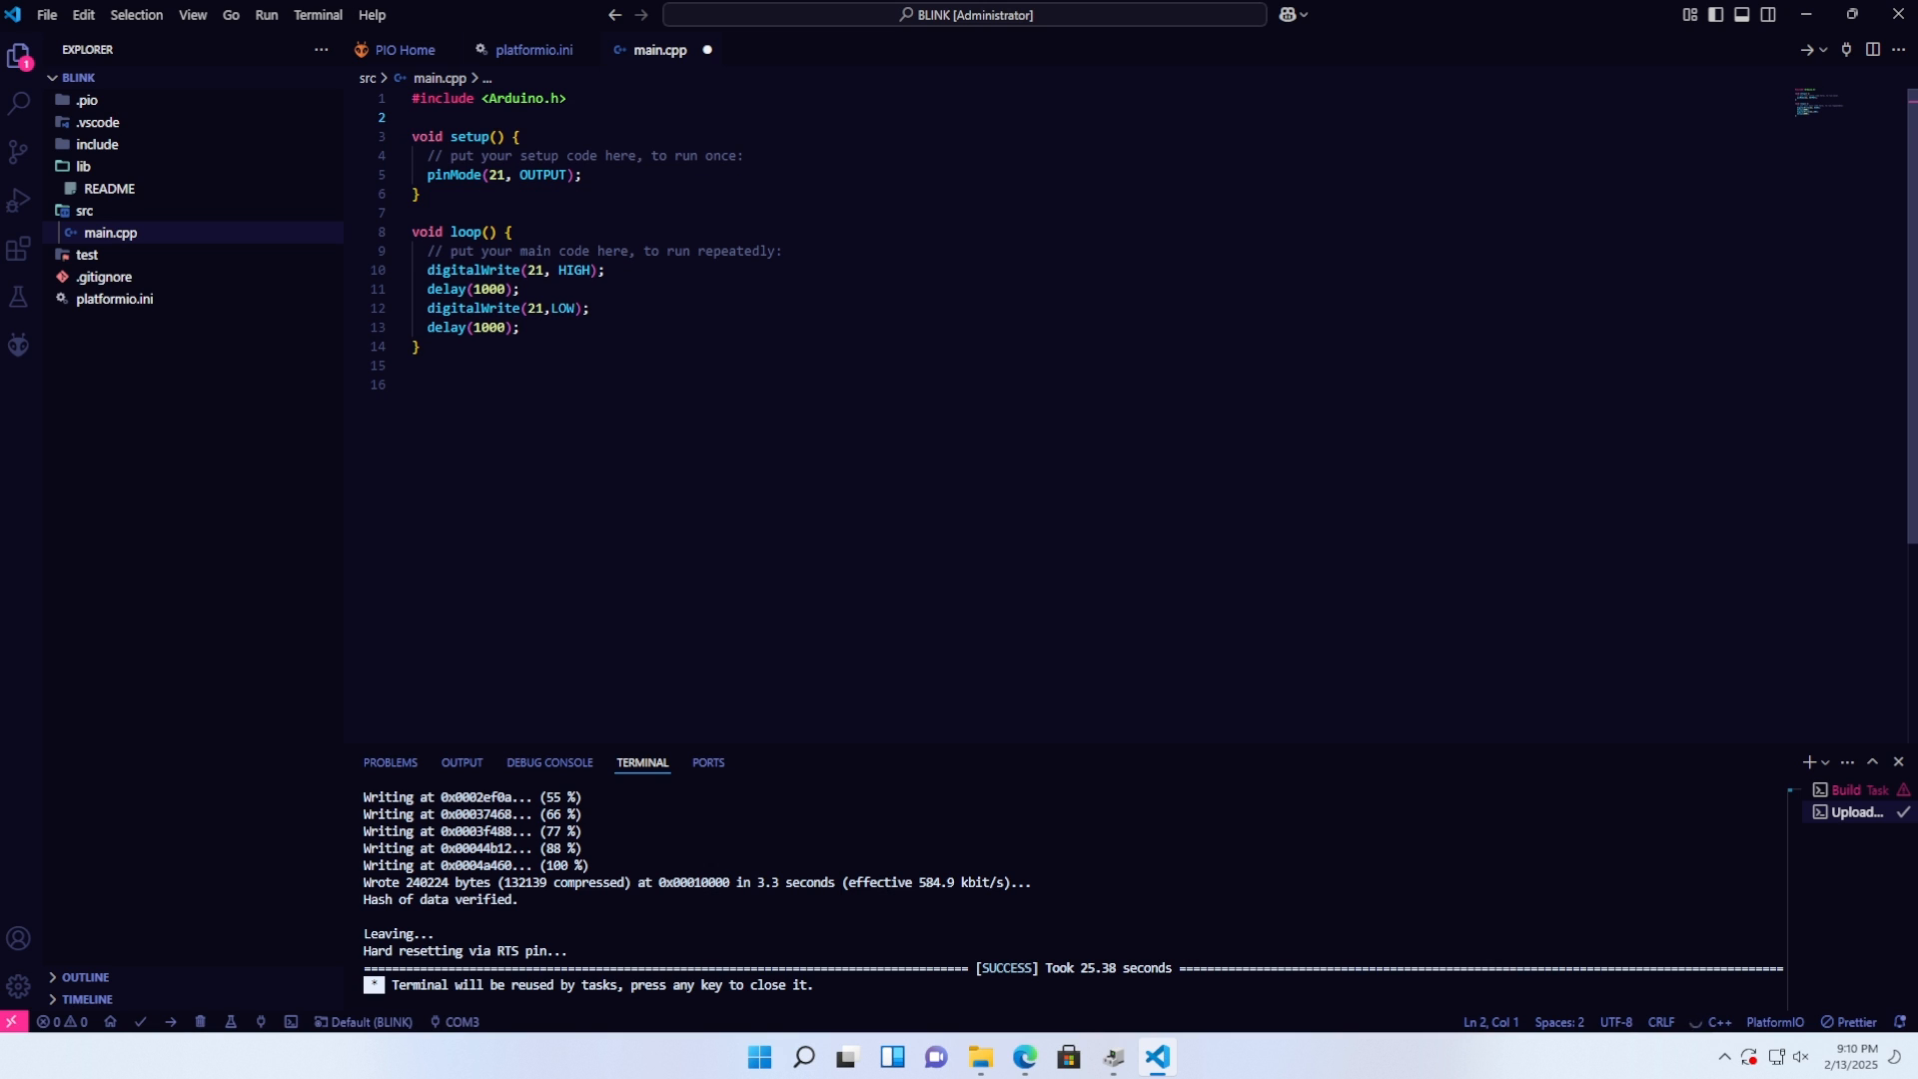